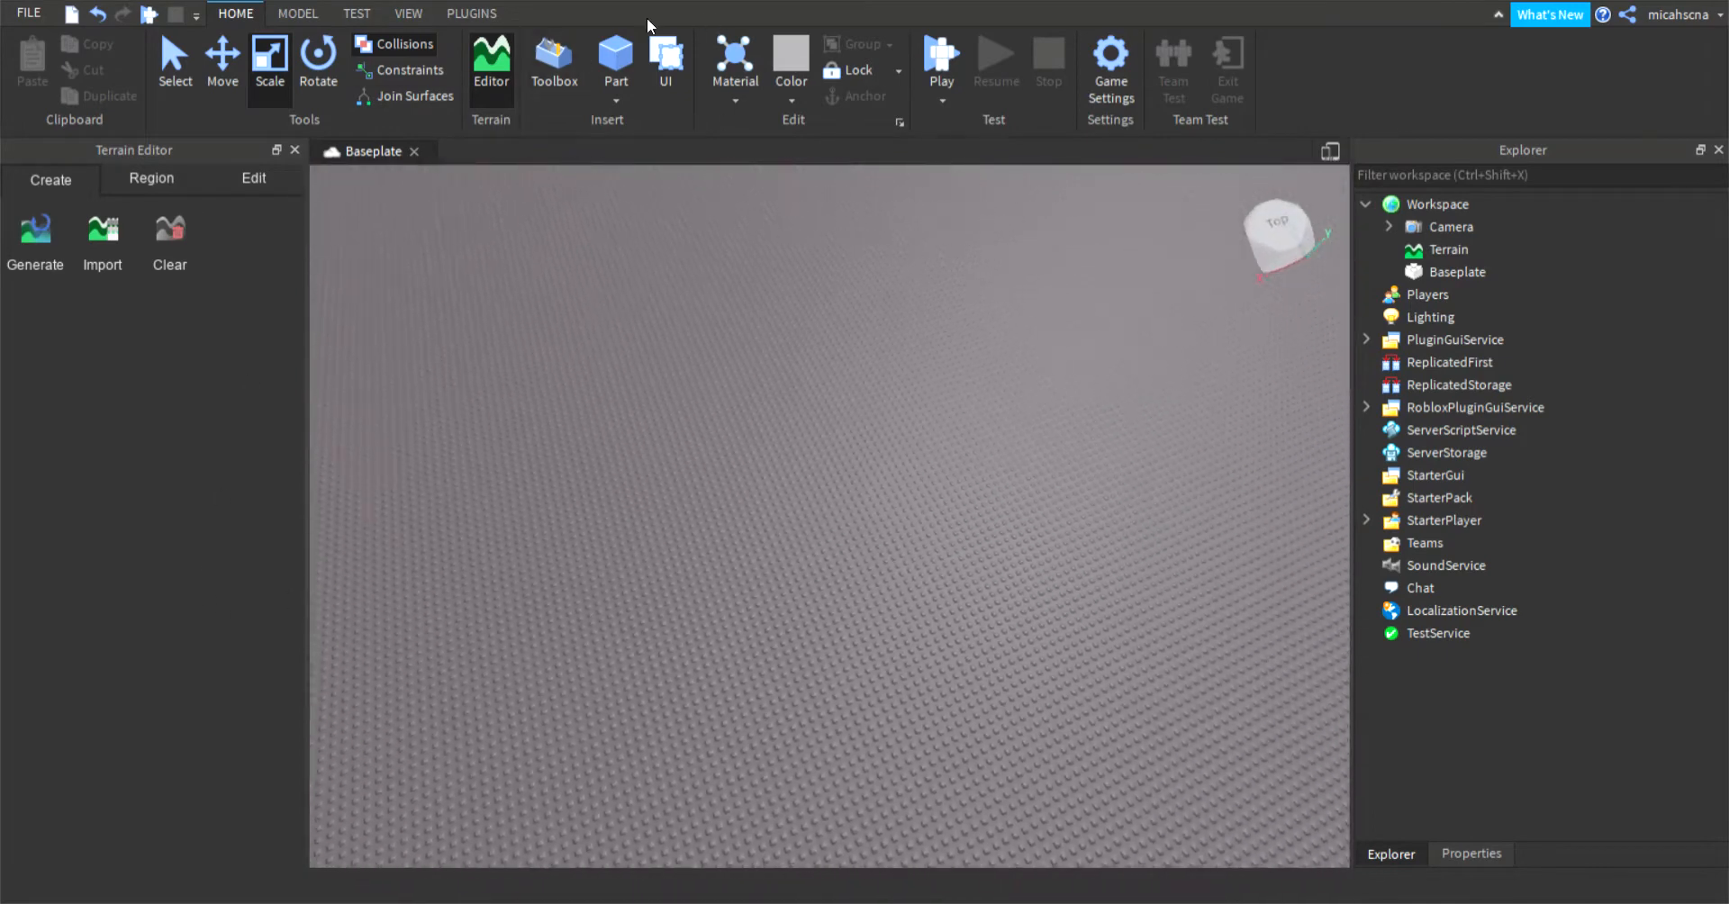
# Step: Search the Toolbox models for 'tramp' and insert the first Trampoline result
pyautogui.click(552, 60)
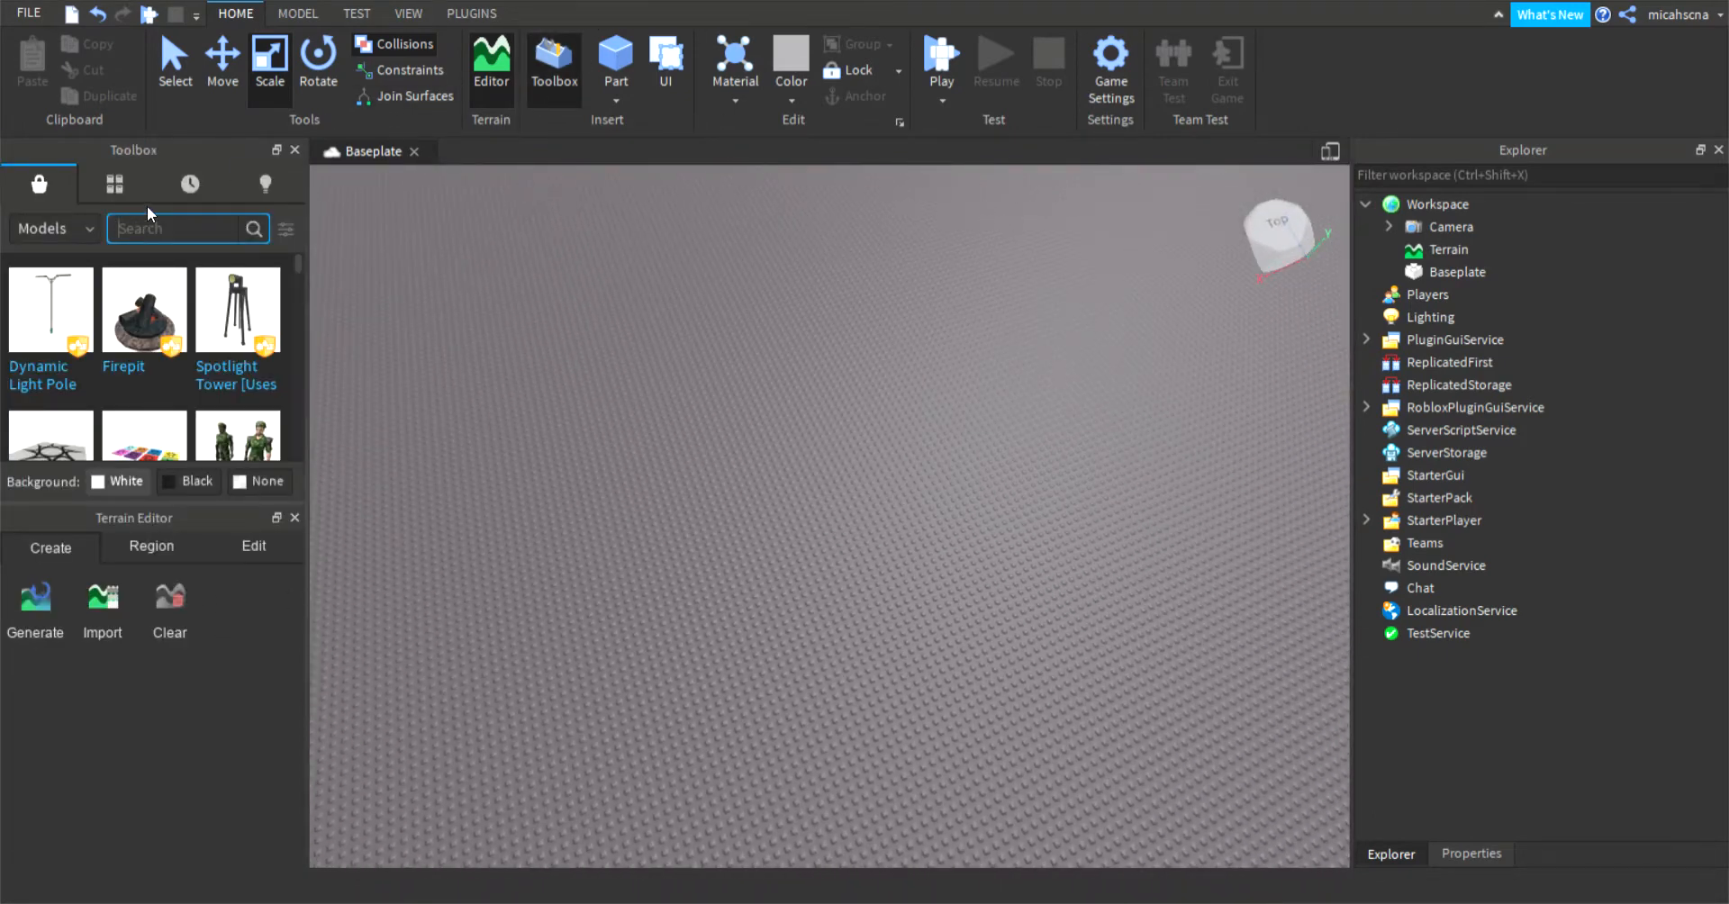
pyautogui.write('trampoline')
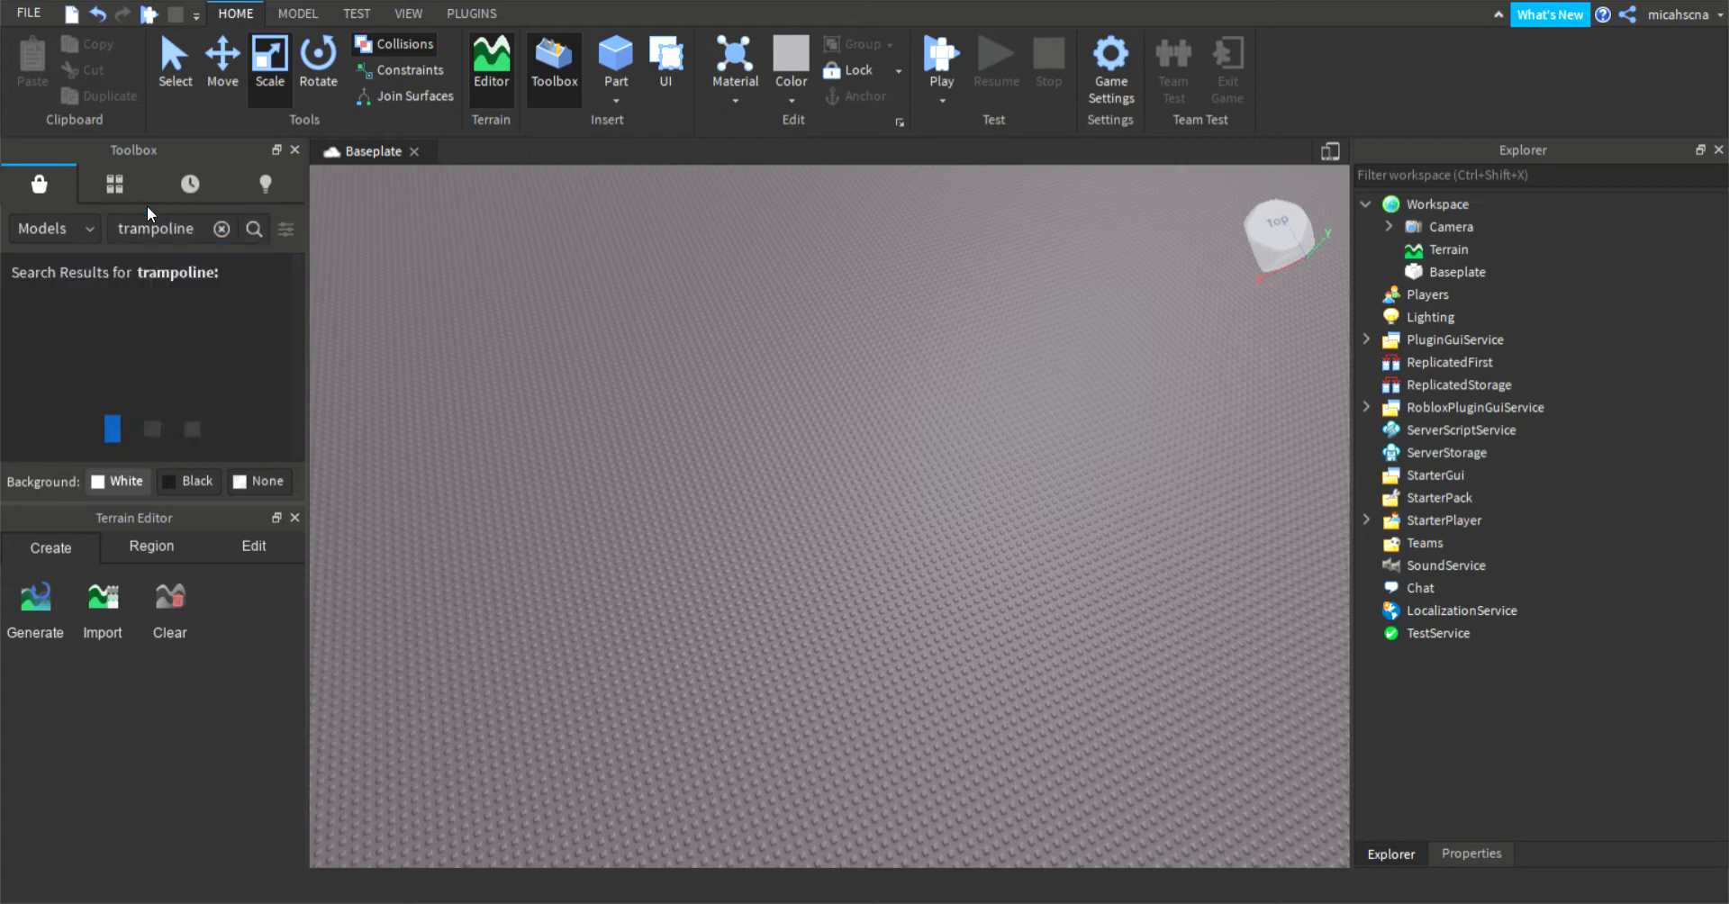
pyautogui.click(254, 228)
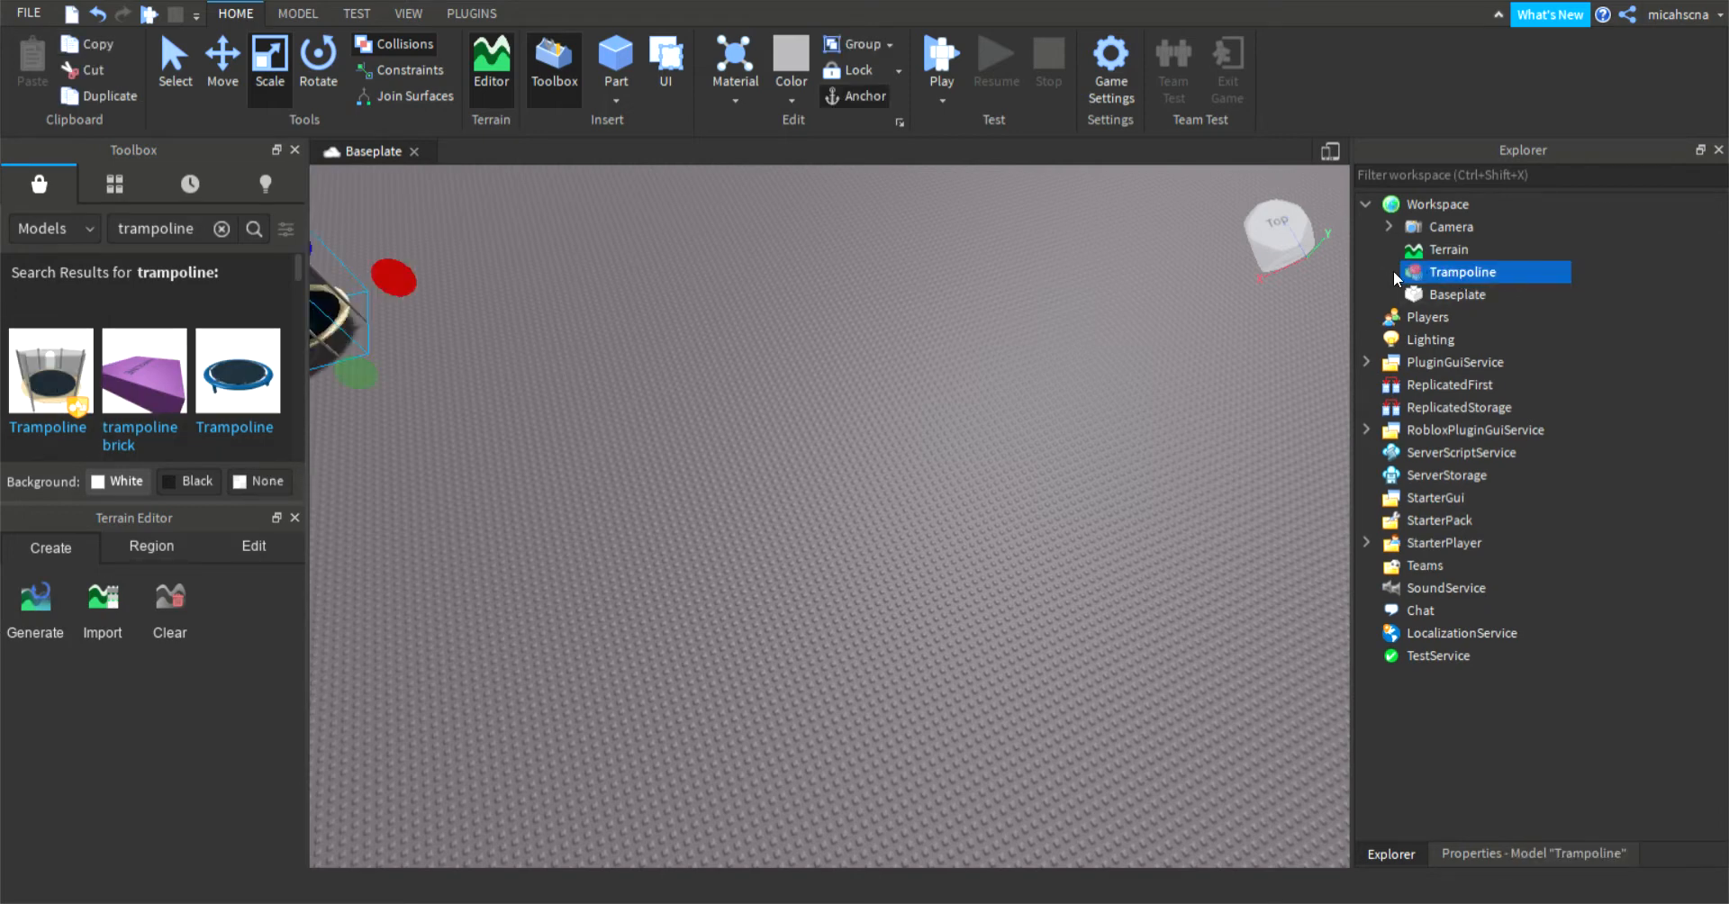
# Step: Inspect the Trampoline's Configurations and union, then insert 'Trampoline (That works)' instead
pyautogui.click(1369, 272)
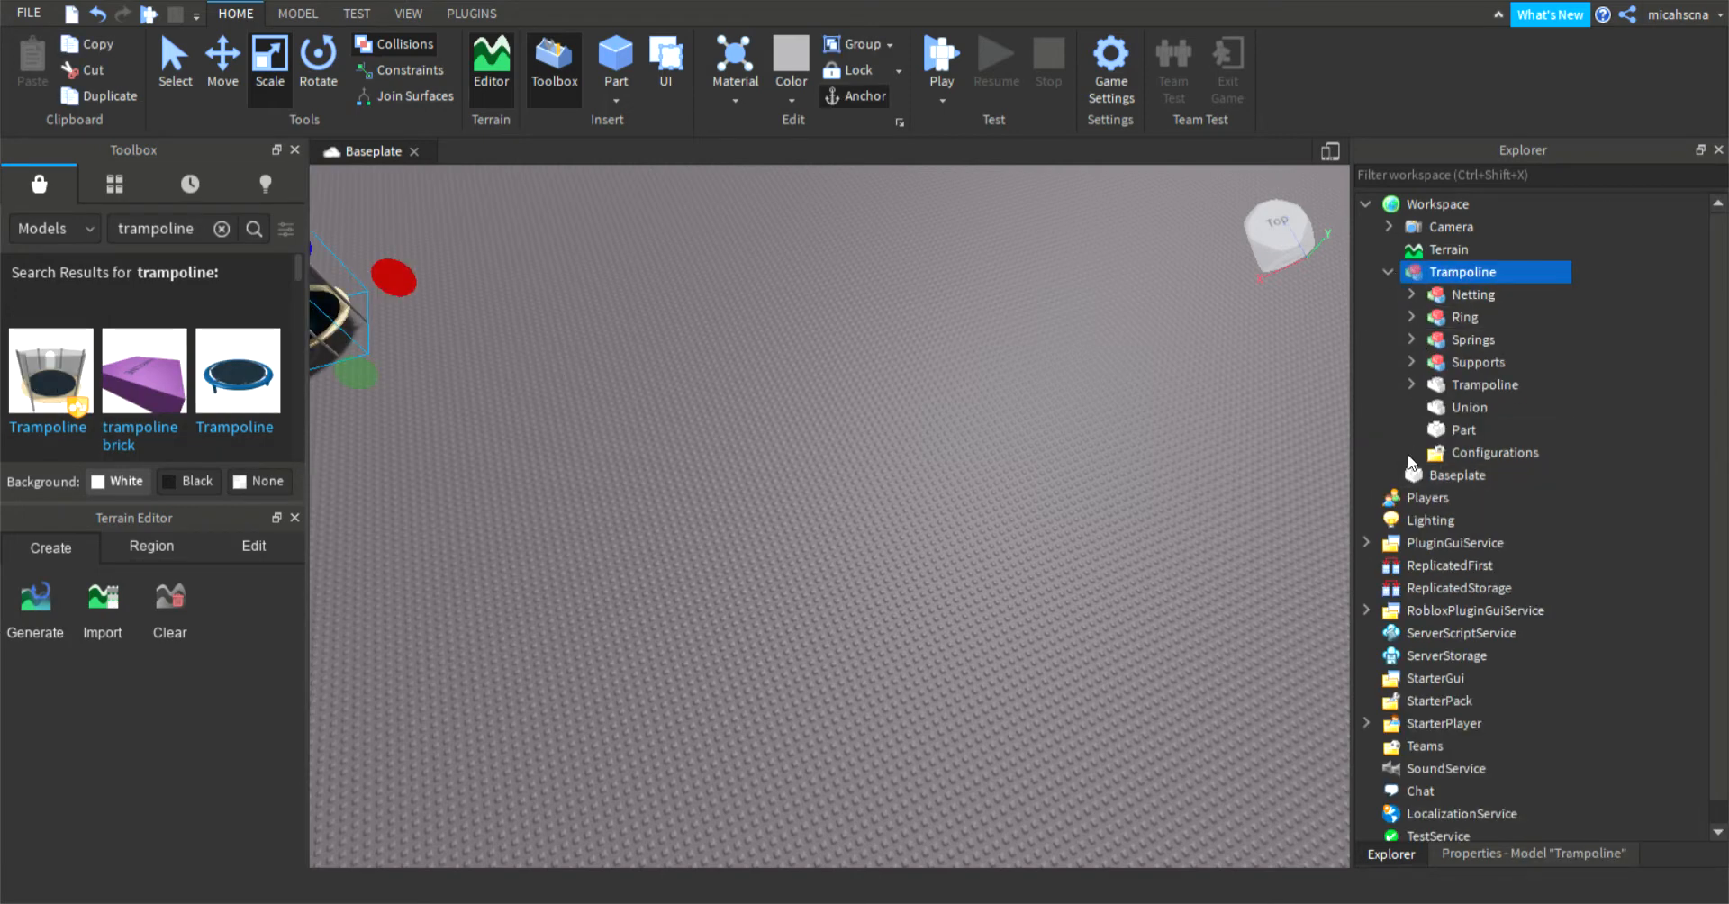
pyautogui.click(1465, 429)
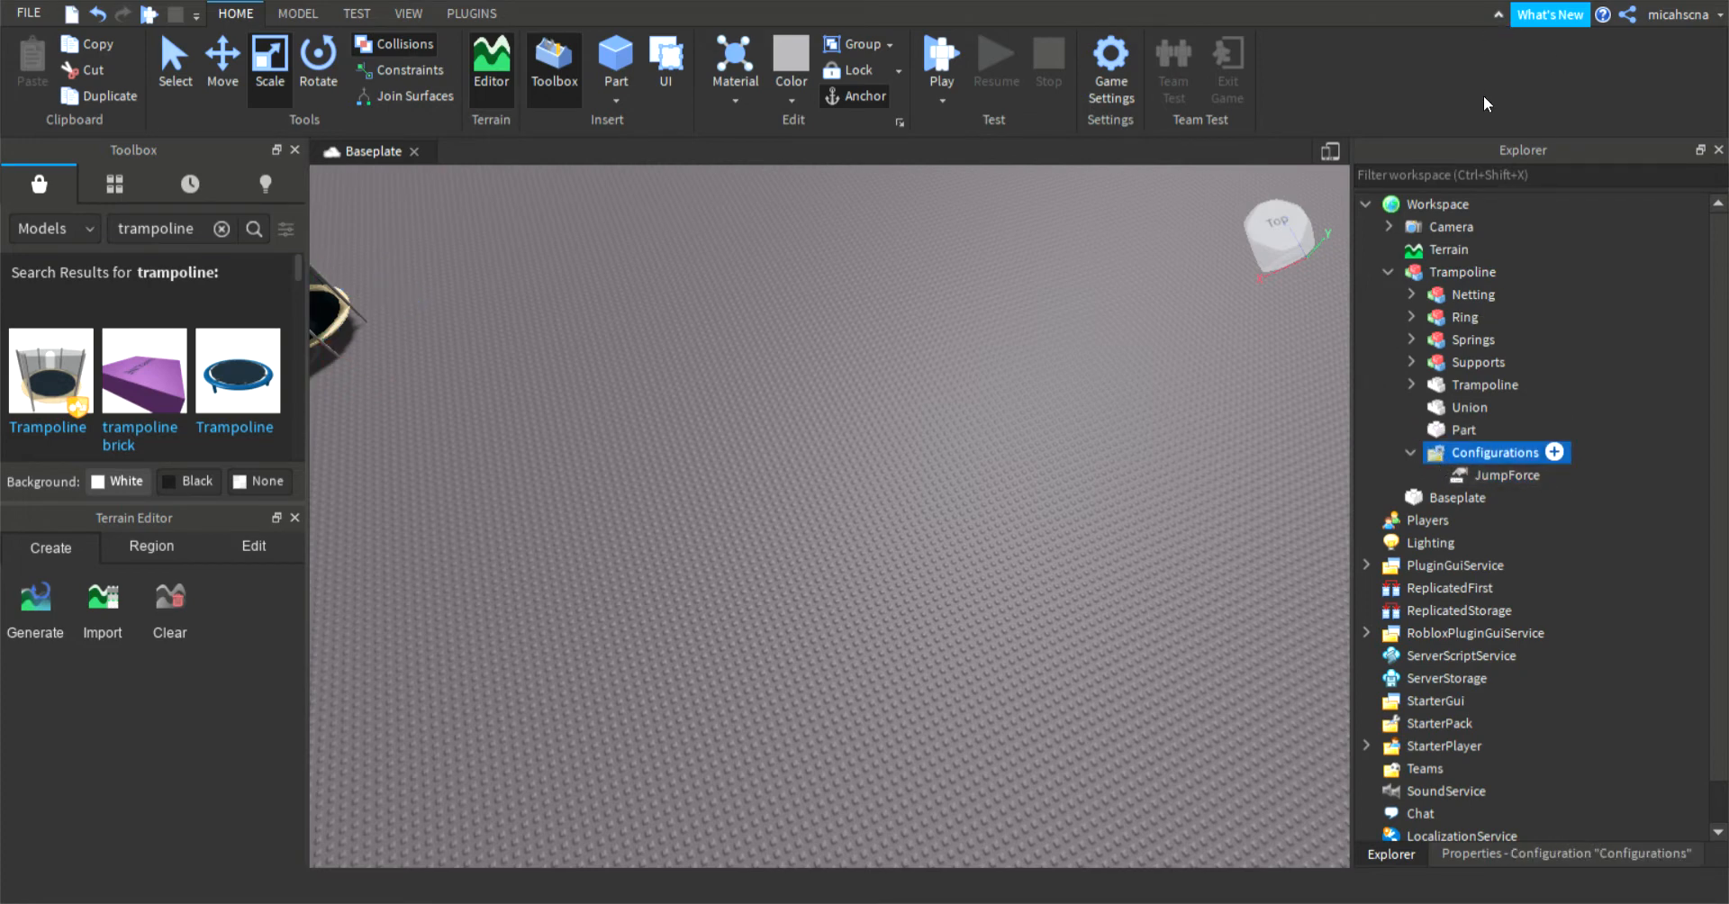
pyautogui.click(1483, 385)
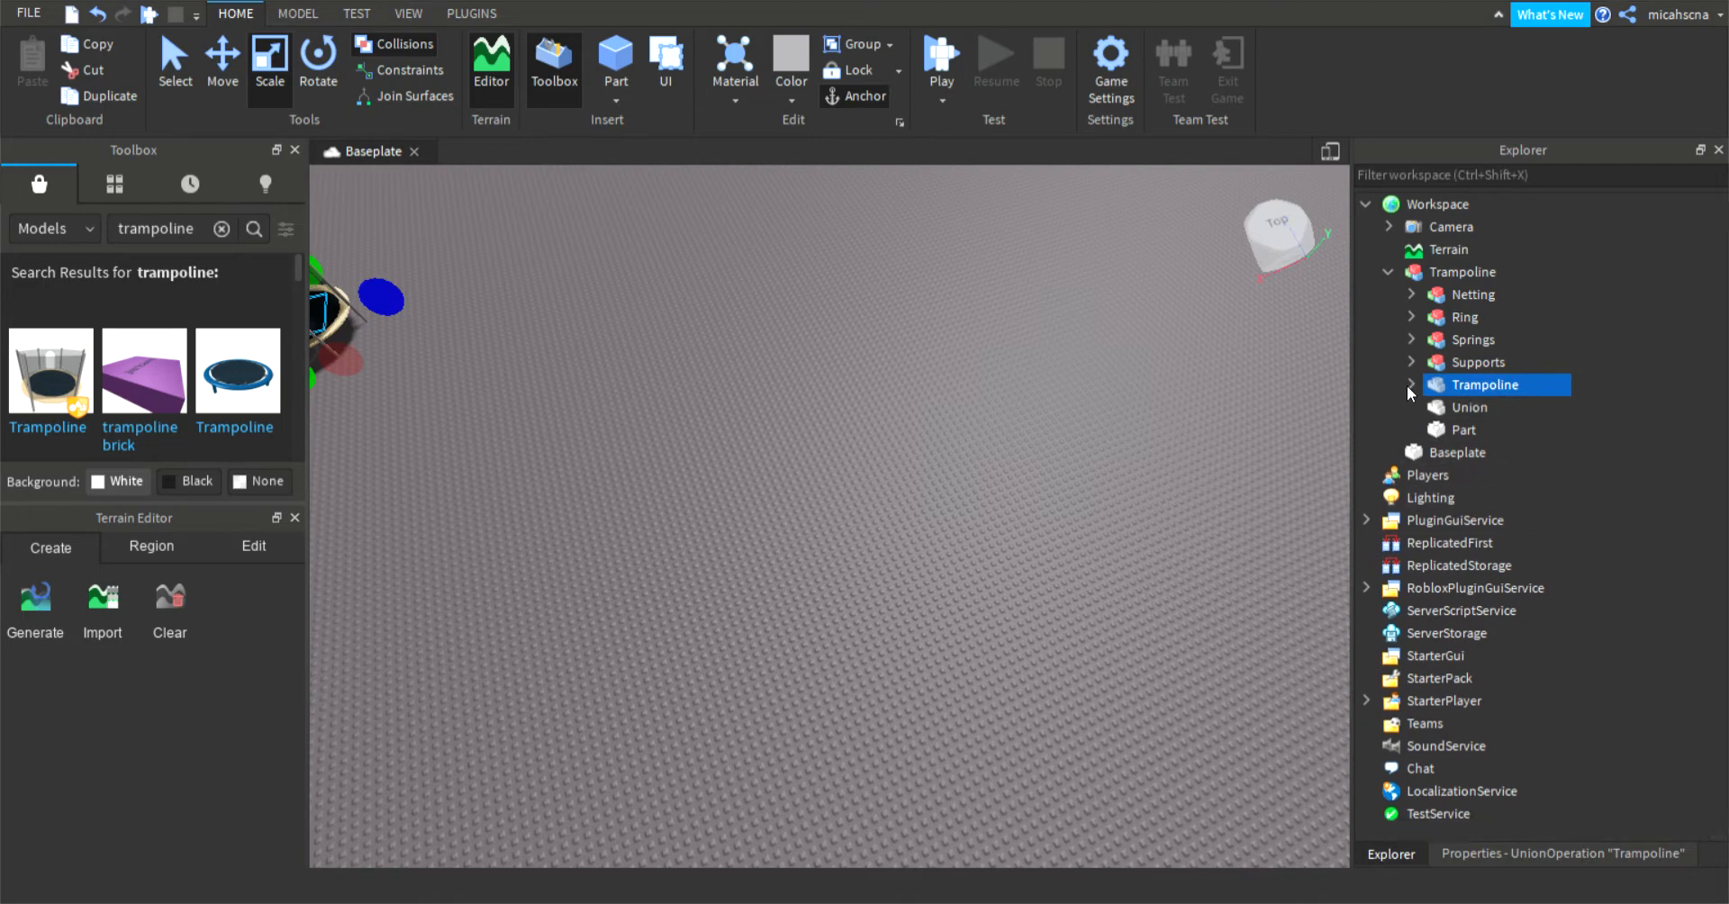
pyautogui.click(1467, 271)
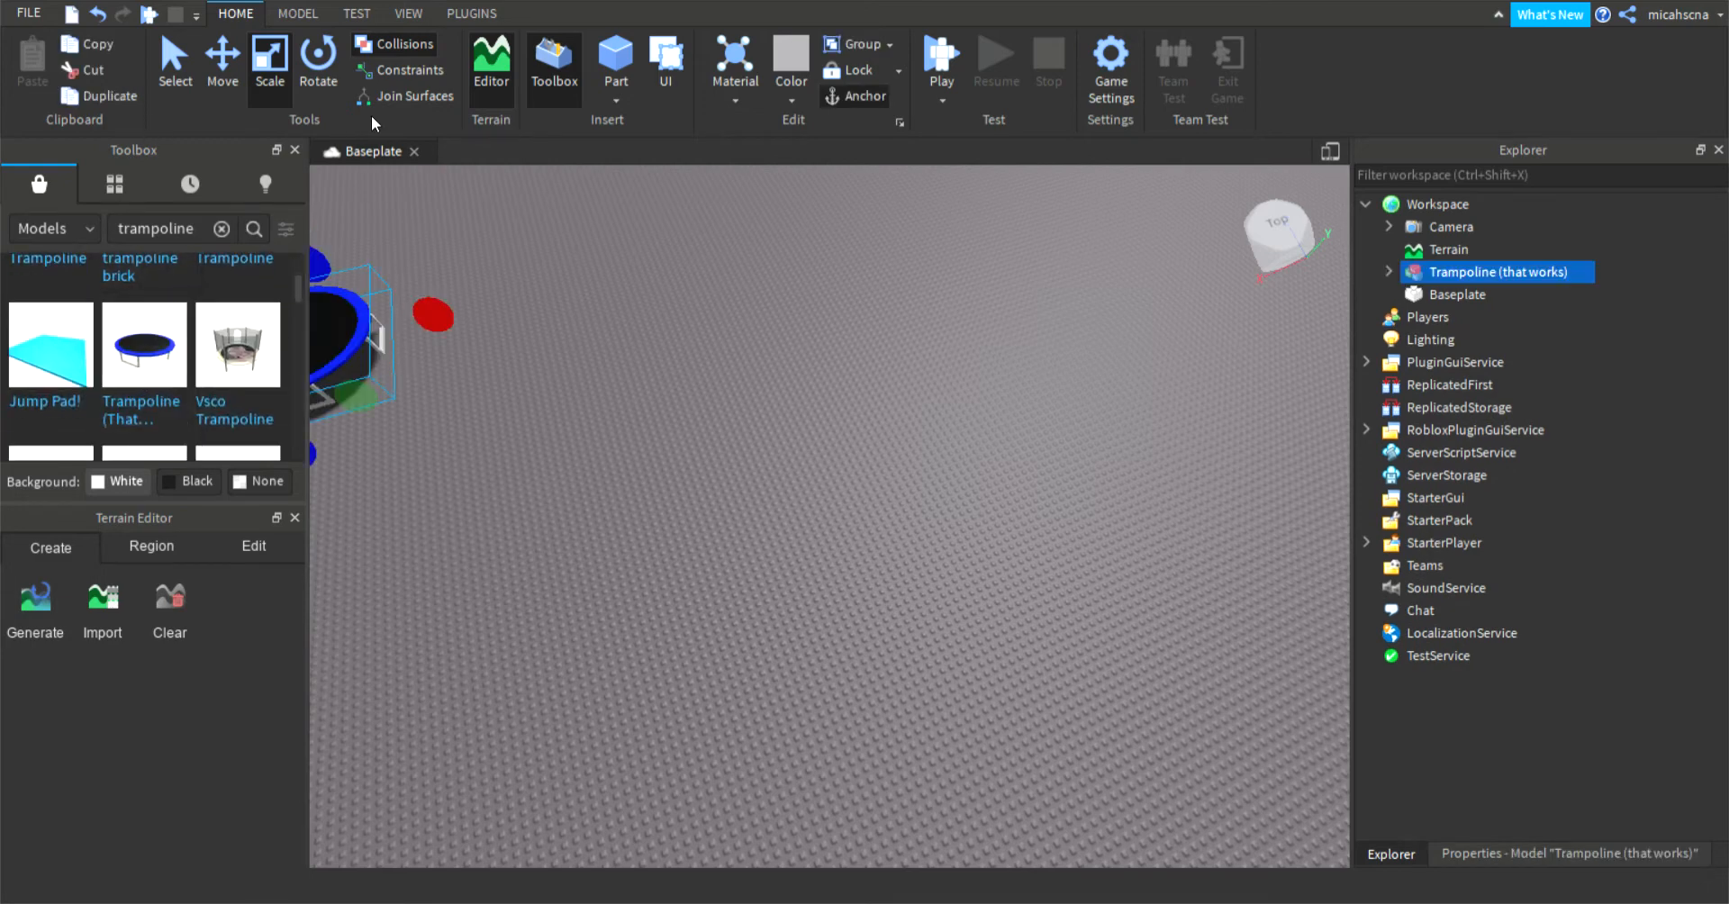
# Step: Browse the working trampoline's nested models and parts, then delete the whole model
pyautogui.click(1366, 272)
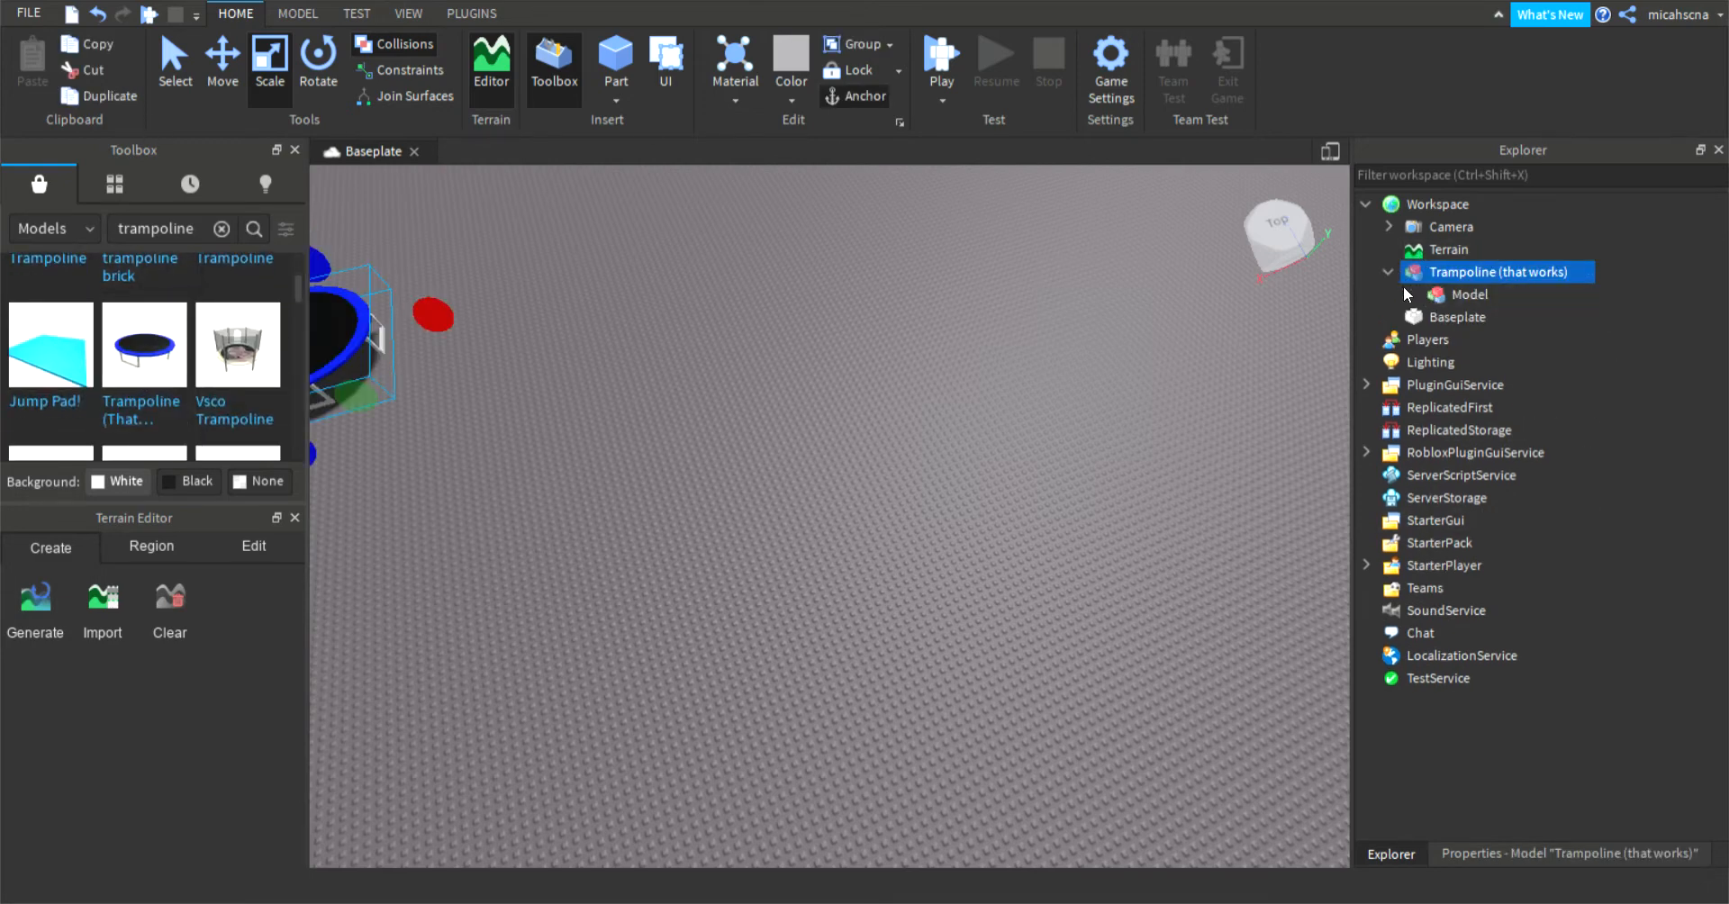
pyautogui.click(1408, 294)
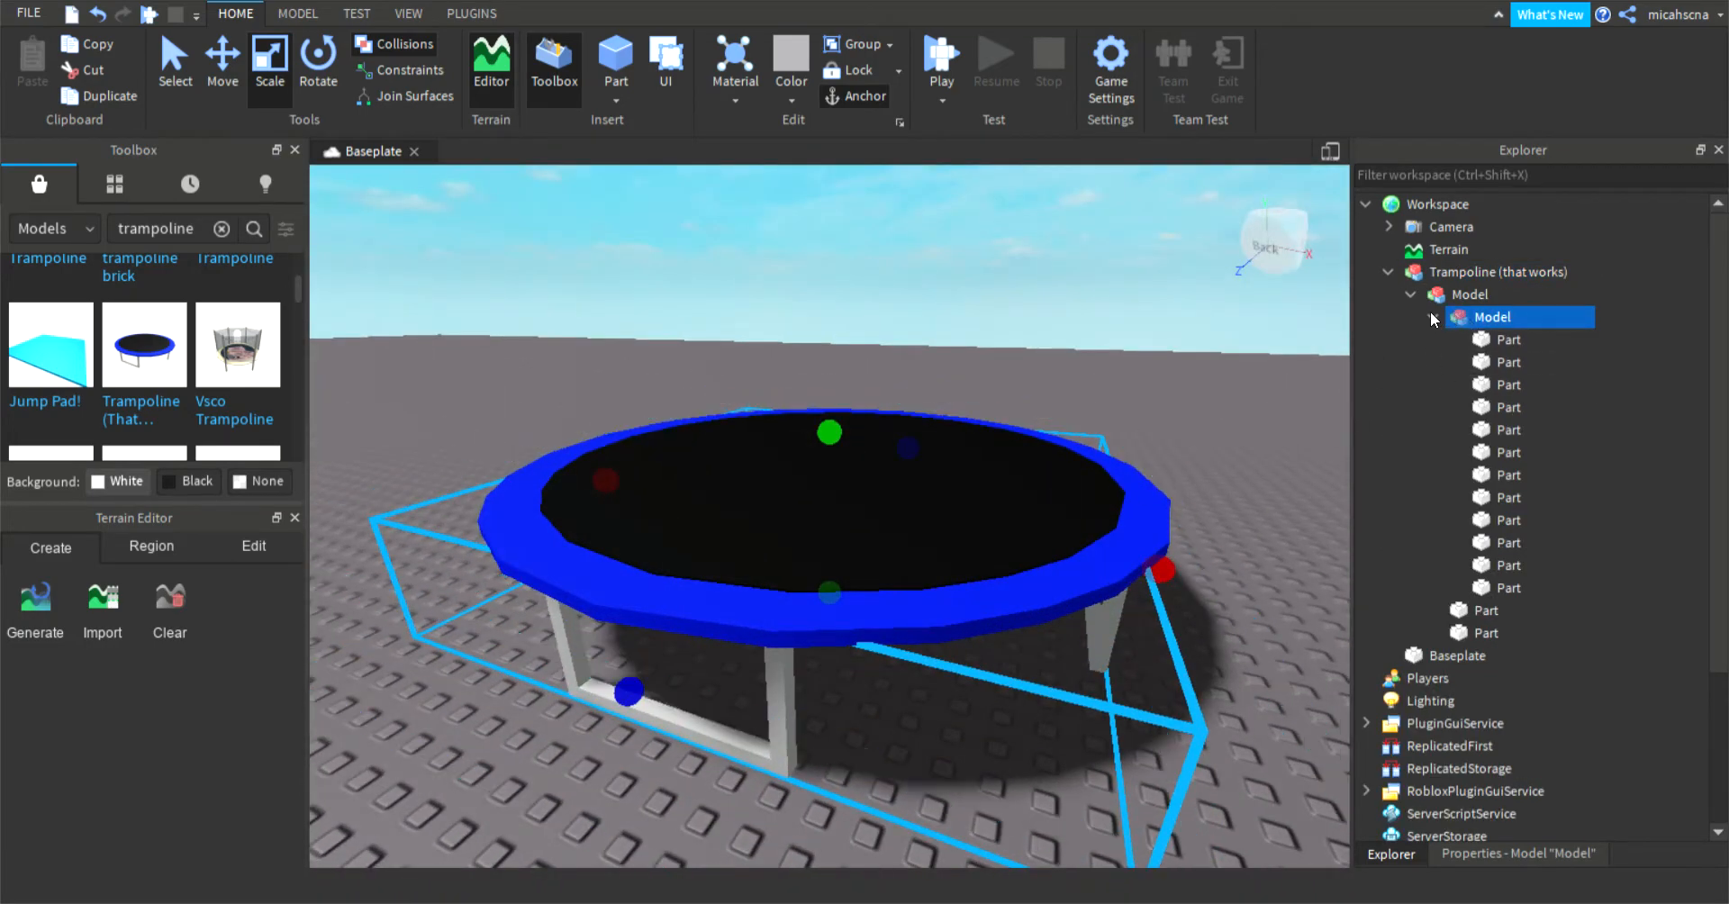
pyautogui.click(1409, 295)
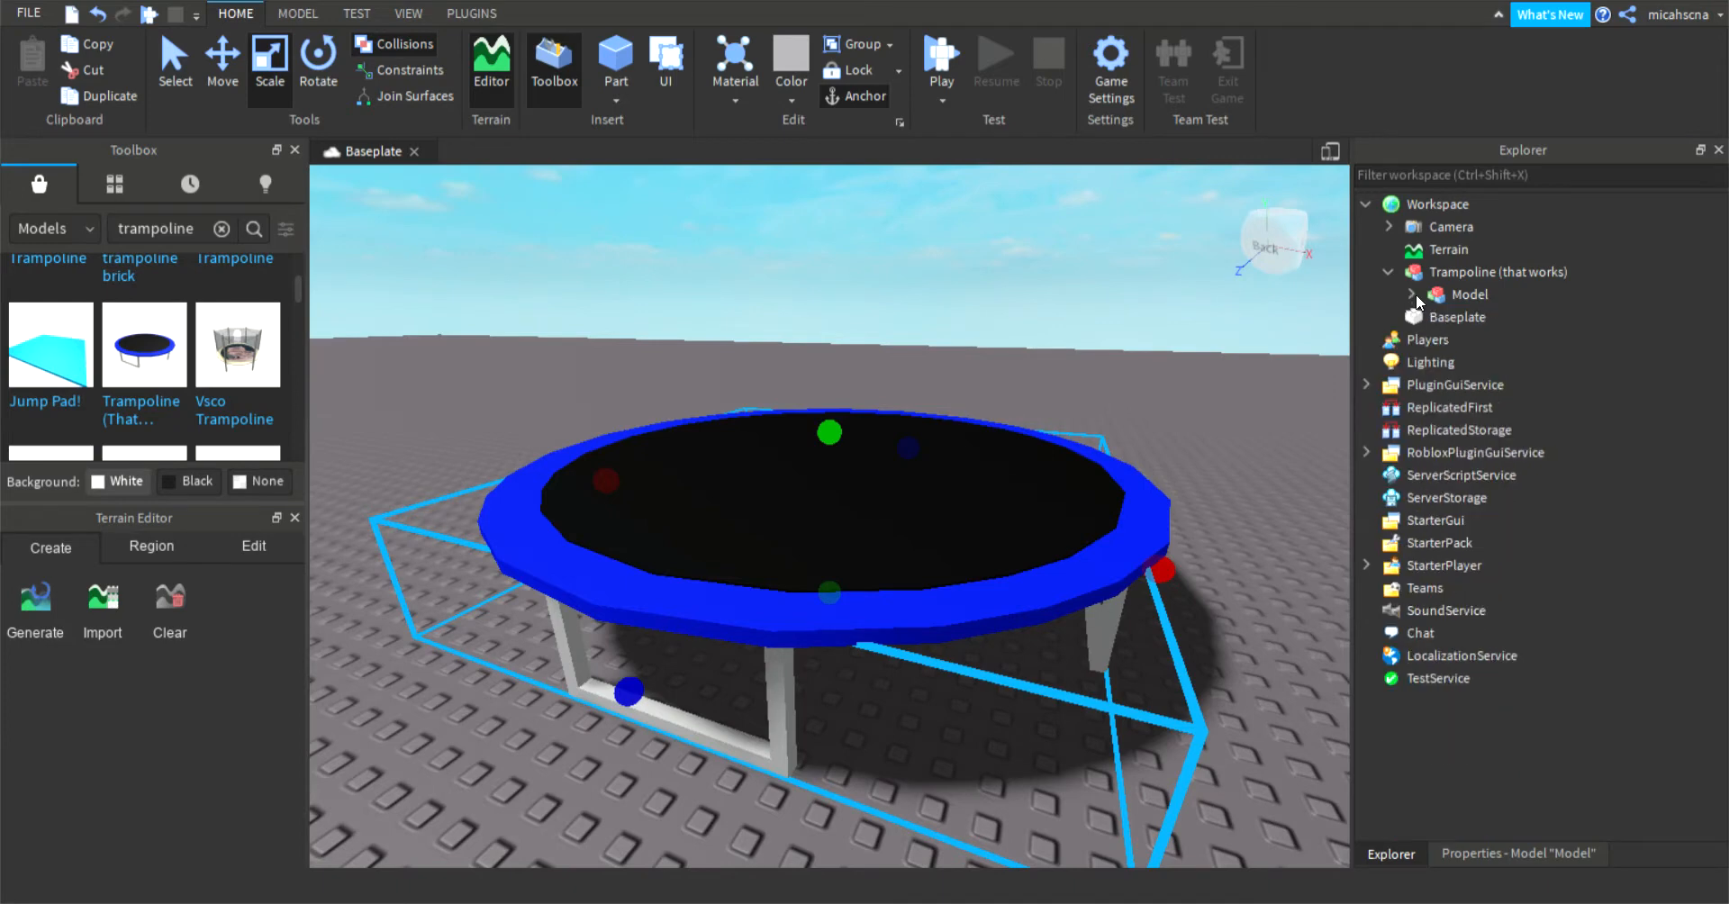
pyautogui.moveTo(1467, 295)
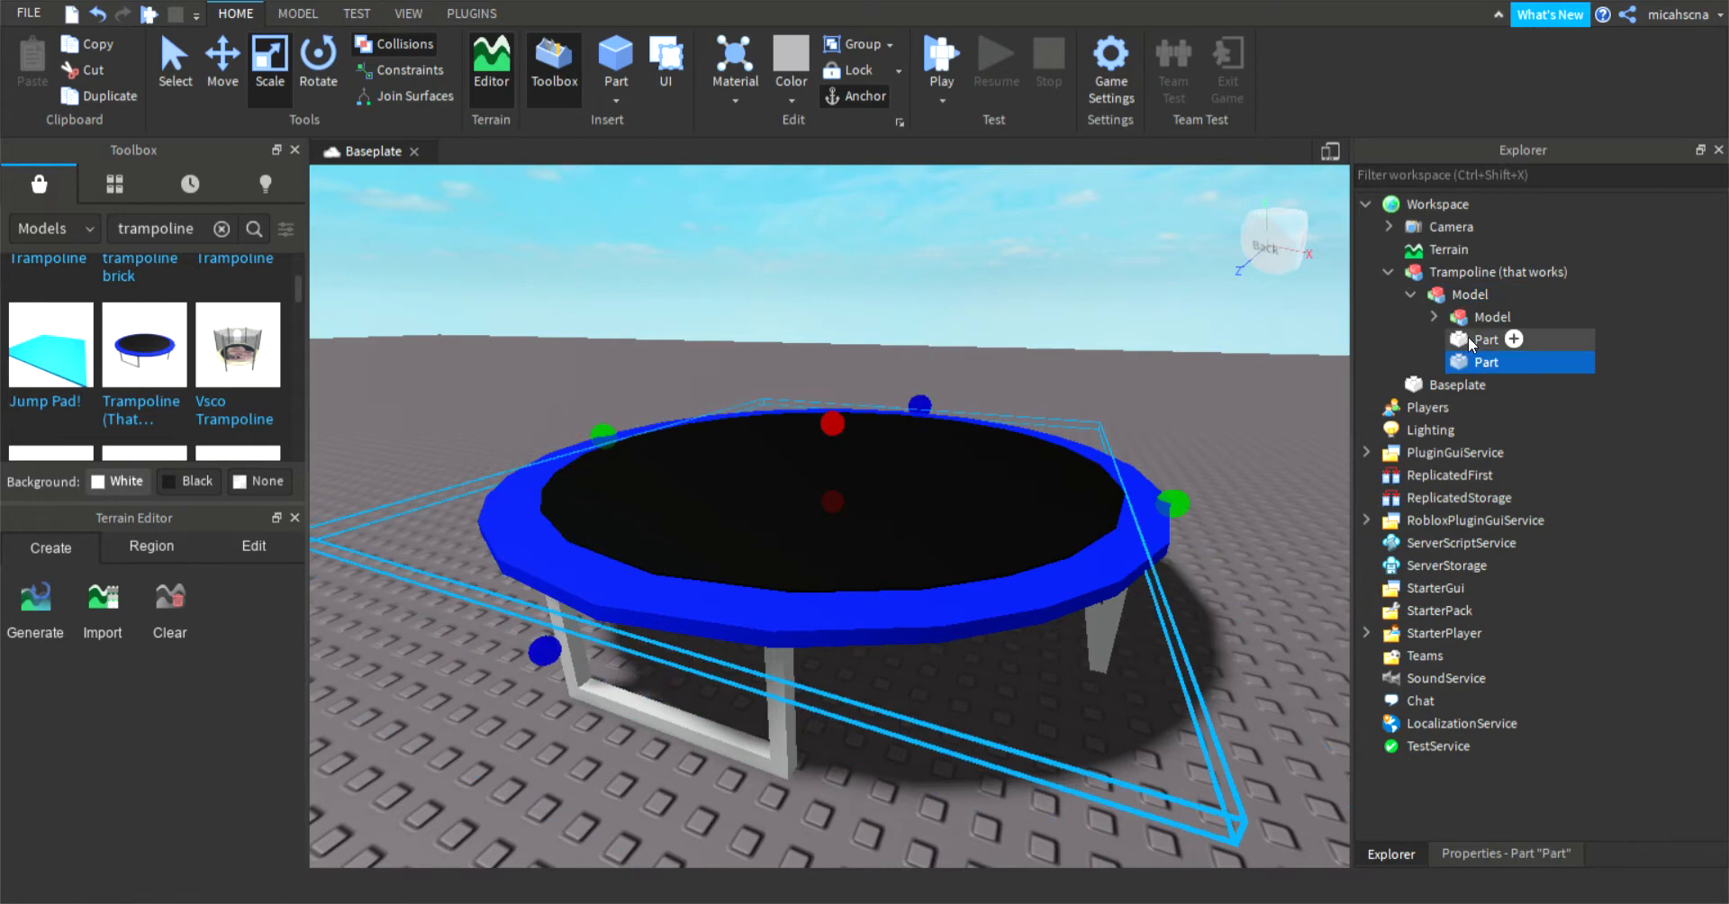
pyautogui.click(1433, 318)
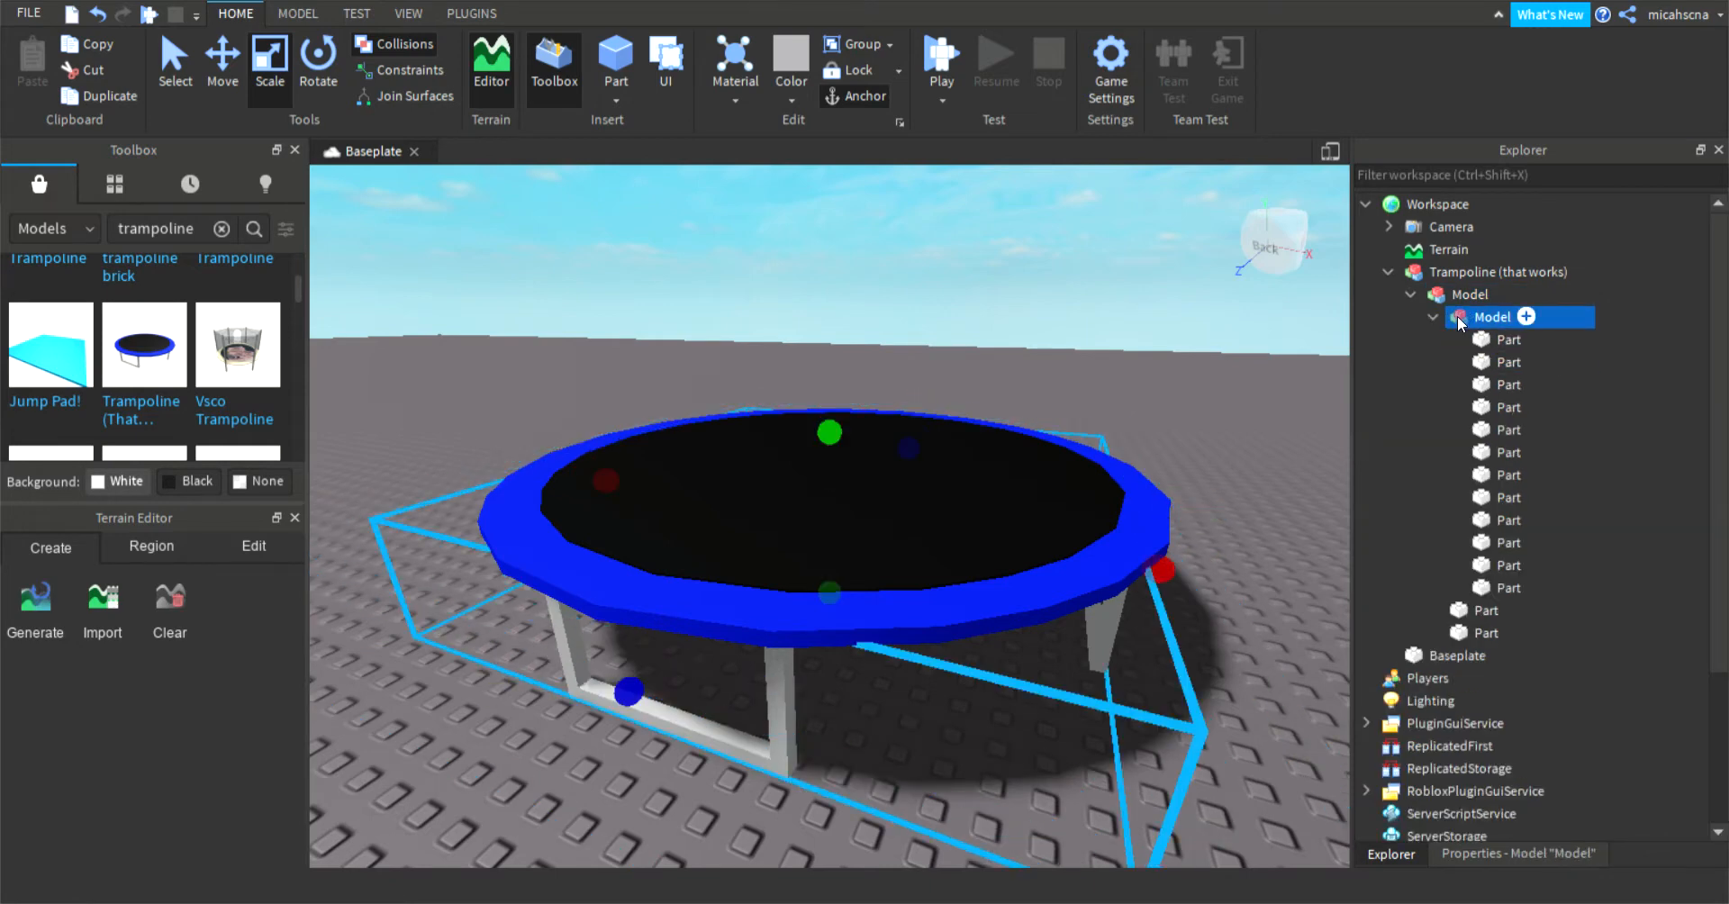
pyautogui.click(1507, 563)
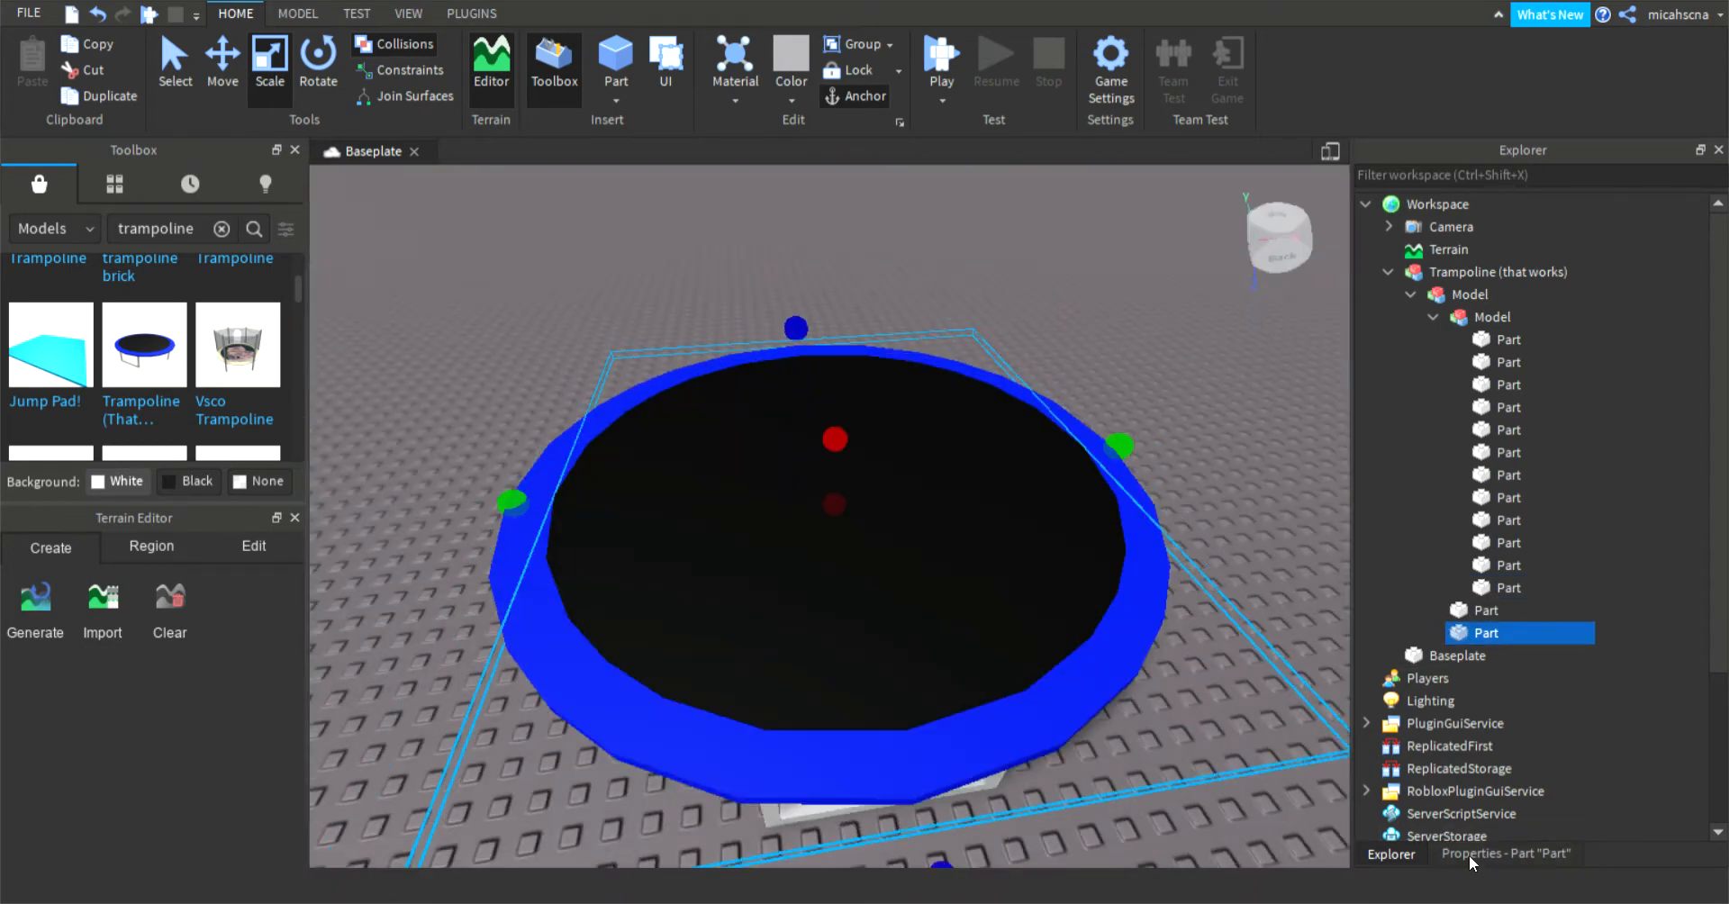
pyautogui.click(1497, 271)
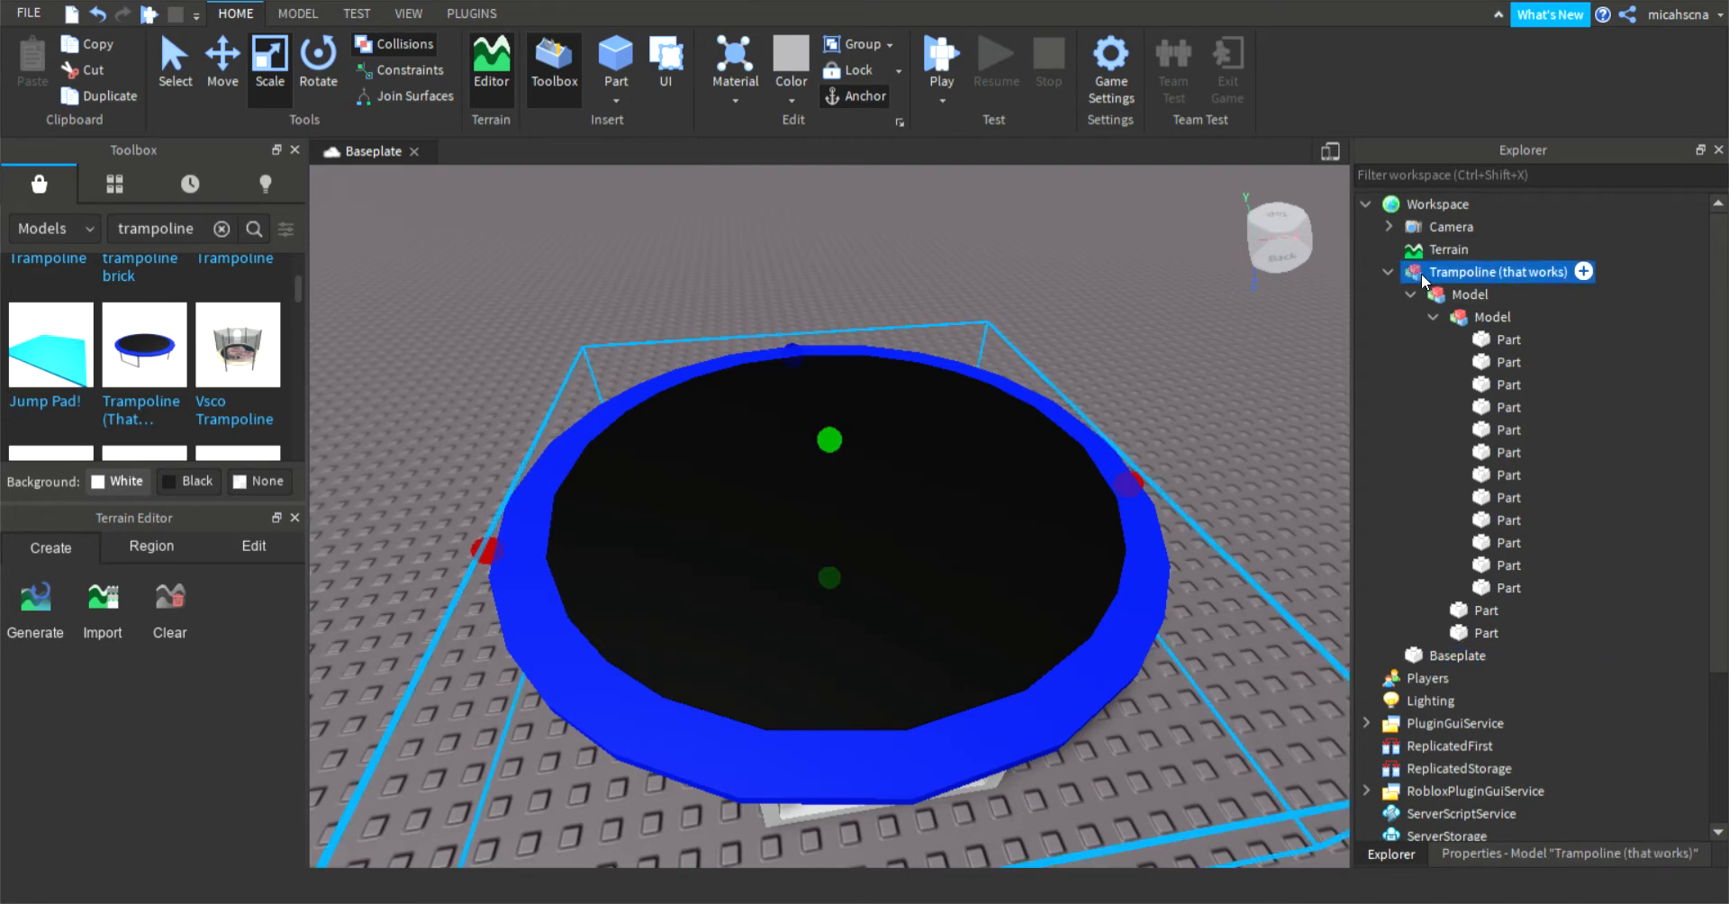
pyautogui.press('Delete')
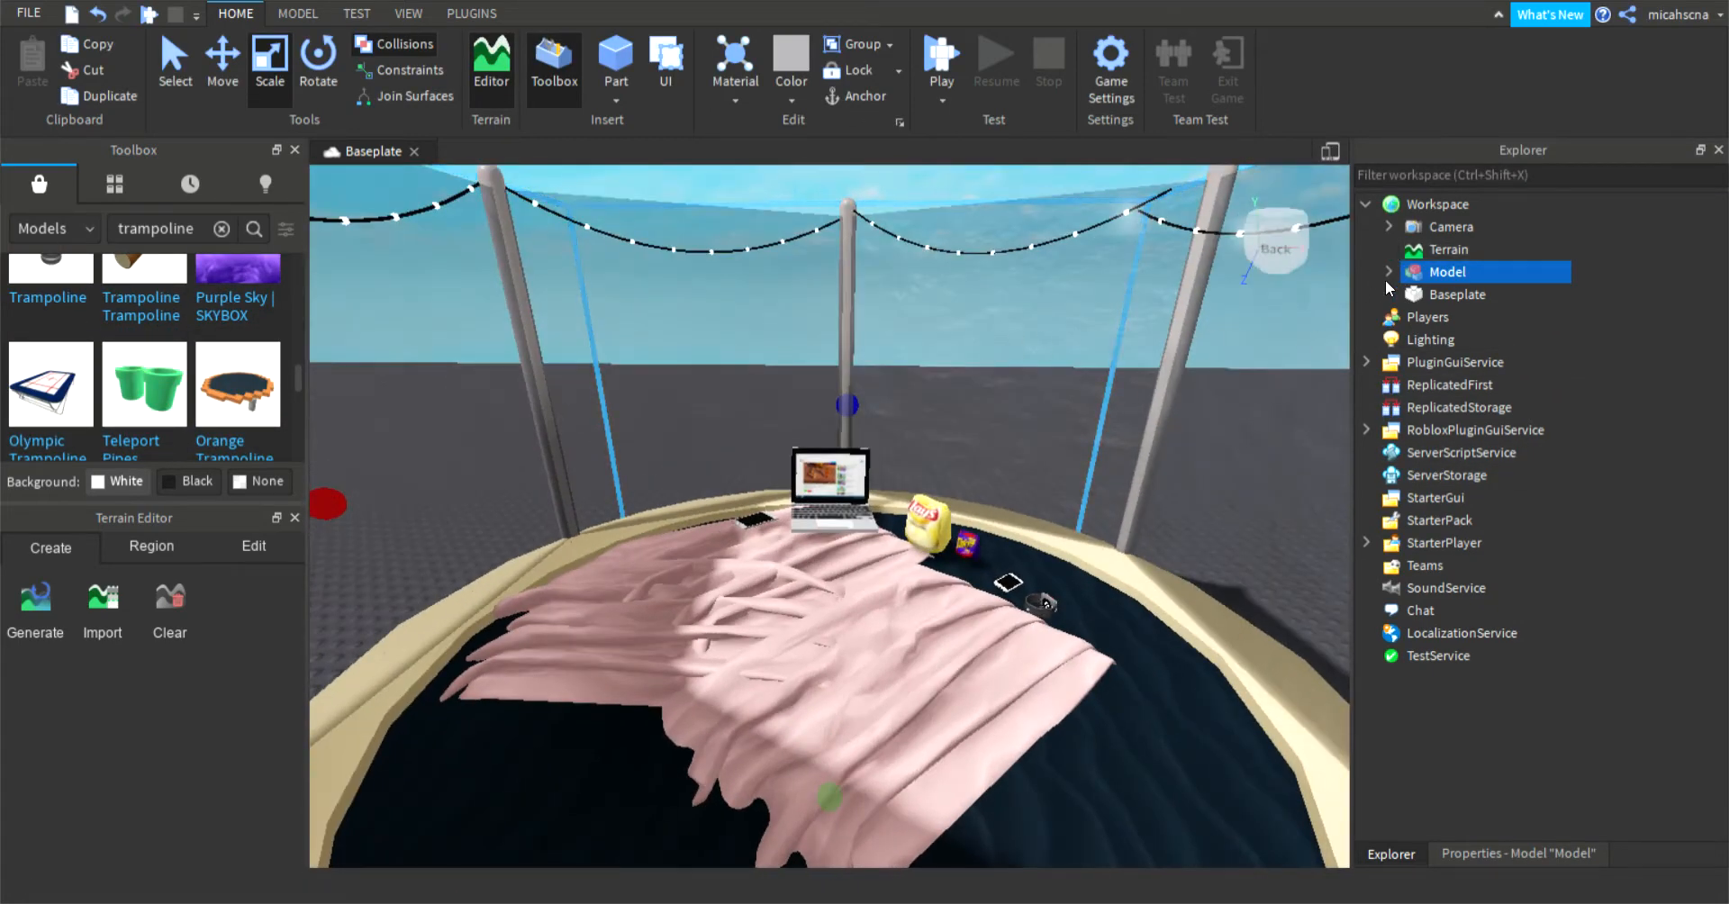
# Step: Insert the 'trampoline template' Spring model with its Bouncer and Smooth Block Model
pyautogui.click(1389, 272)
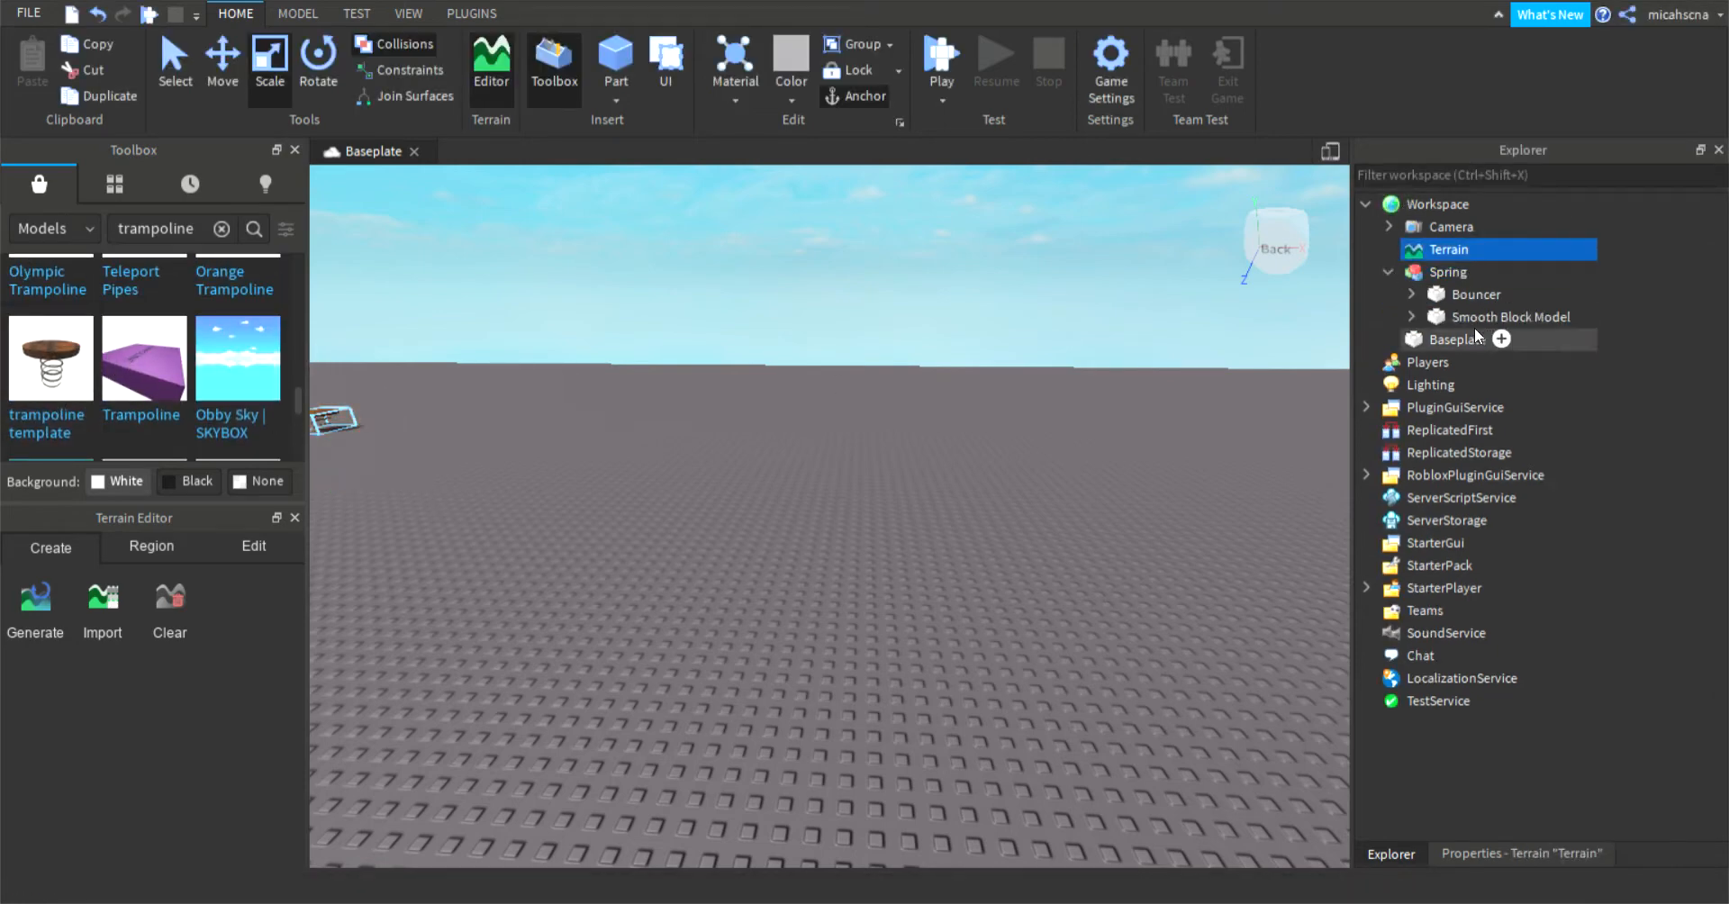
# Step: Expand the Bouncer, select and rename its old script, and add a new Script
pyautogui.click(1474, 294)
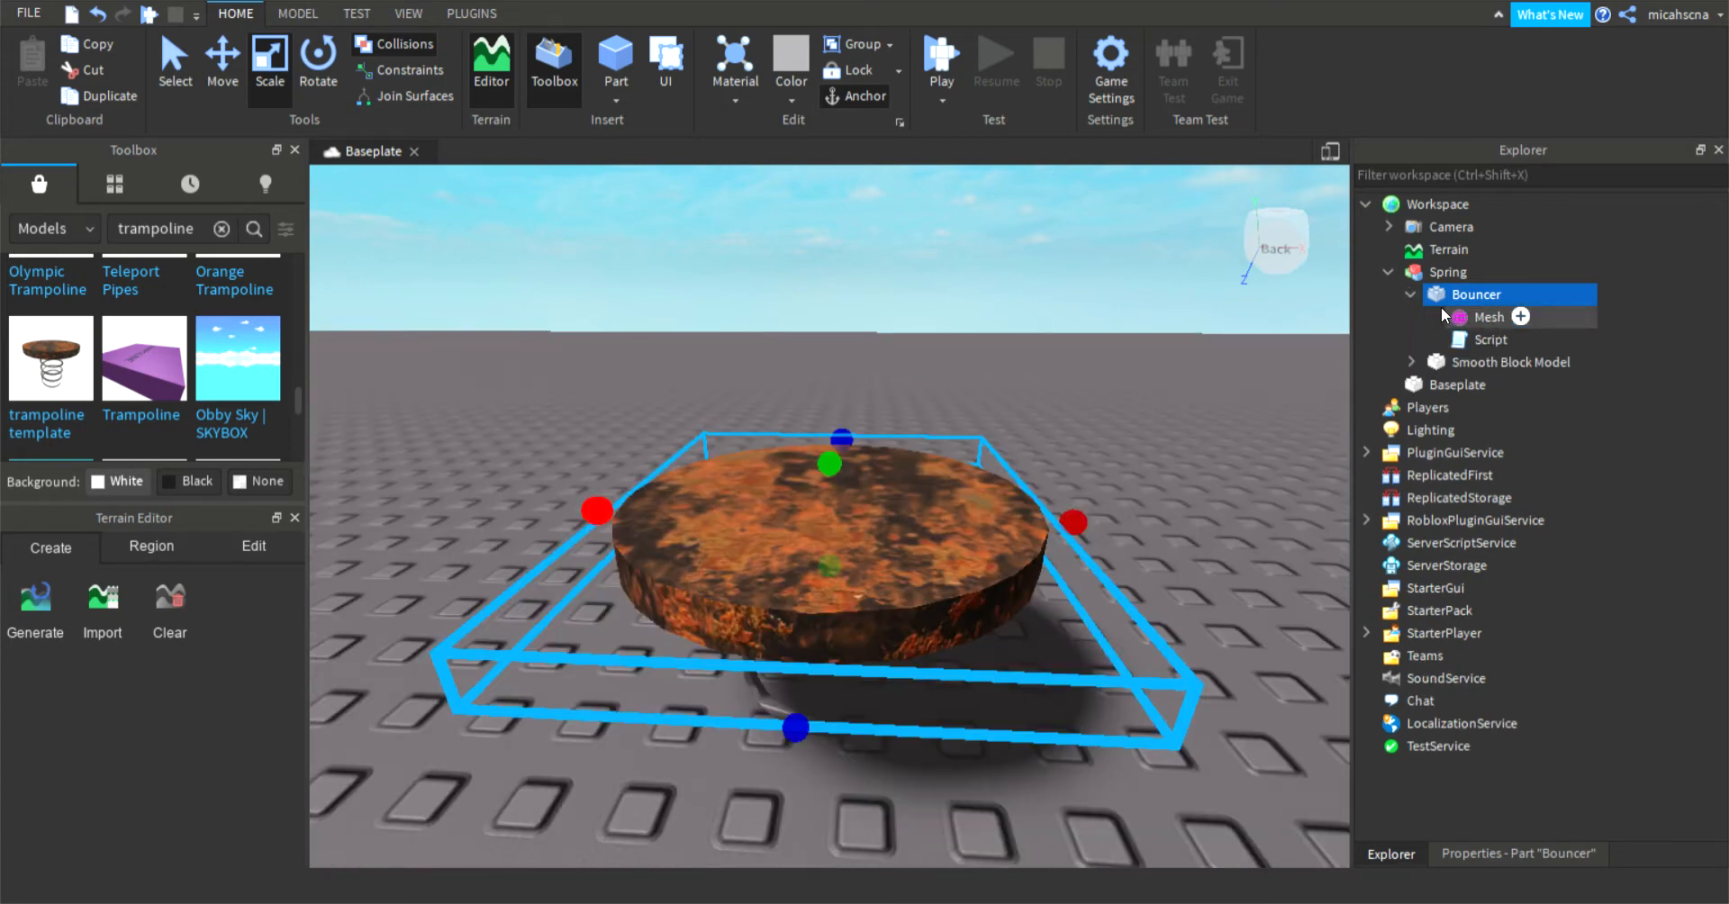
pyautogui.click(1490, 340)
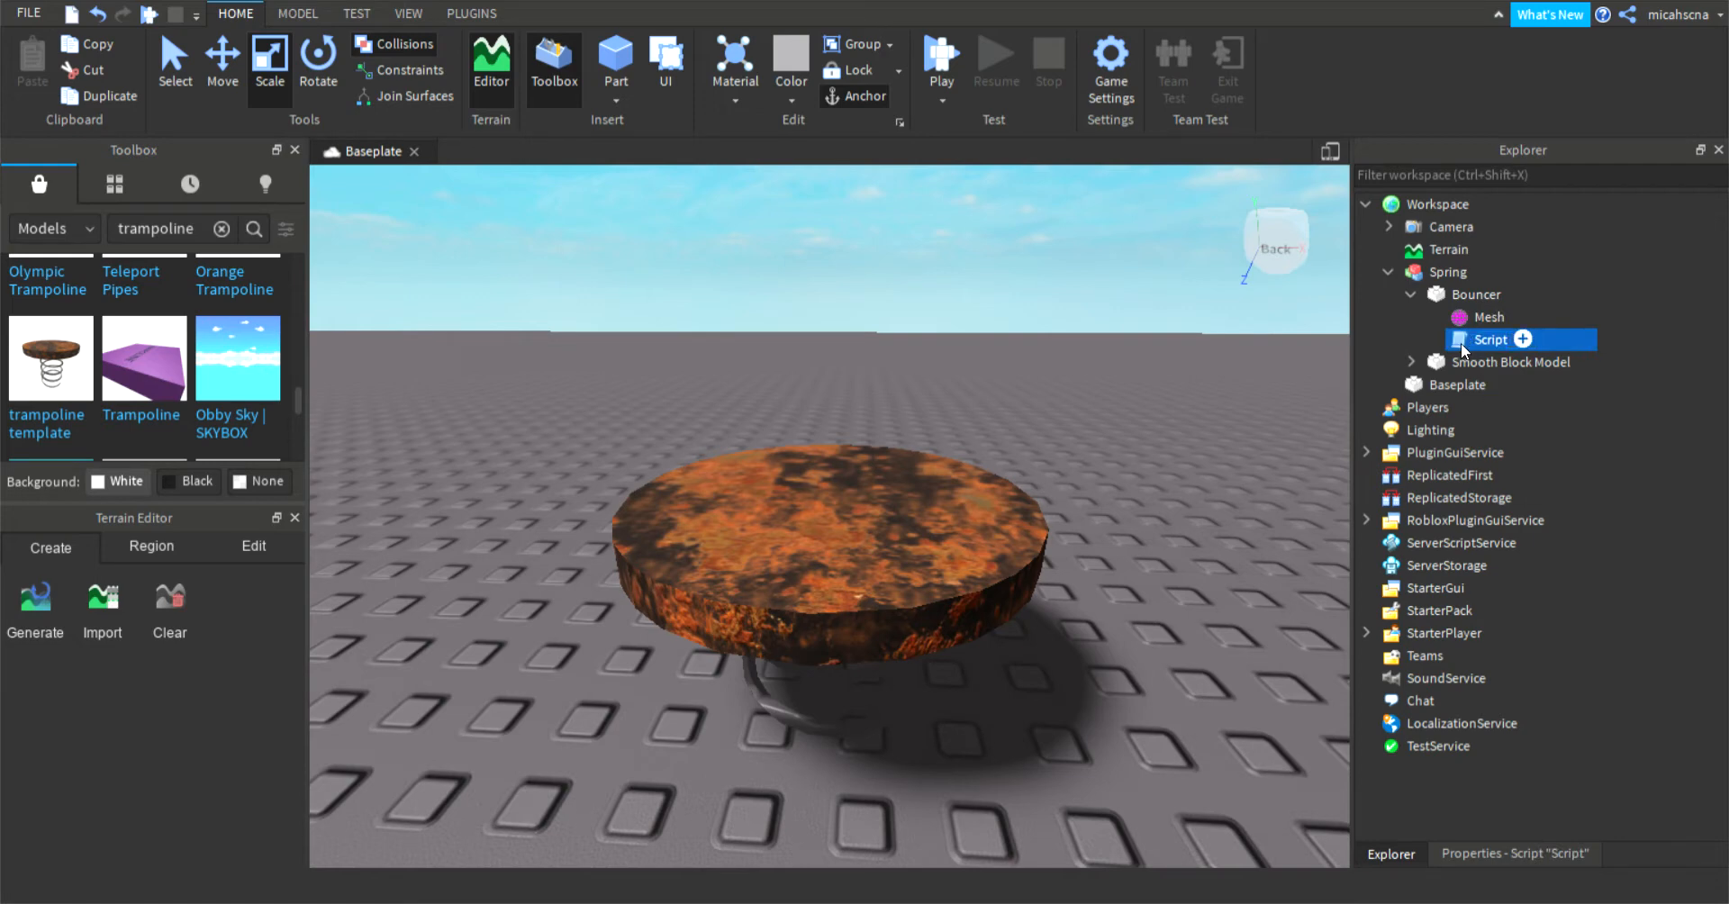
pyautogui.doubleClick(1492, 339)
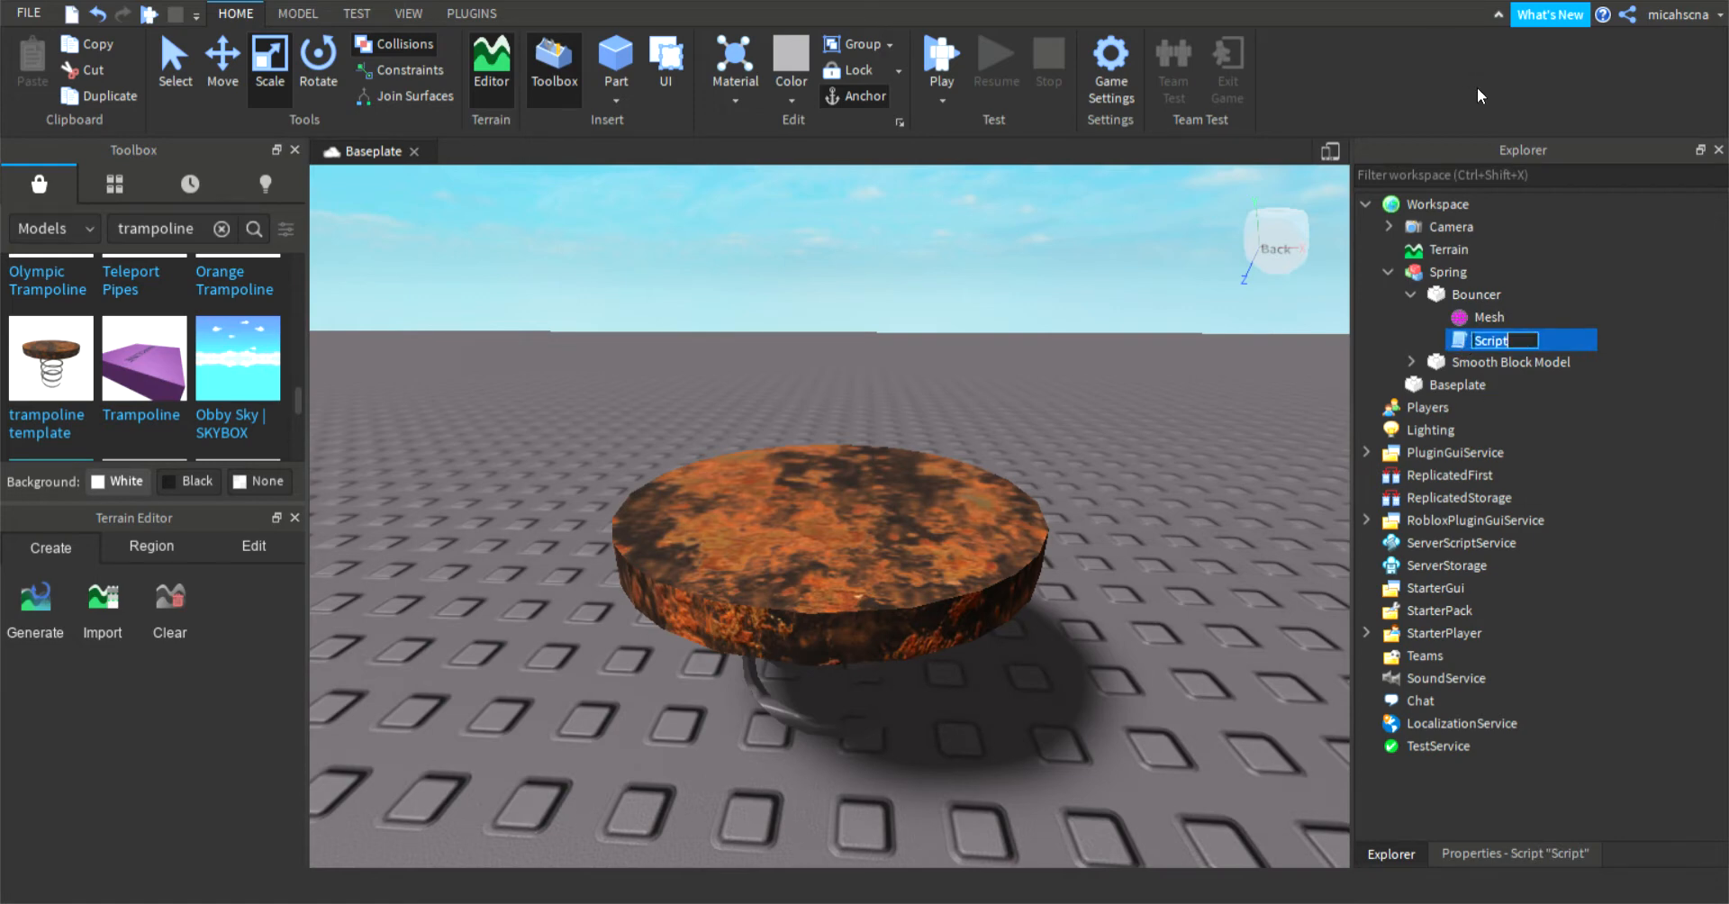
pyautogui.moveTo(1502, 144)
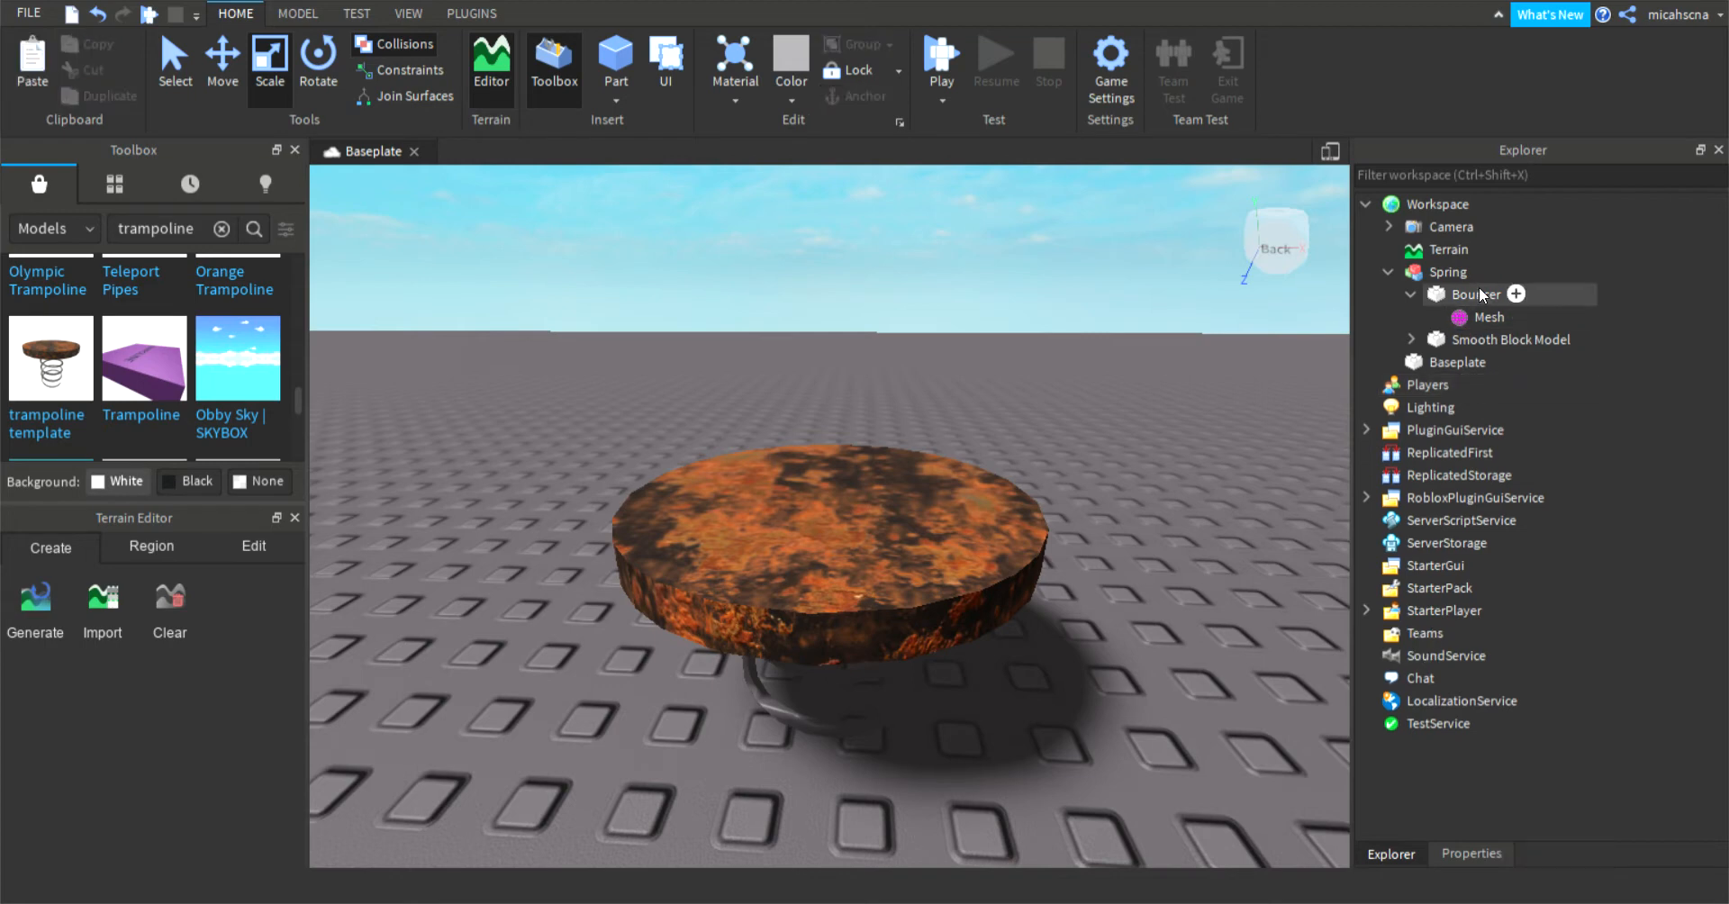
pyautogui.click(1515, 293)
pyautogui.write('script')
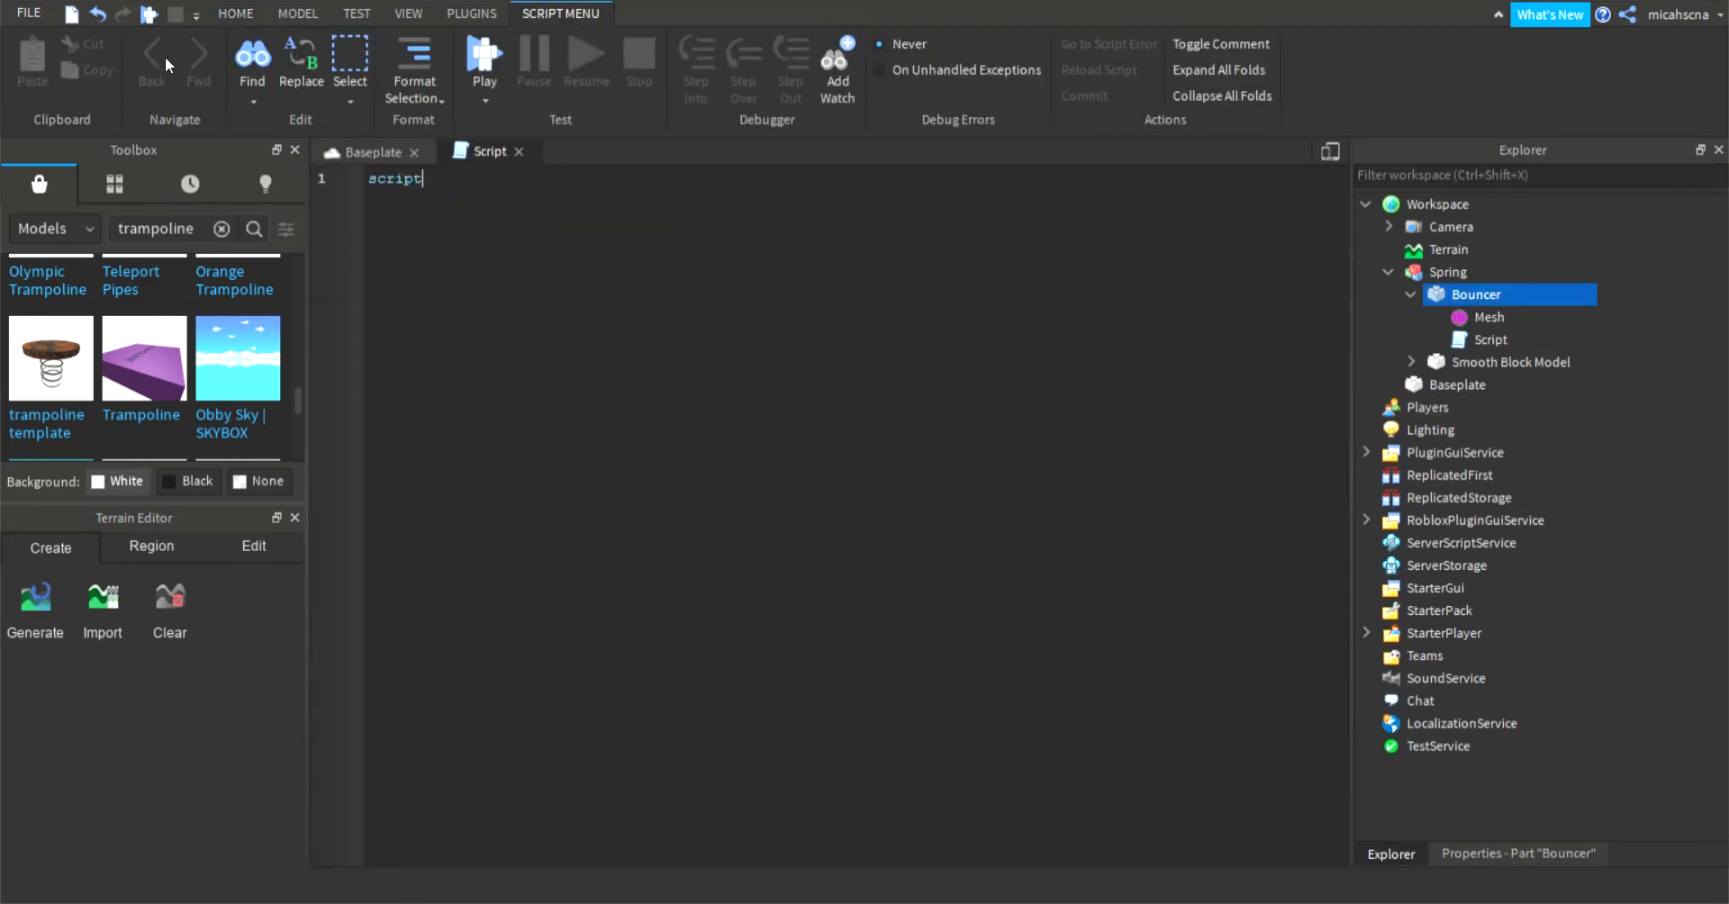
# Step: Type script.Parent.Touched:Connect(function() into the Bouncer's new script
pyautogui.write('.Parent.')
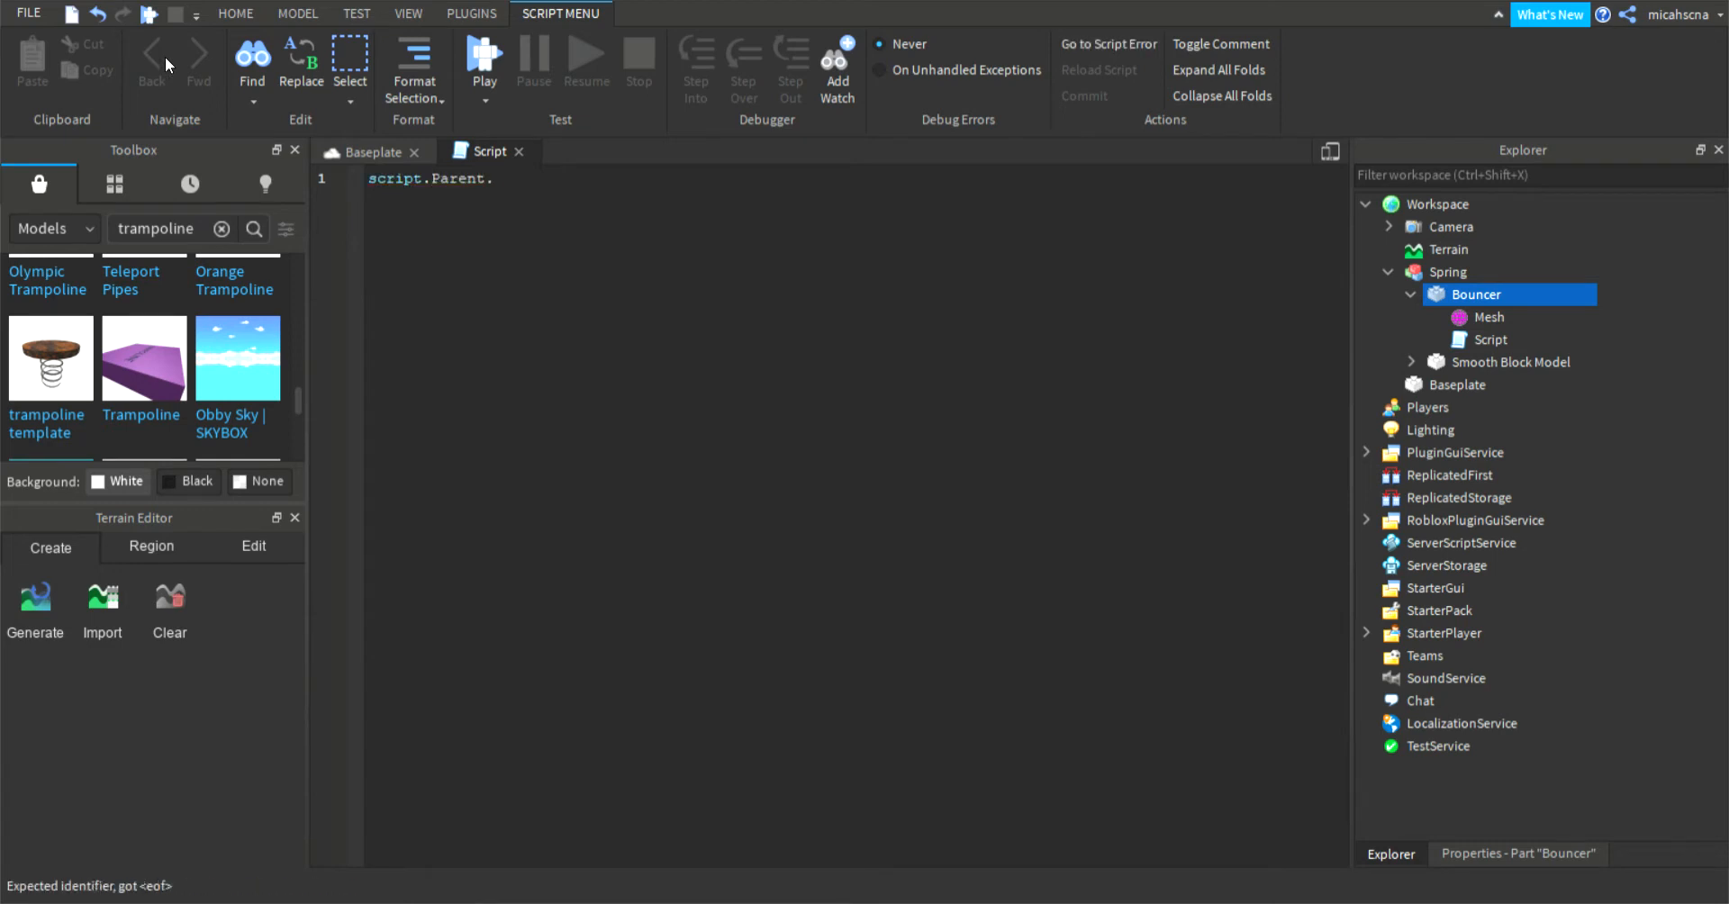
pyautogui.write('Touched')
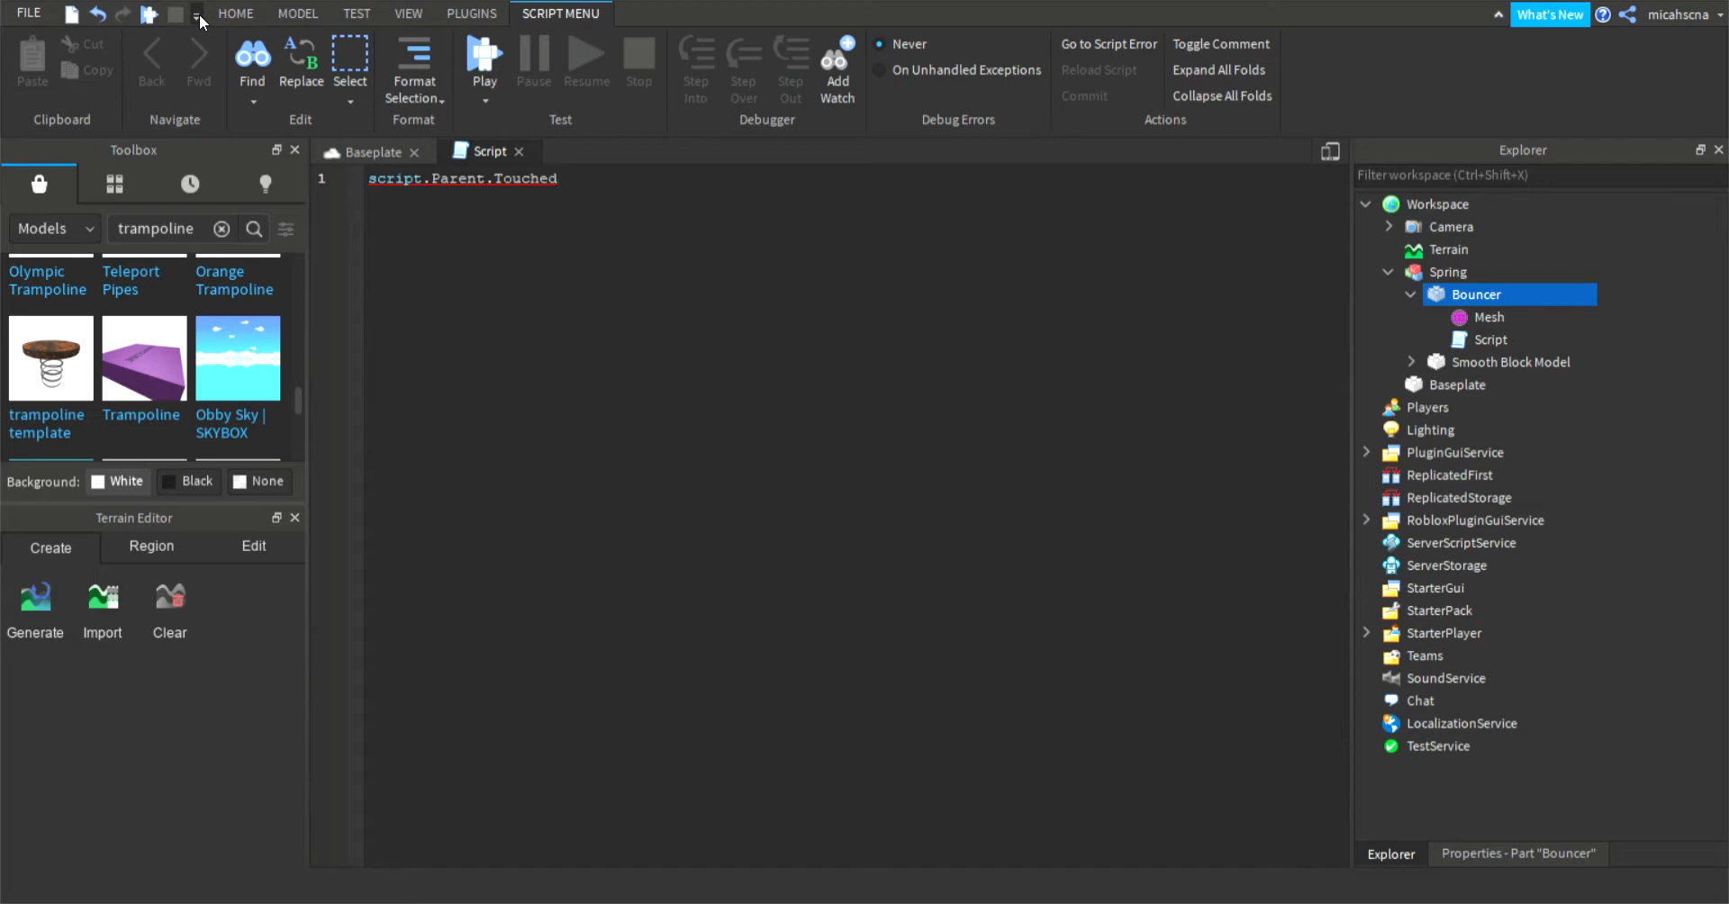
pyautogui.write(':Connect()')
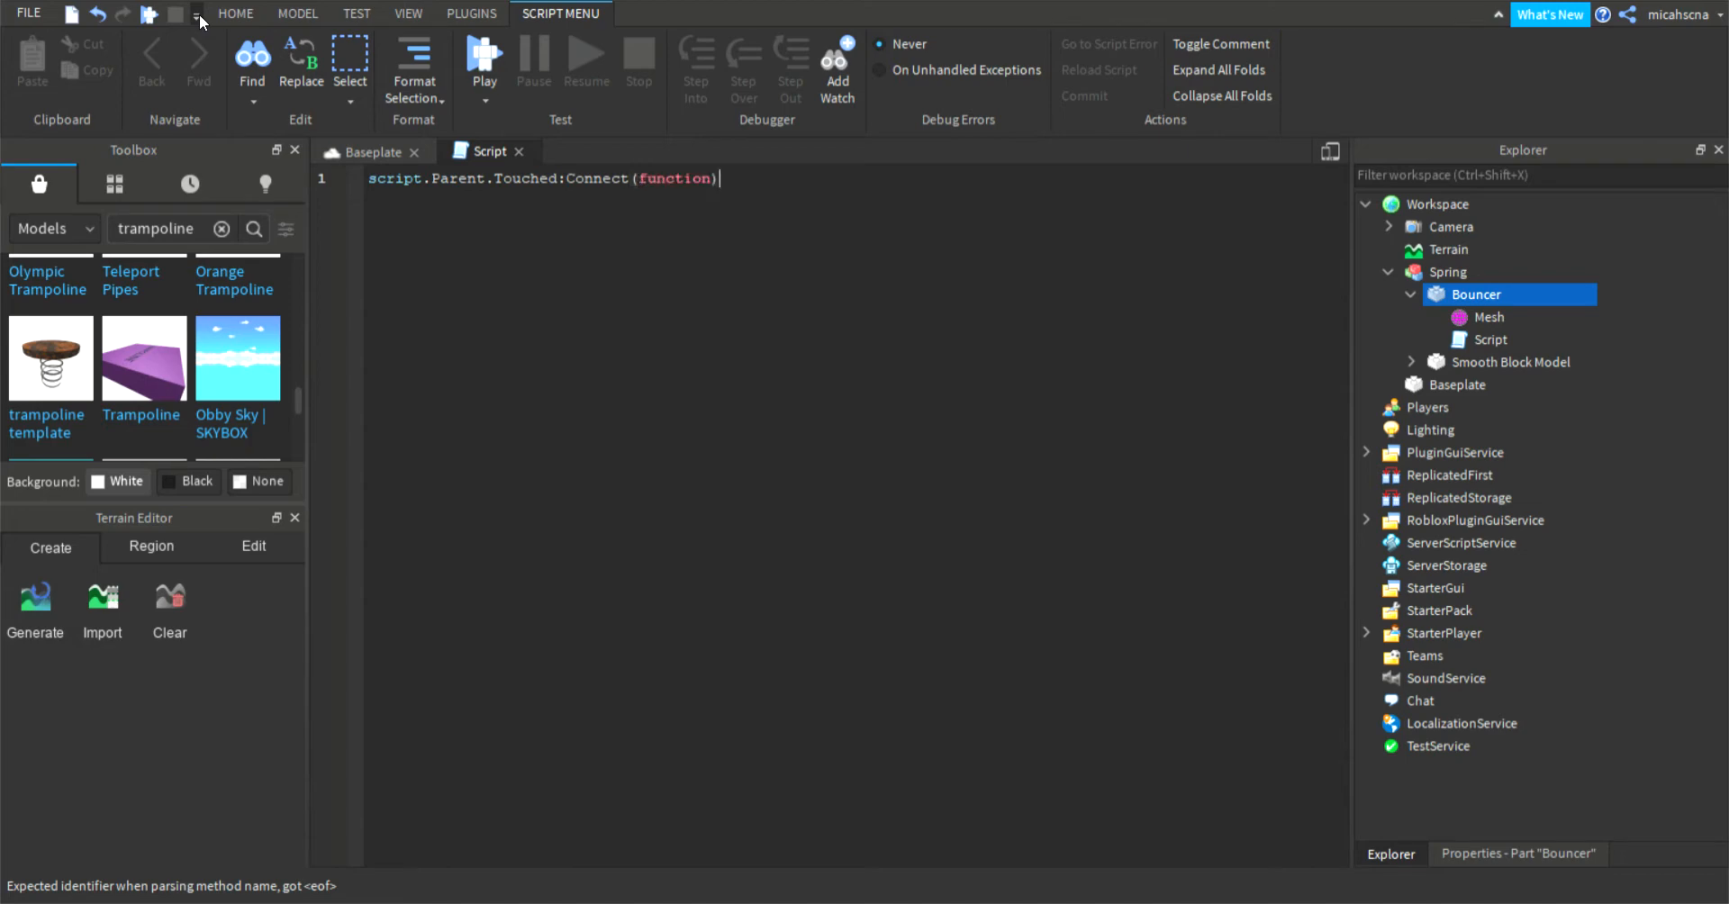
pyautogui.write('(')
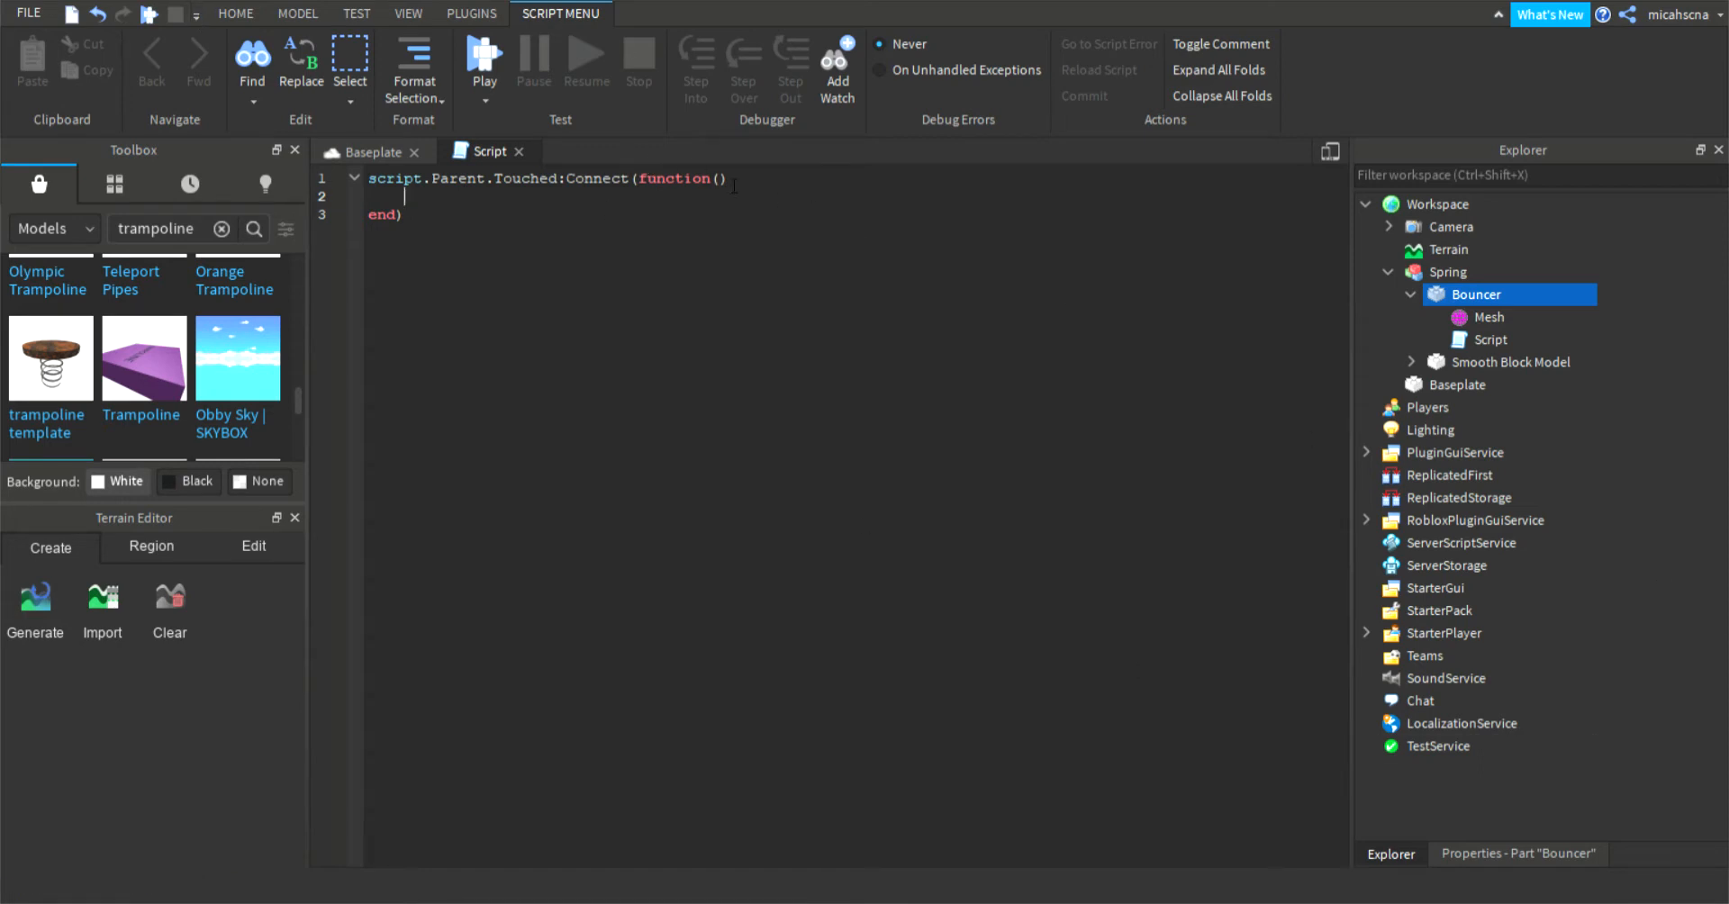
# Step: Add a hit parameter and an if hit.Parent:FindFirstChildWhichIsA("Humanoid") then check
pyautogui.write('hit')
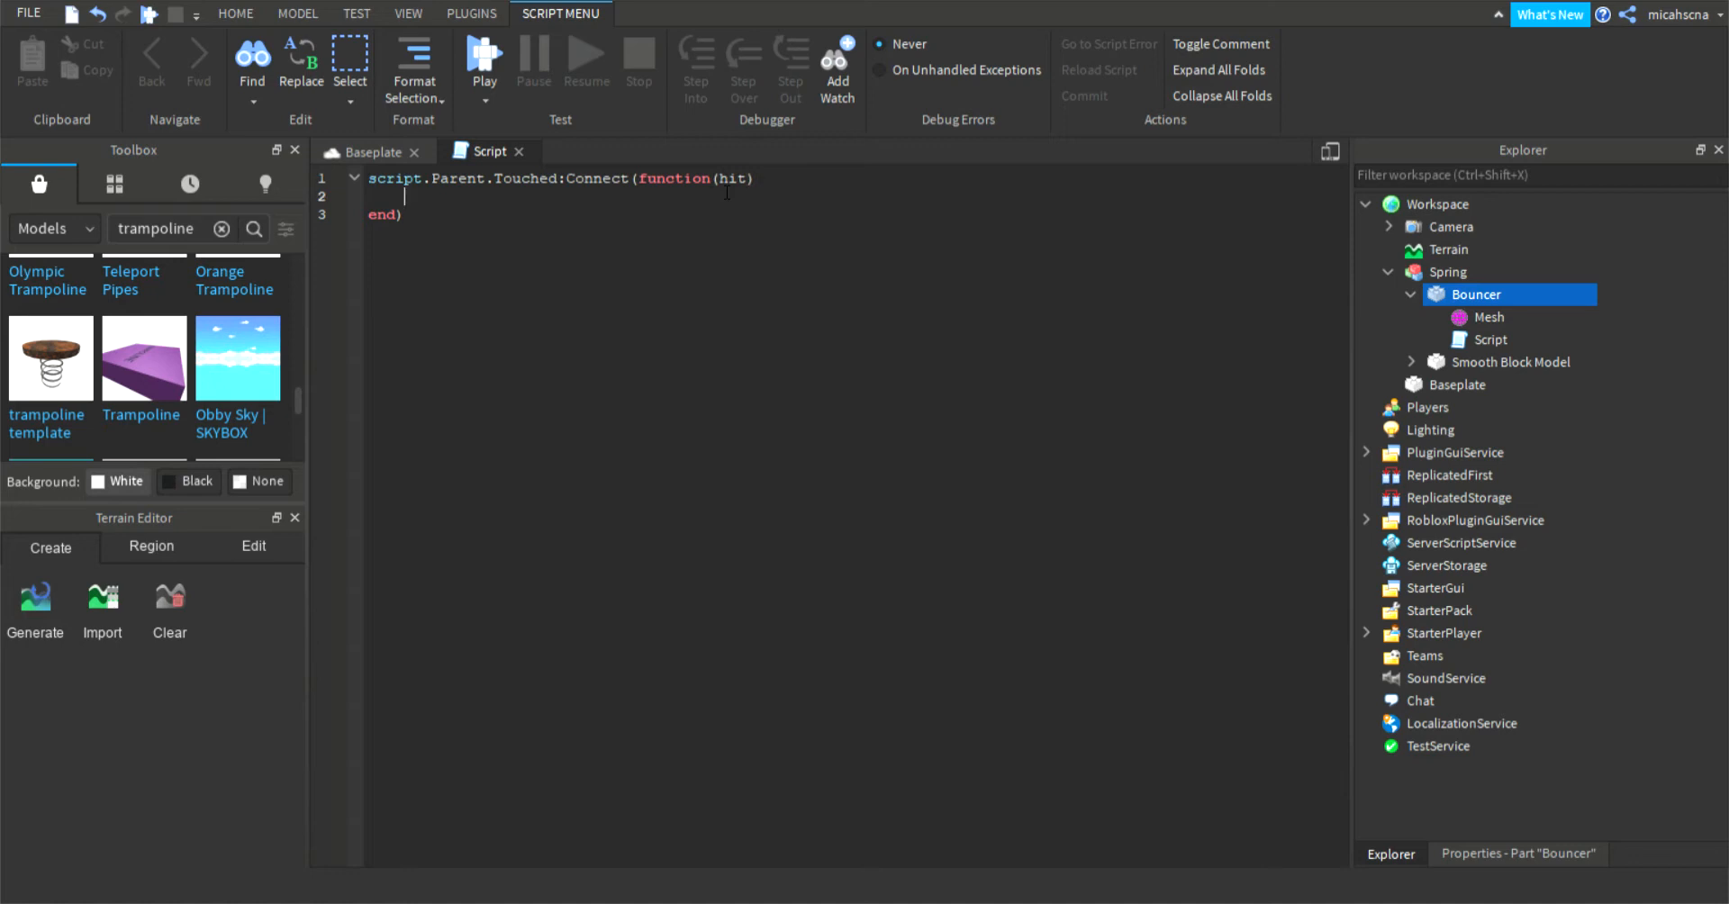
pyautogui.write('if')
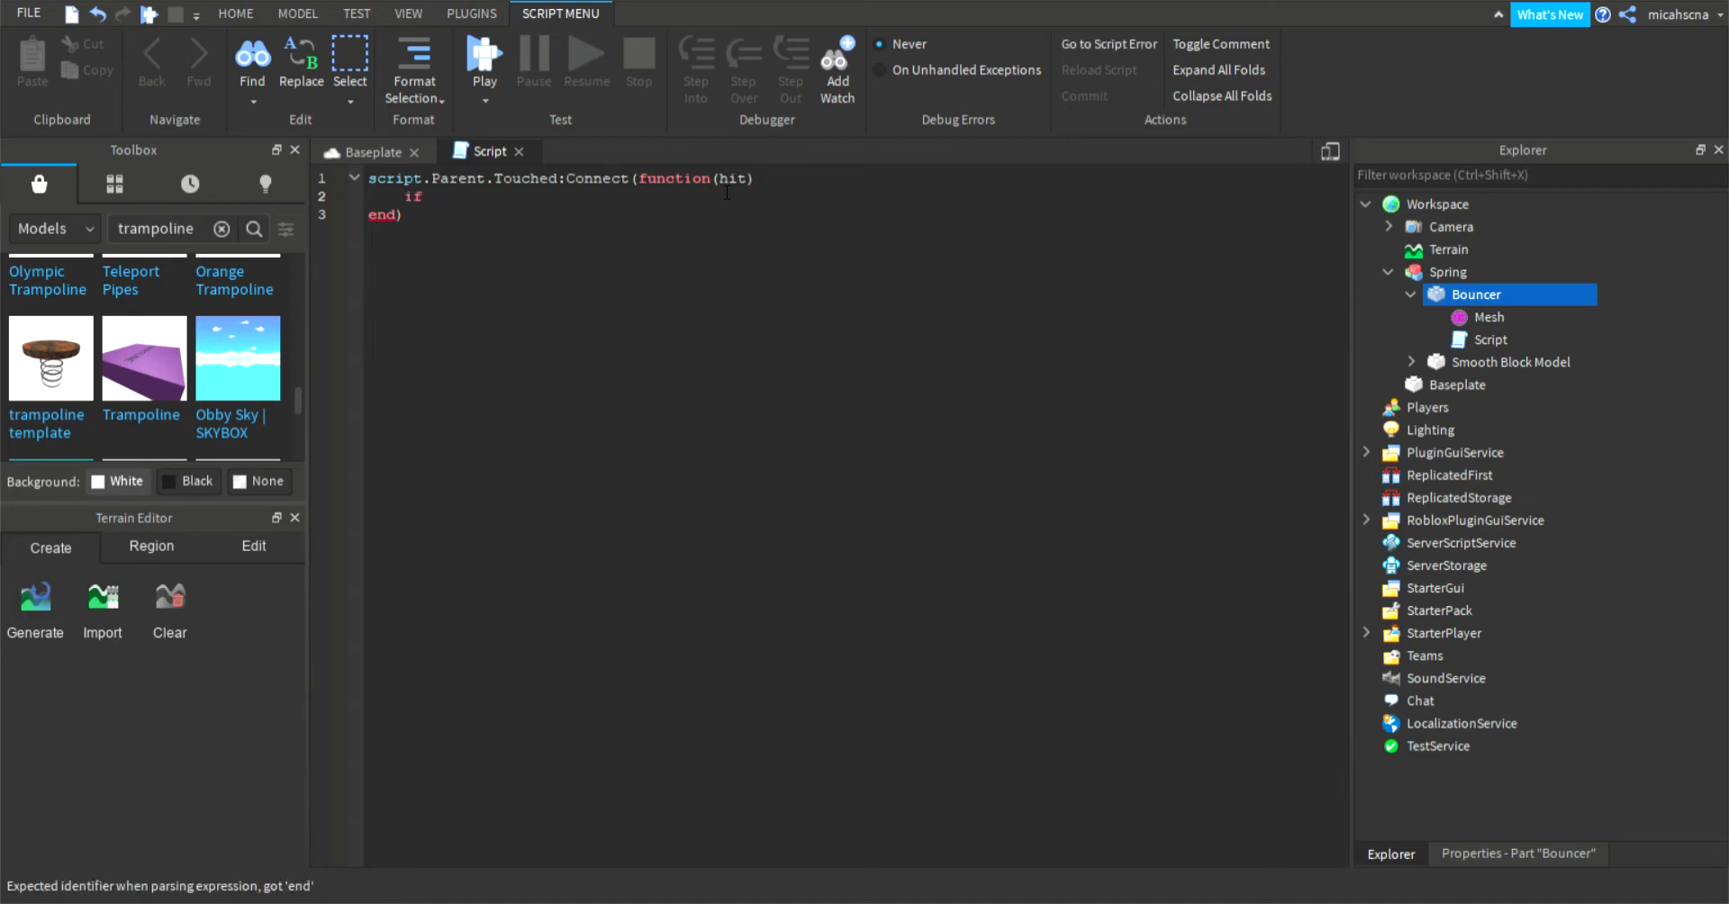
pyautogui.write('hit.P')
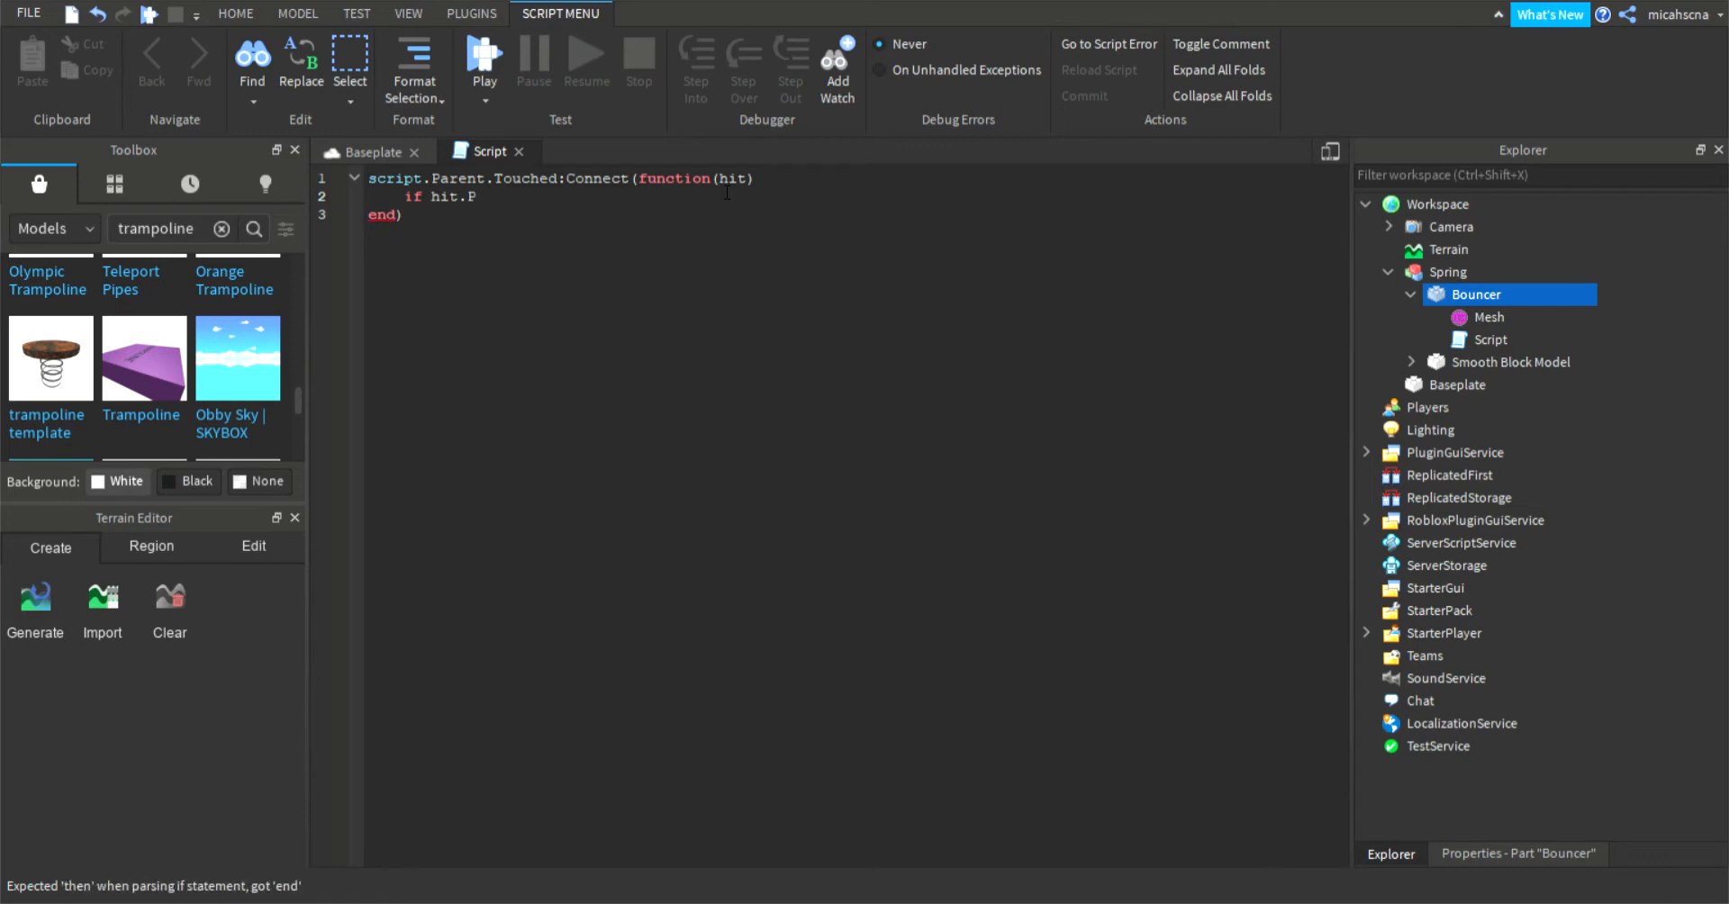
pyautogui.write('arent.')
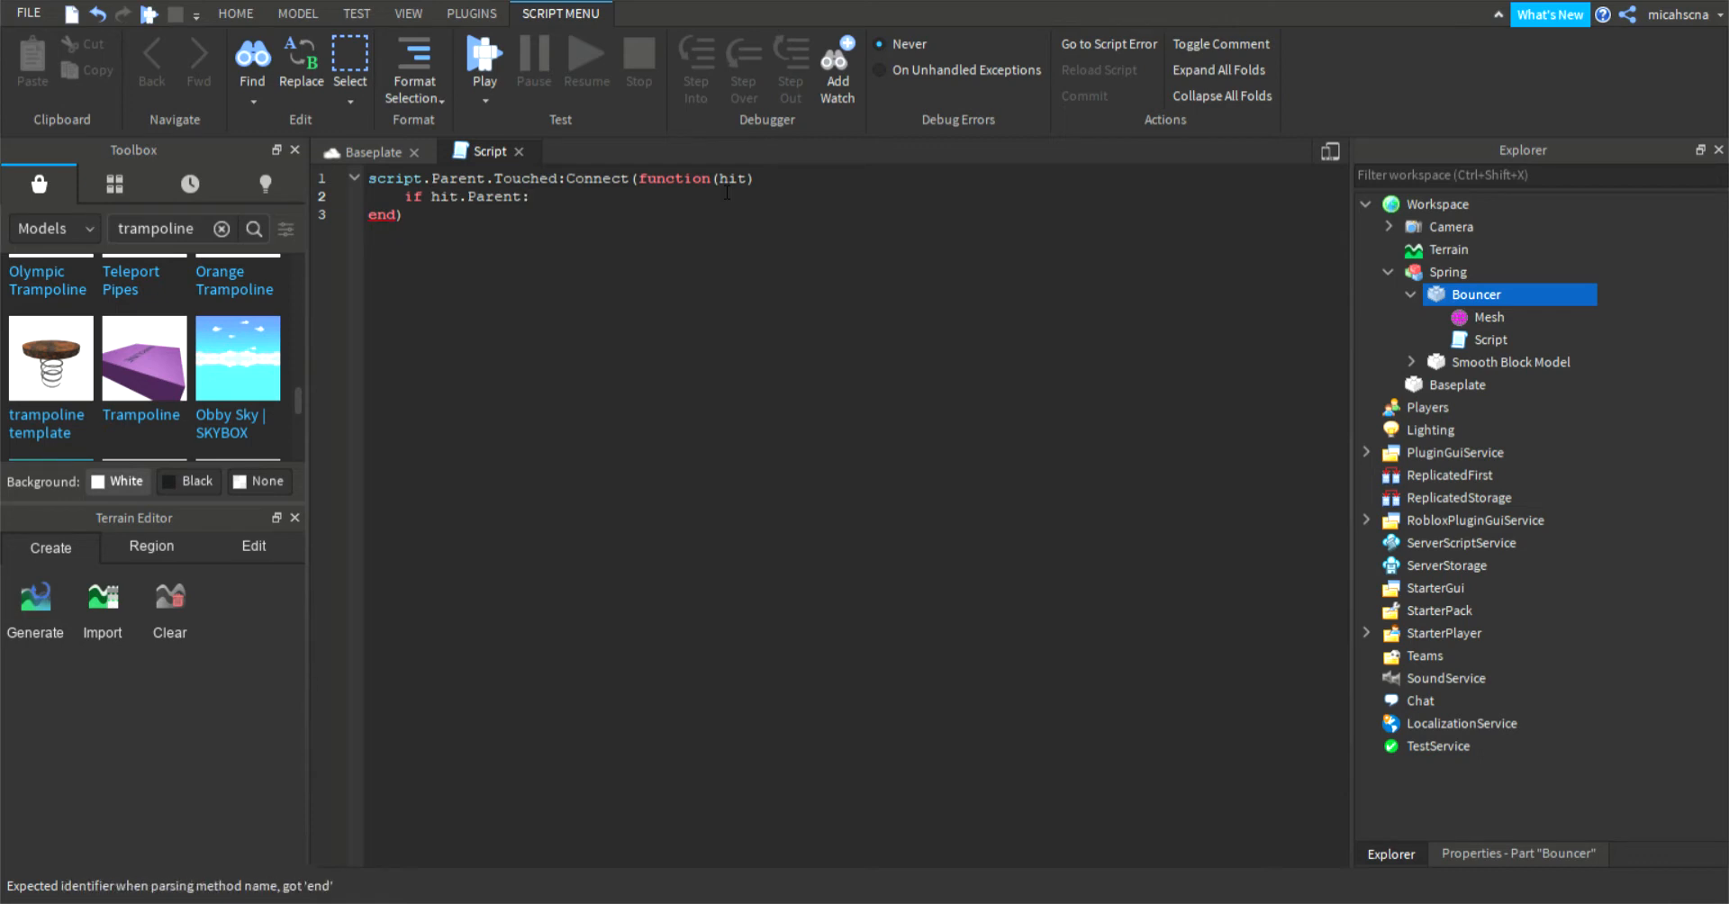
pyautogui.write('Fin')
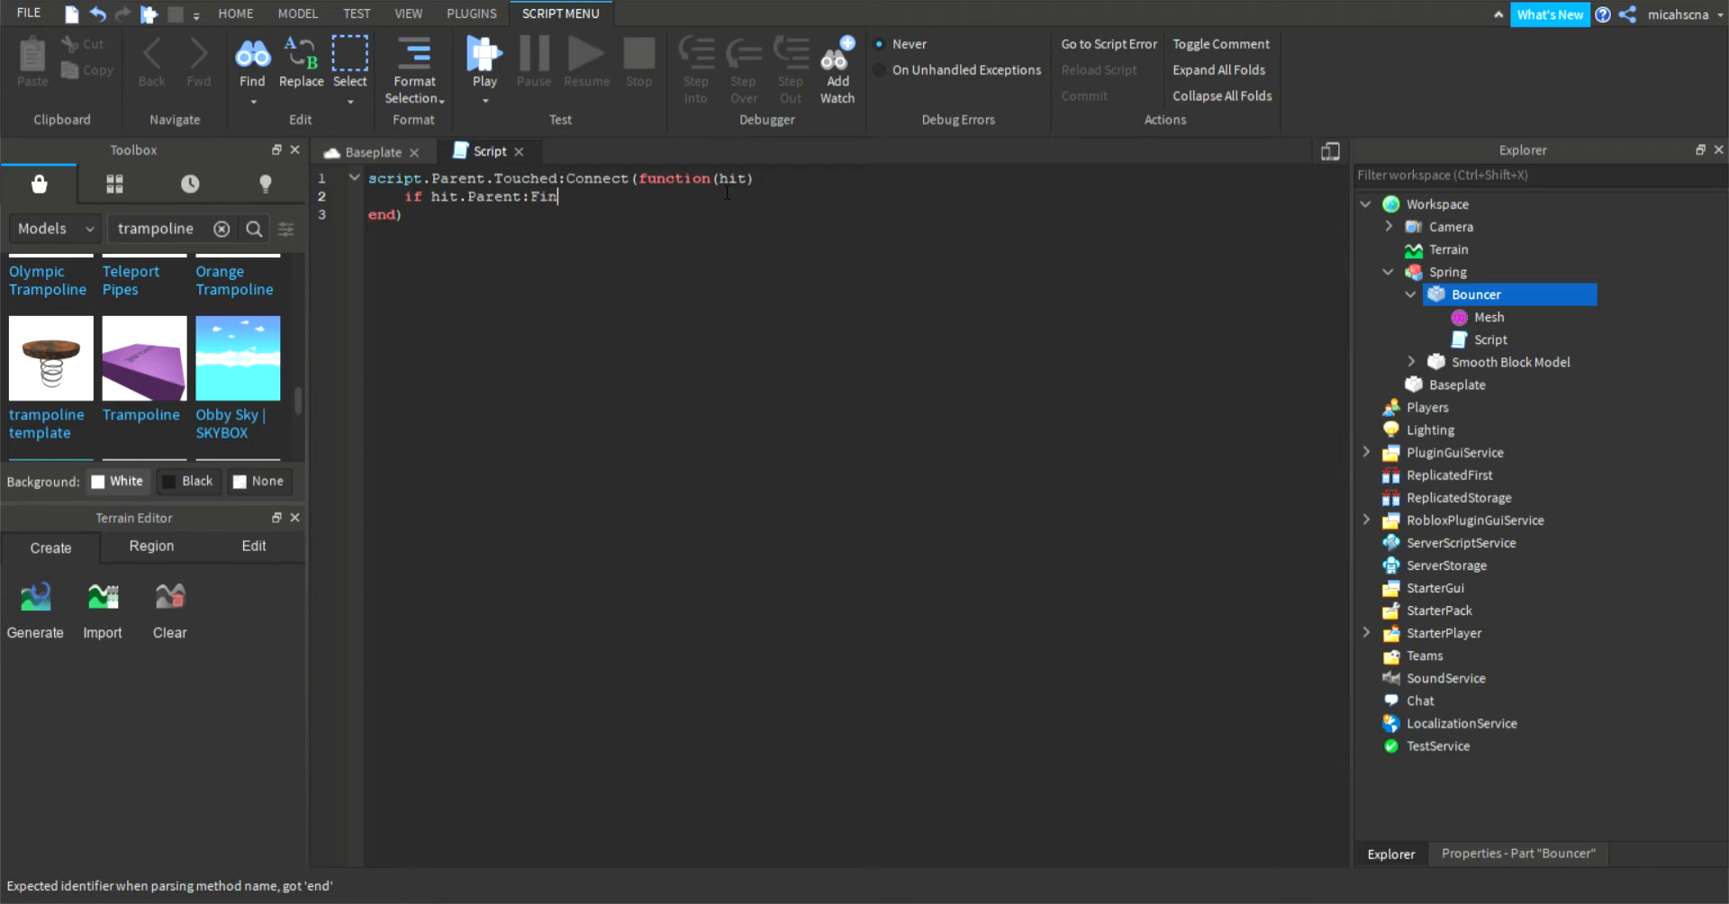
pyautogui.write('dI')
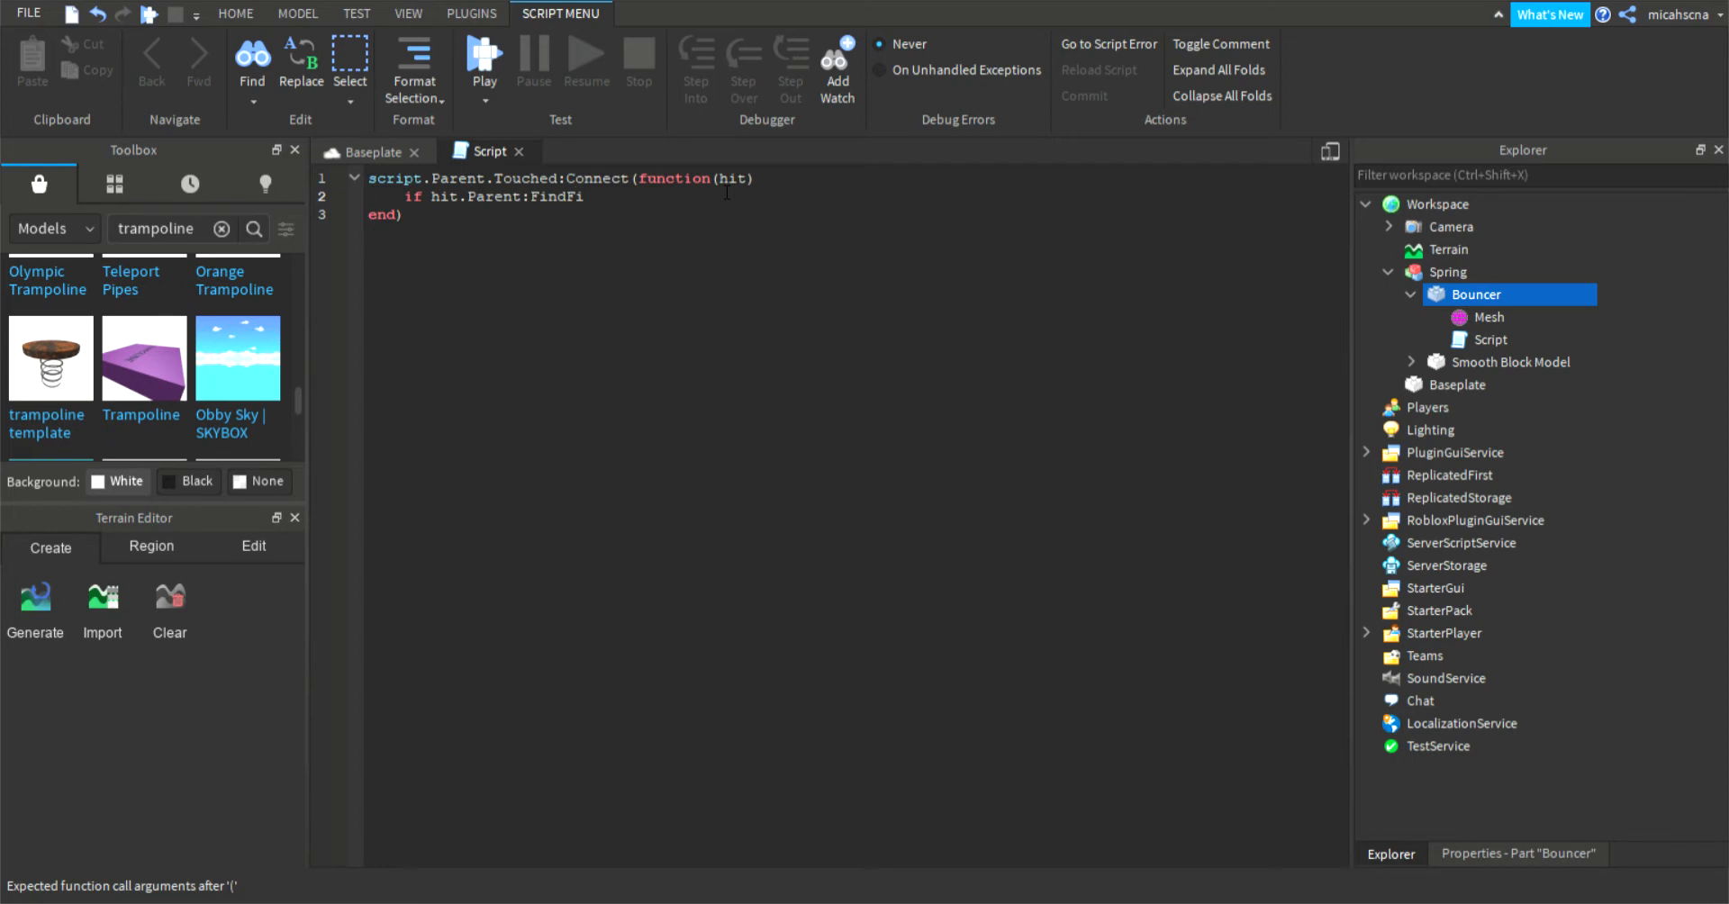
pyautogui.write('rstCh')
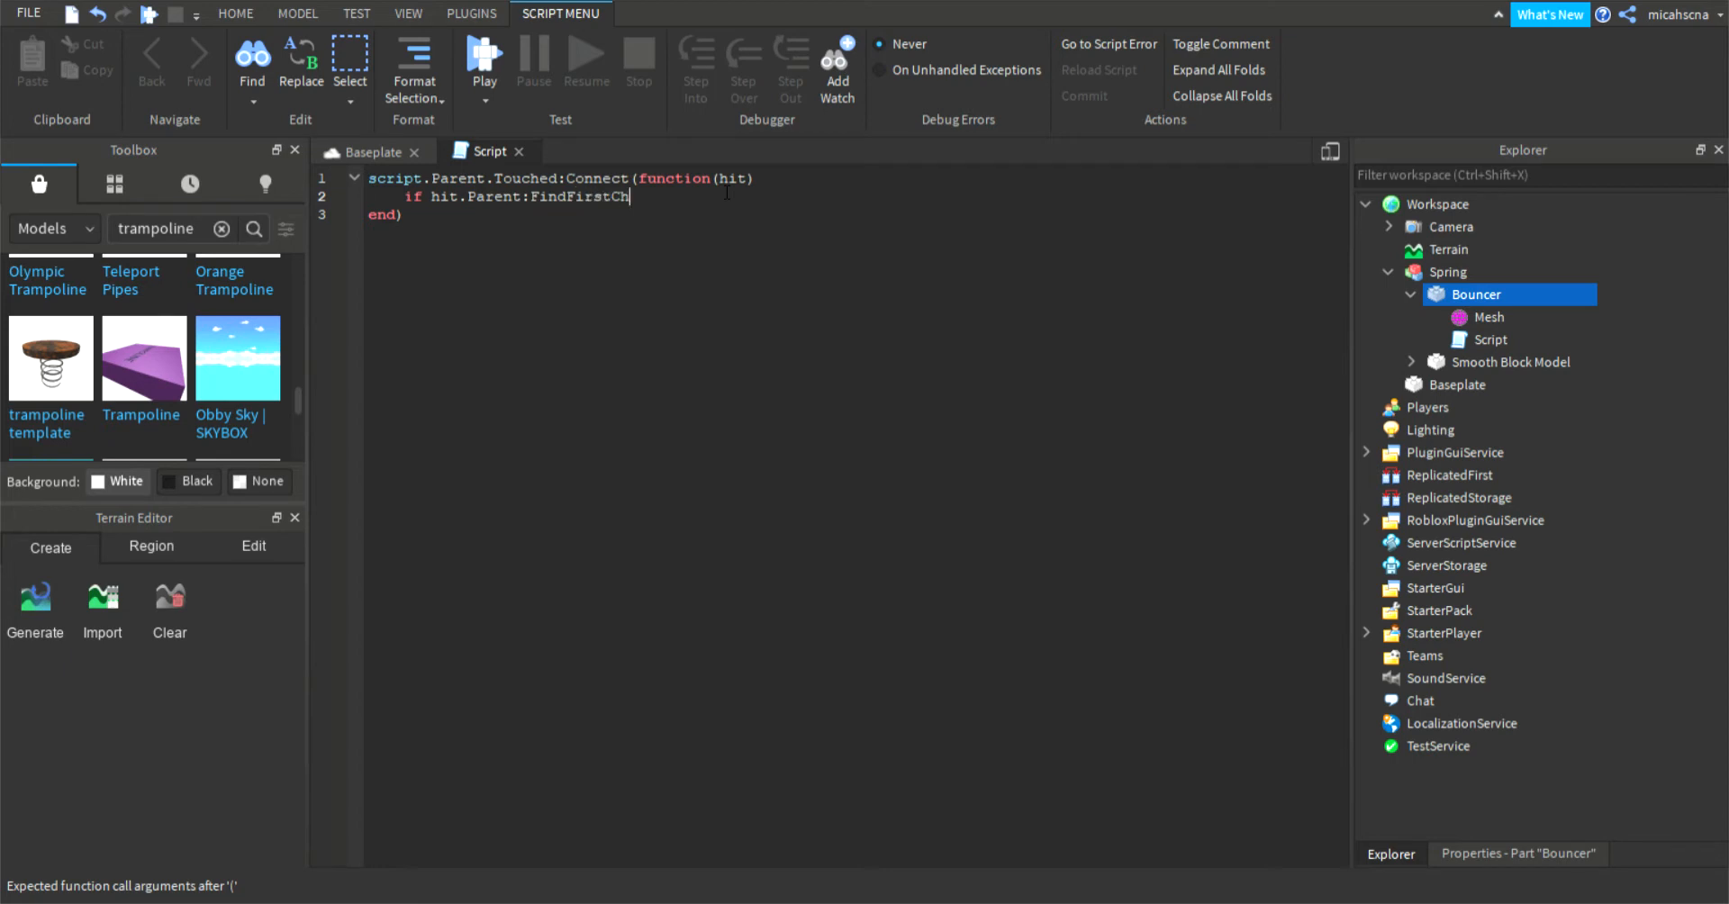
pyautogui.write('ild')
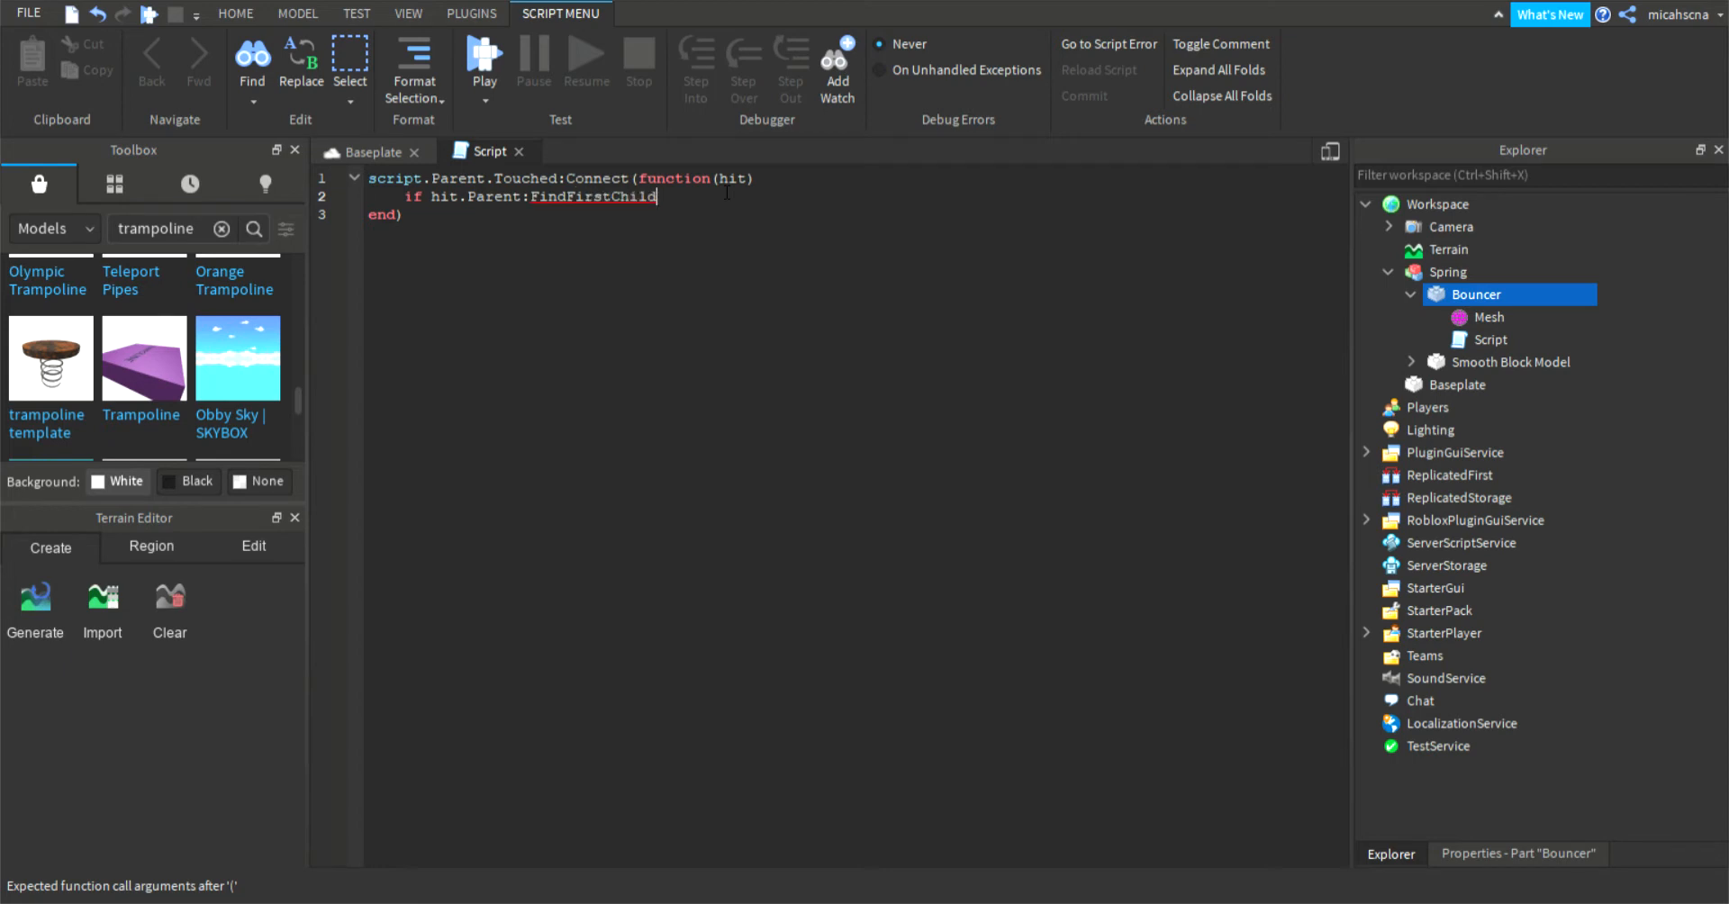
pyautogui.write('Wh')
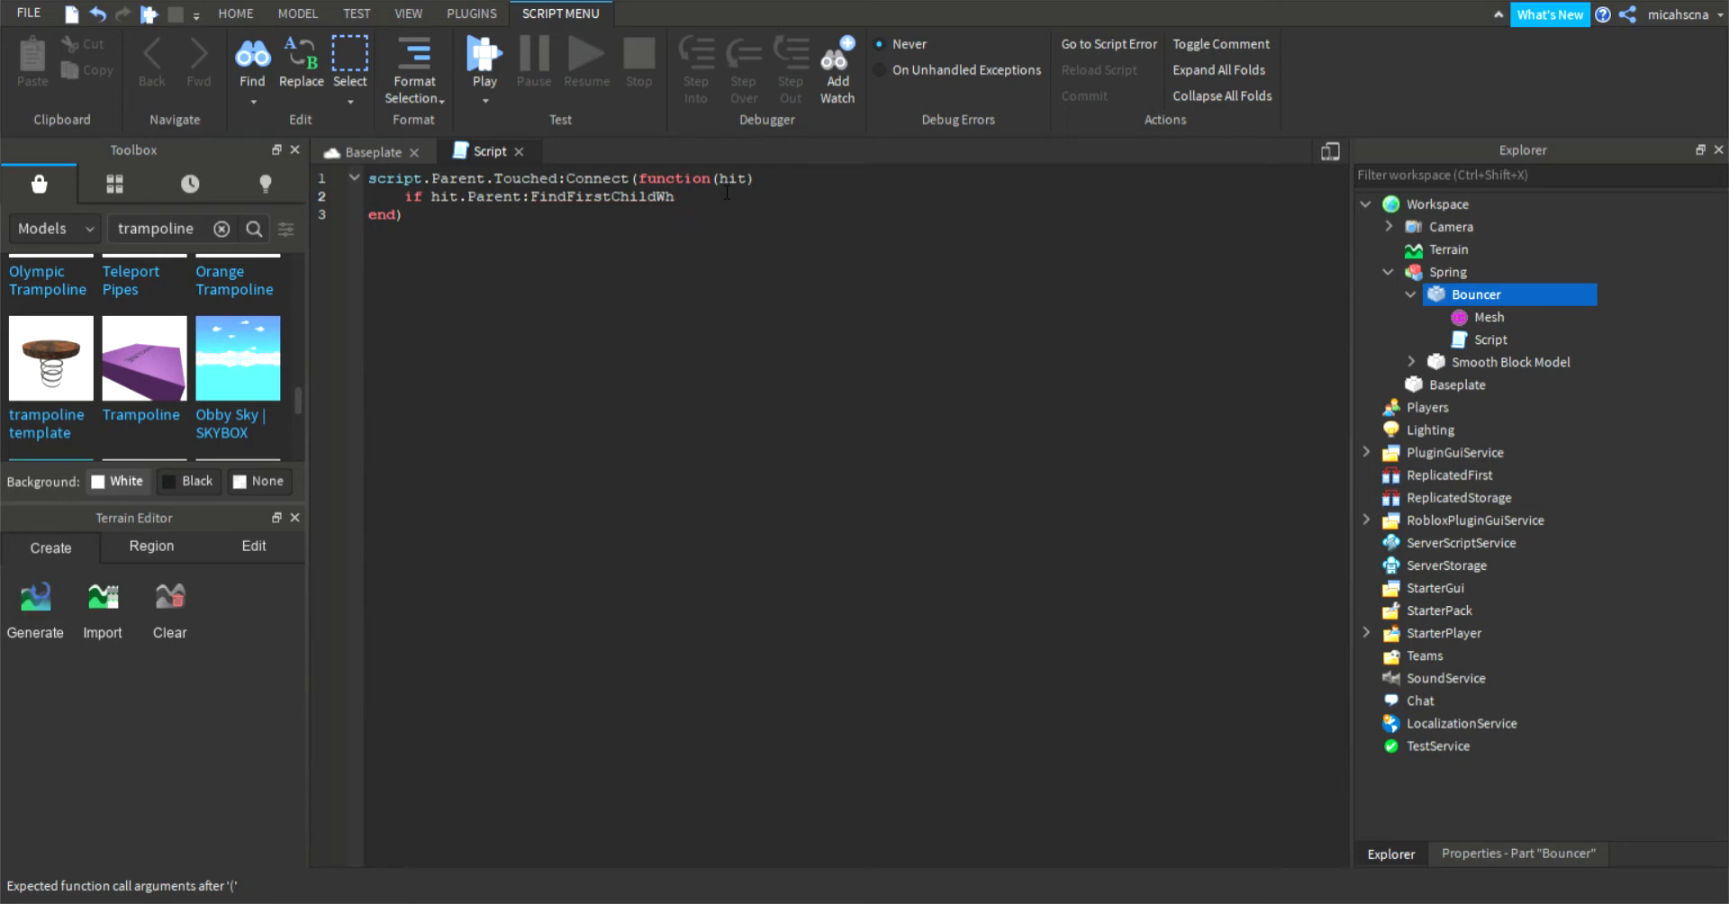
pyautogui.write('ichIs')
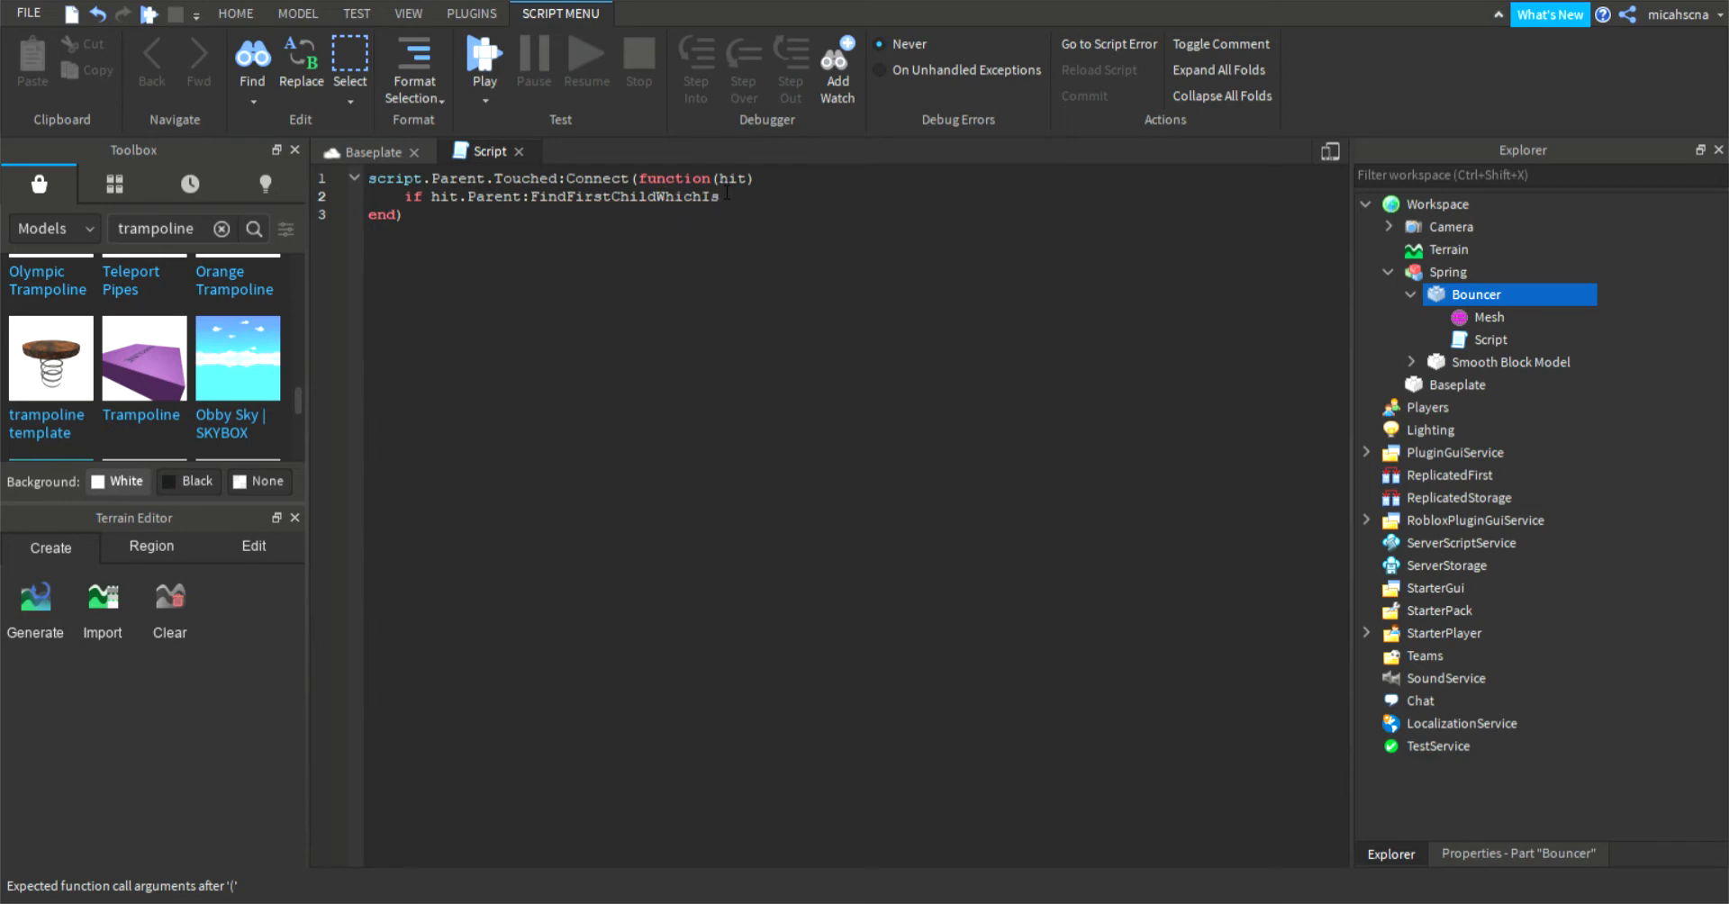
pyautogui.write('A("")')
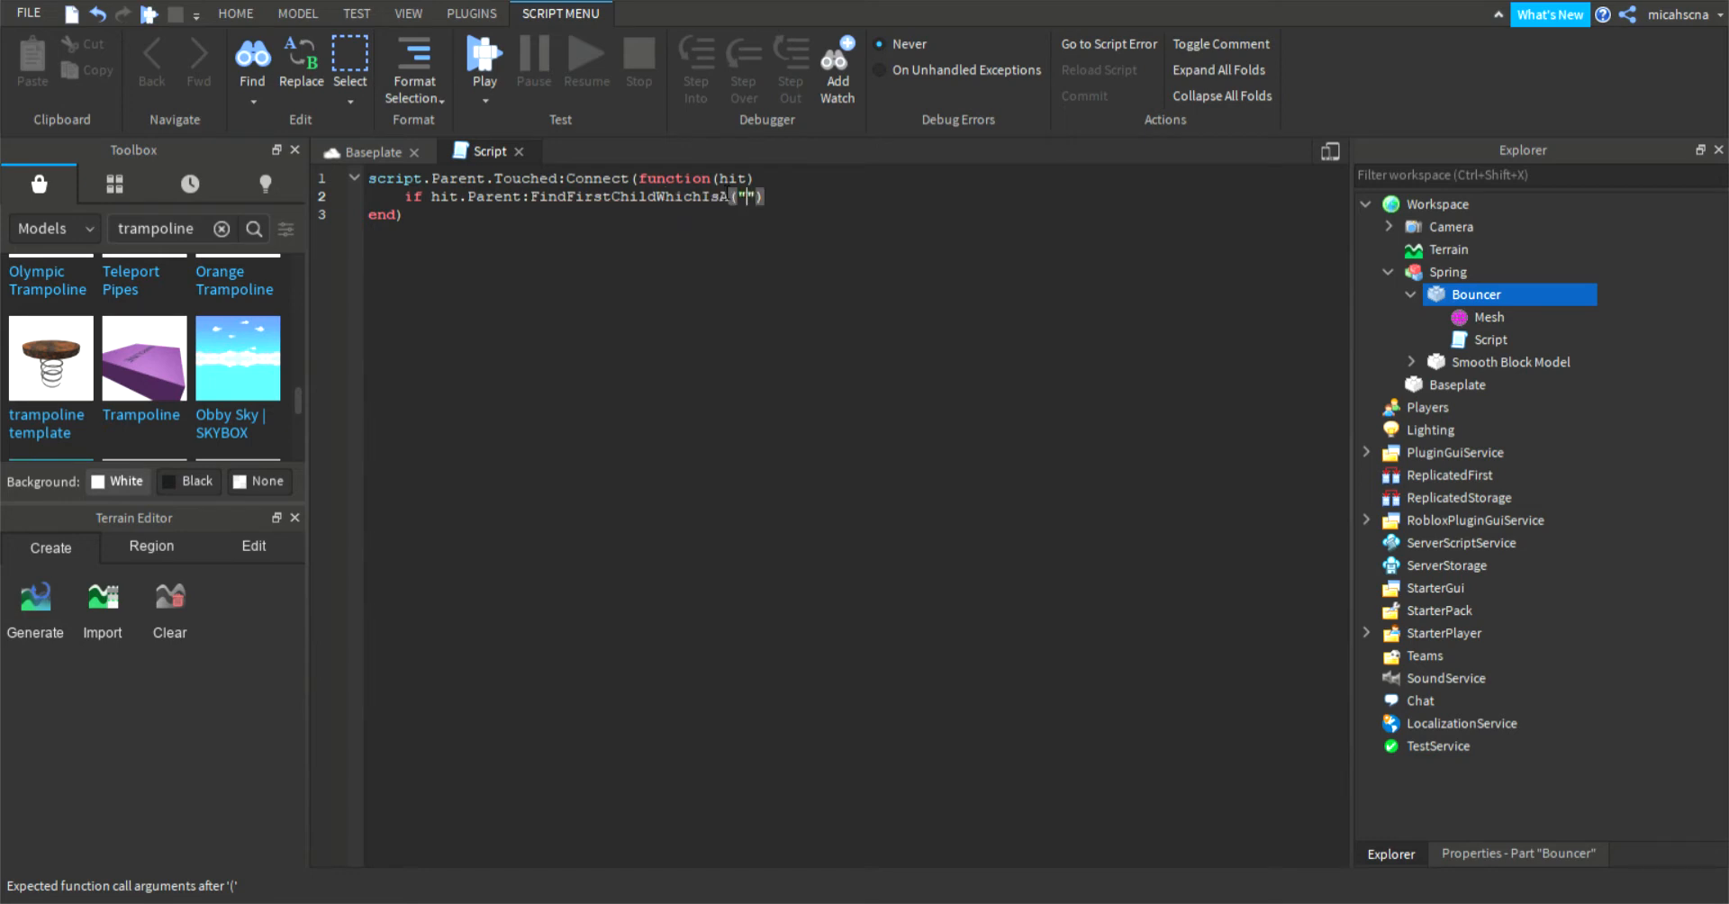
pyautogui.write('Humanoid')
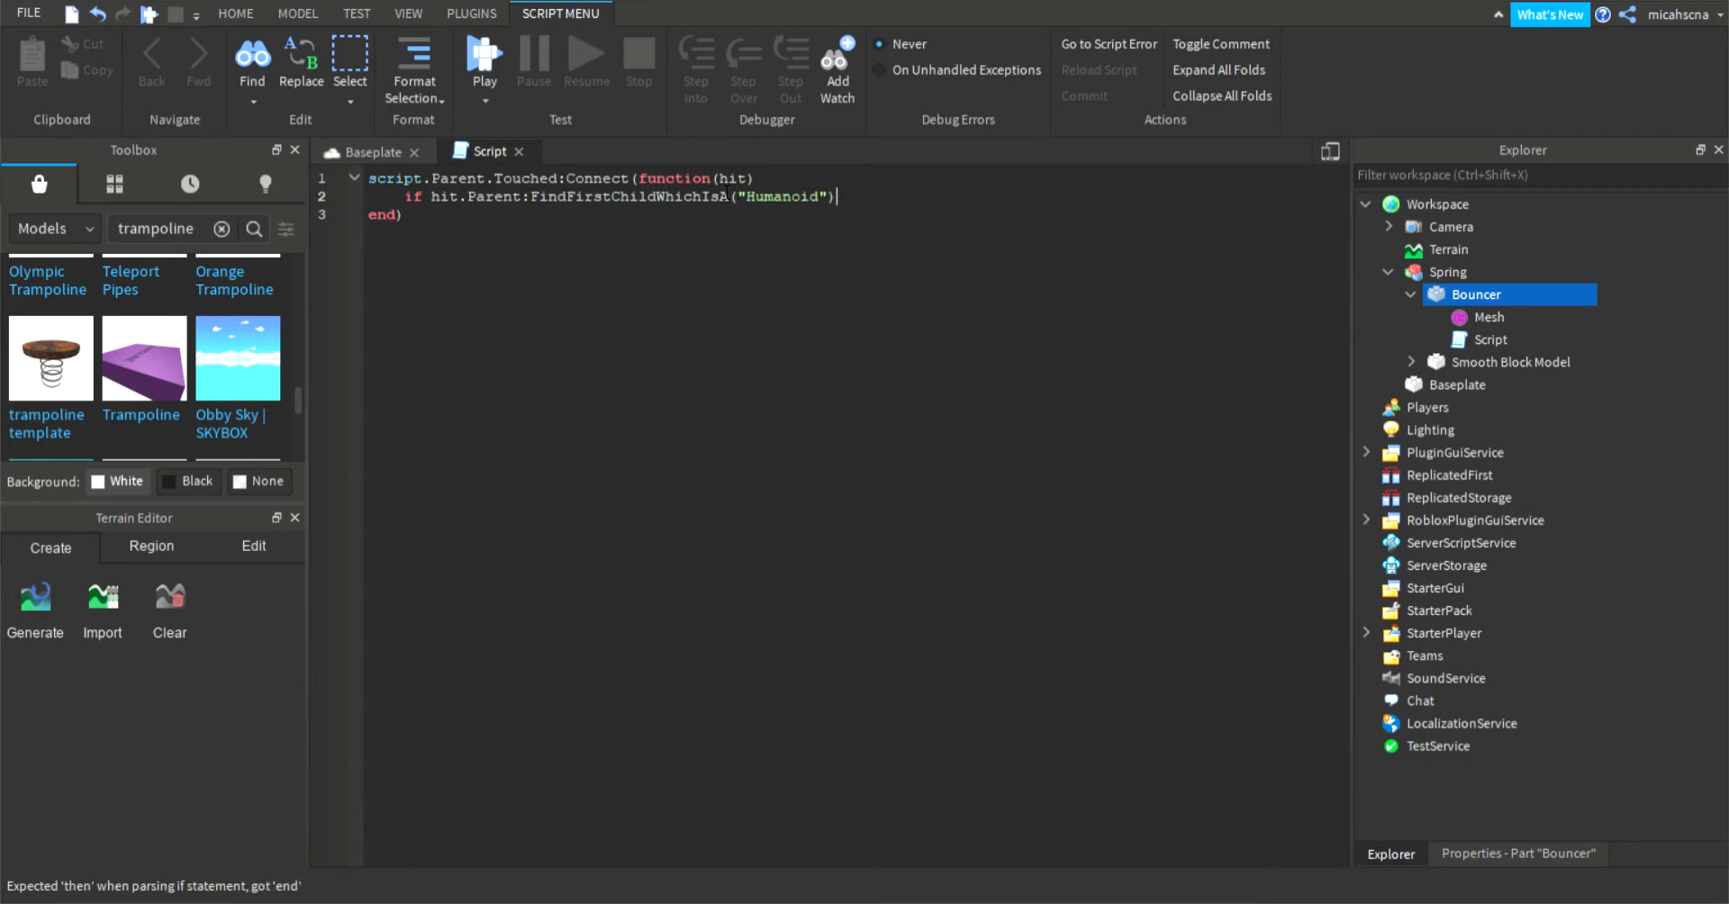
pyautogui.write('then')
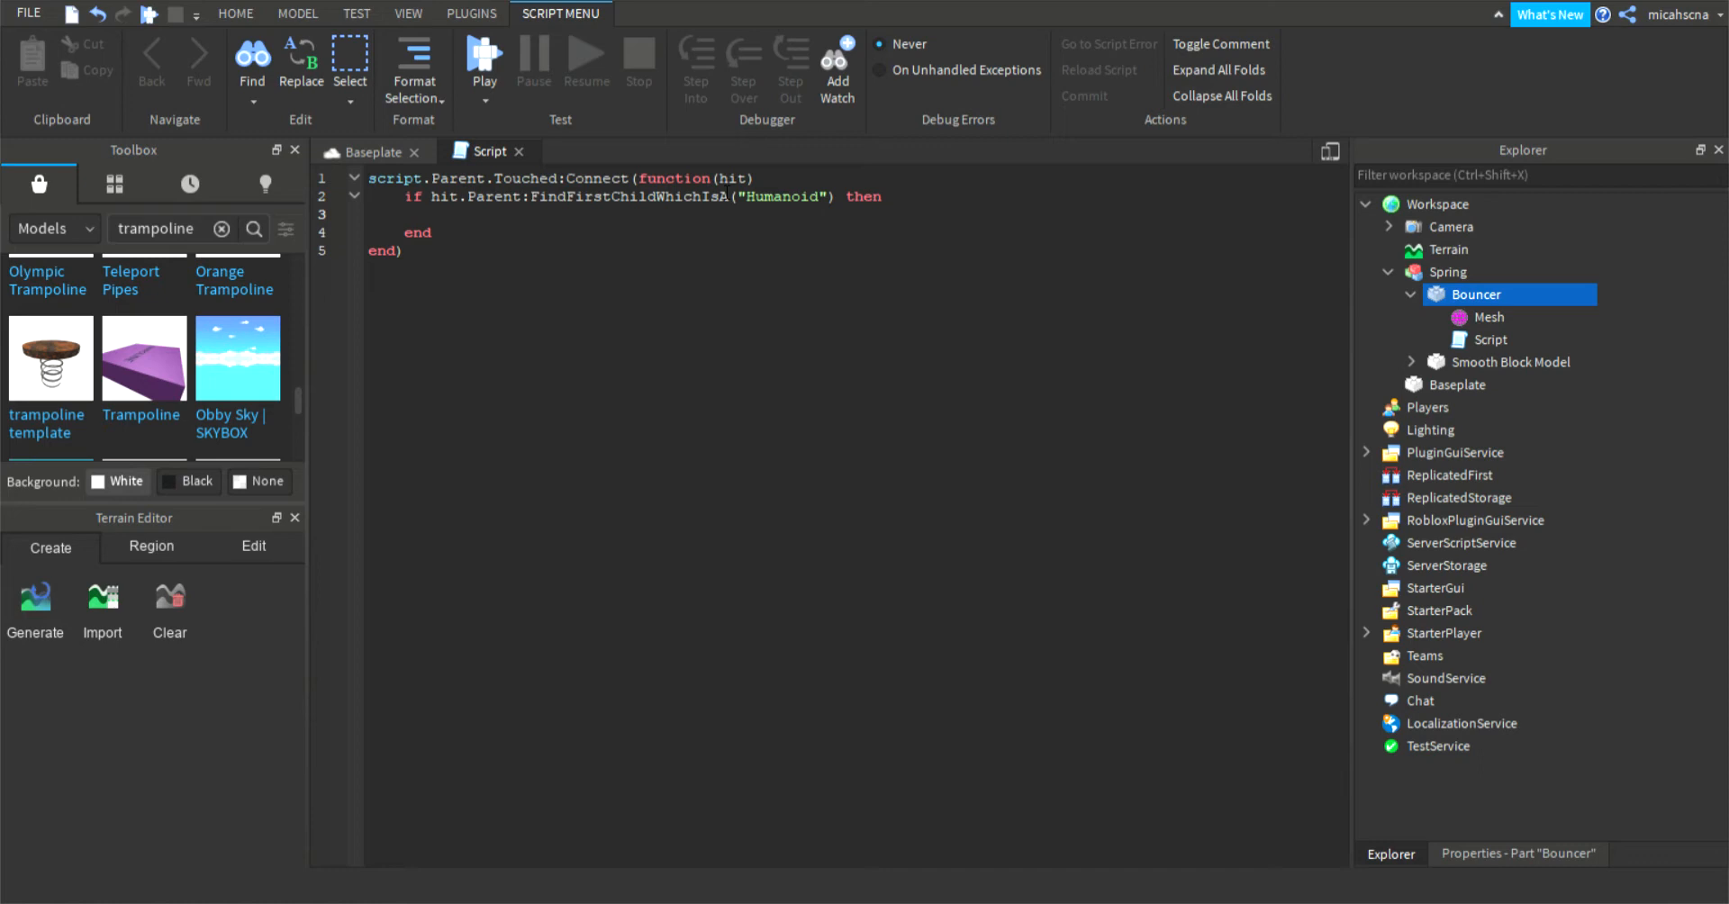
# Step: Set hit.Parent.Humanoid.JumpPower = 85 inside the check
pyautogui.write('hit')
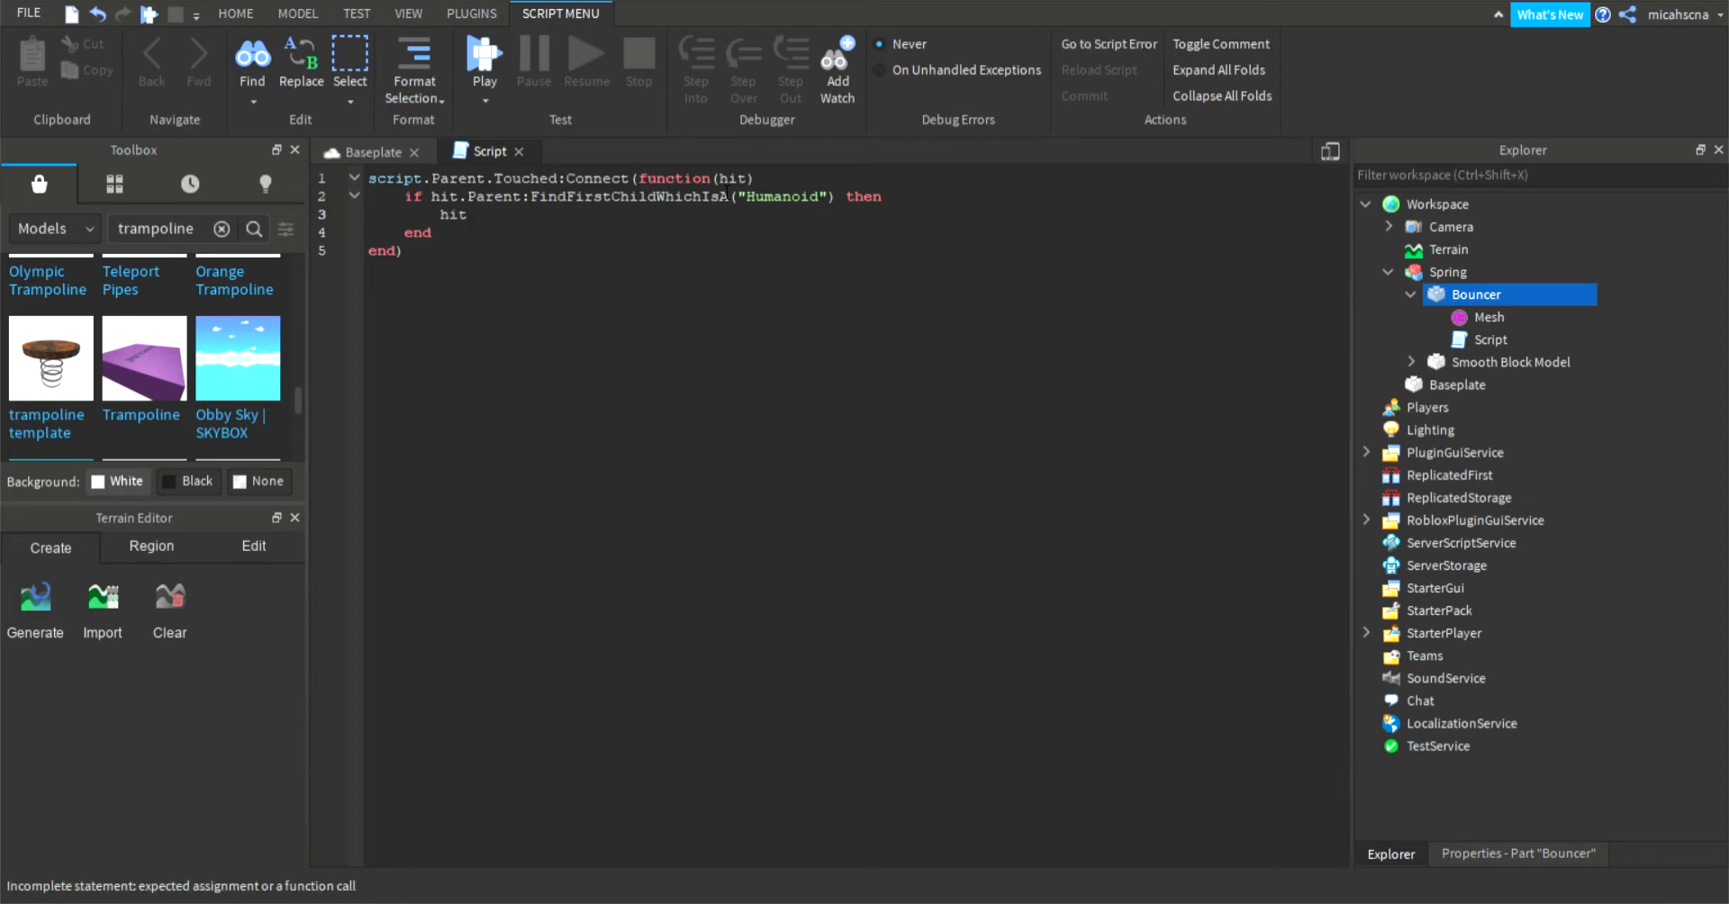
pyautogui.write('.')
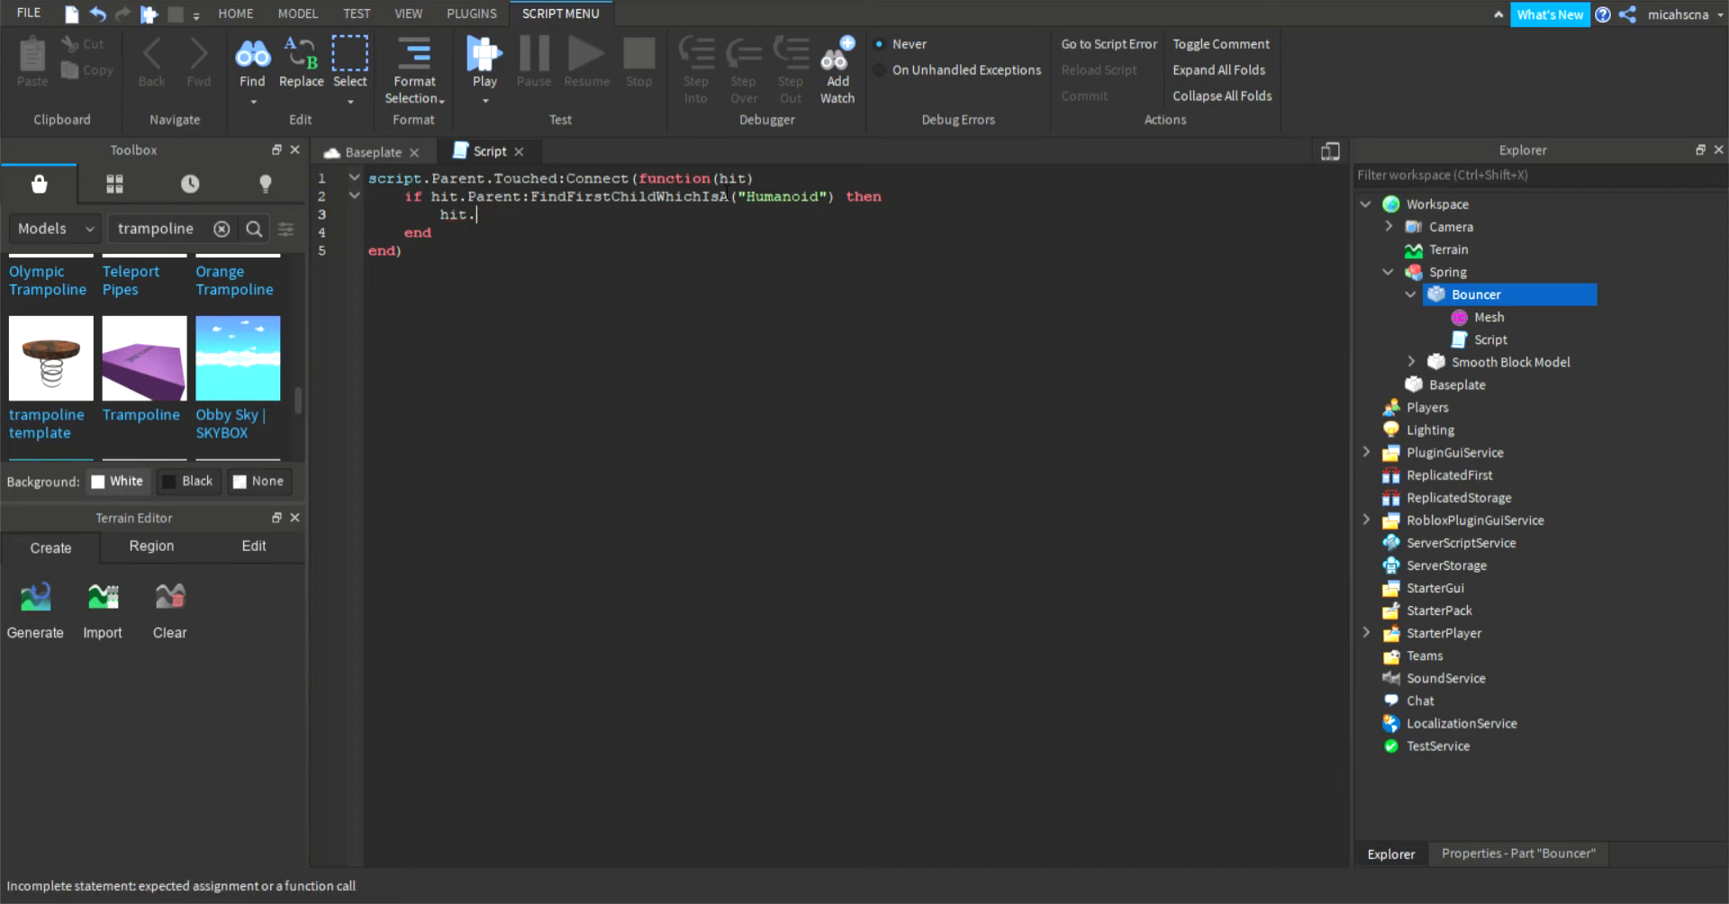
pyautogui.write('Paren')
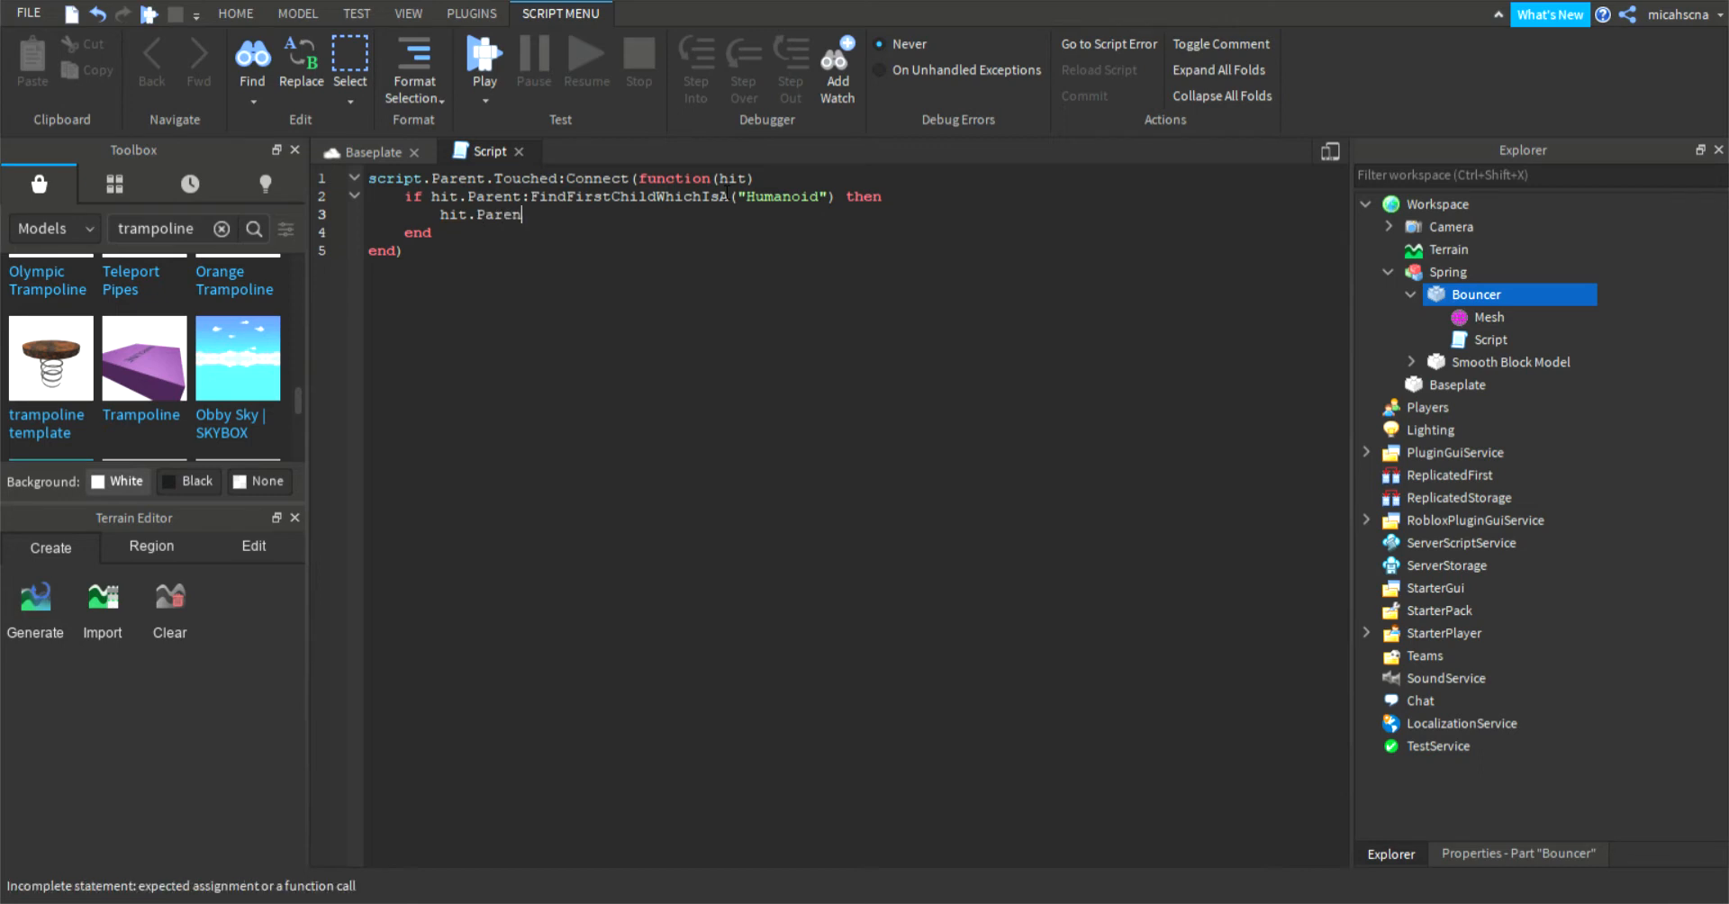
pyautogui.write('t.Human')
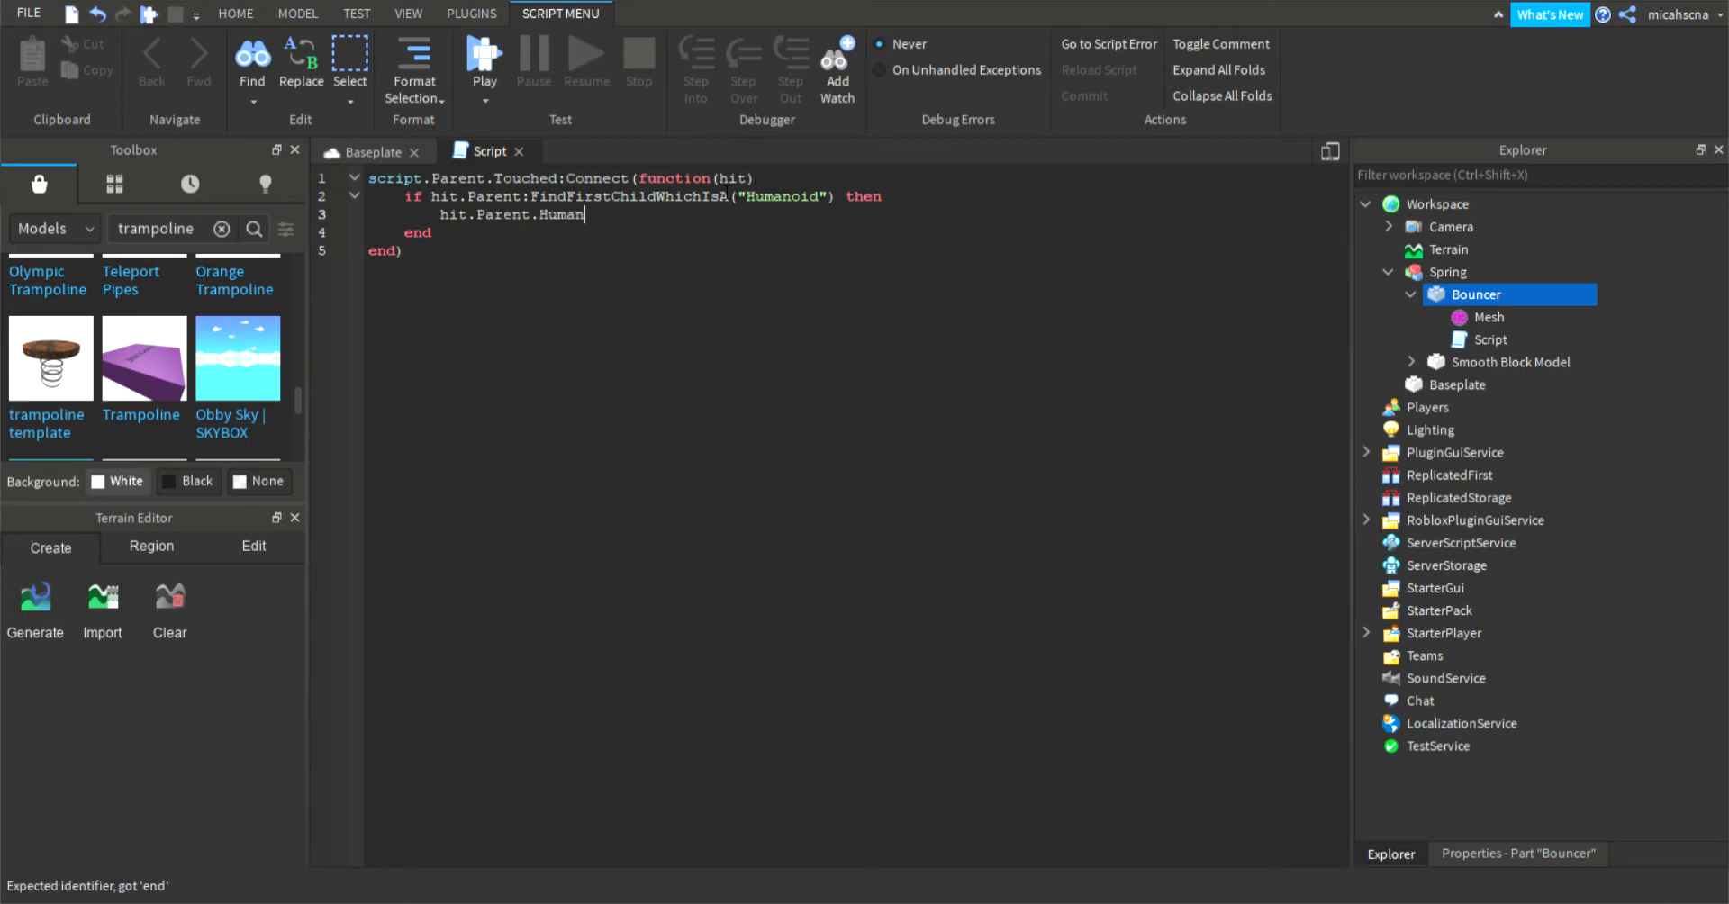
pyautogui.write('oid')
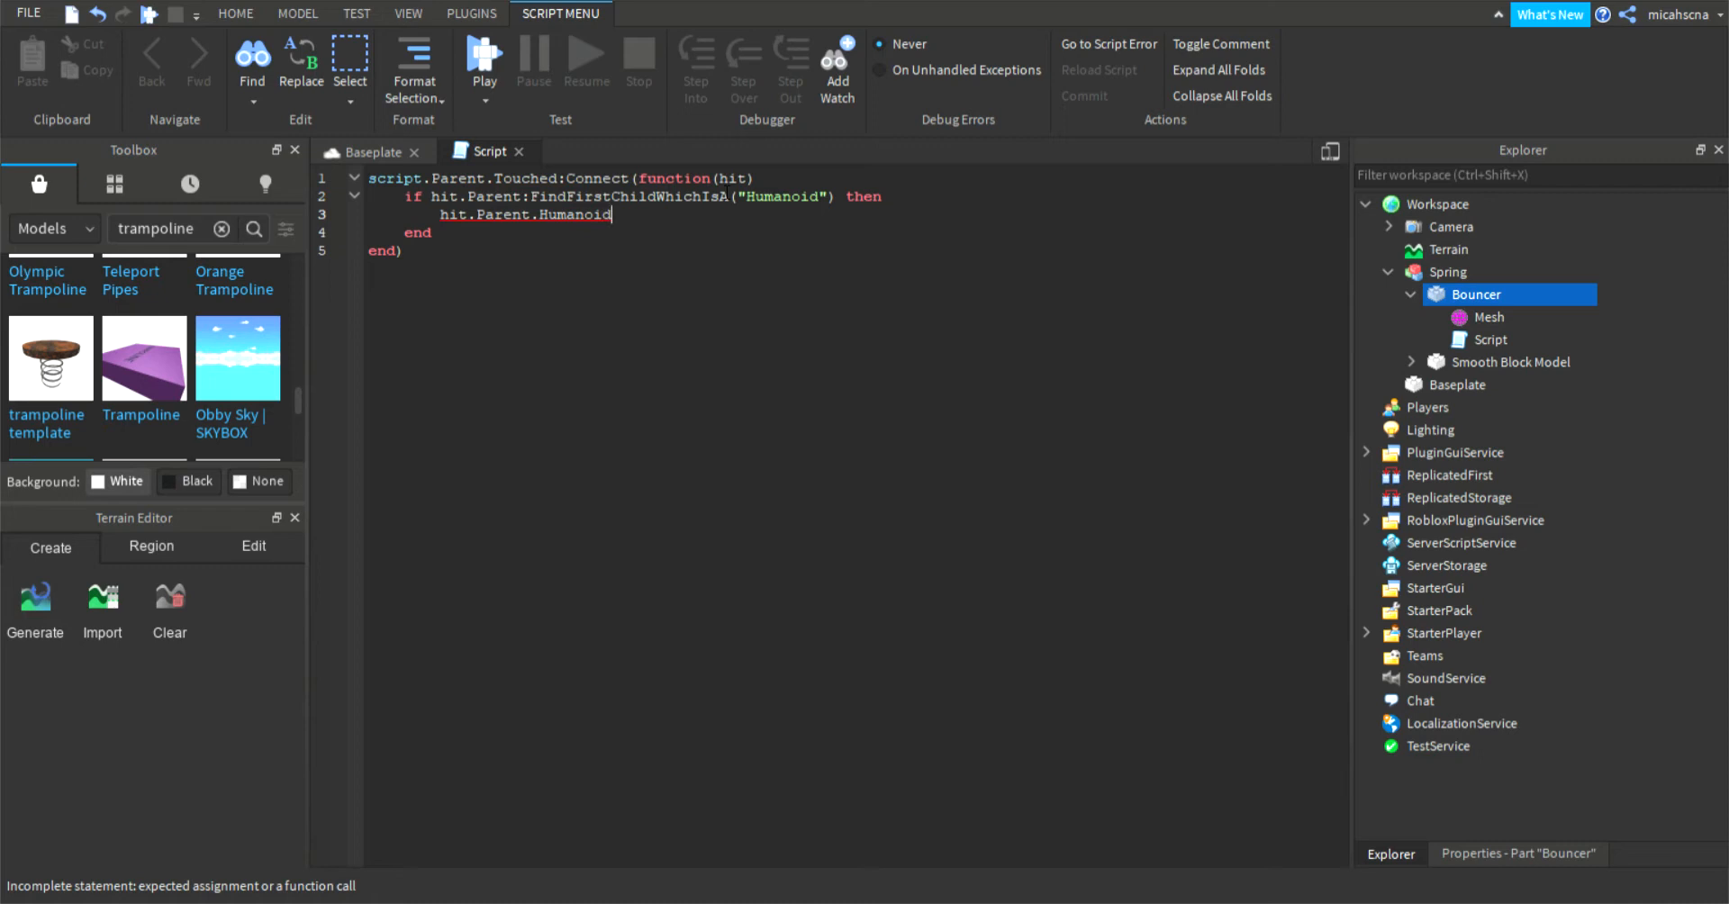
pyautogui.write('.')
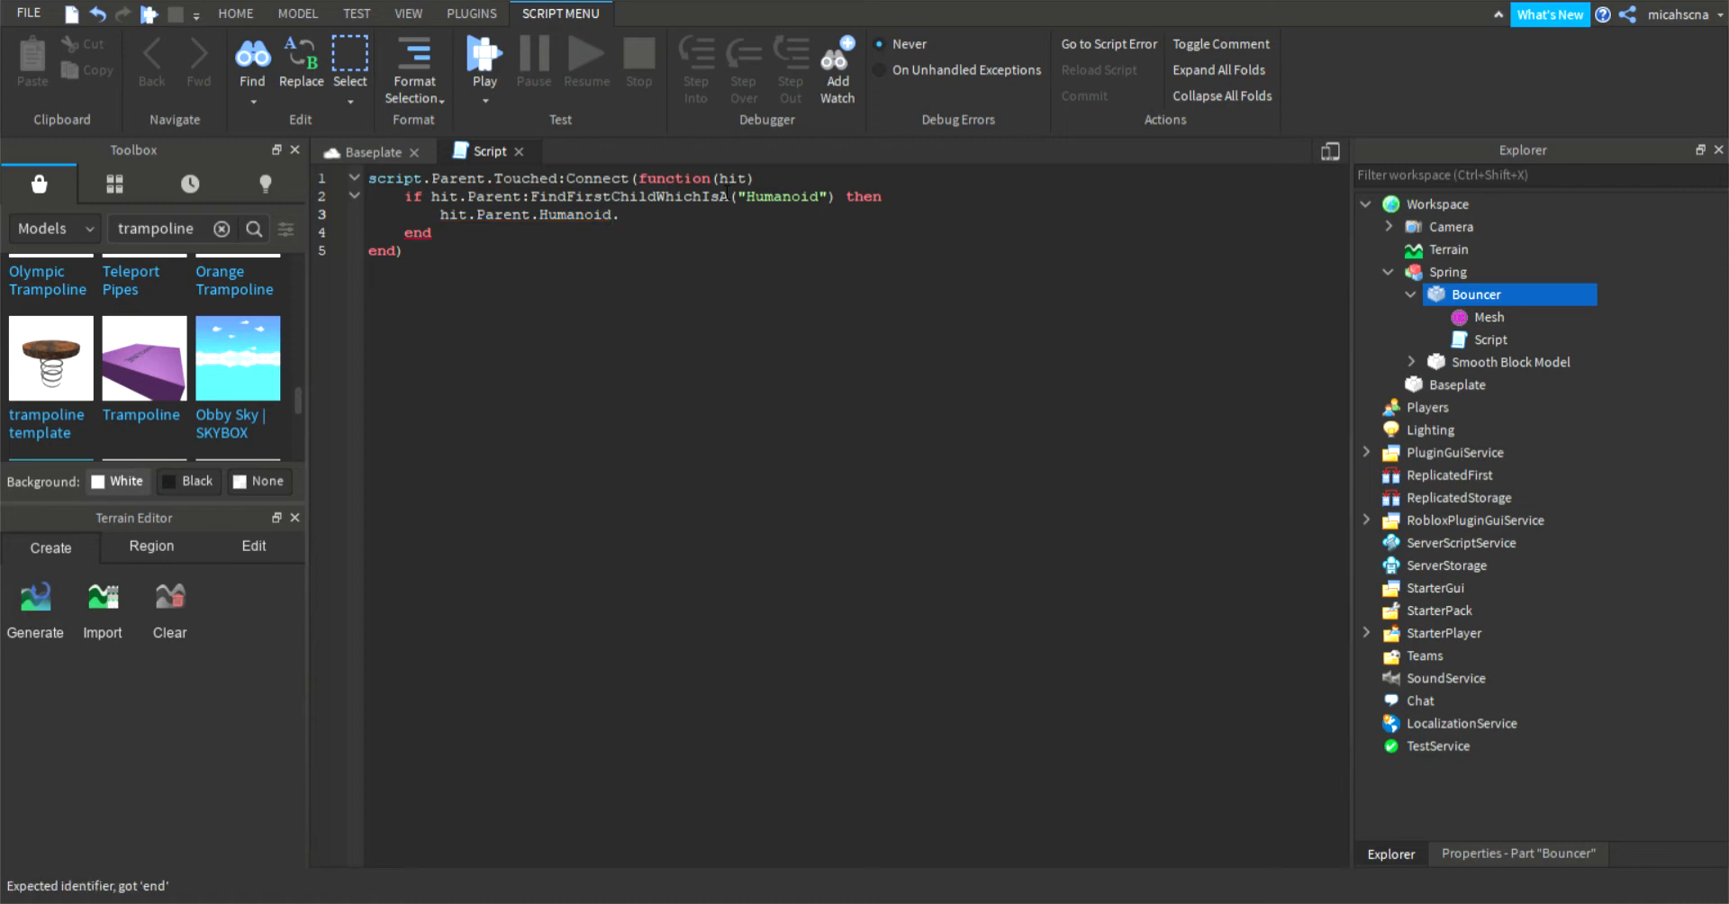
pyautogui.write('JumpP')
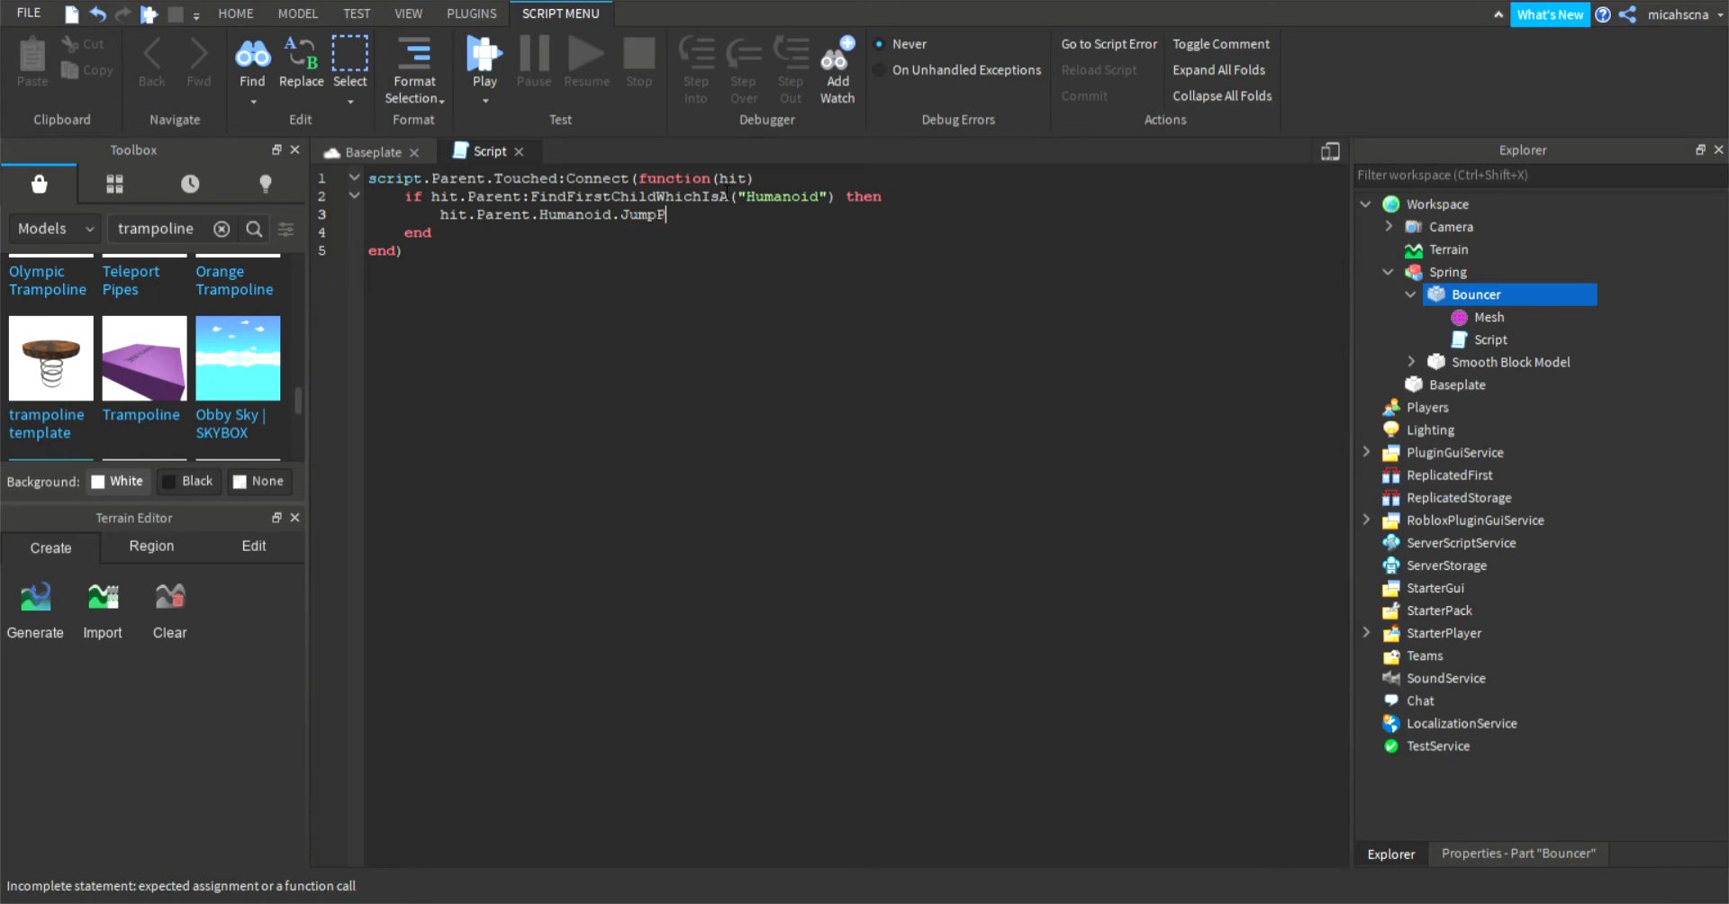
pyautogui.write('ower =')
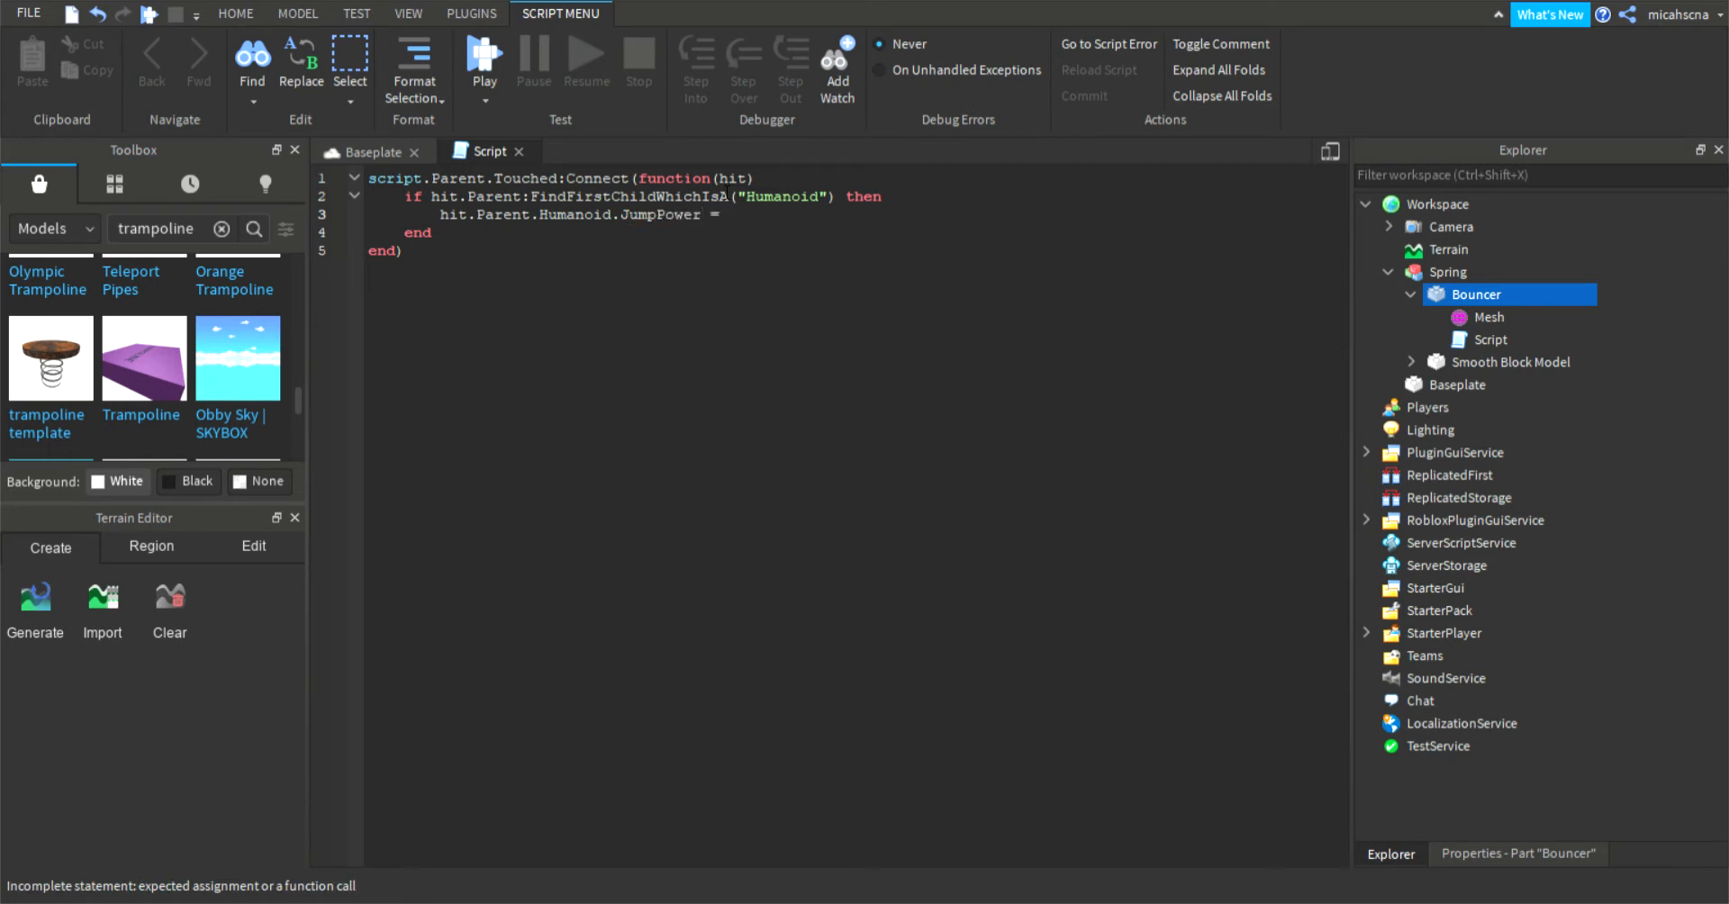
pyautogui.write('85')
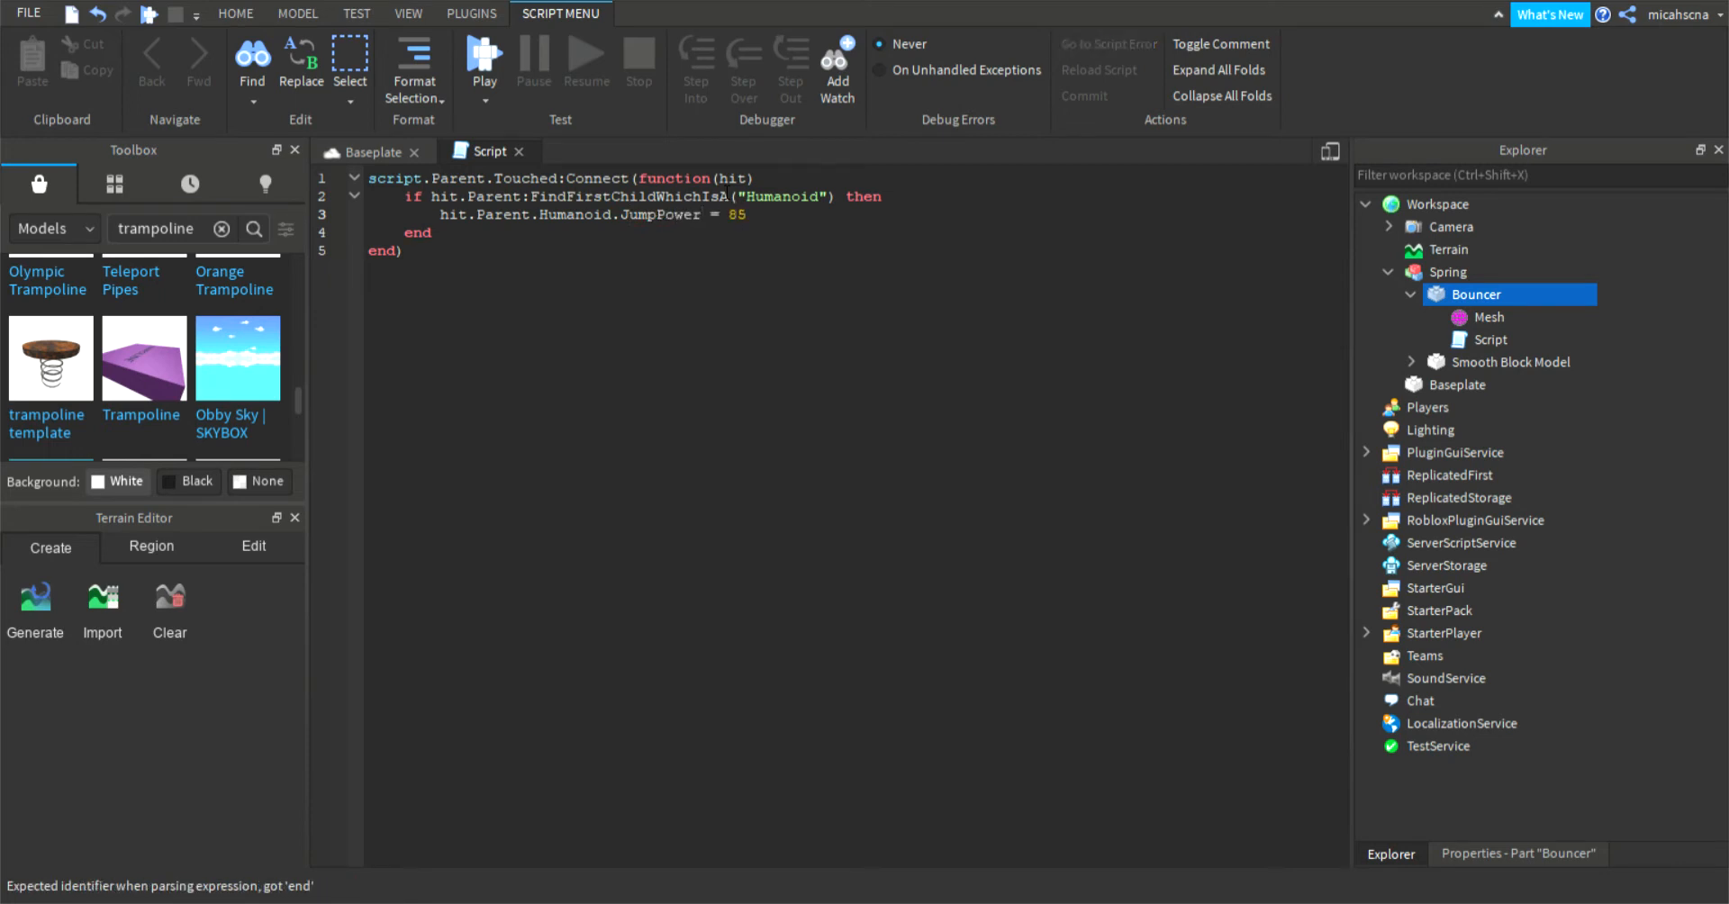
# Step: Add hit.Parent.Humanoid.Jump = true and start a new line
pyautogui.write('hit.')
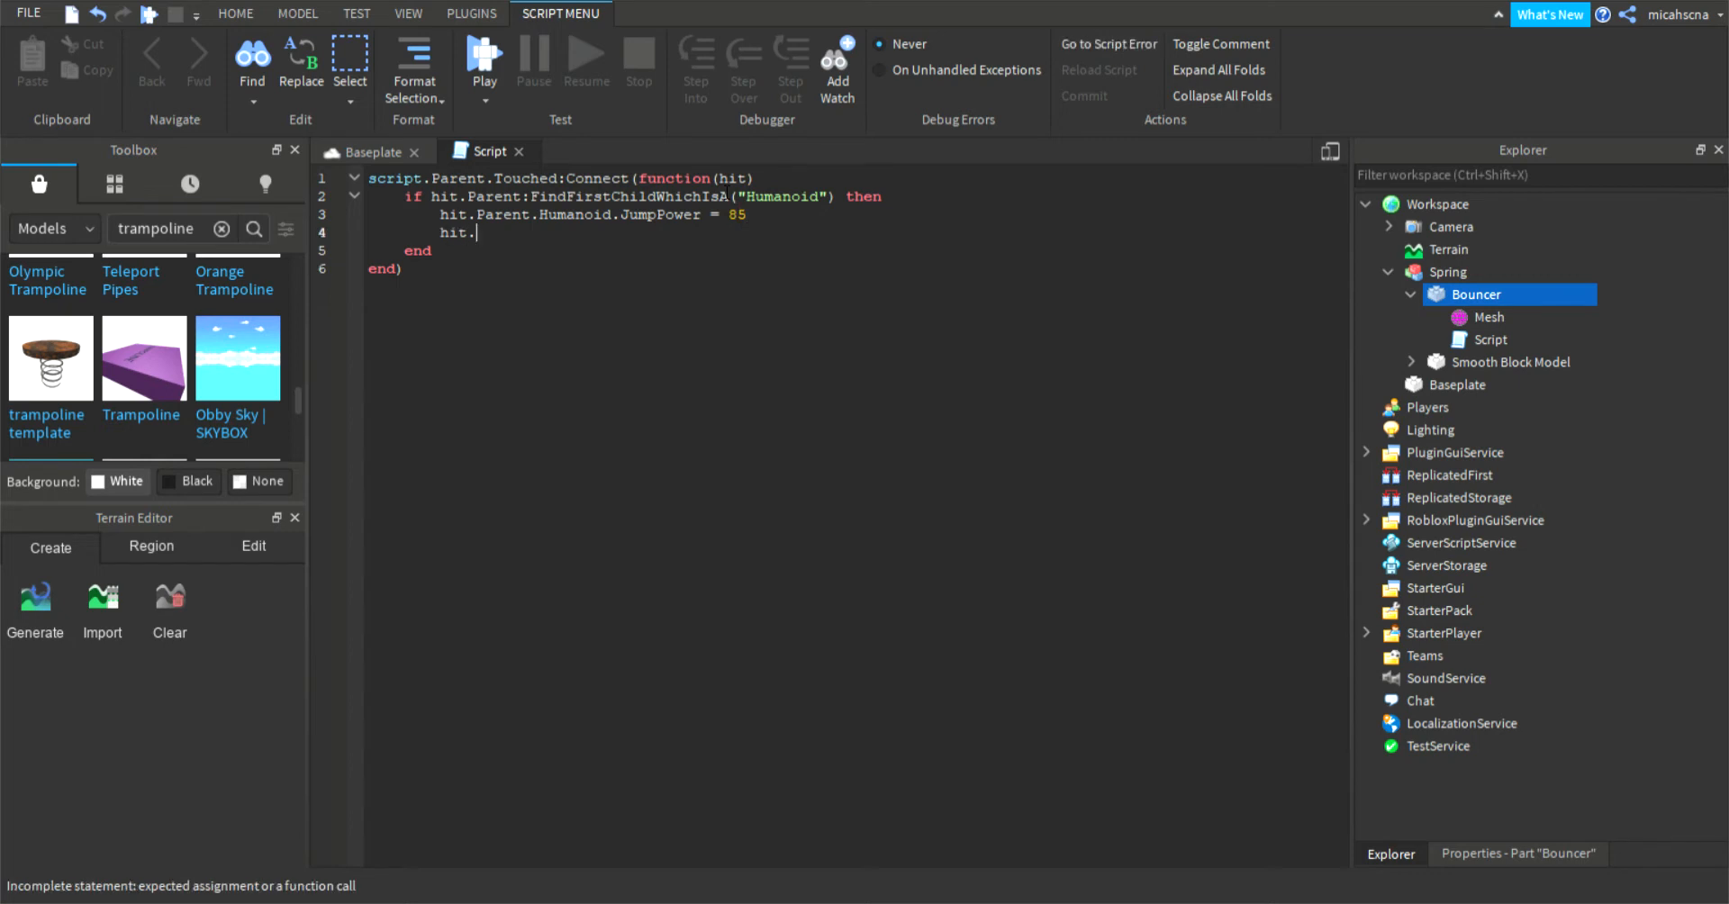
pyautogui.write('Parent')
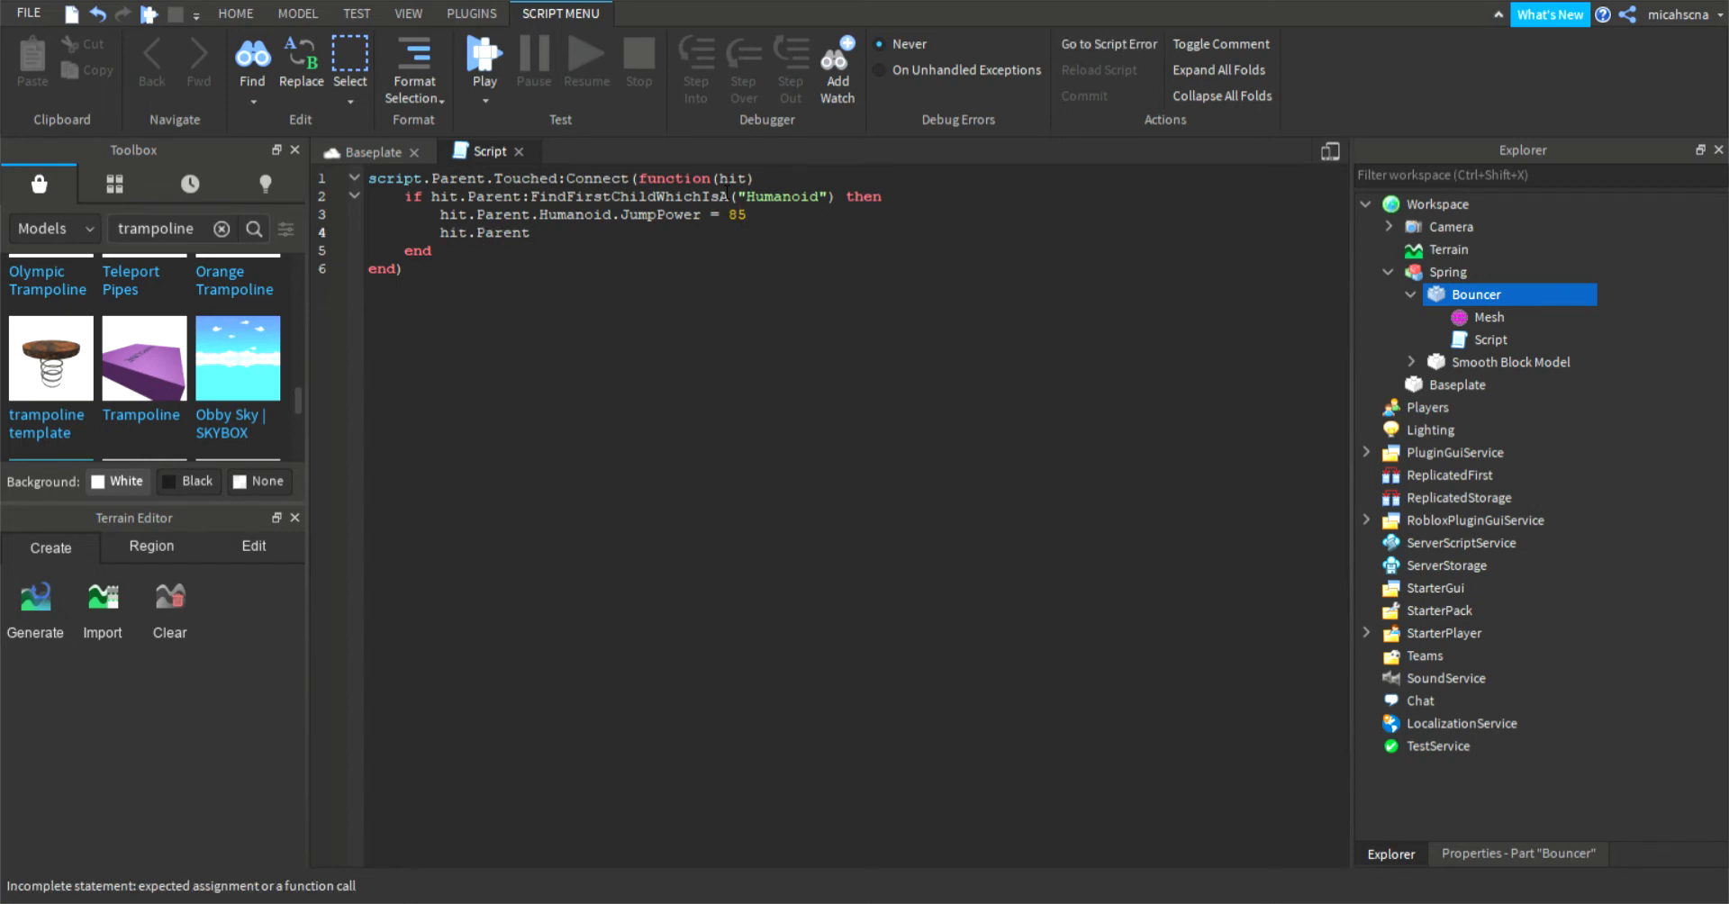
pyautogui.write('.Humanoid/')
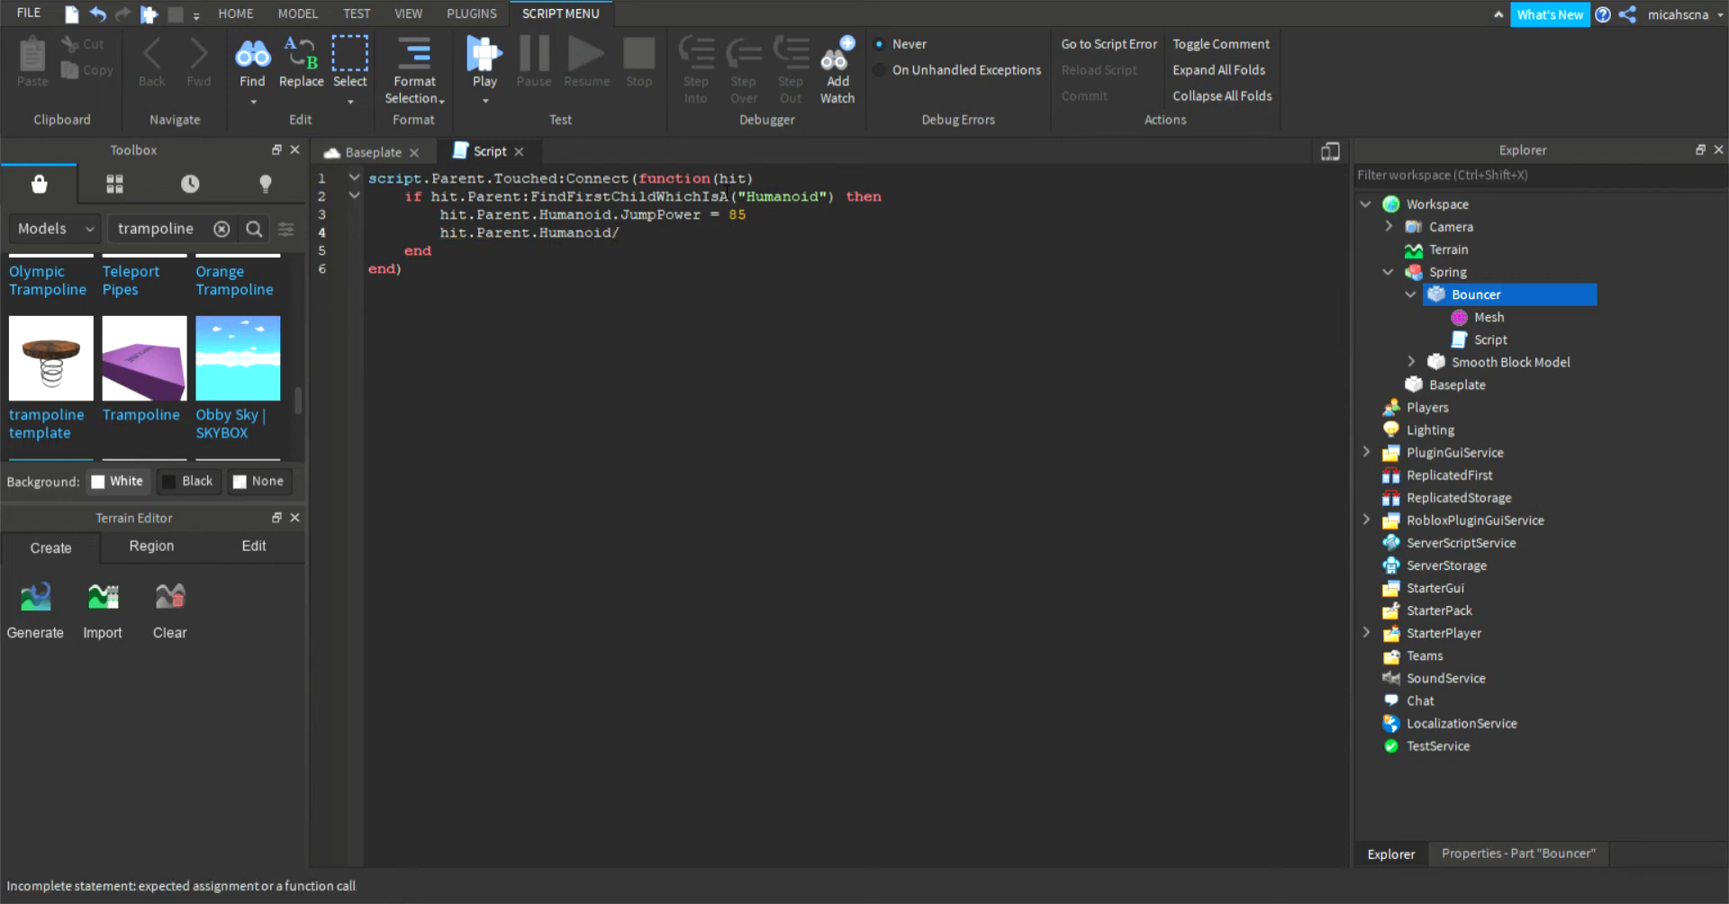
pyautogui.write('Jump = tr')
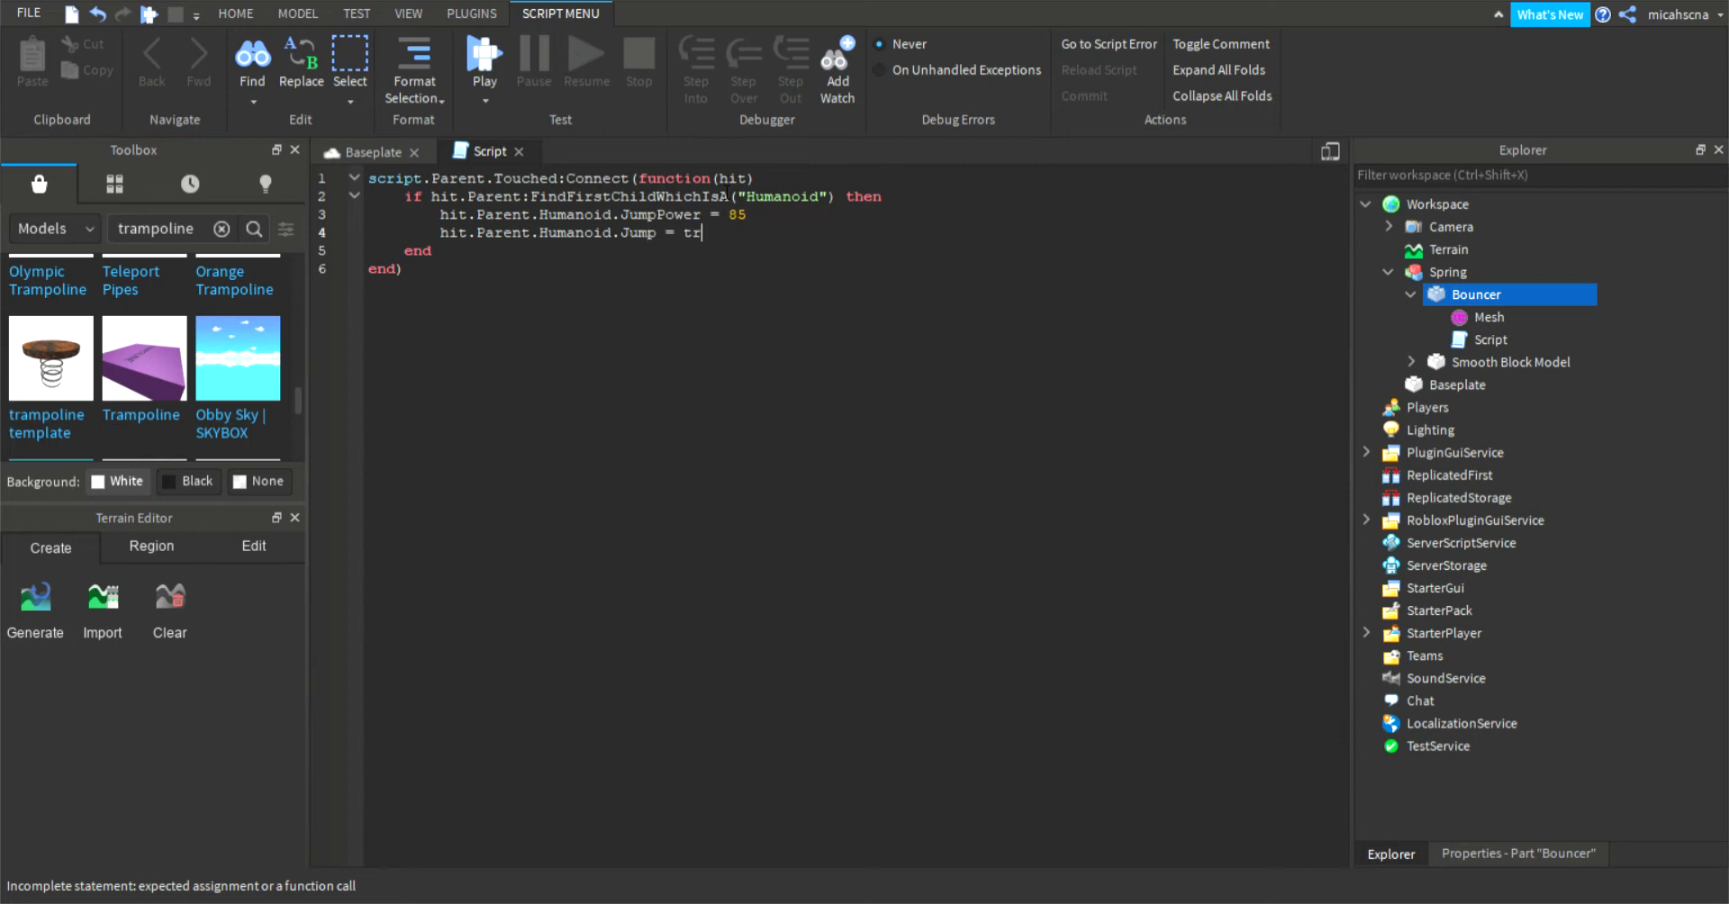
pyautogui.write('ue')
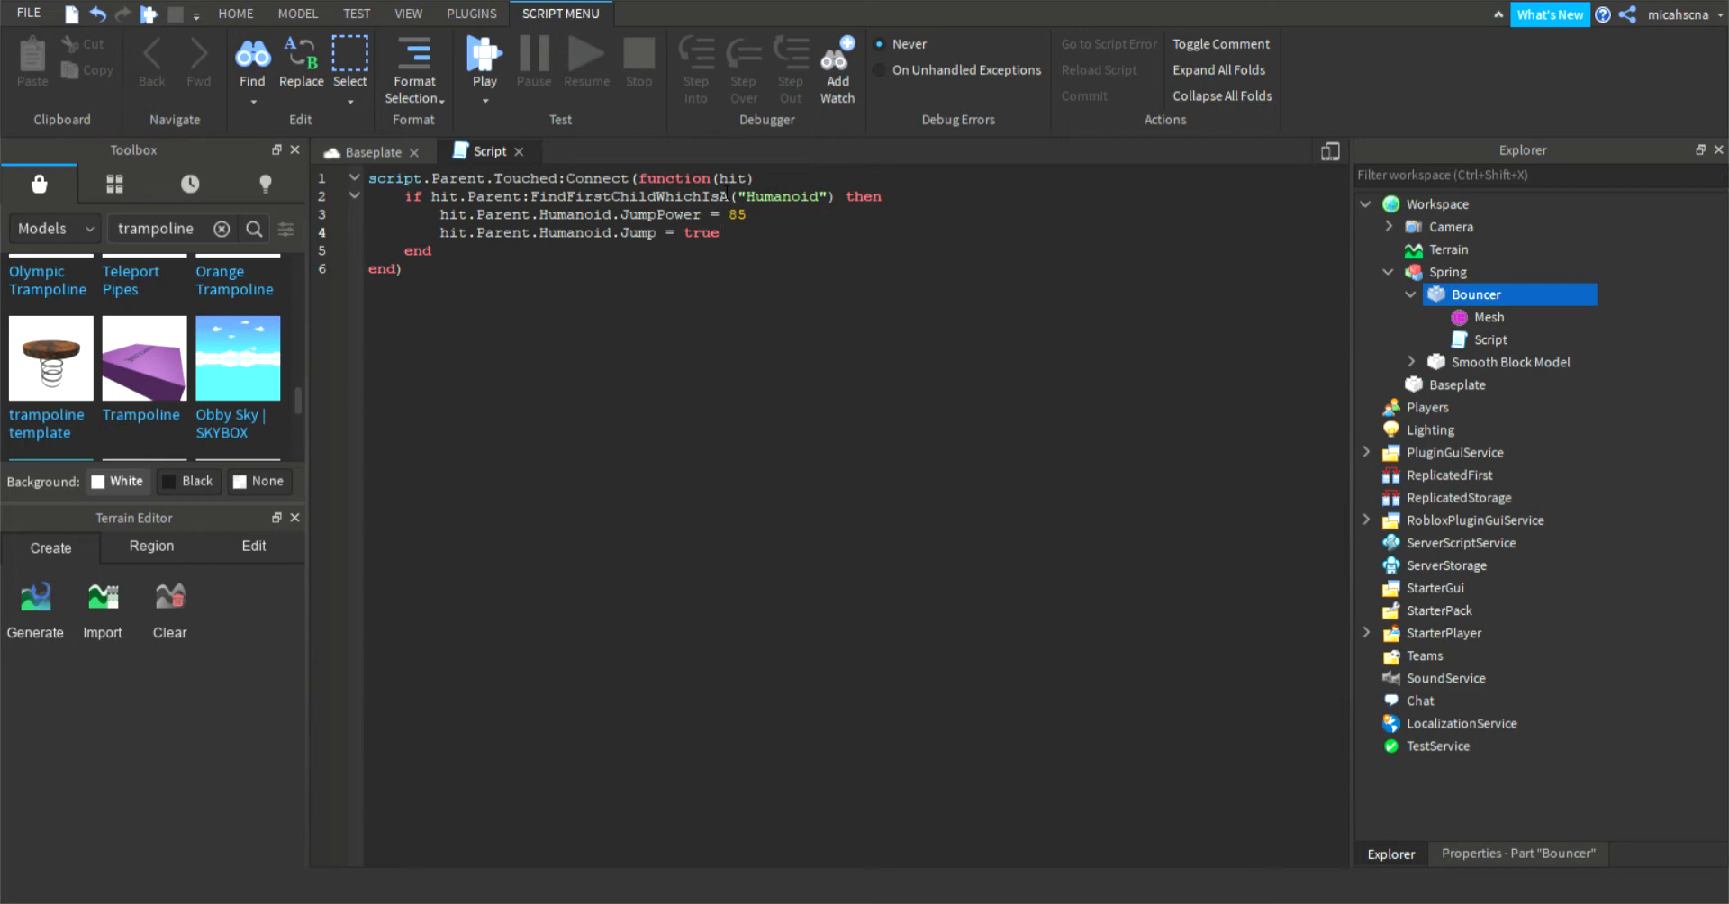
pyautogui.press('Enter')
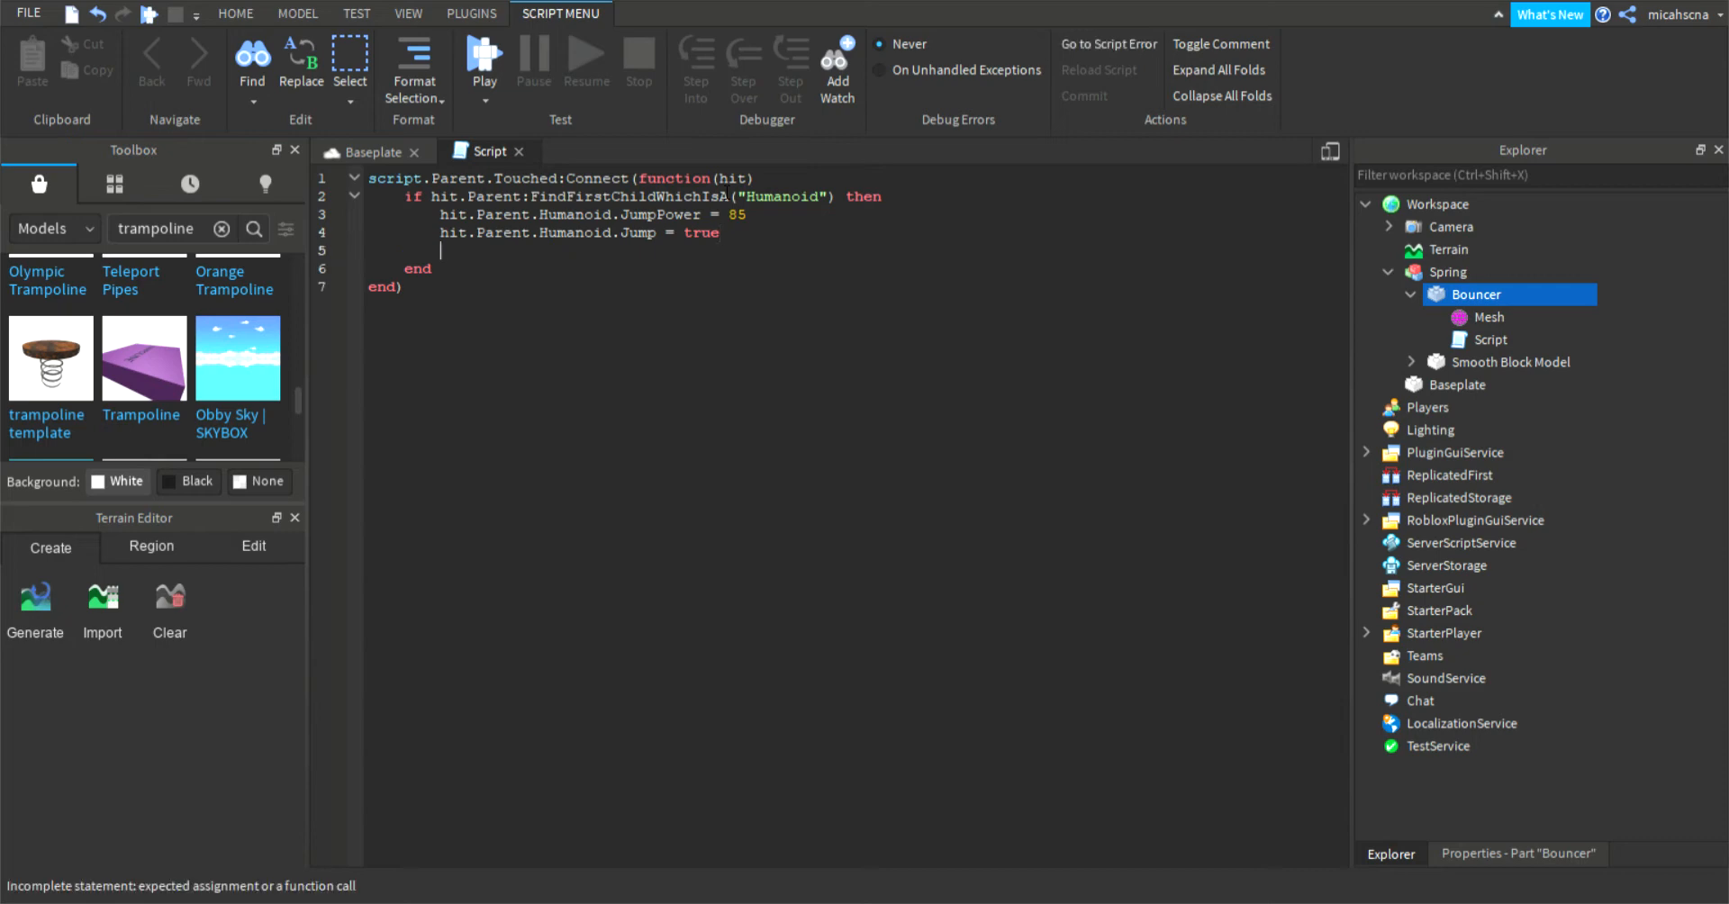
# Step: Add wait(1.35) and a line resetting hit.Parent.Humanoid.JumpPower to 50
pyautogui.write('wait()')
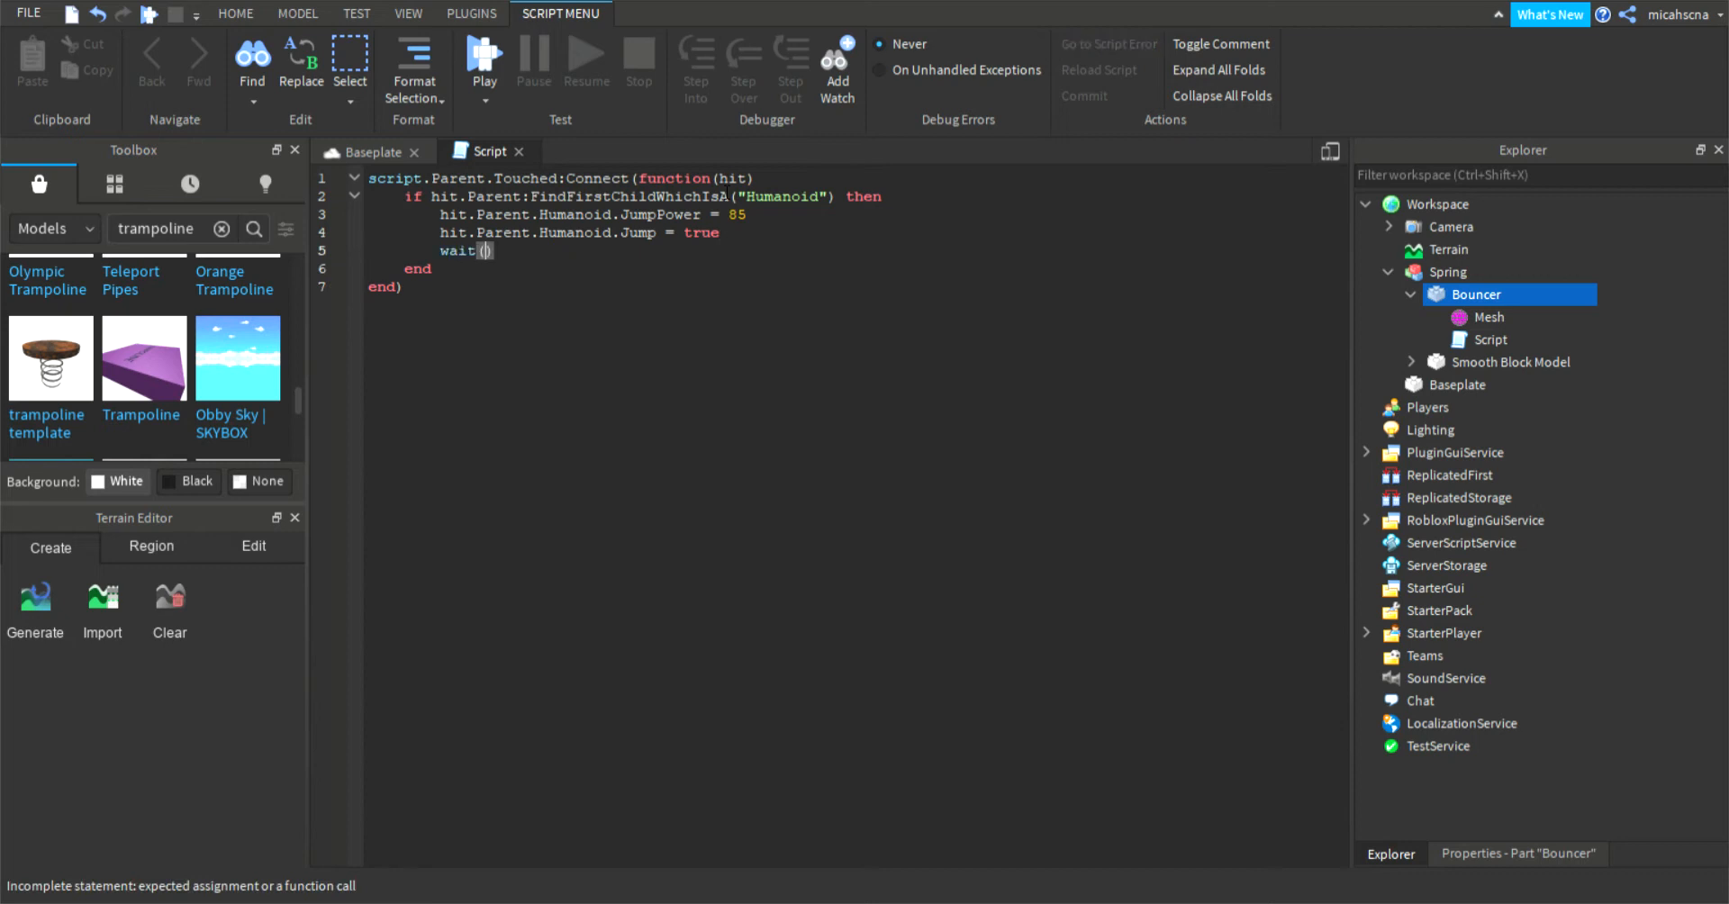
pyautogui.write('1.35')
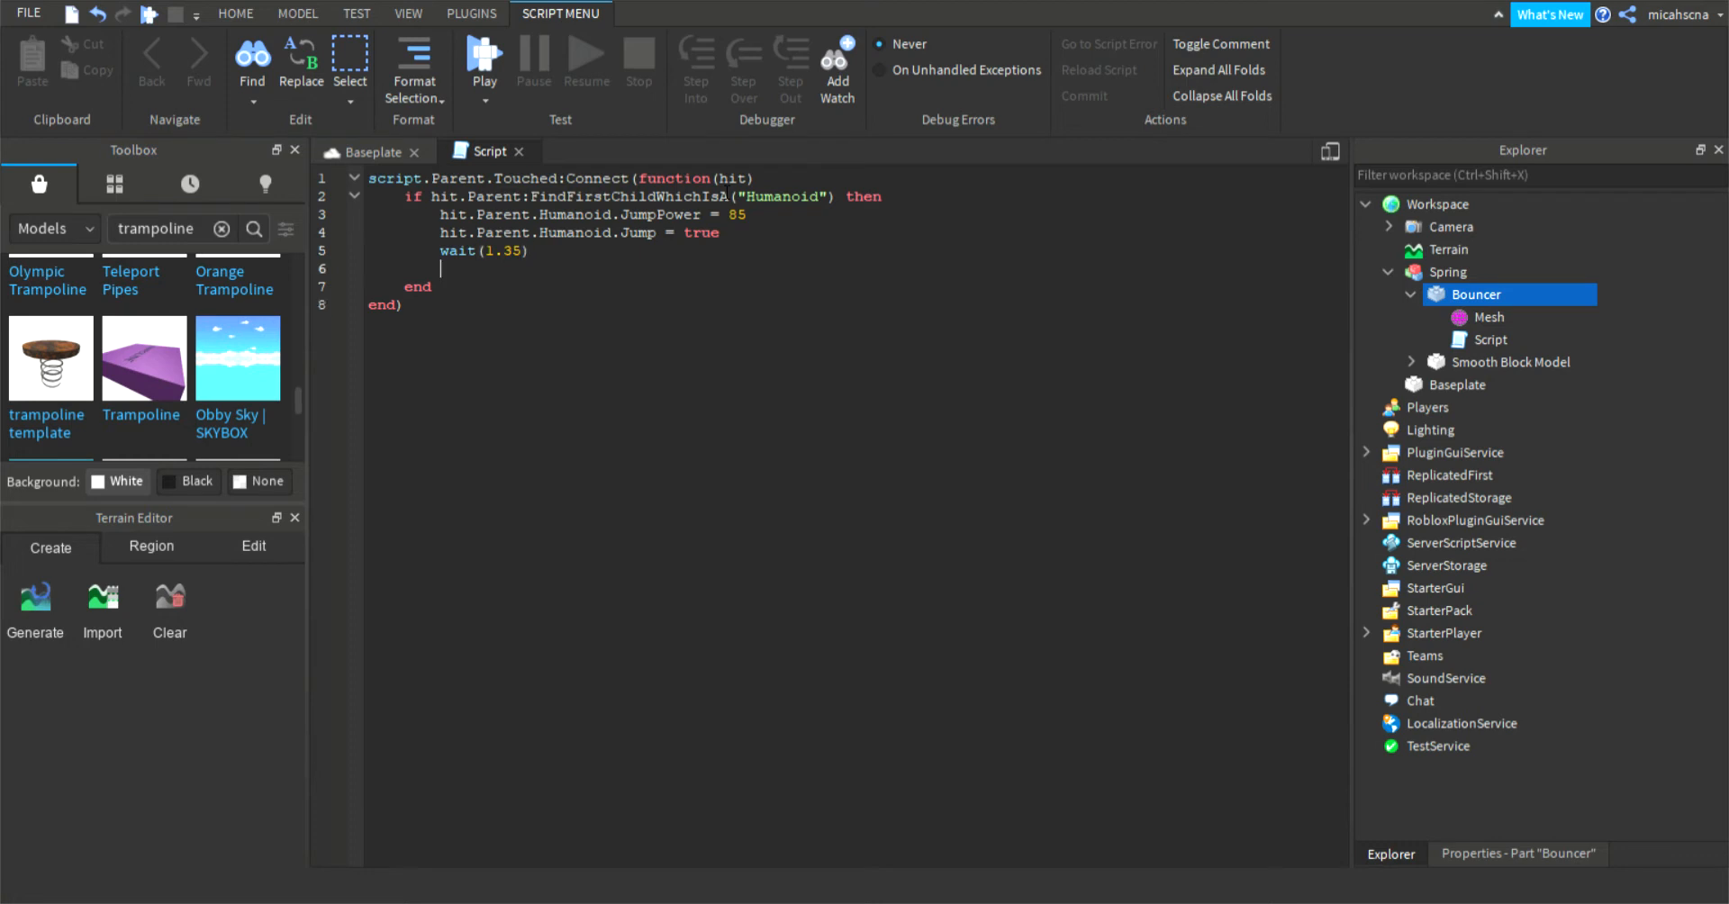
pyautogui.write('hit')
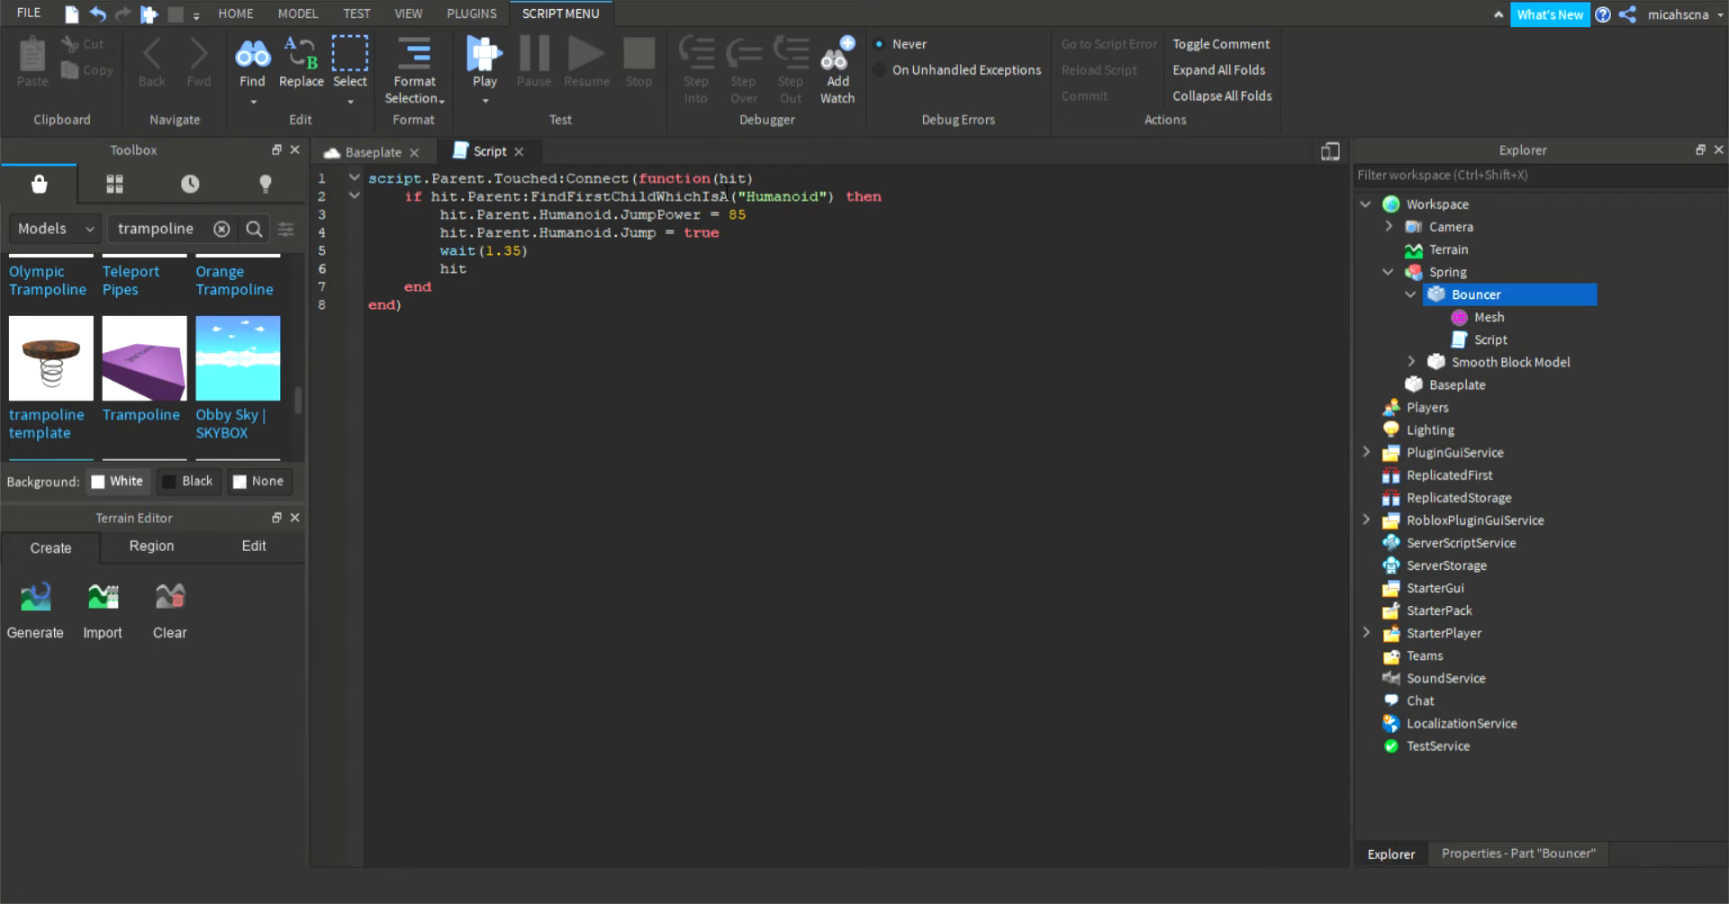
pyautogui.write('.Pa')
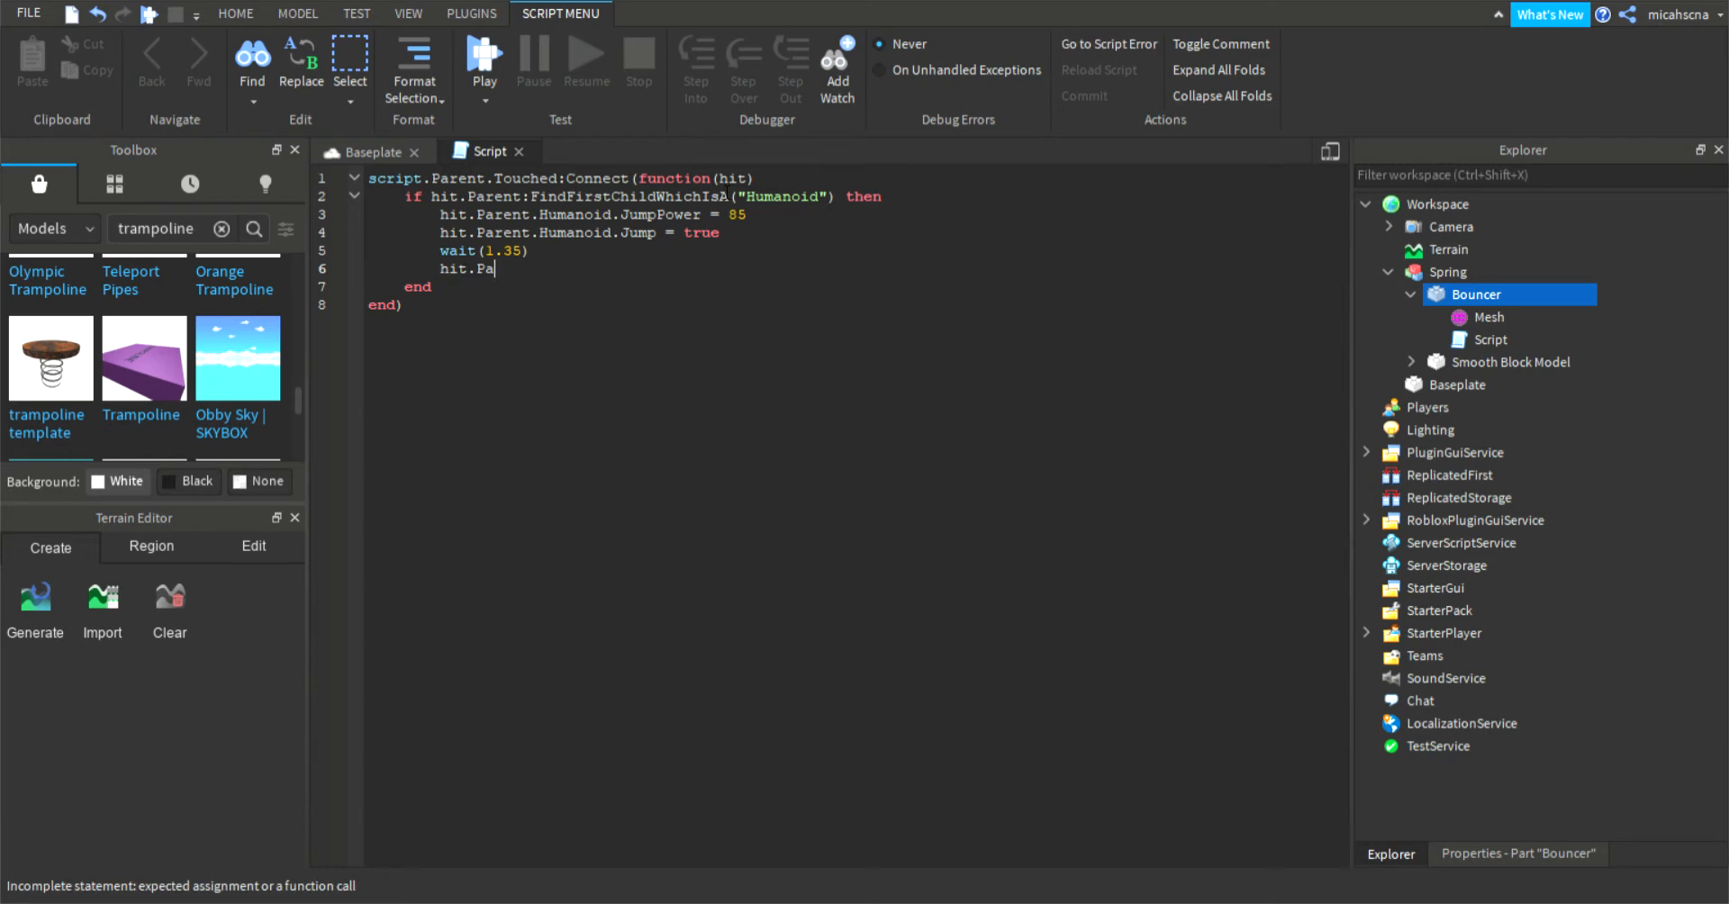
pyautogui.write('reent.')
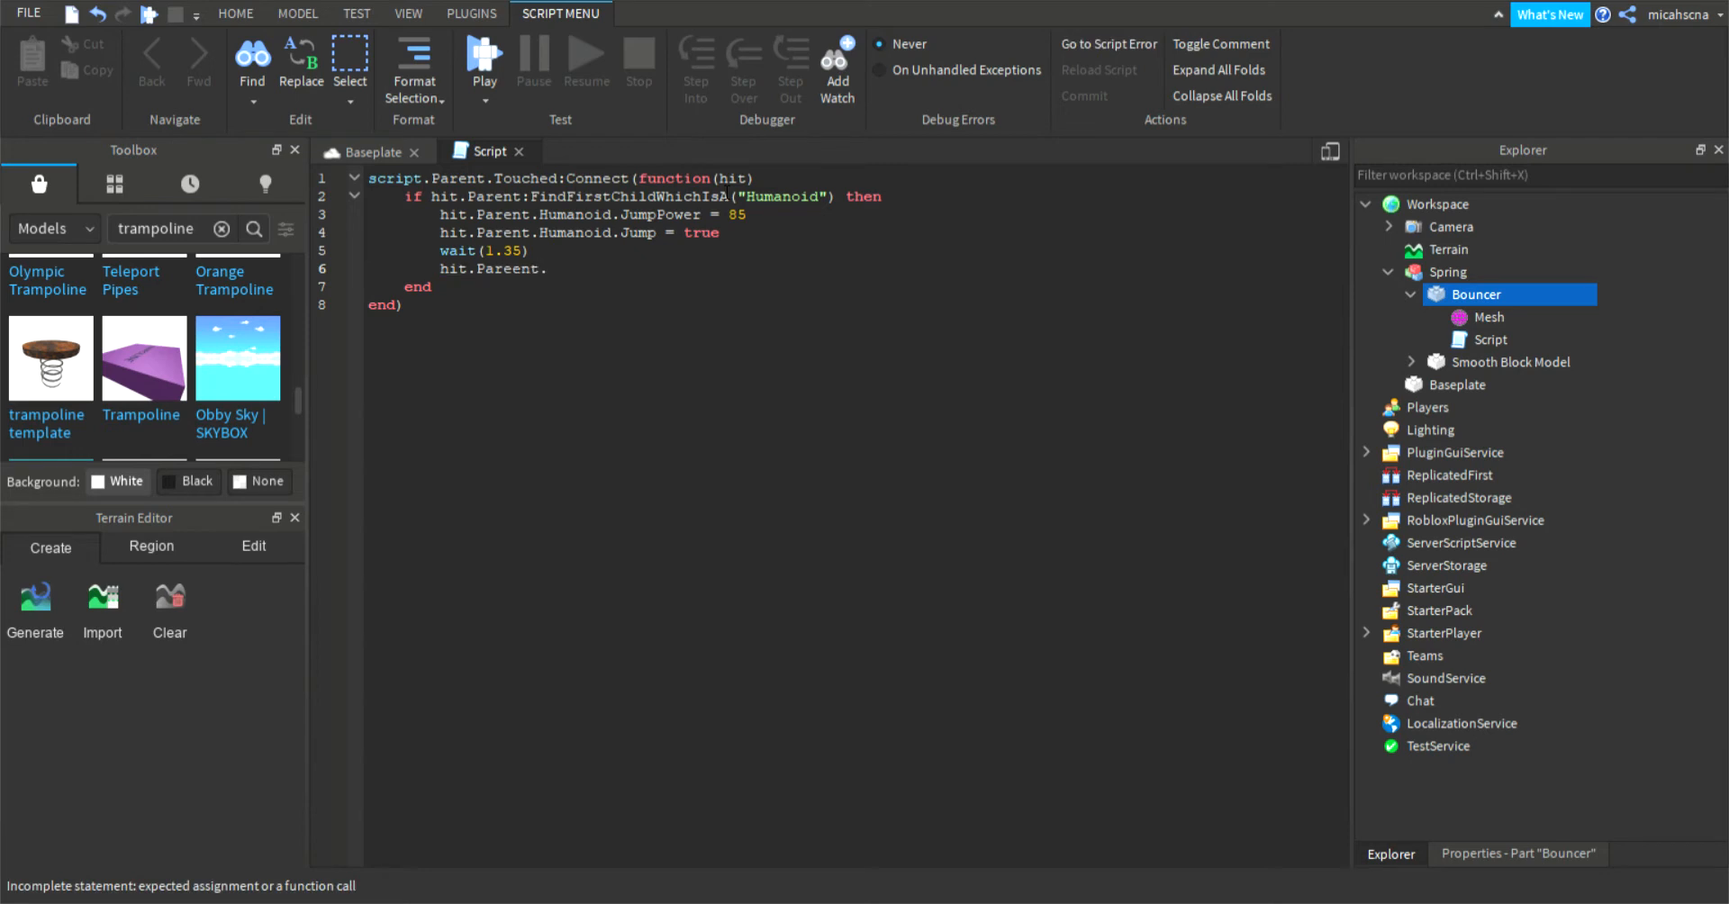
pyautogui.press('Backspace')
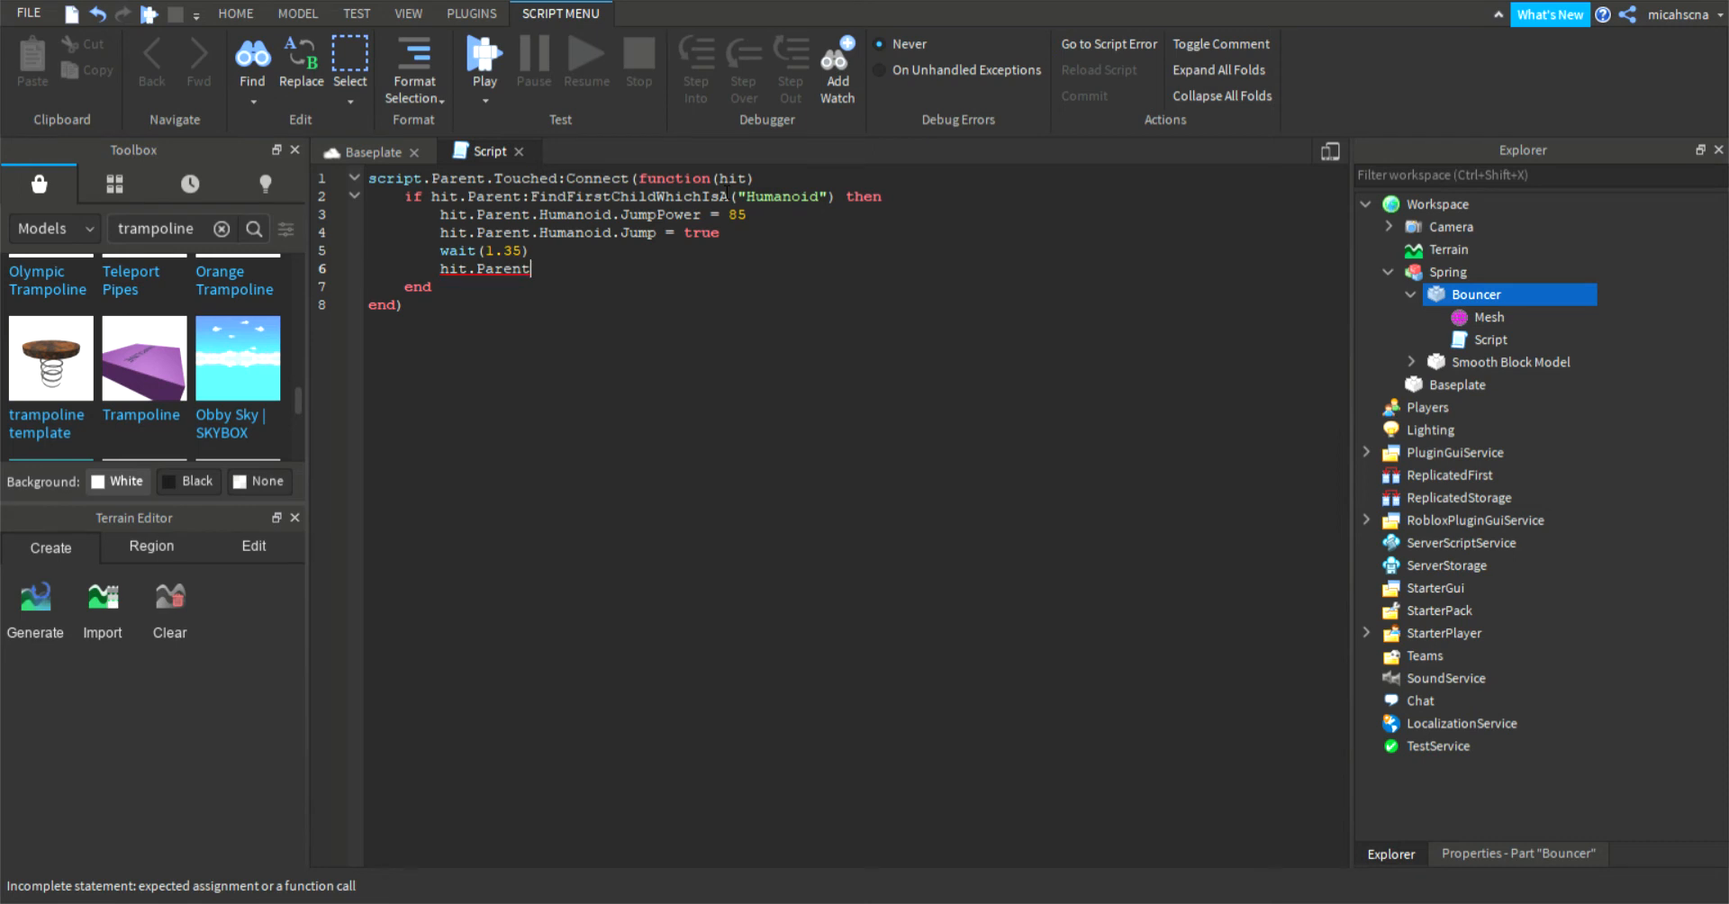
pyautogui.write('Humandoi')
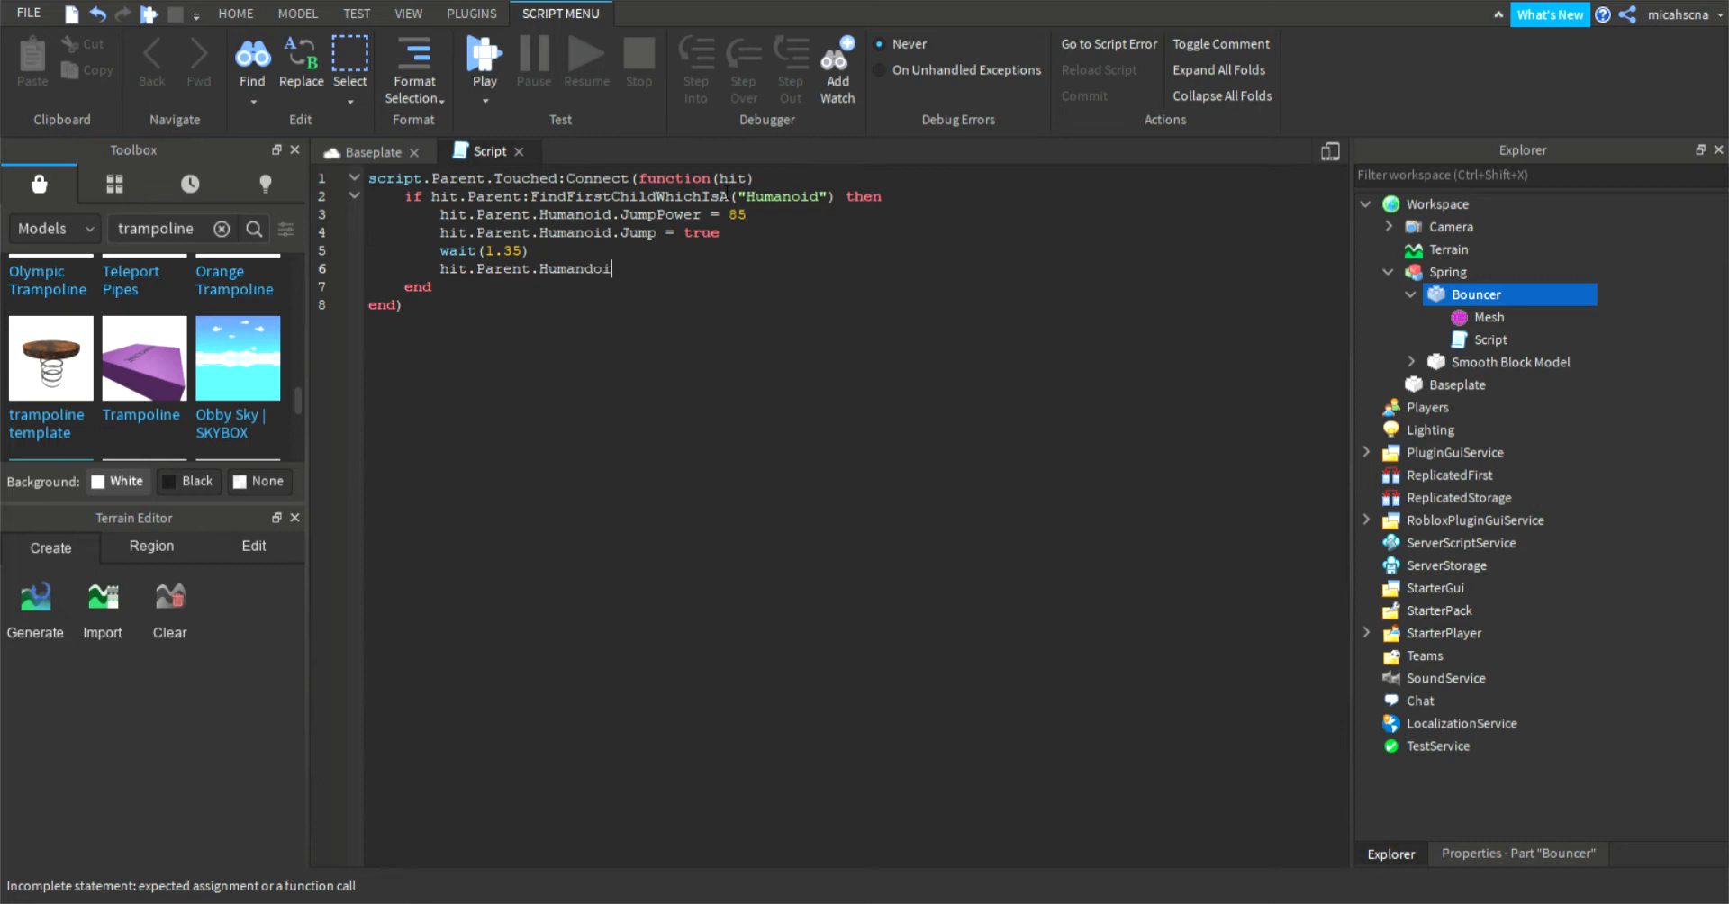
pyautogui.press('BackSpace')
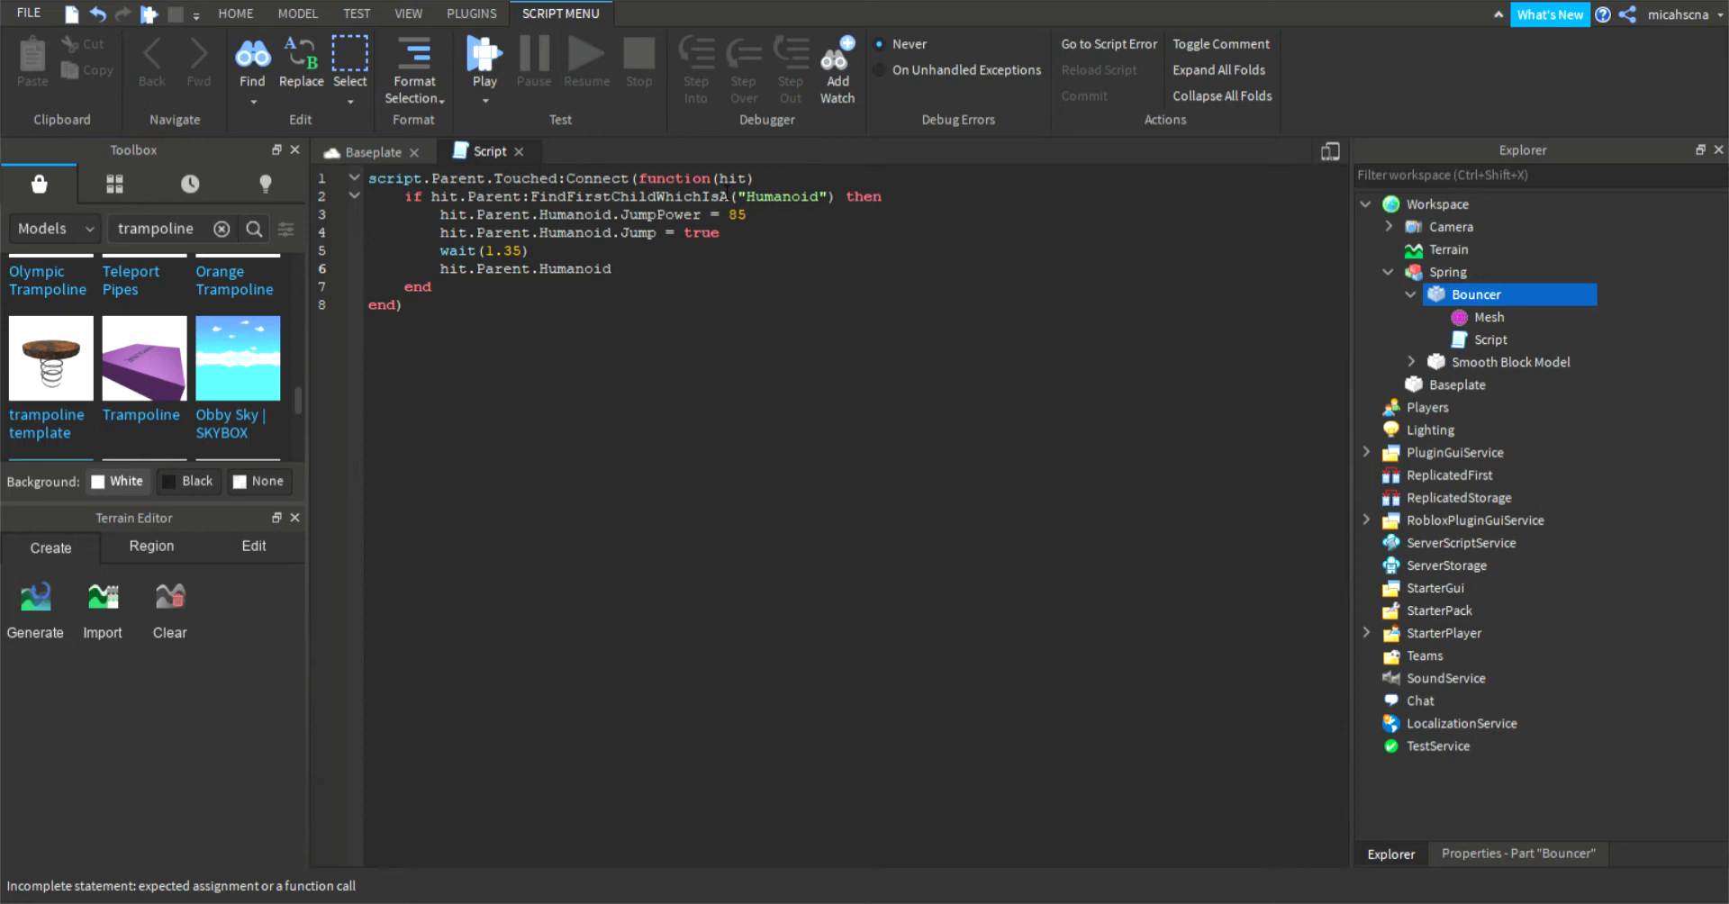
pyautogui.write('Ju')
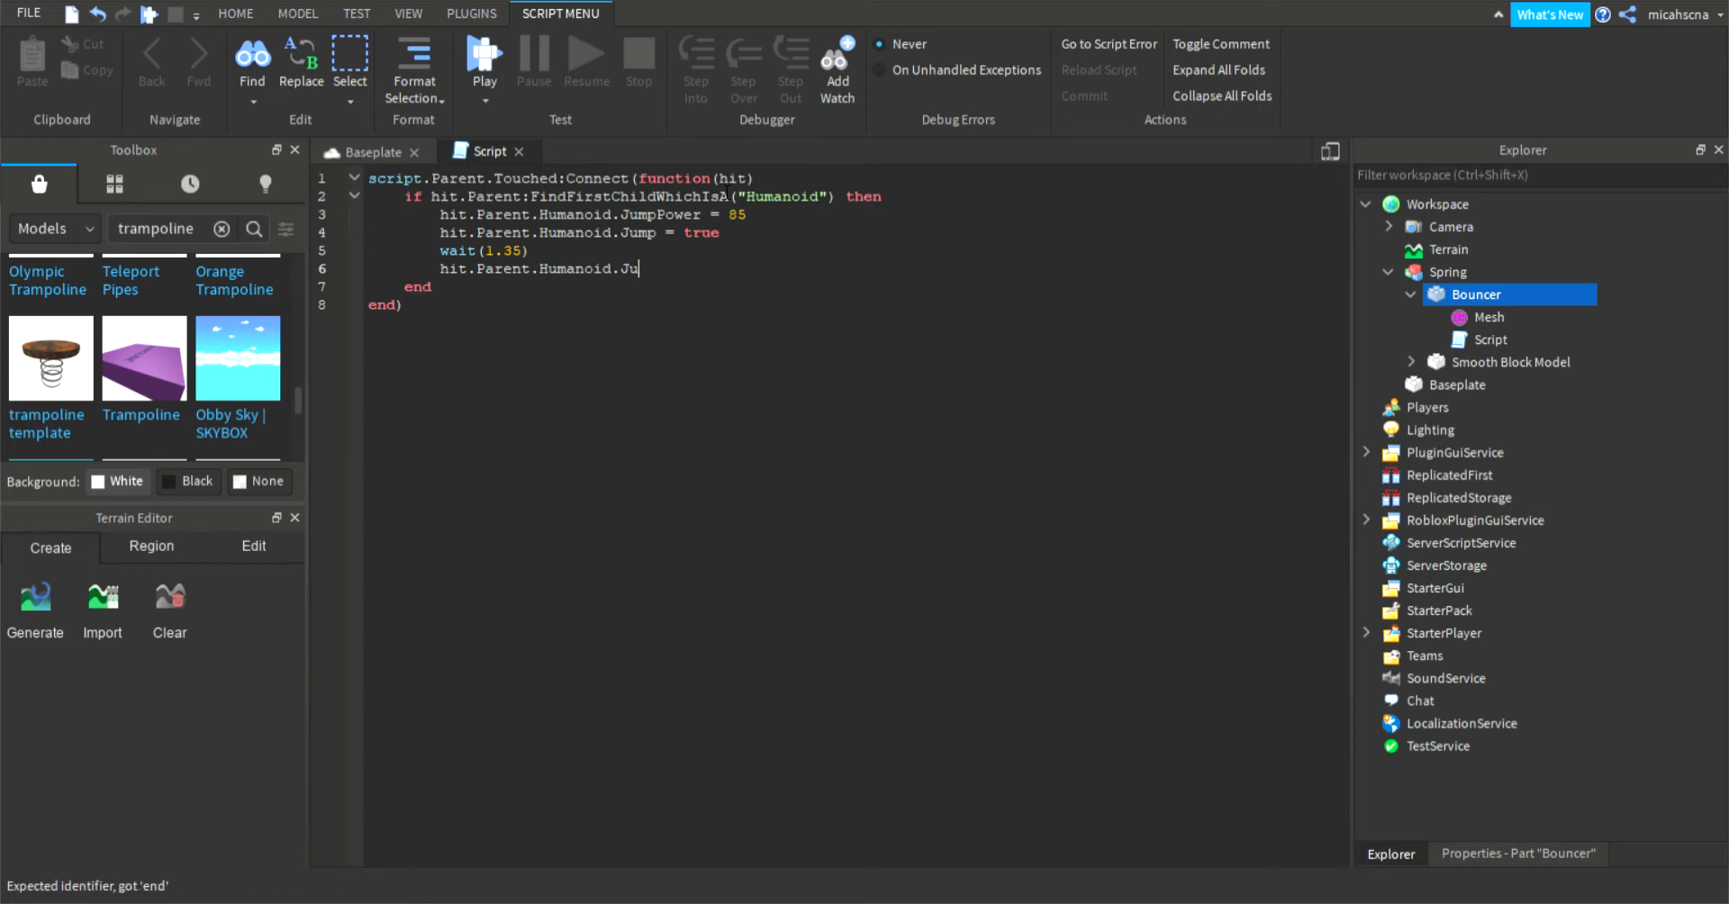
pyautogui.write('mpPower =')
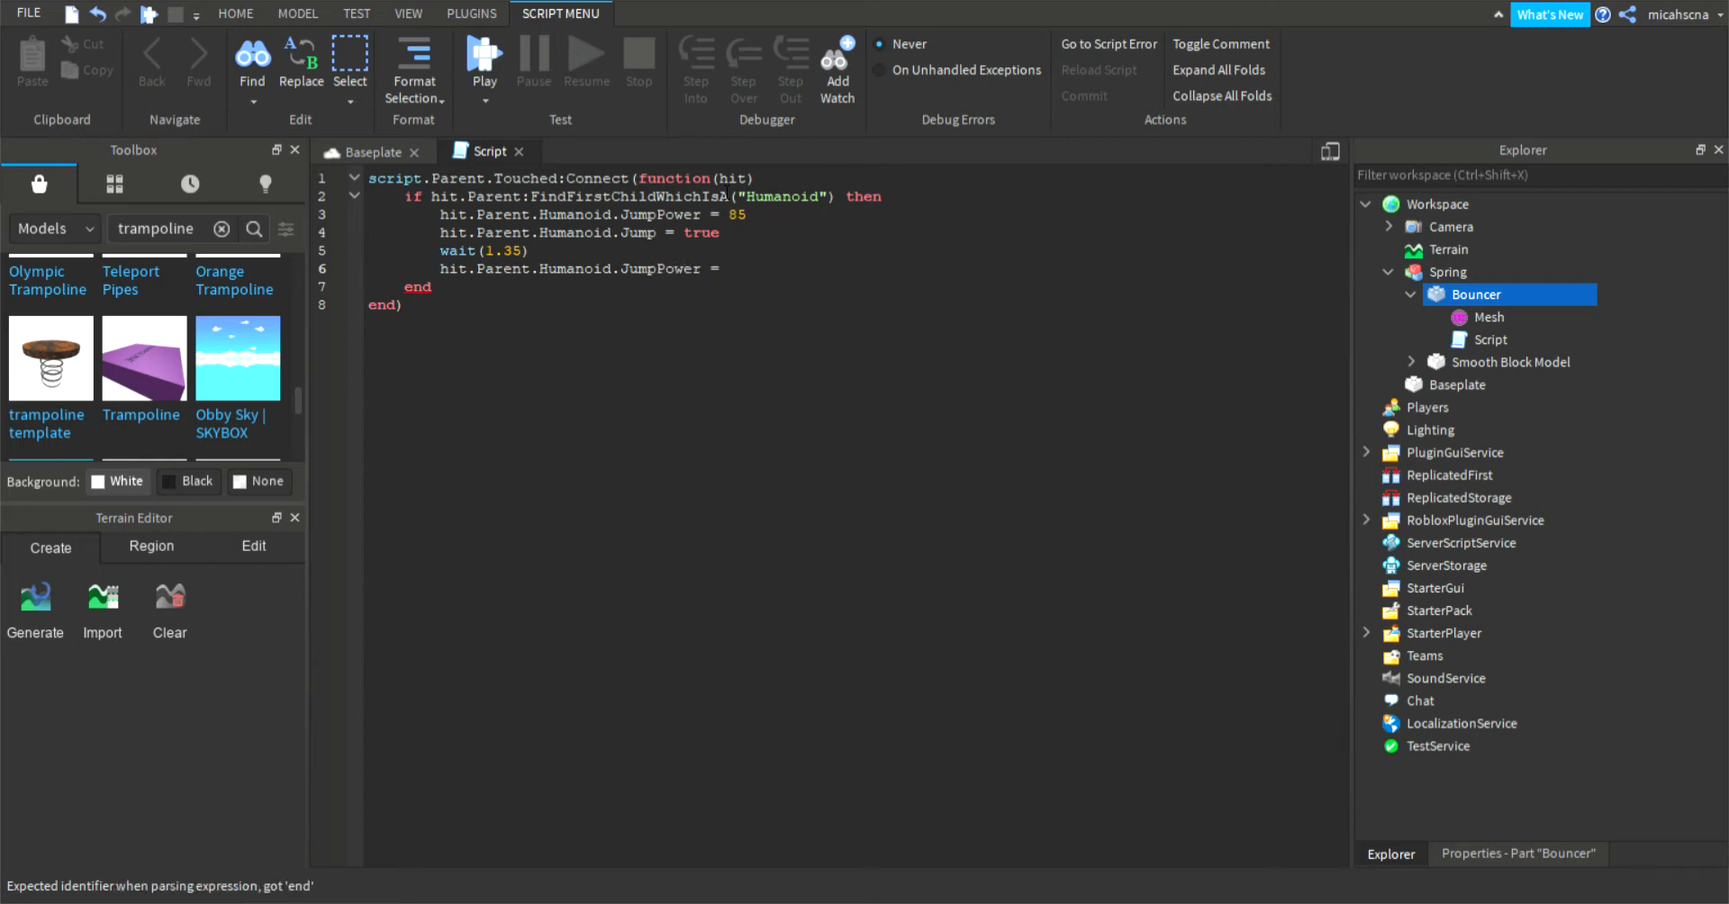
pyautogui.write('50')
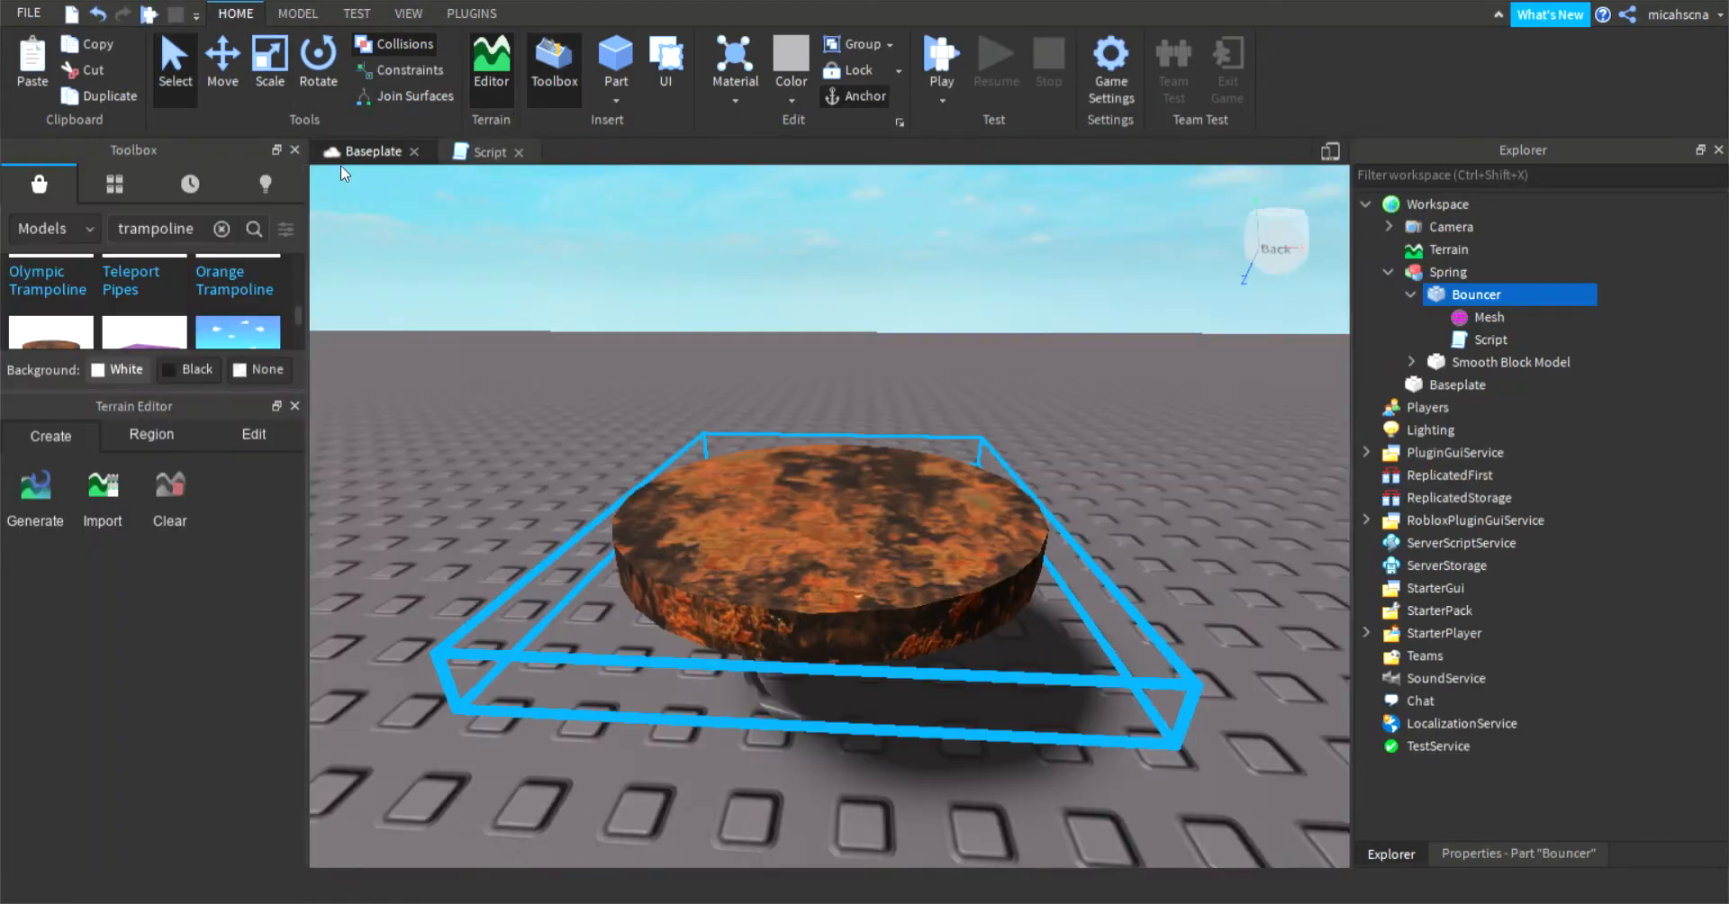
pyautogui.click(488, 152)
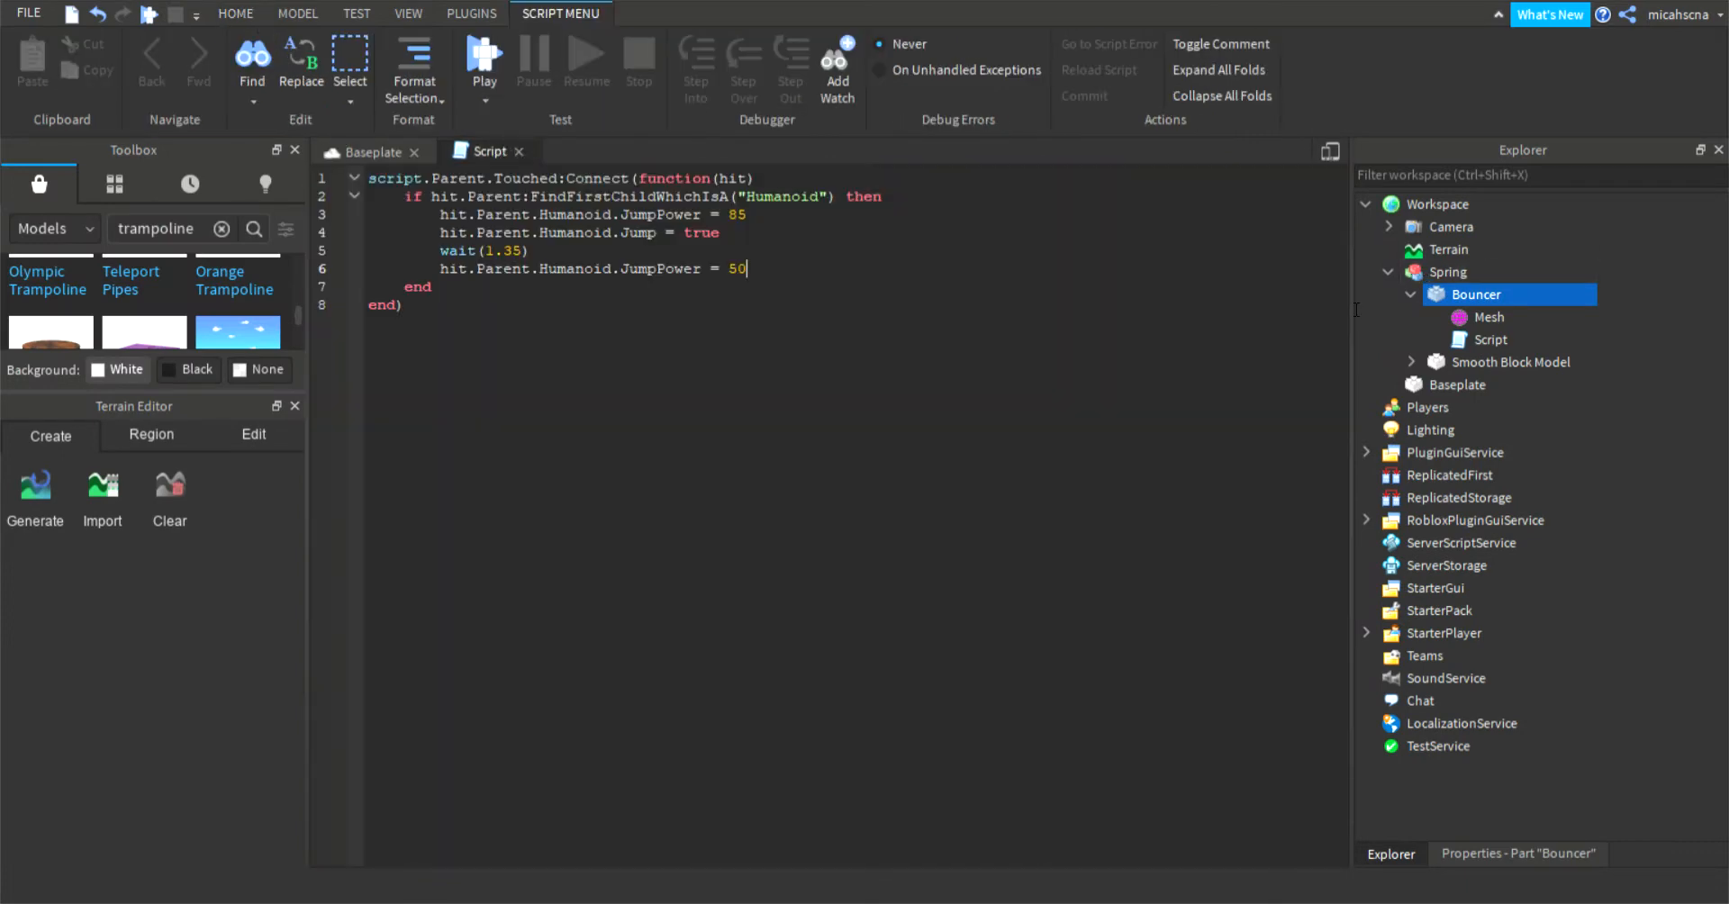
# Step: Type a script.Parent.Position = script.Parent.Position - line, fixing an autocomplete slip
pyautogui.write('s.#')
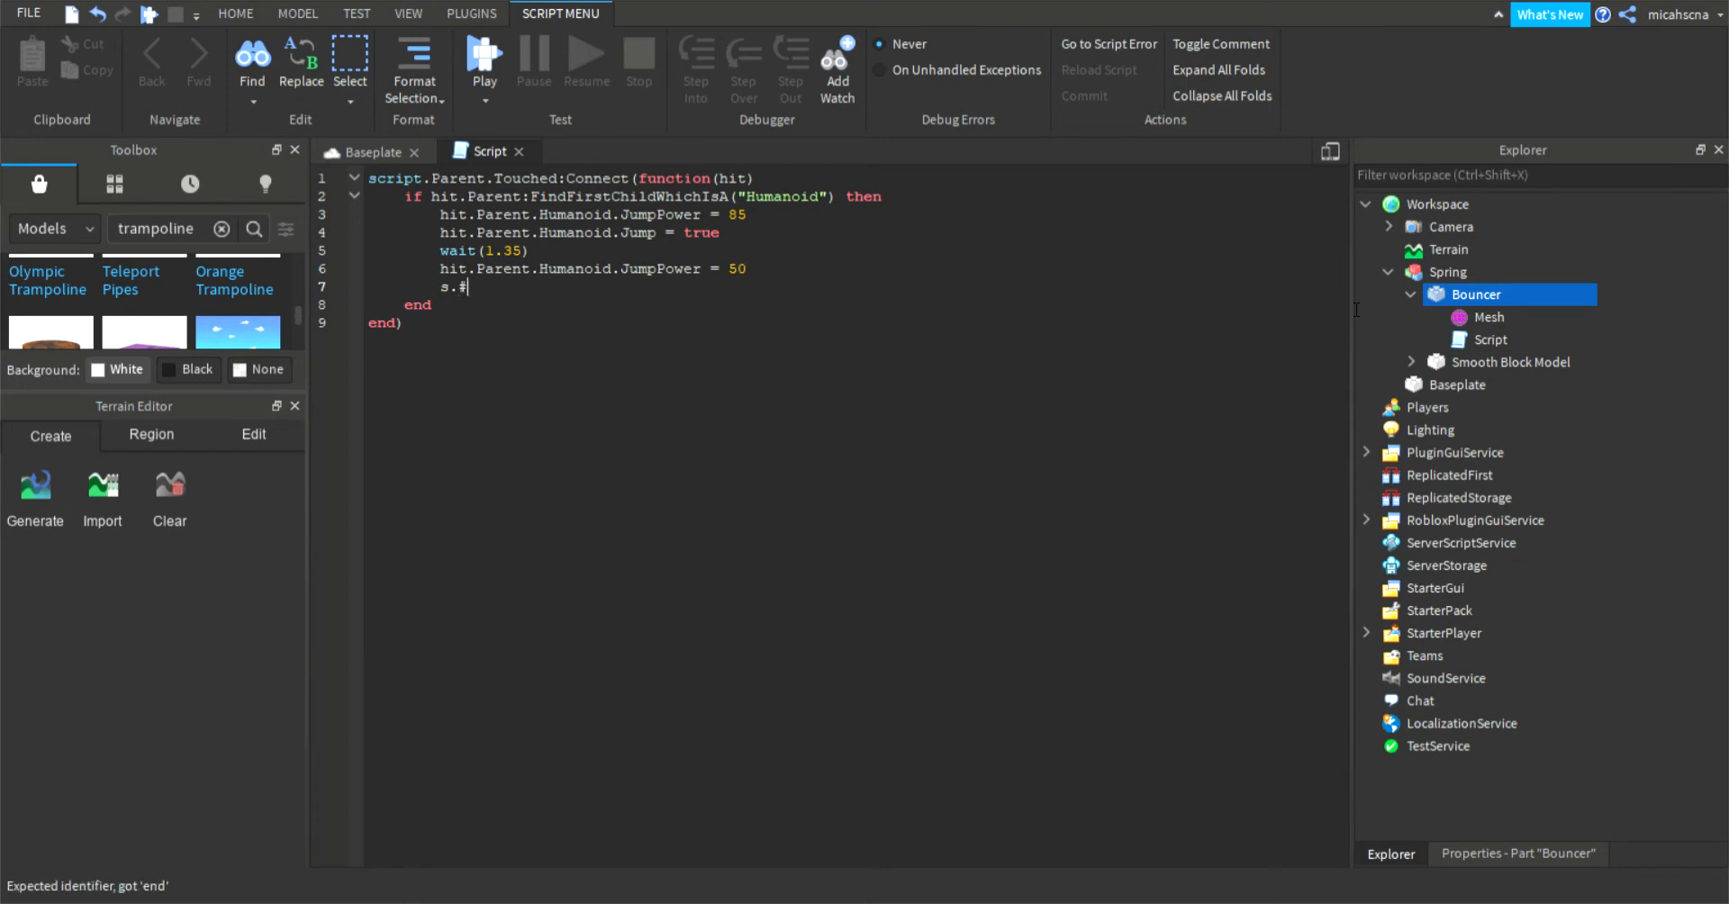
pyautogui.write('cr')
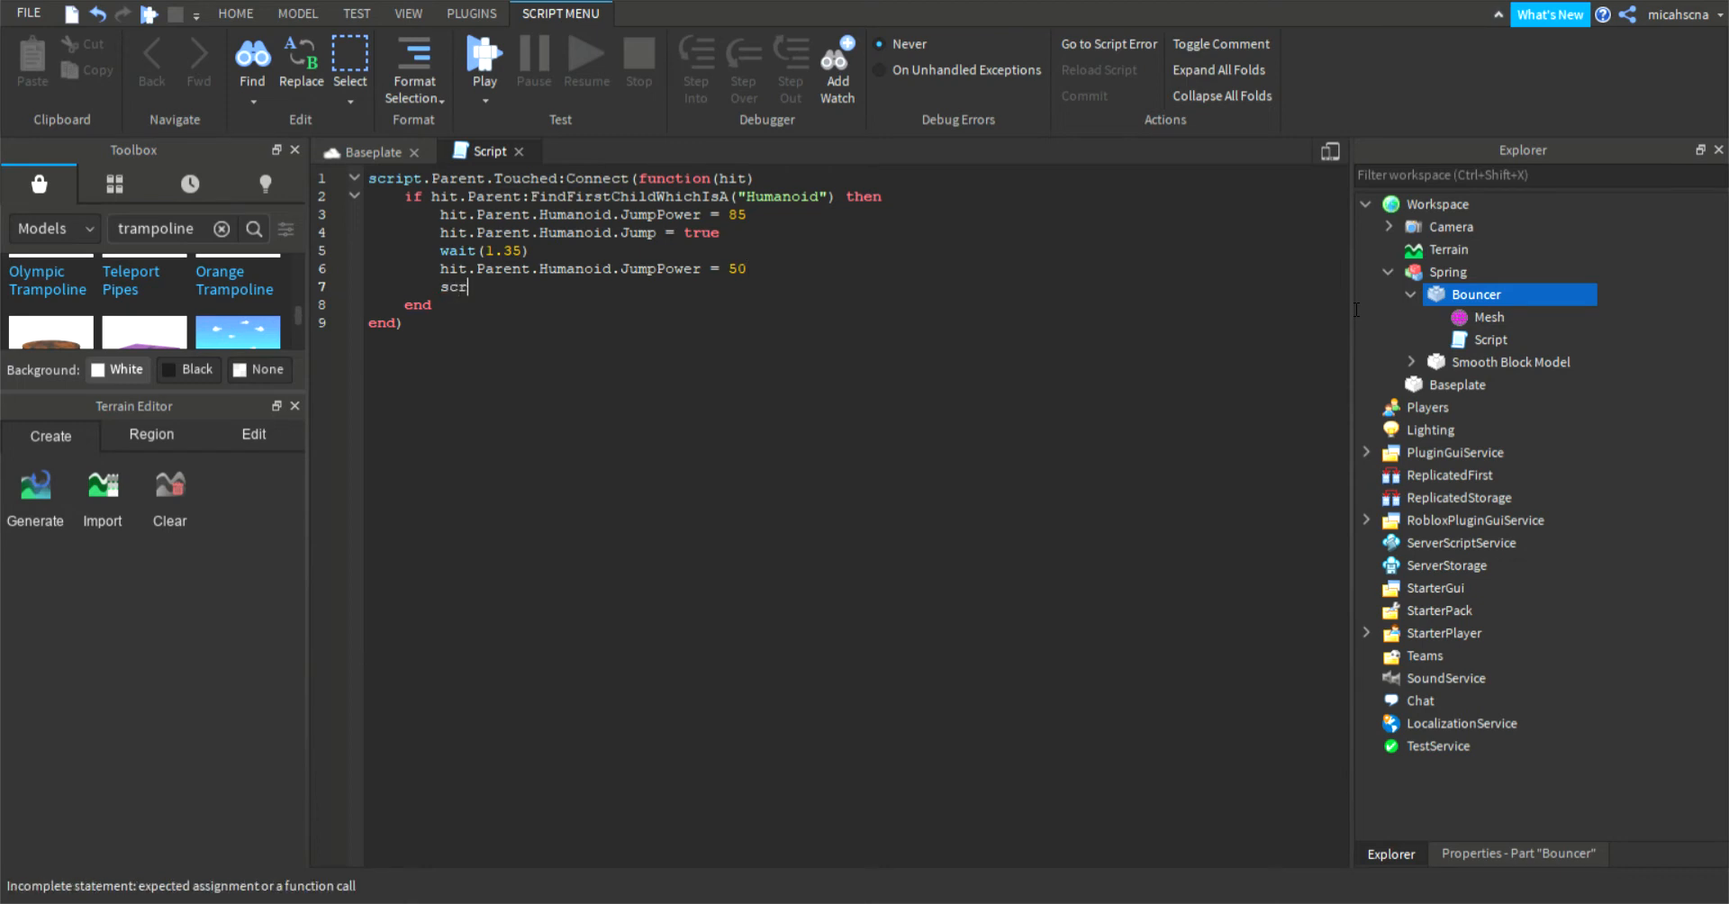
pyautogui.write('CatalogSearchParams')
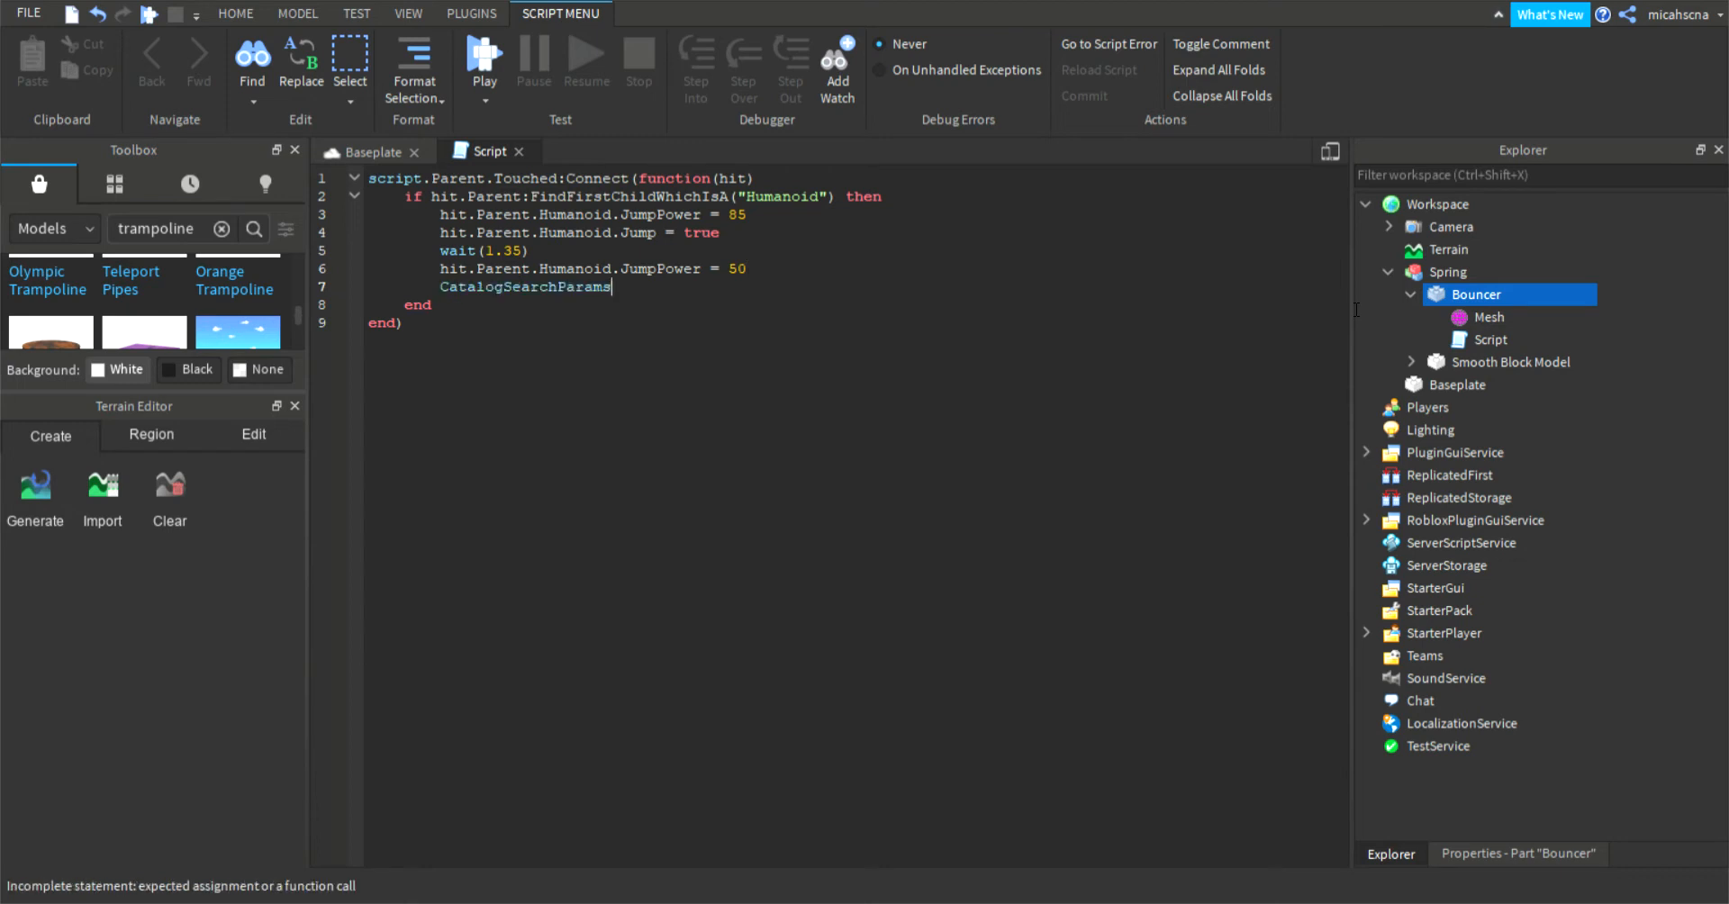
pyautogui.press('BackSpace')
pyautogui.write('script')
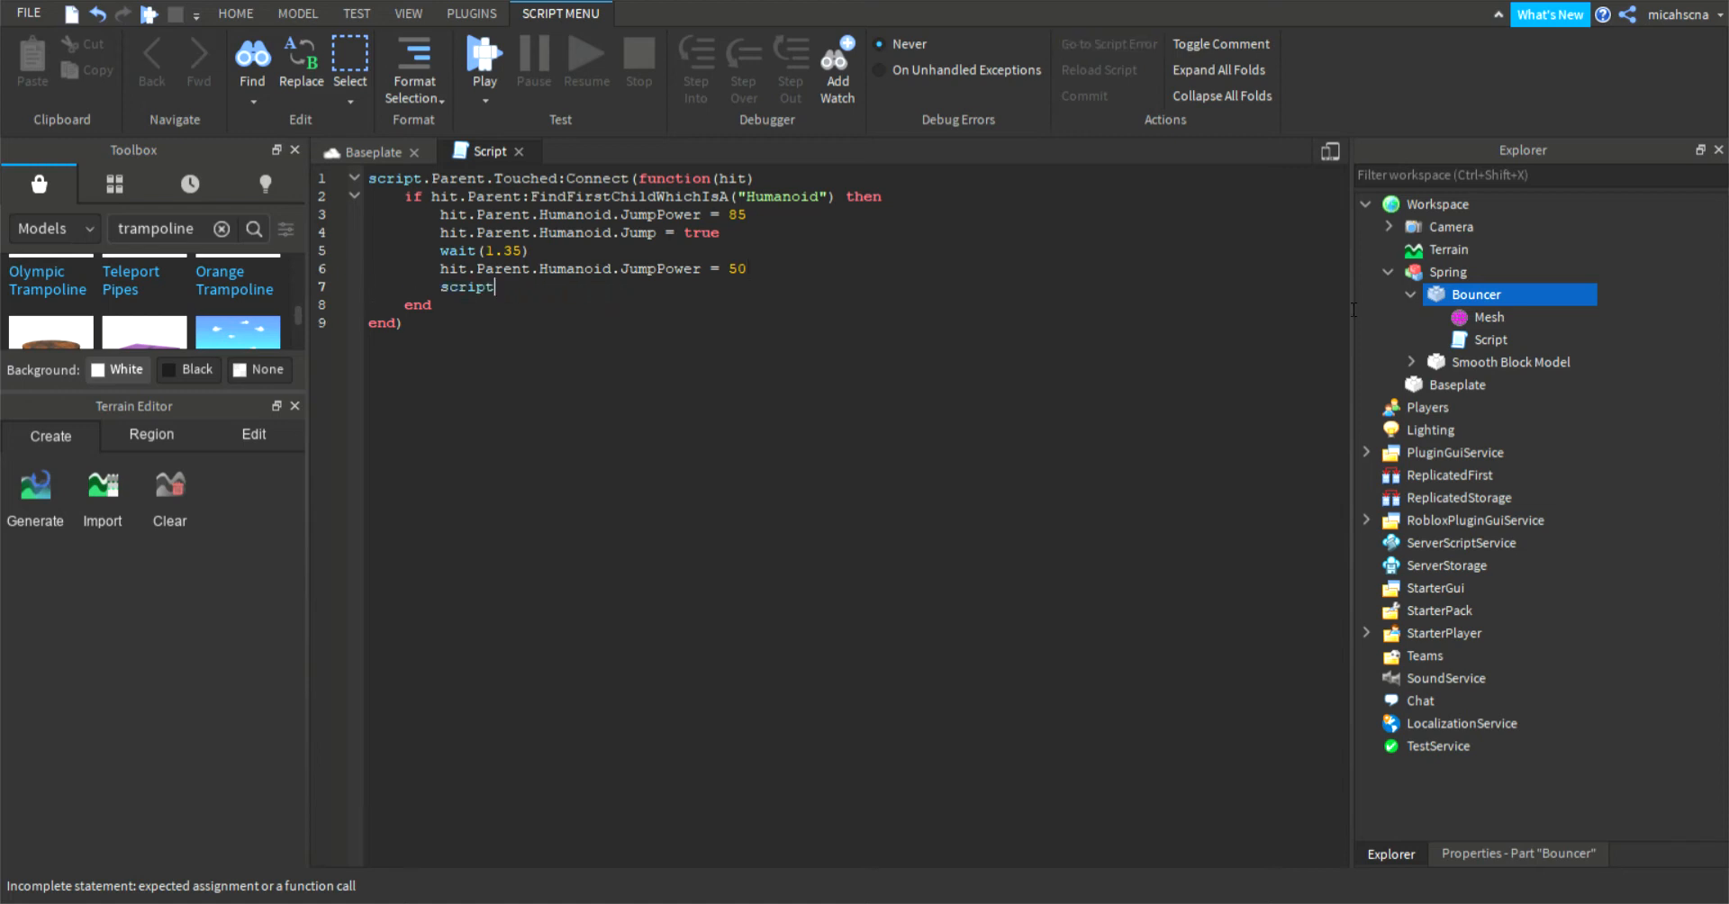
pyautogui.write('.Parent')
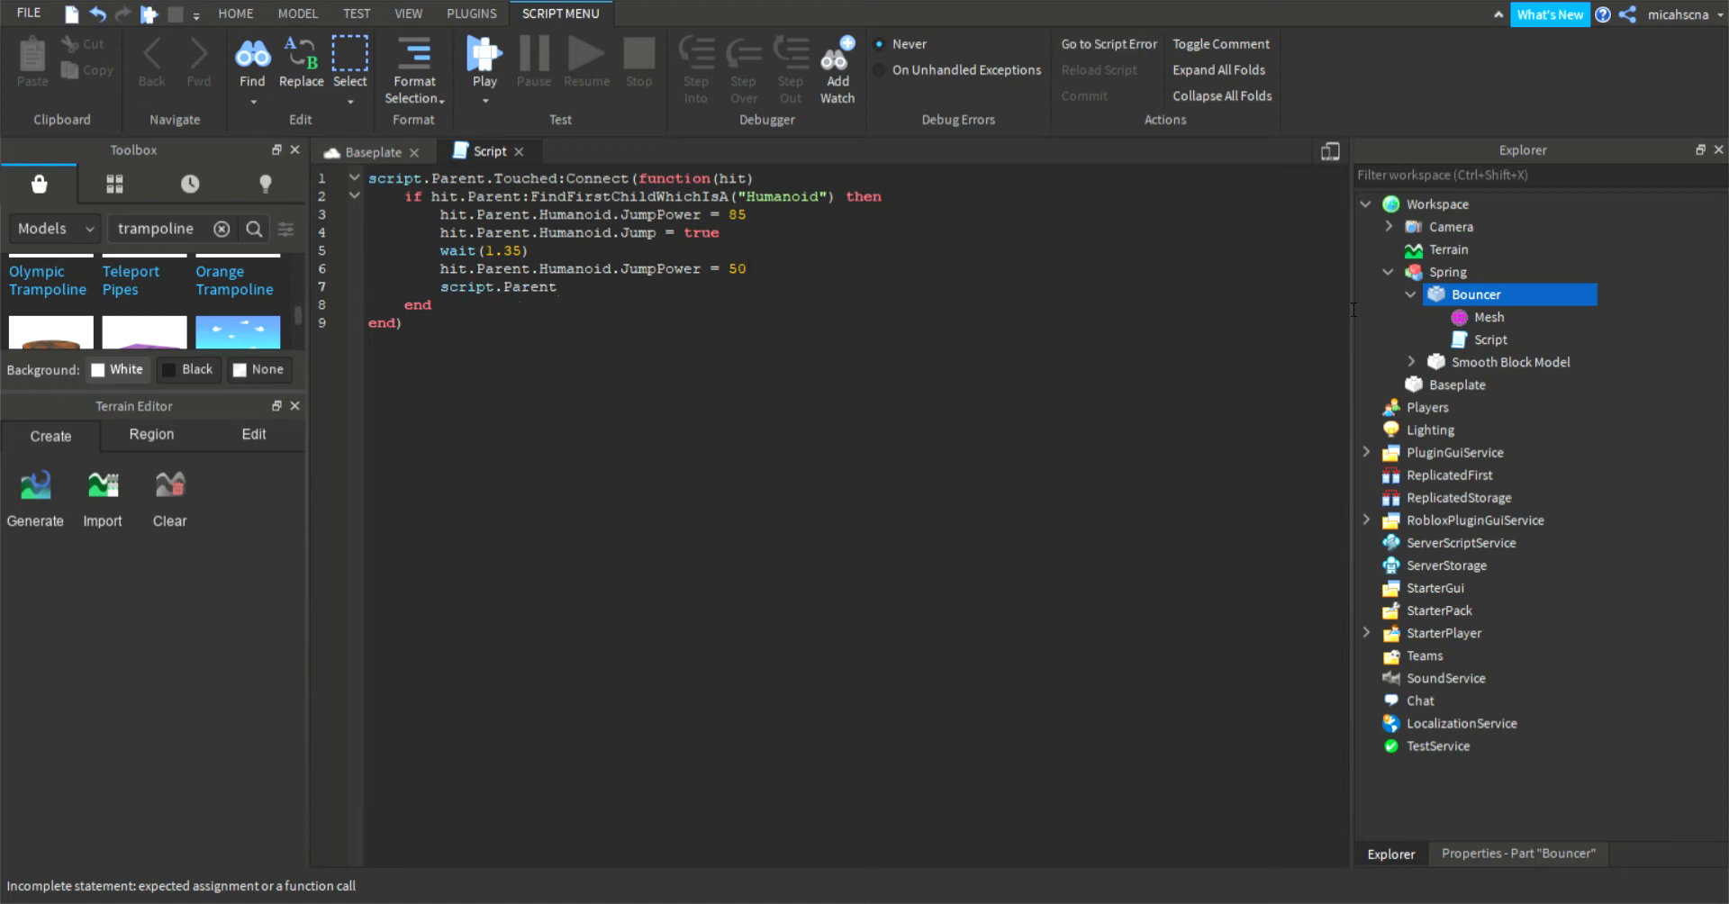
pyautogui.write('.')
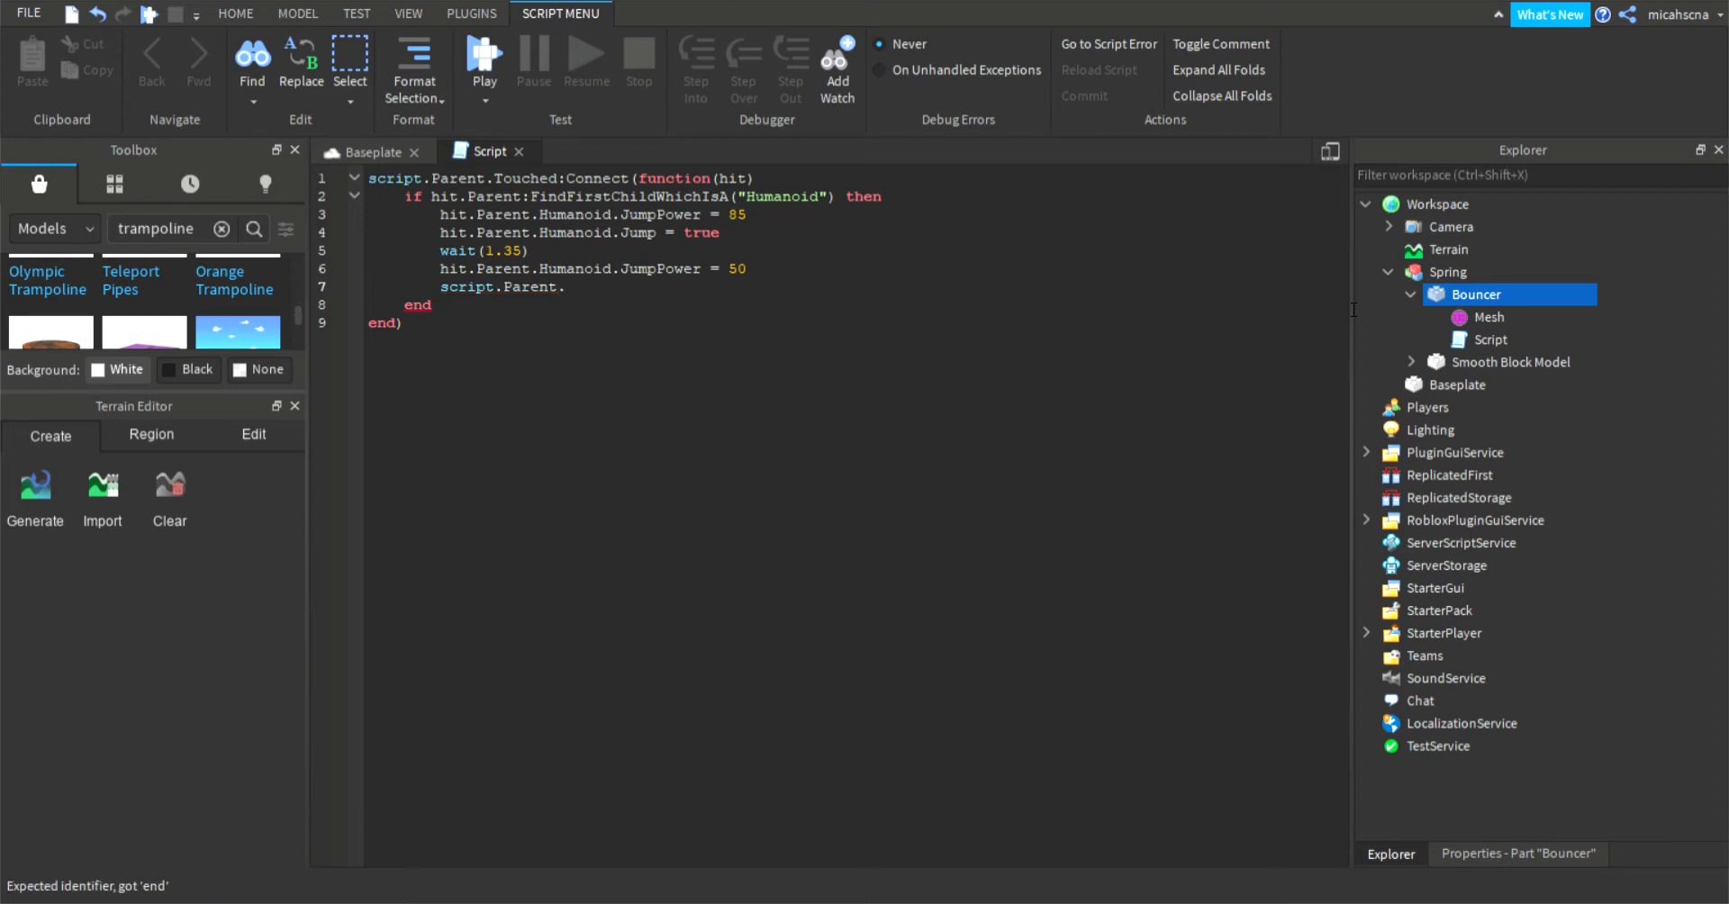
pyautogui.write('p')
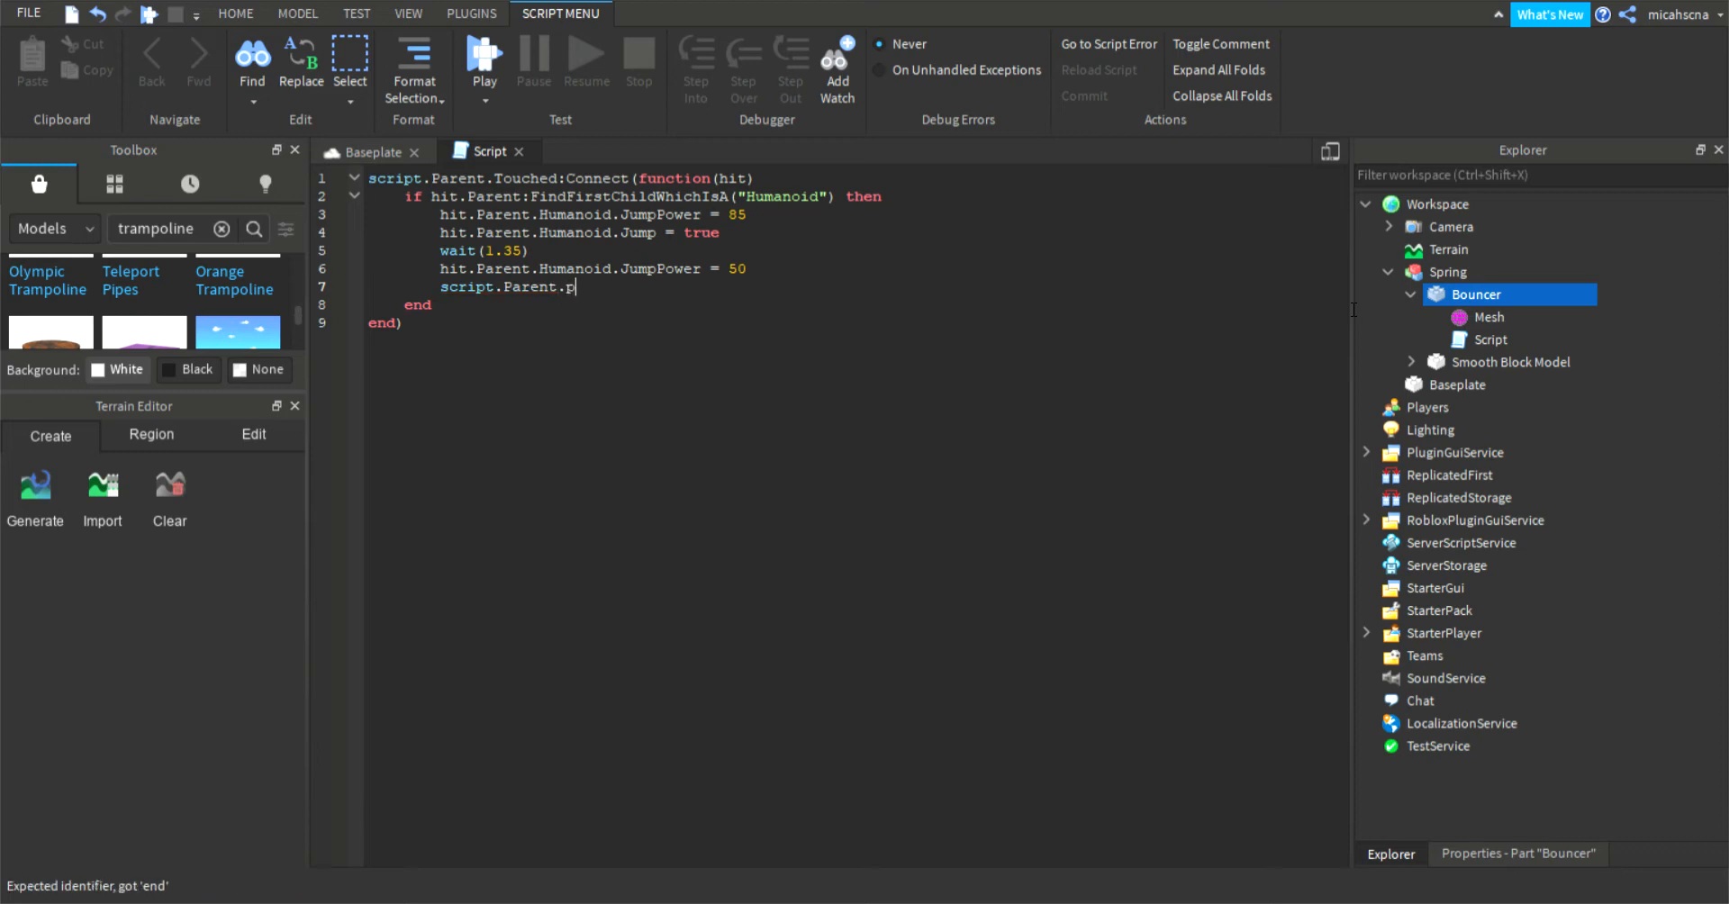
pyautogui.write('osition')
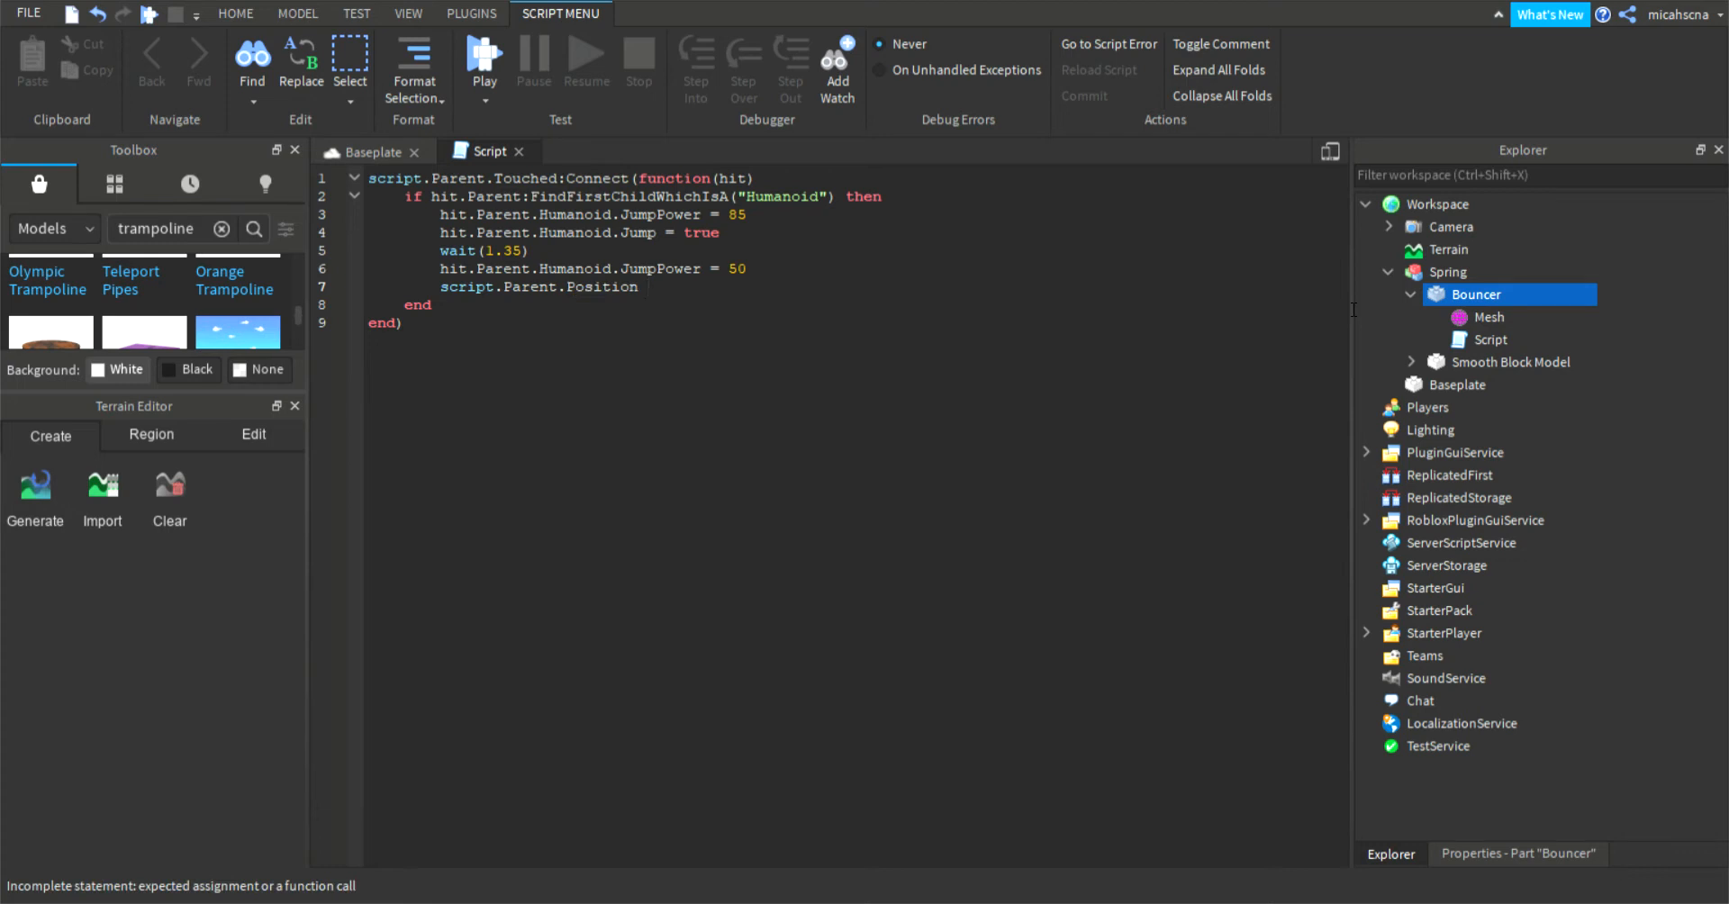
pyautogui.write('= script.p')
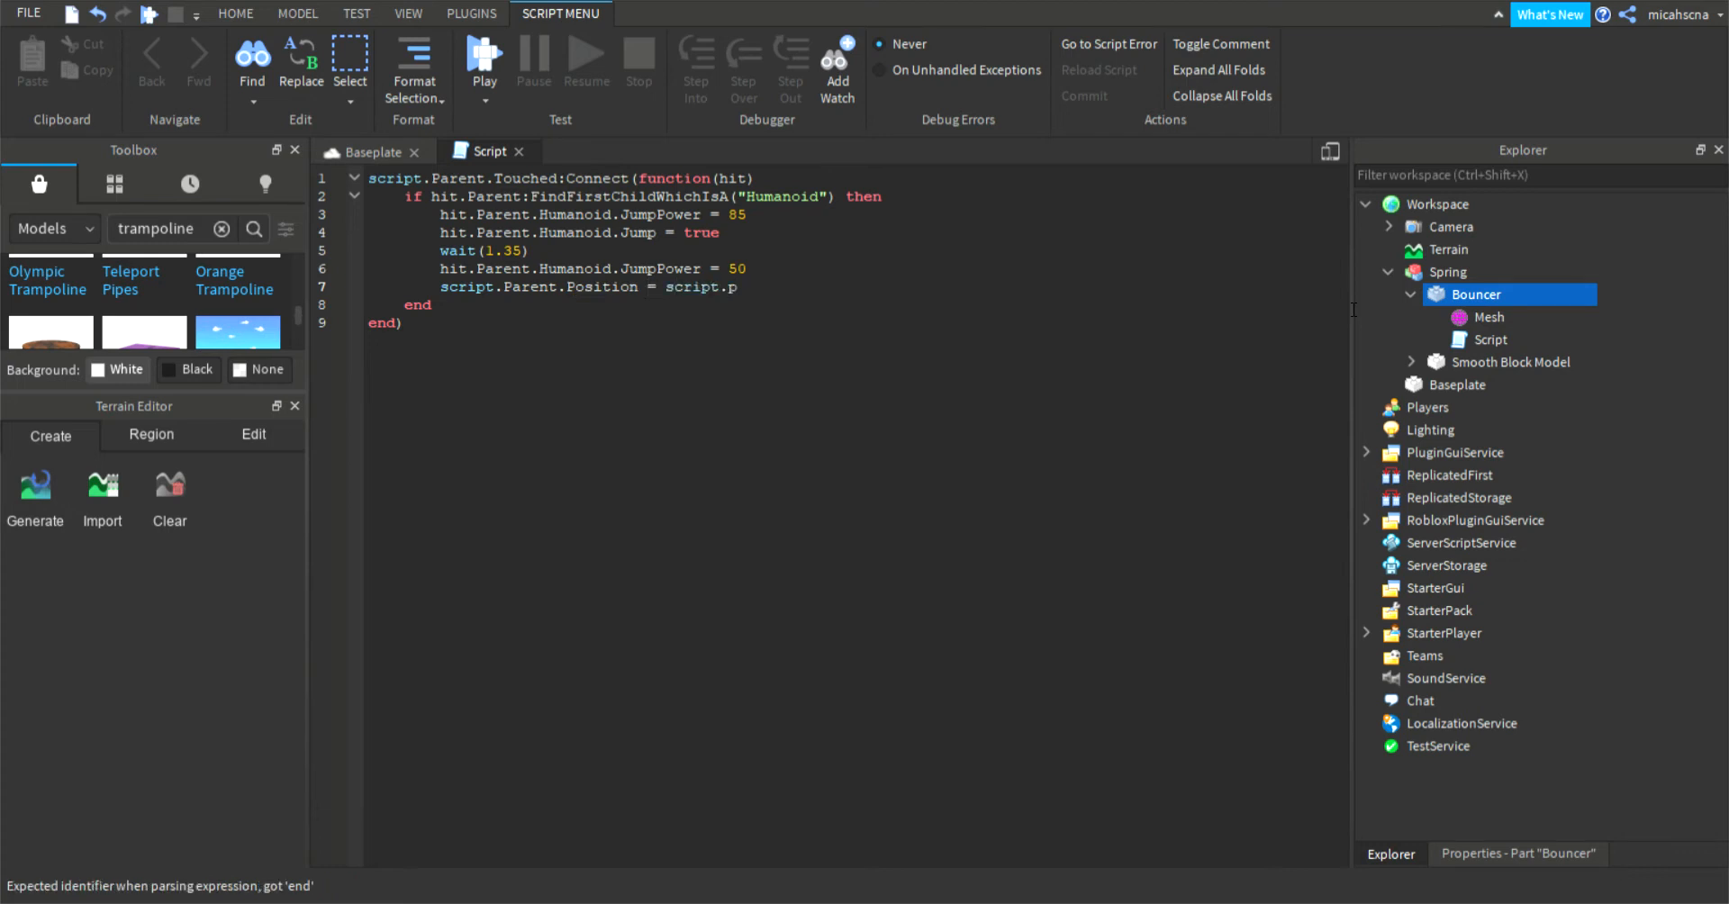
pyautogui.write('arent.Position')
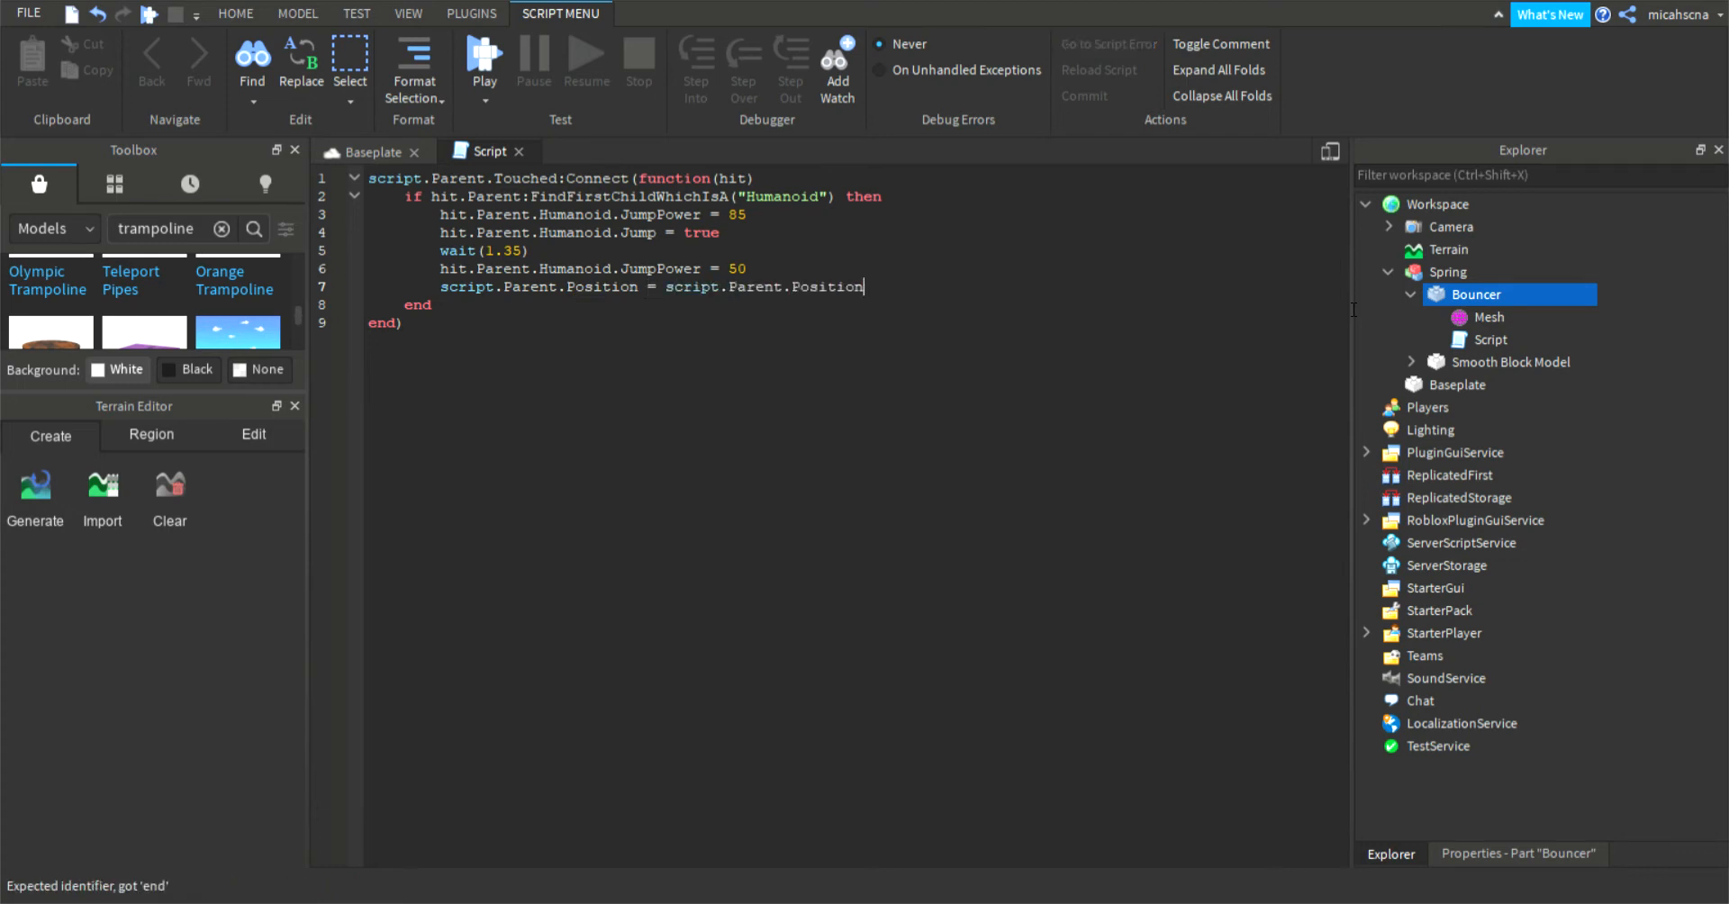
pyautogui.write('-')
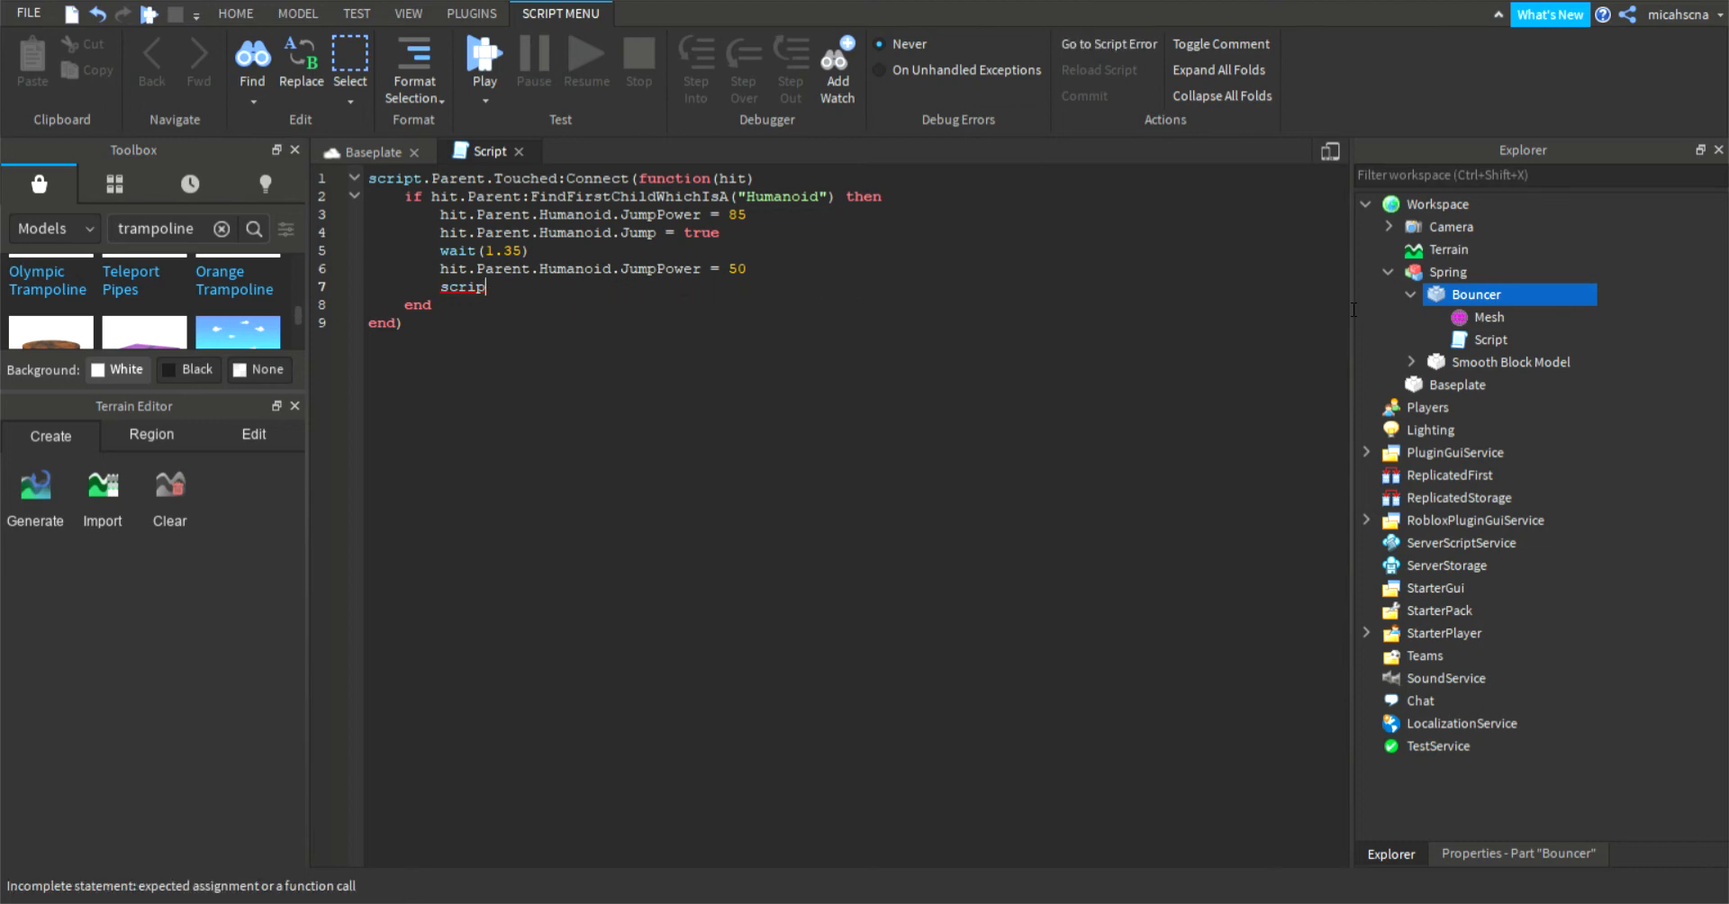
# Step: Rewrite the line as script.Parent.Size = script.Parent.Size - Vector3
pyautogui.write('.Parent')
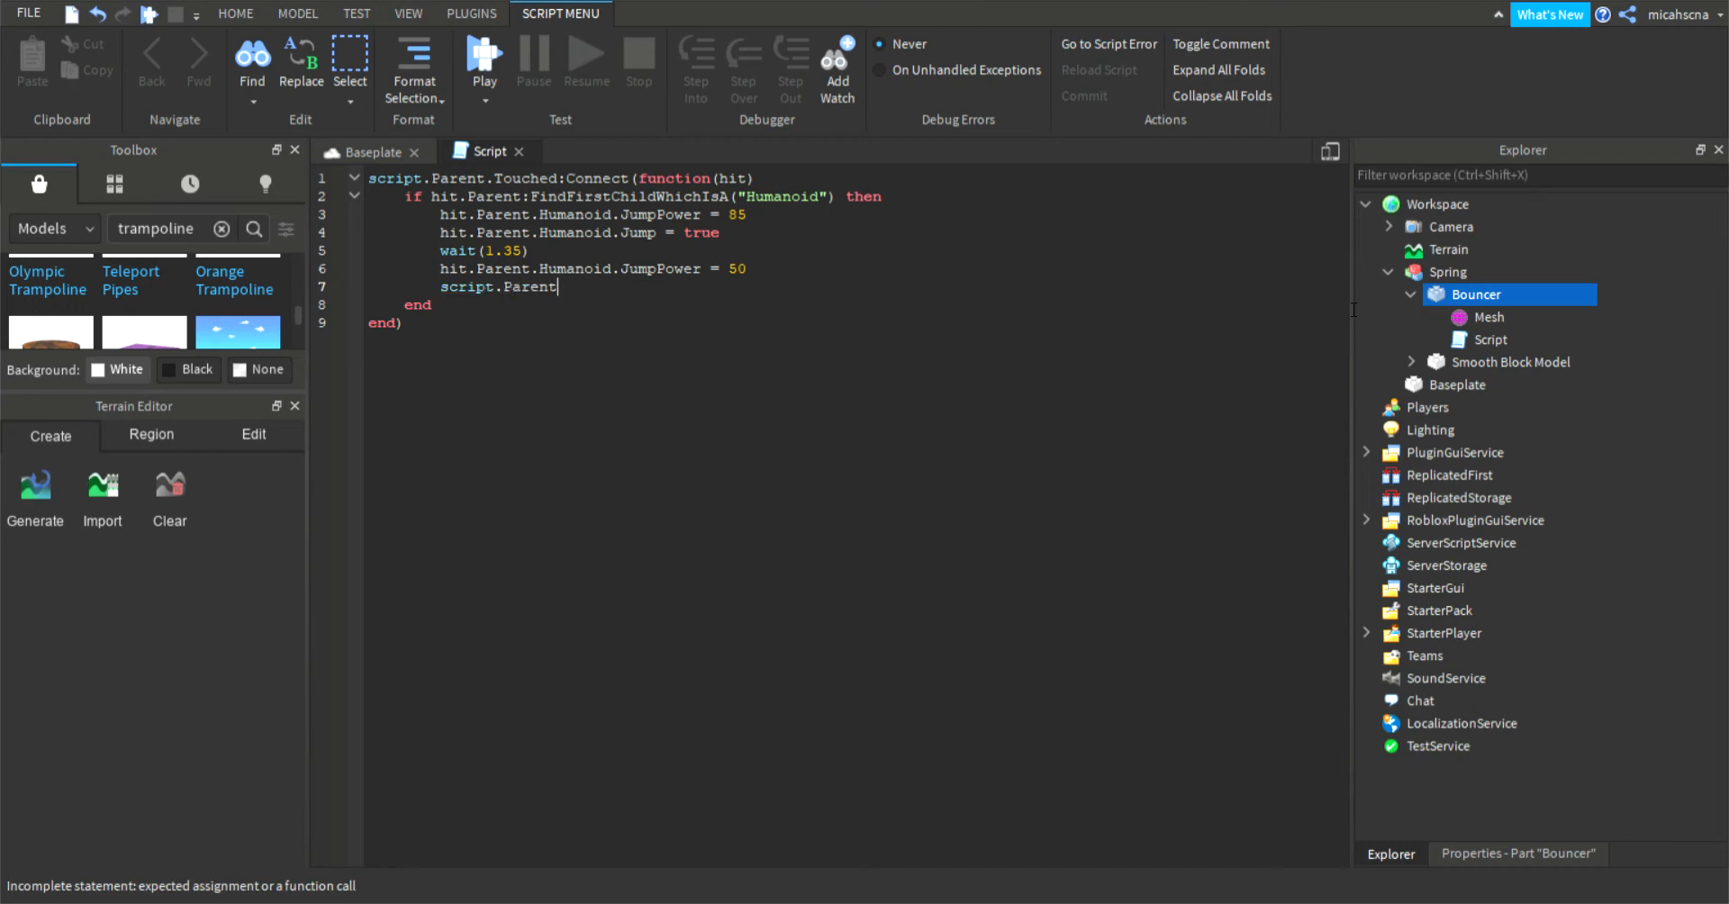
pyautogui.write('s')
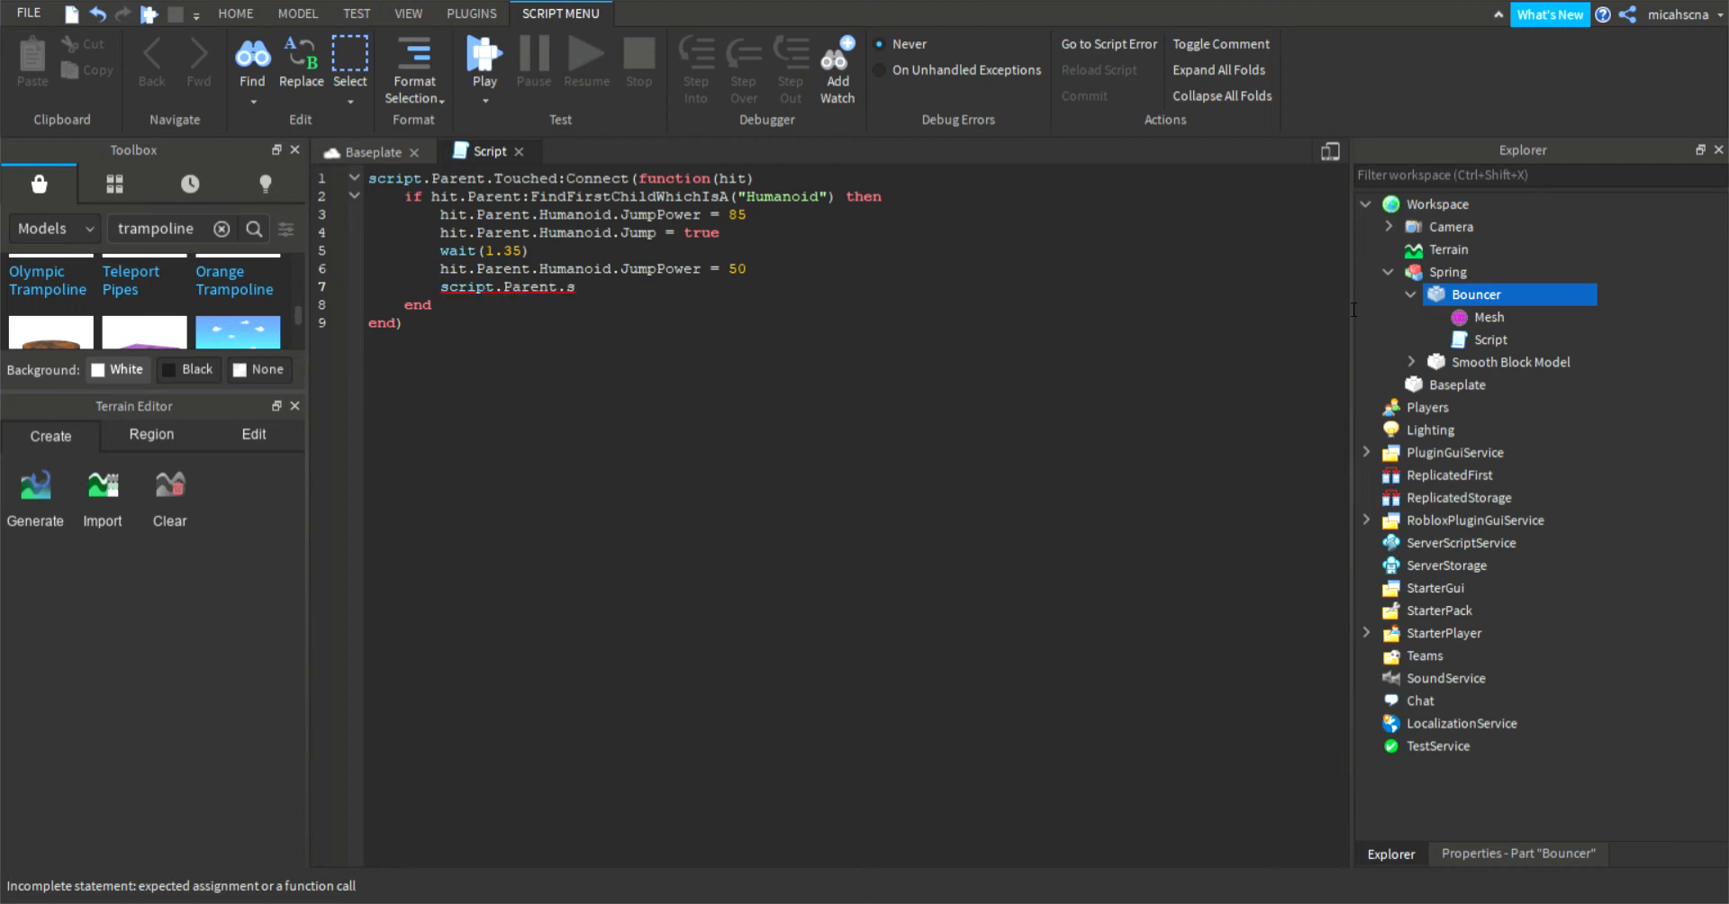
pyautogui.write('ize')
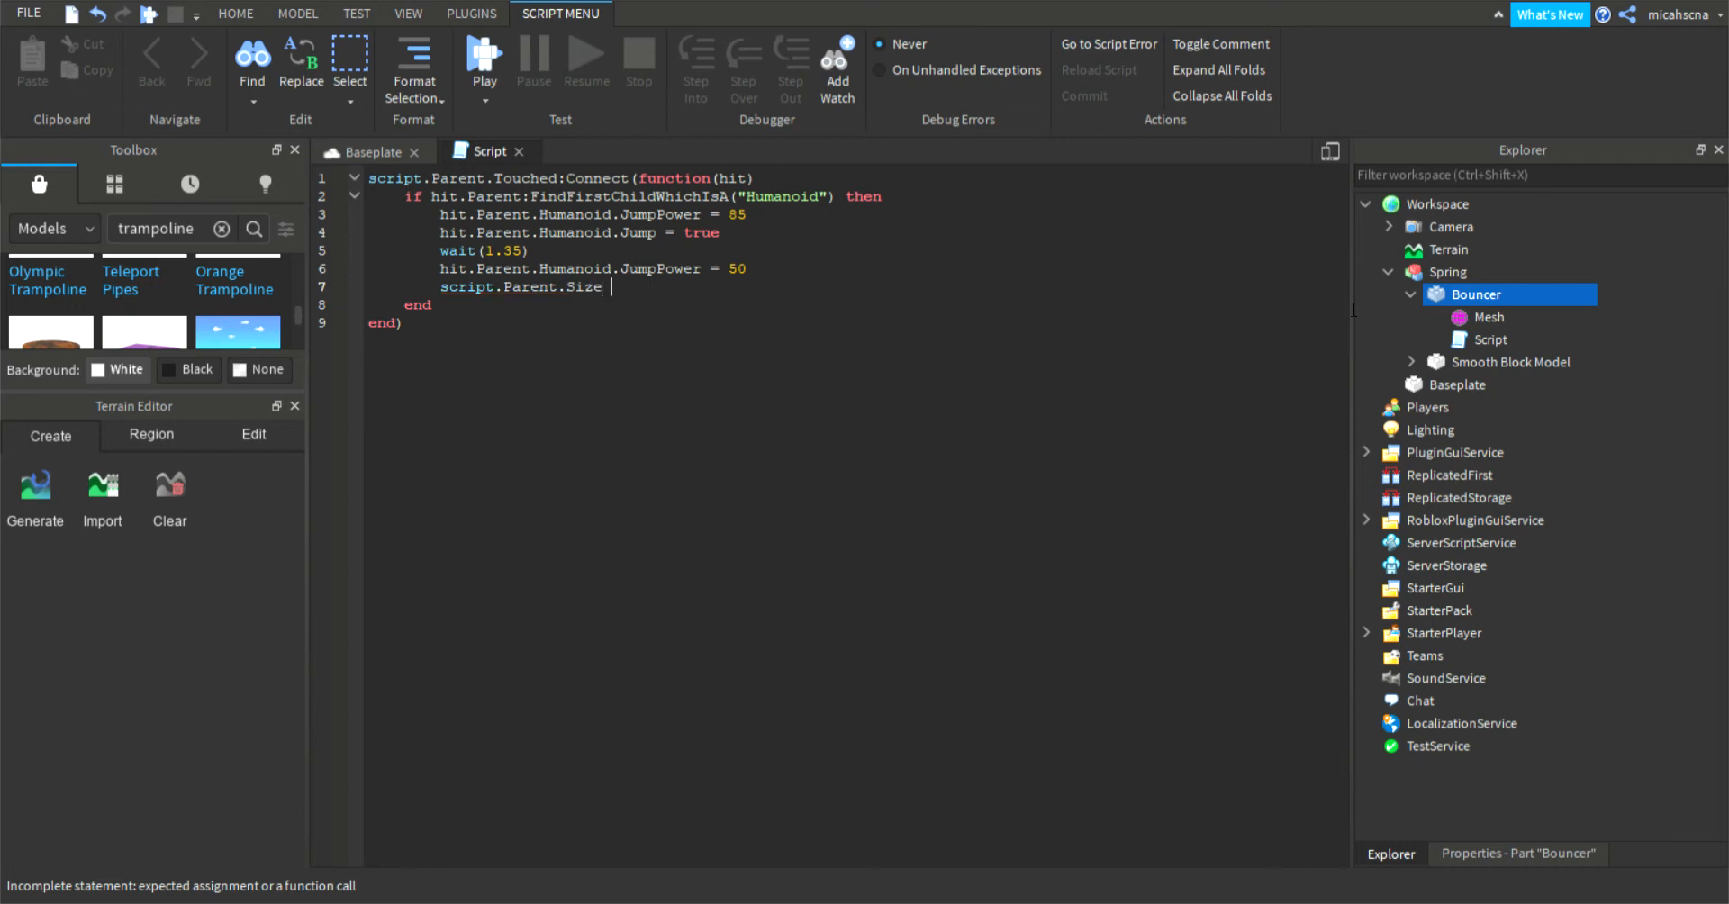
pyautogui.write('= workspac')
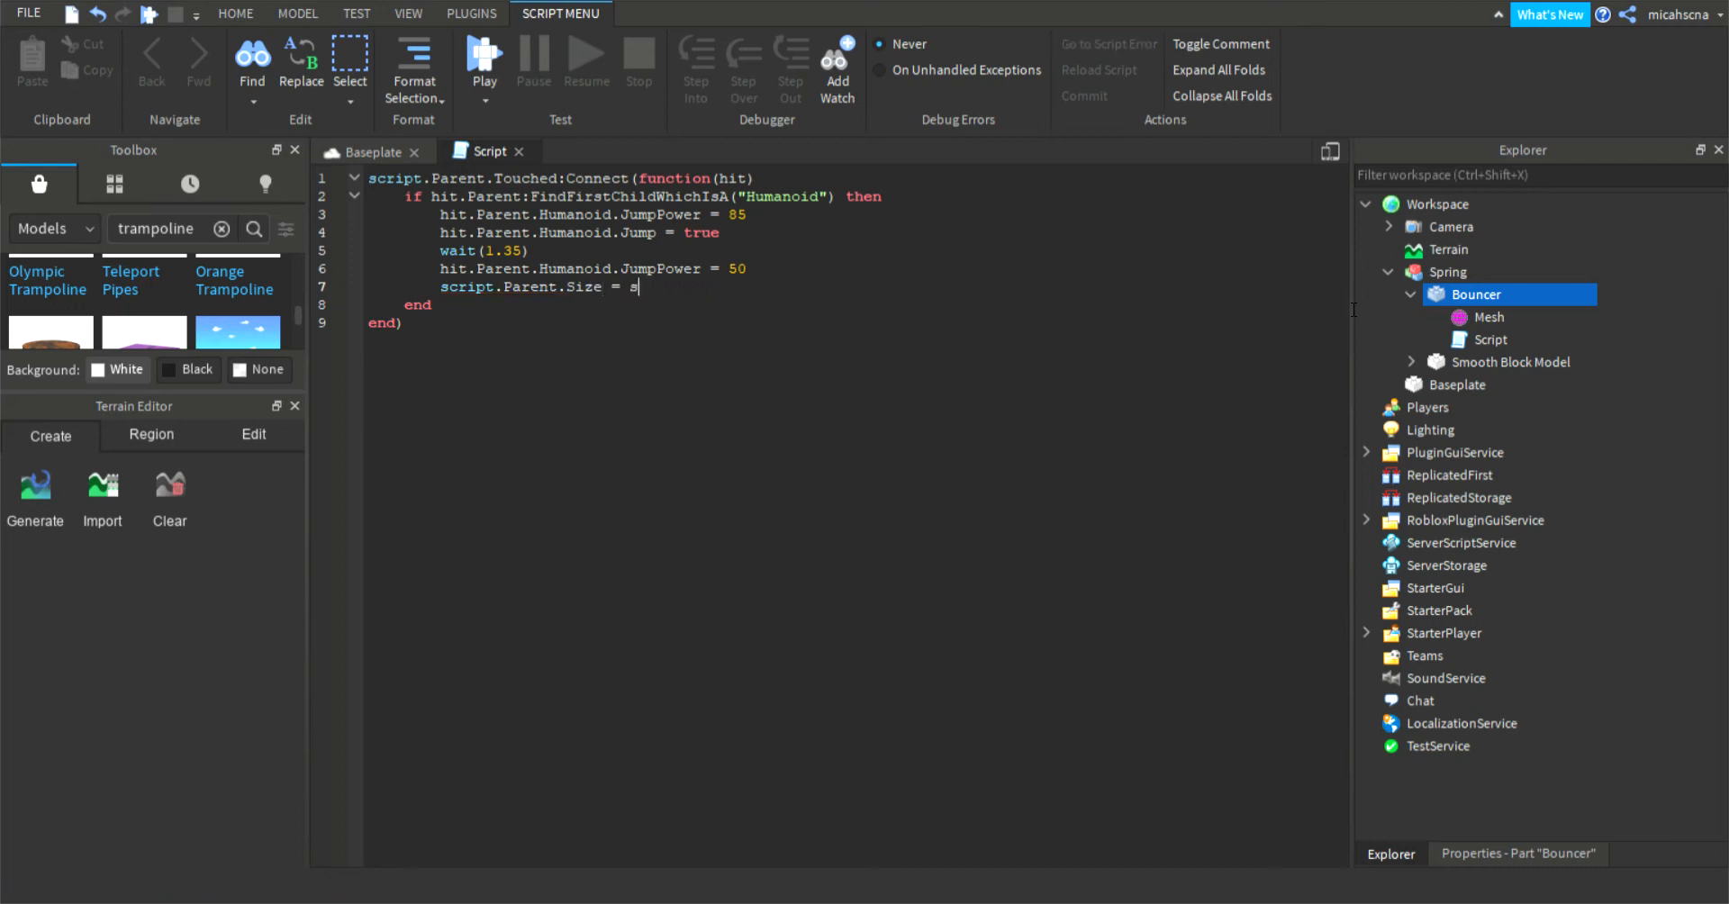
pyautogui.write('cript.Parent.')
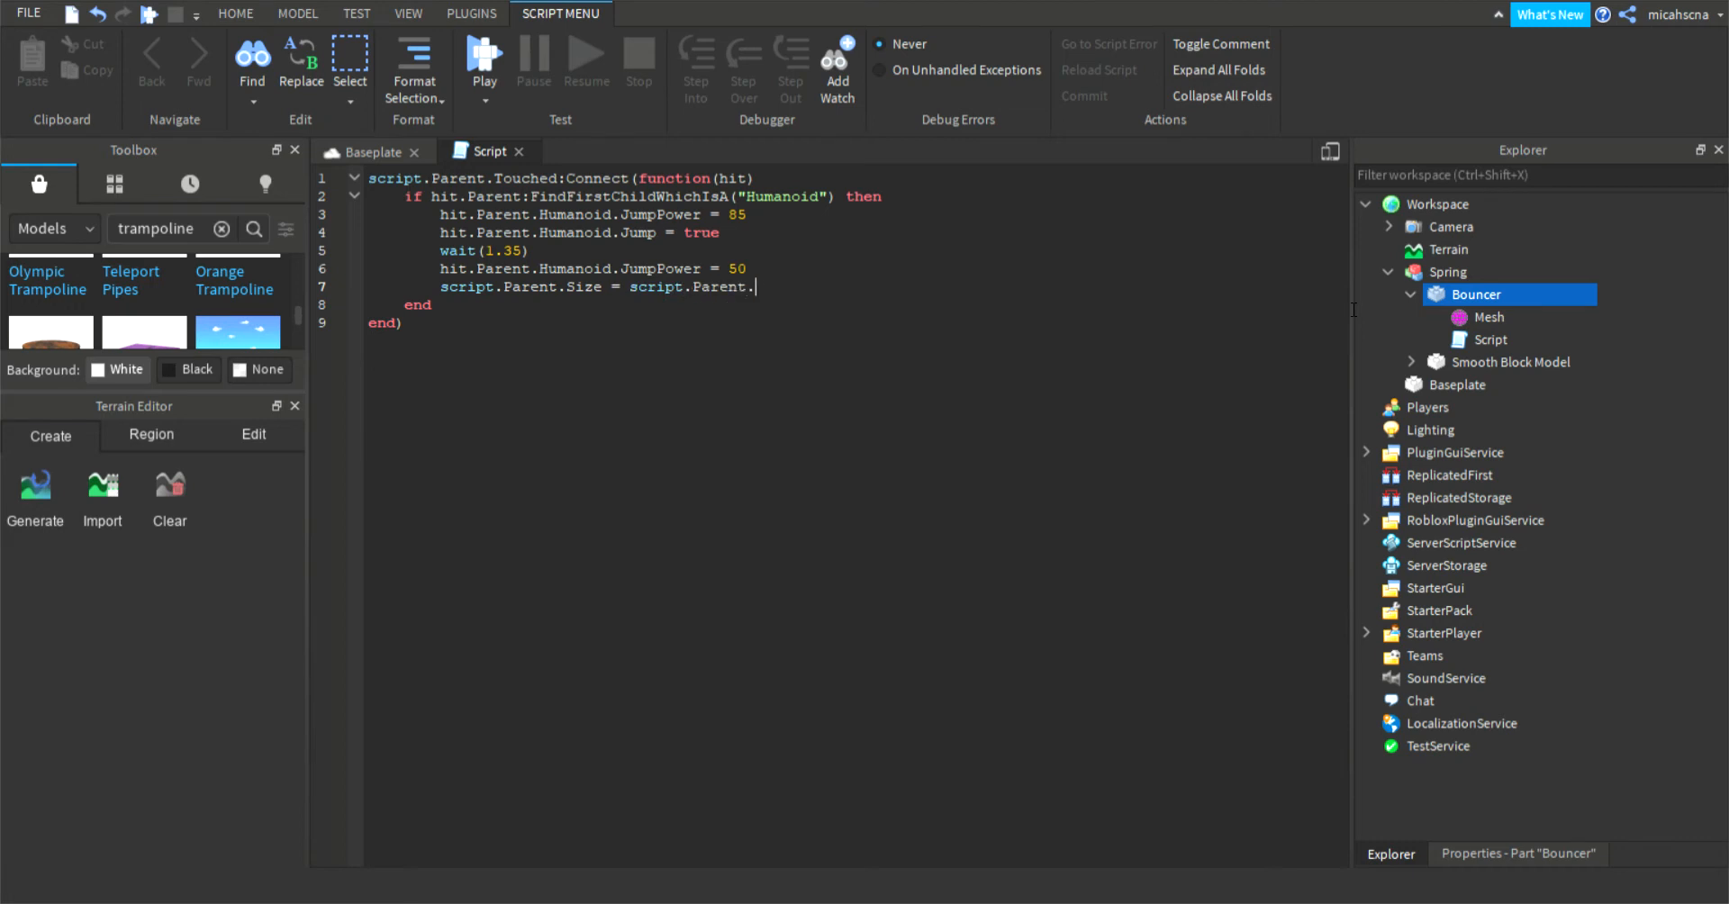
pyautogui.write('Size - v')
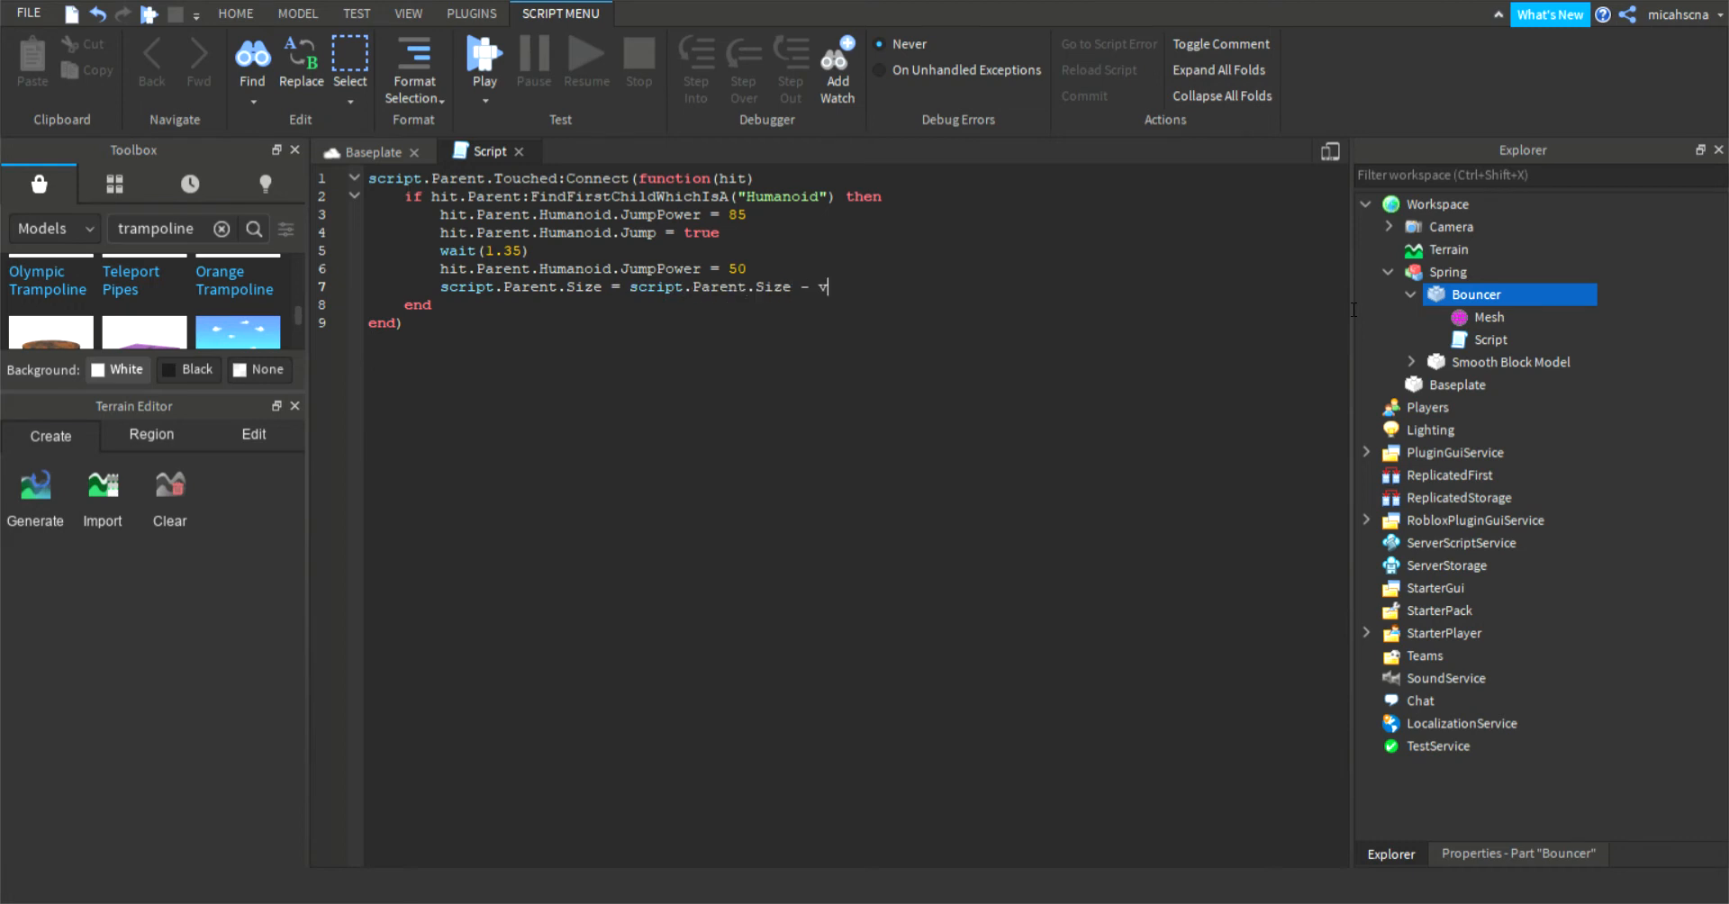
pyautogui.write('ector3.')
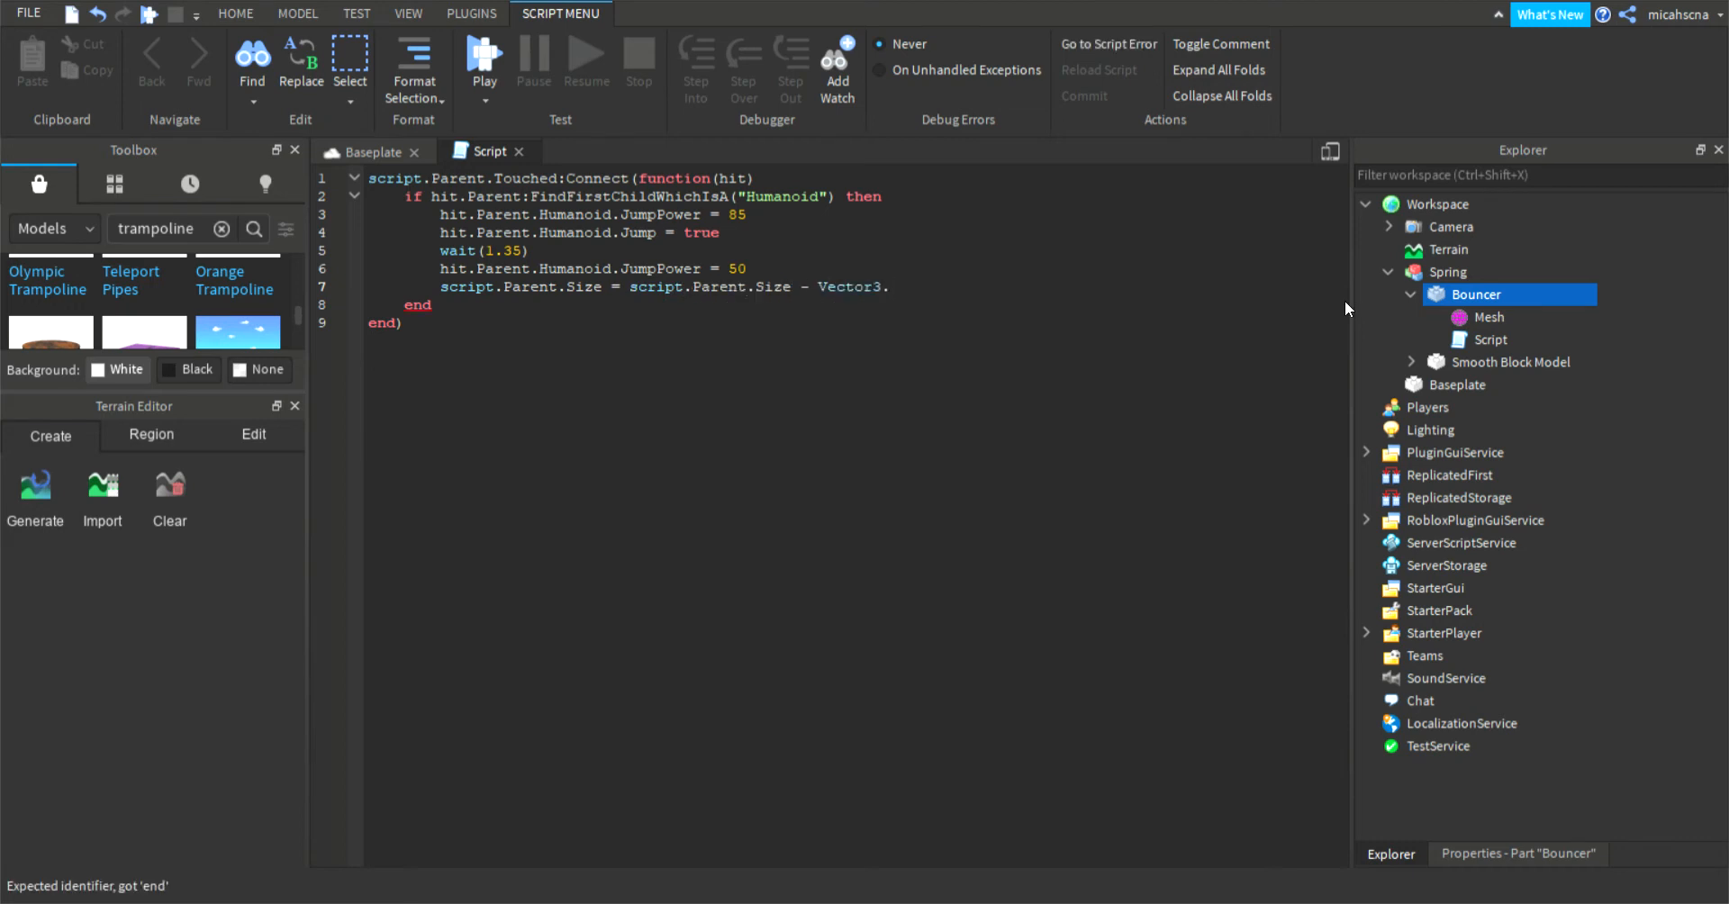
pyautogui.click(889, 286)
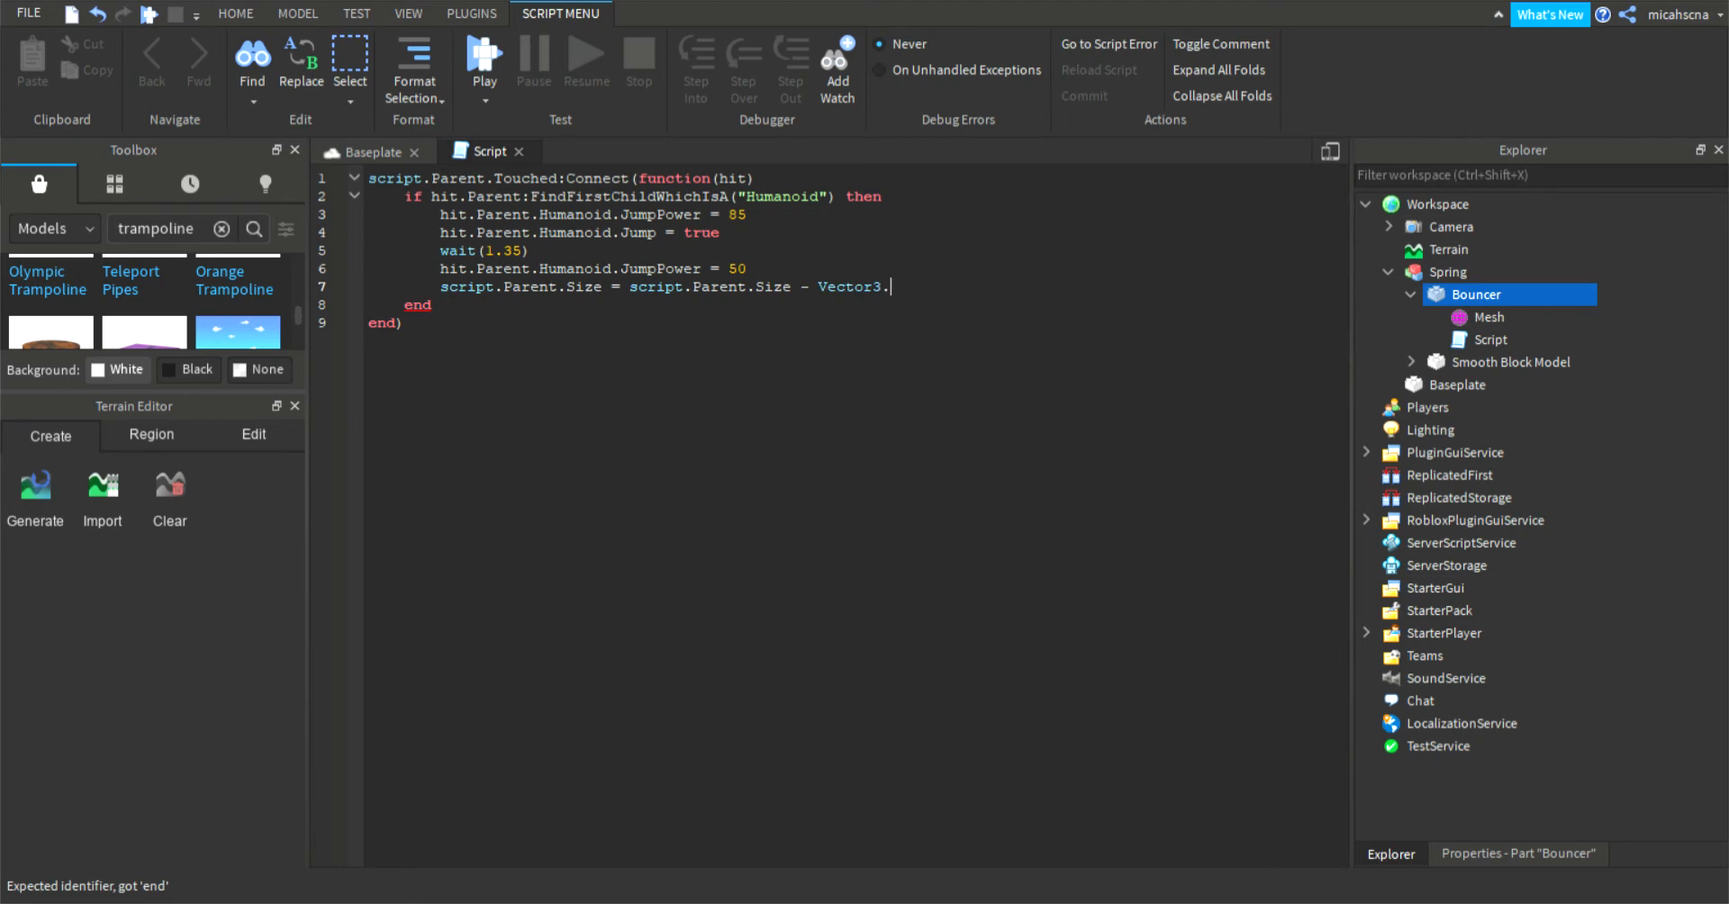
# Step: Check the Bouncer's Position in Properties, complete Vector3.new(), and pick the Scale tool
pyautogui.click(1517, 852)
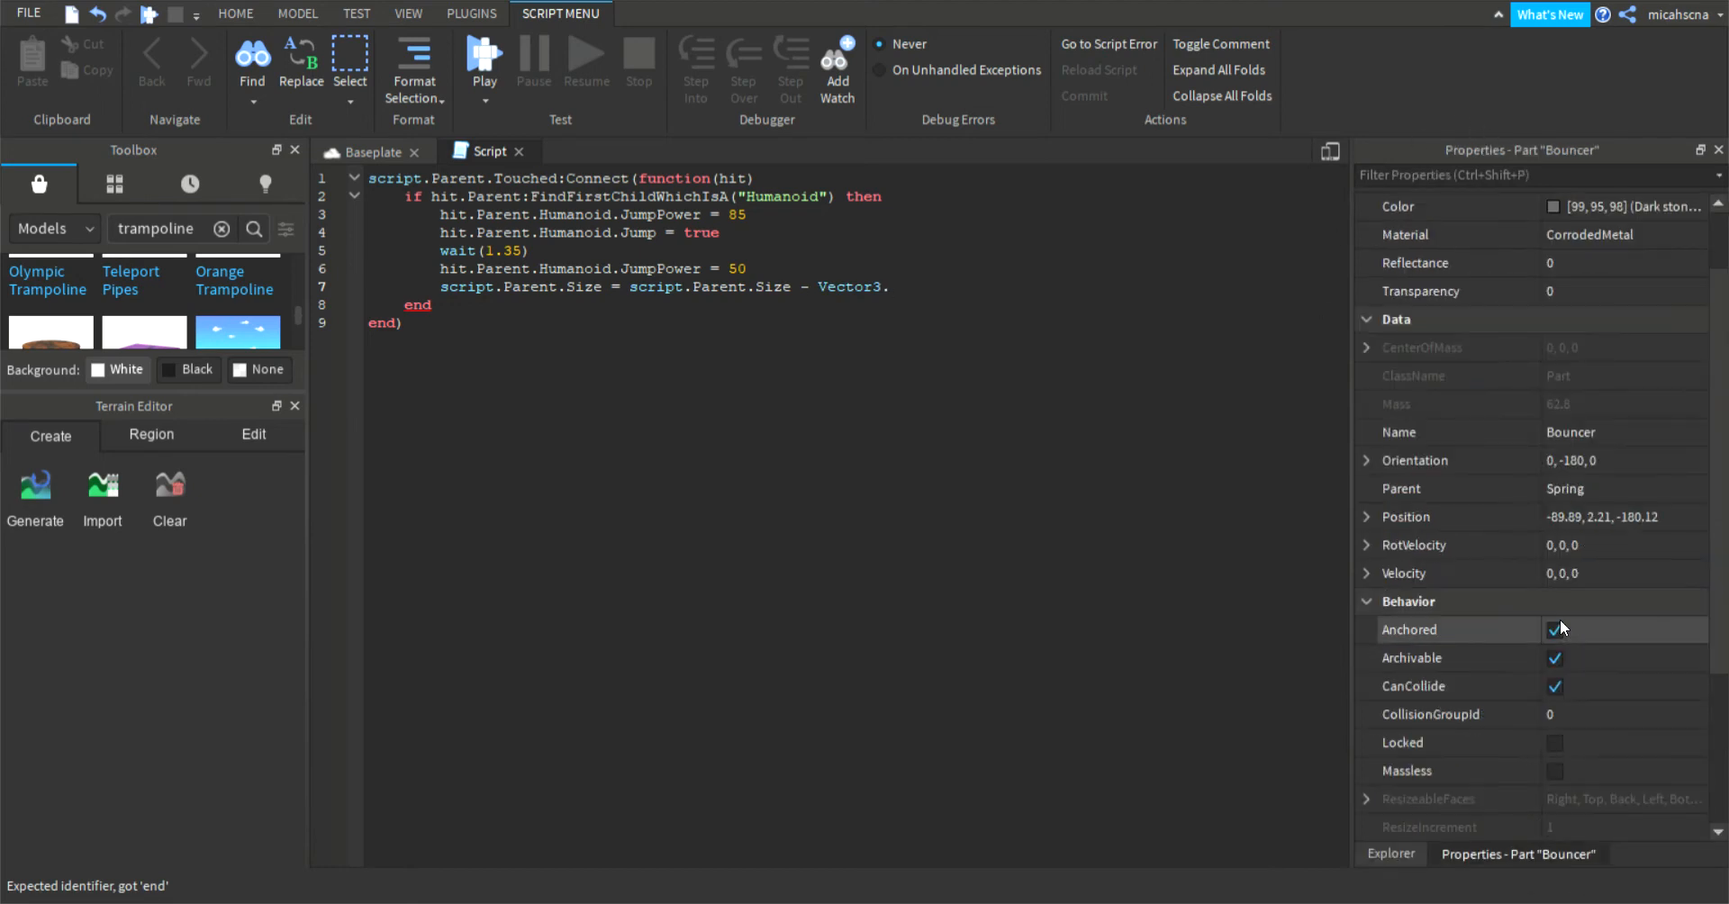
pyautogui.click(1621, 516)
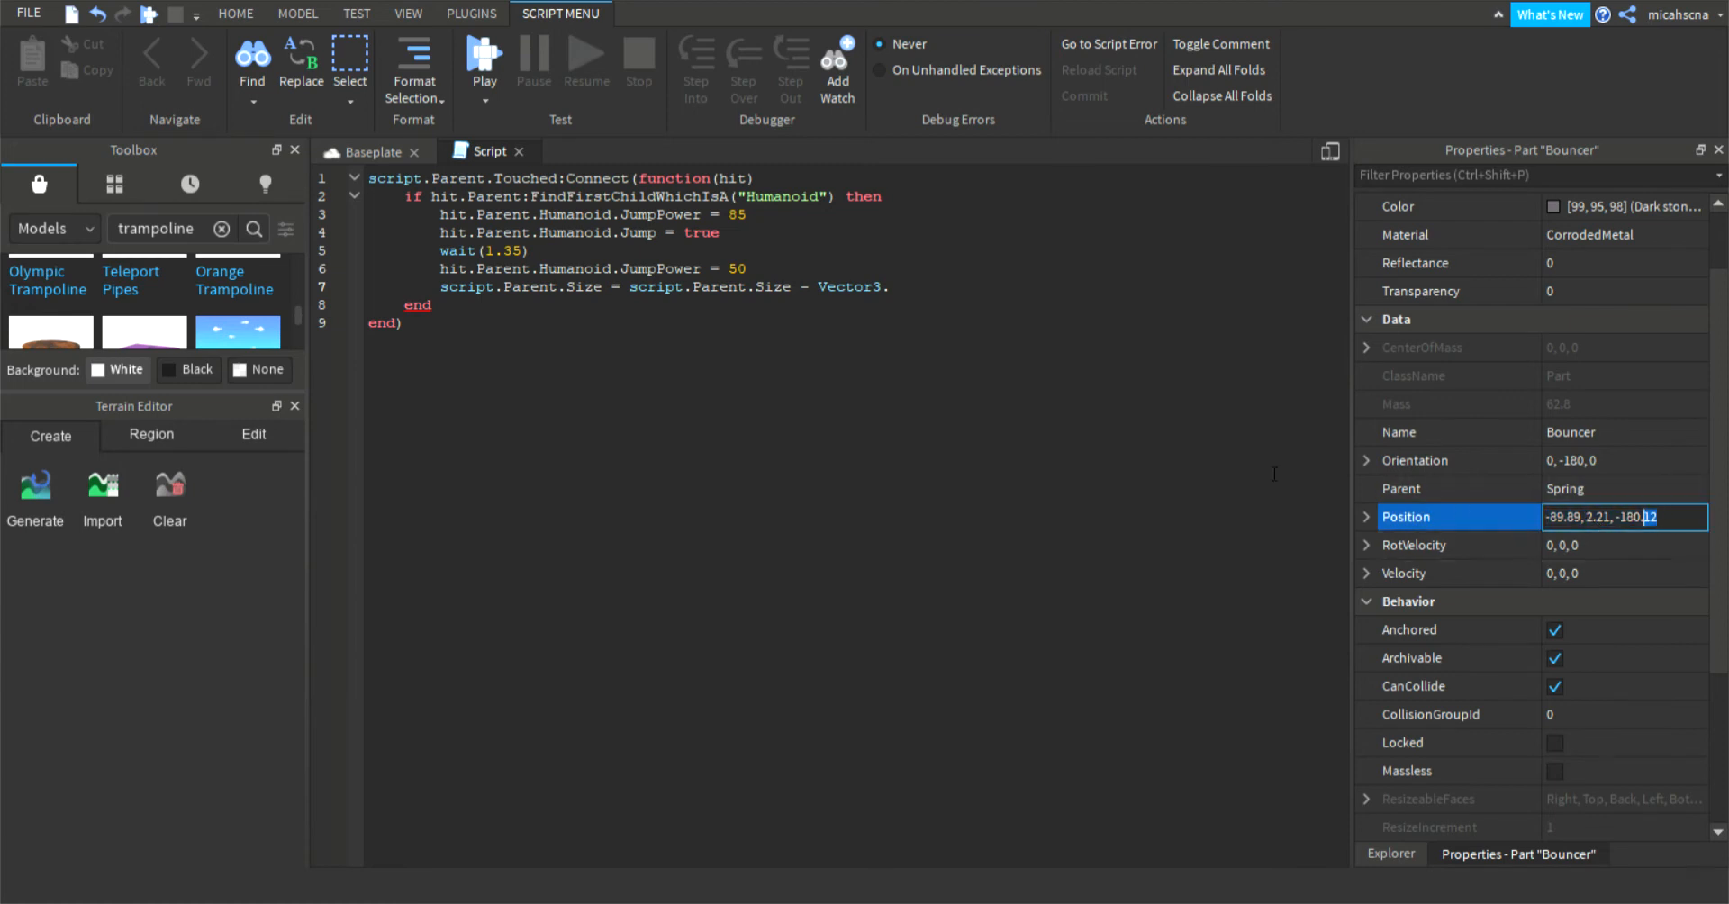
pyautogui.write('n')
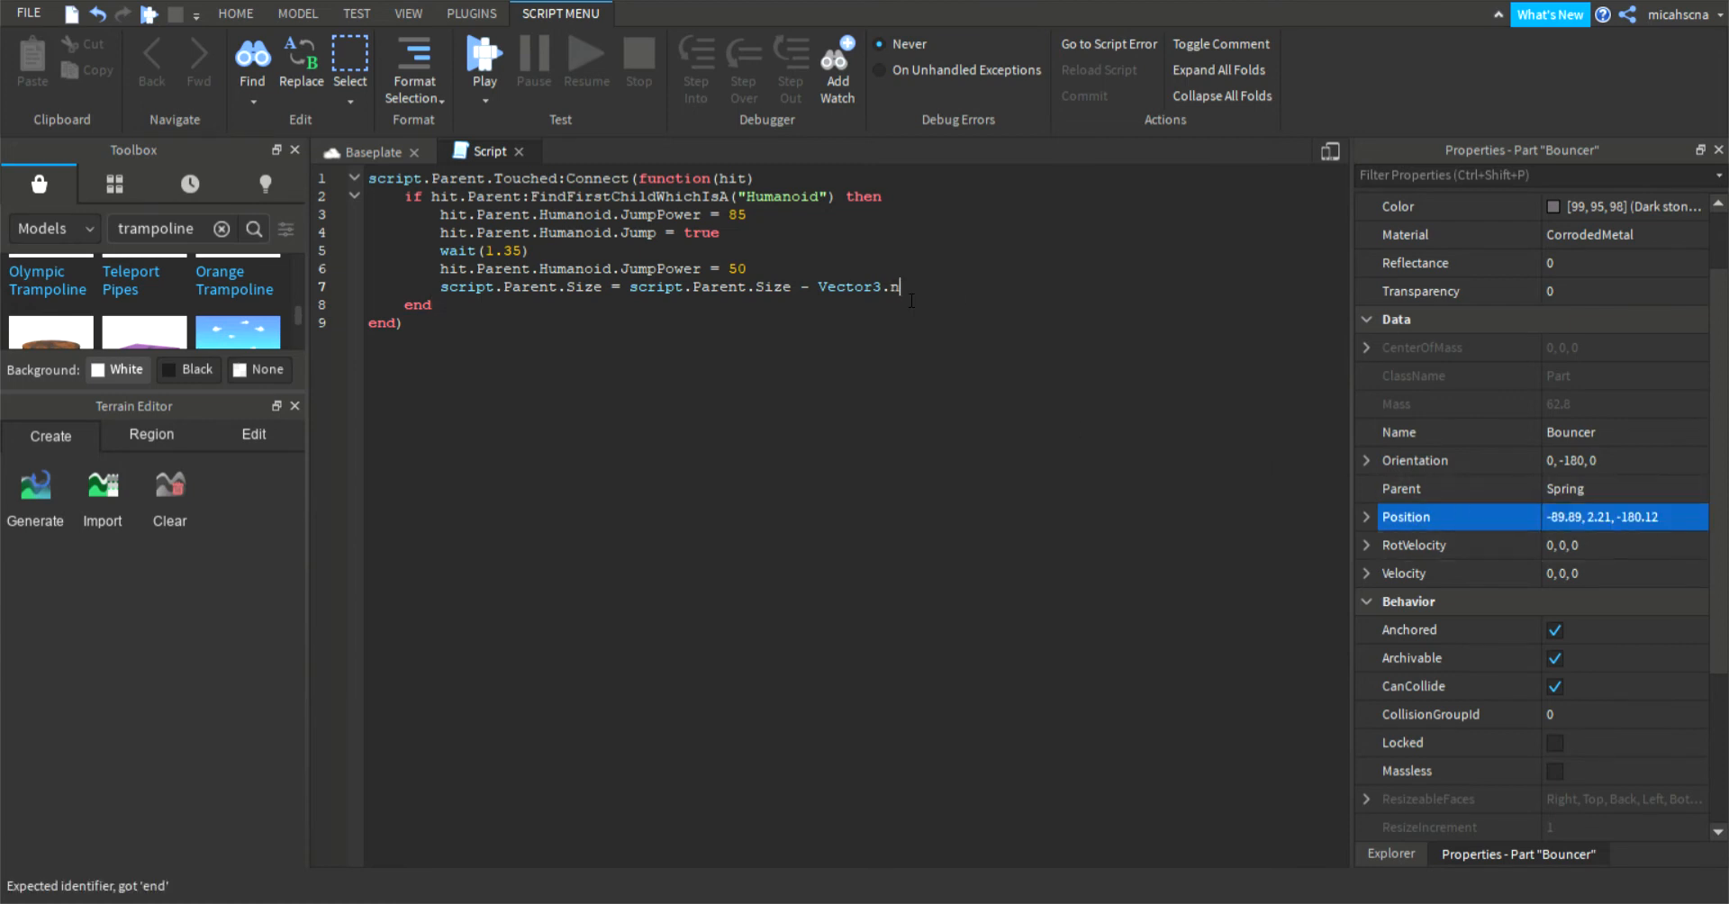
pyautogui.write('ew()')
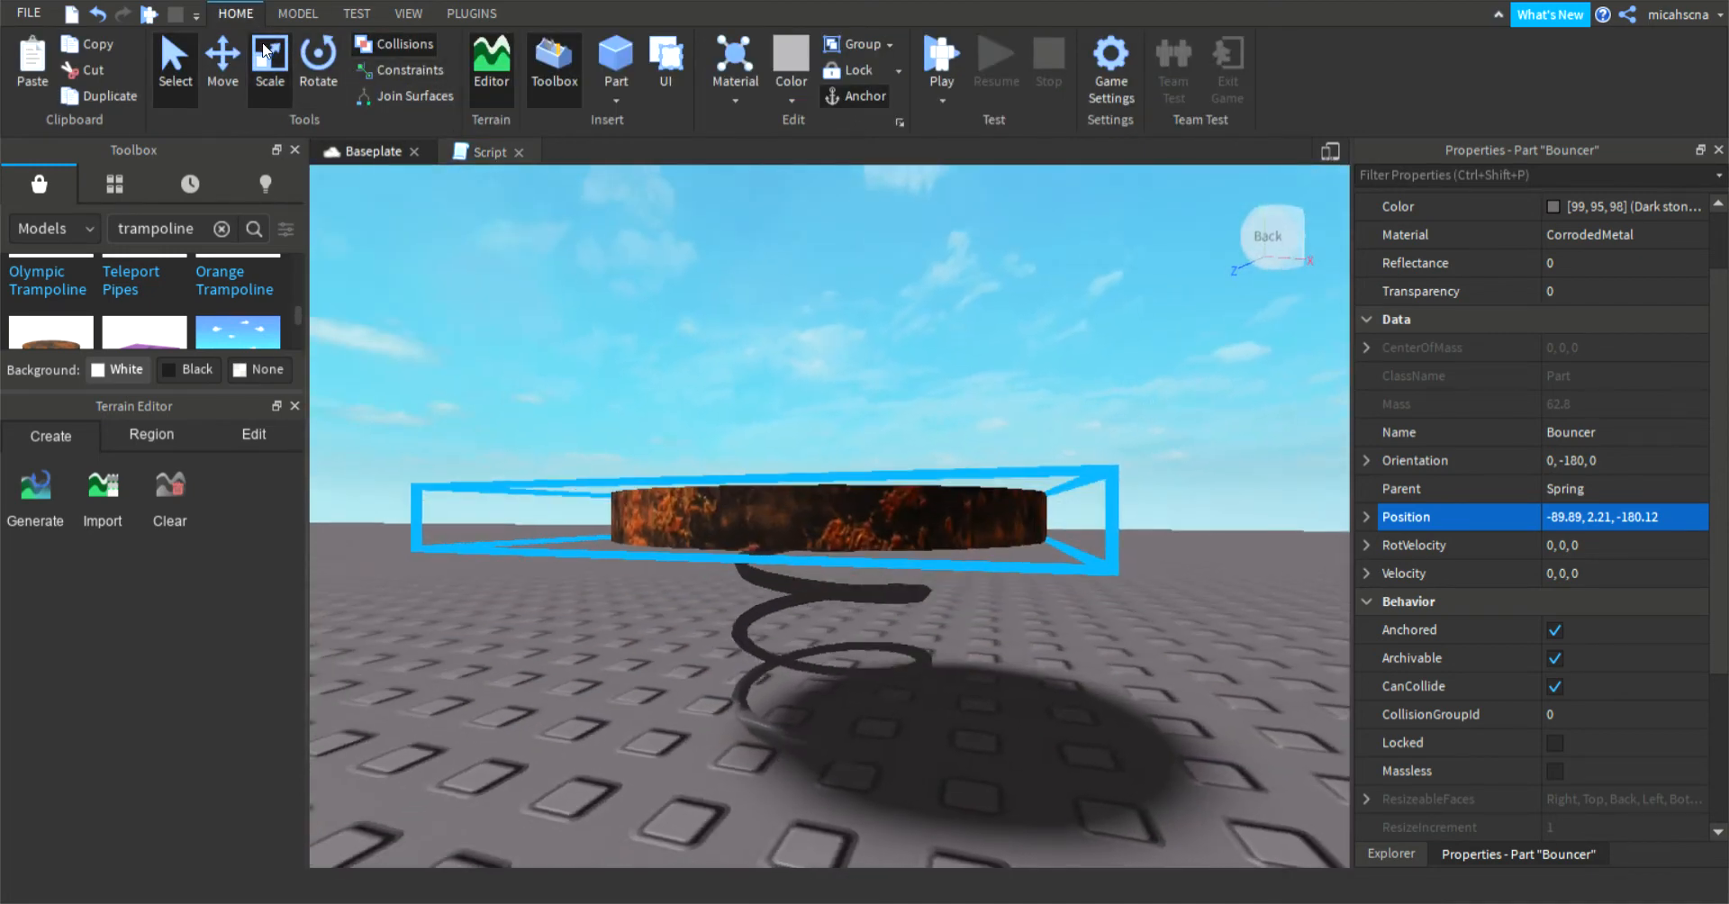
pyautogui.click(269, 63)
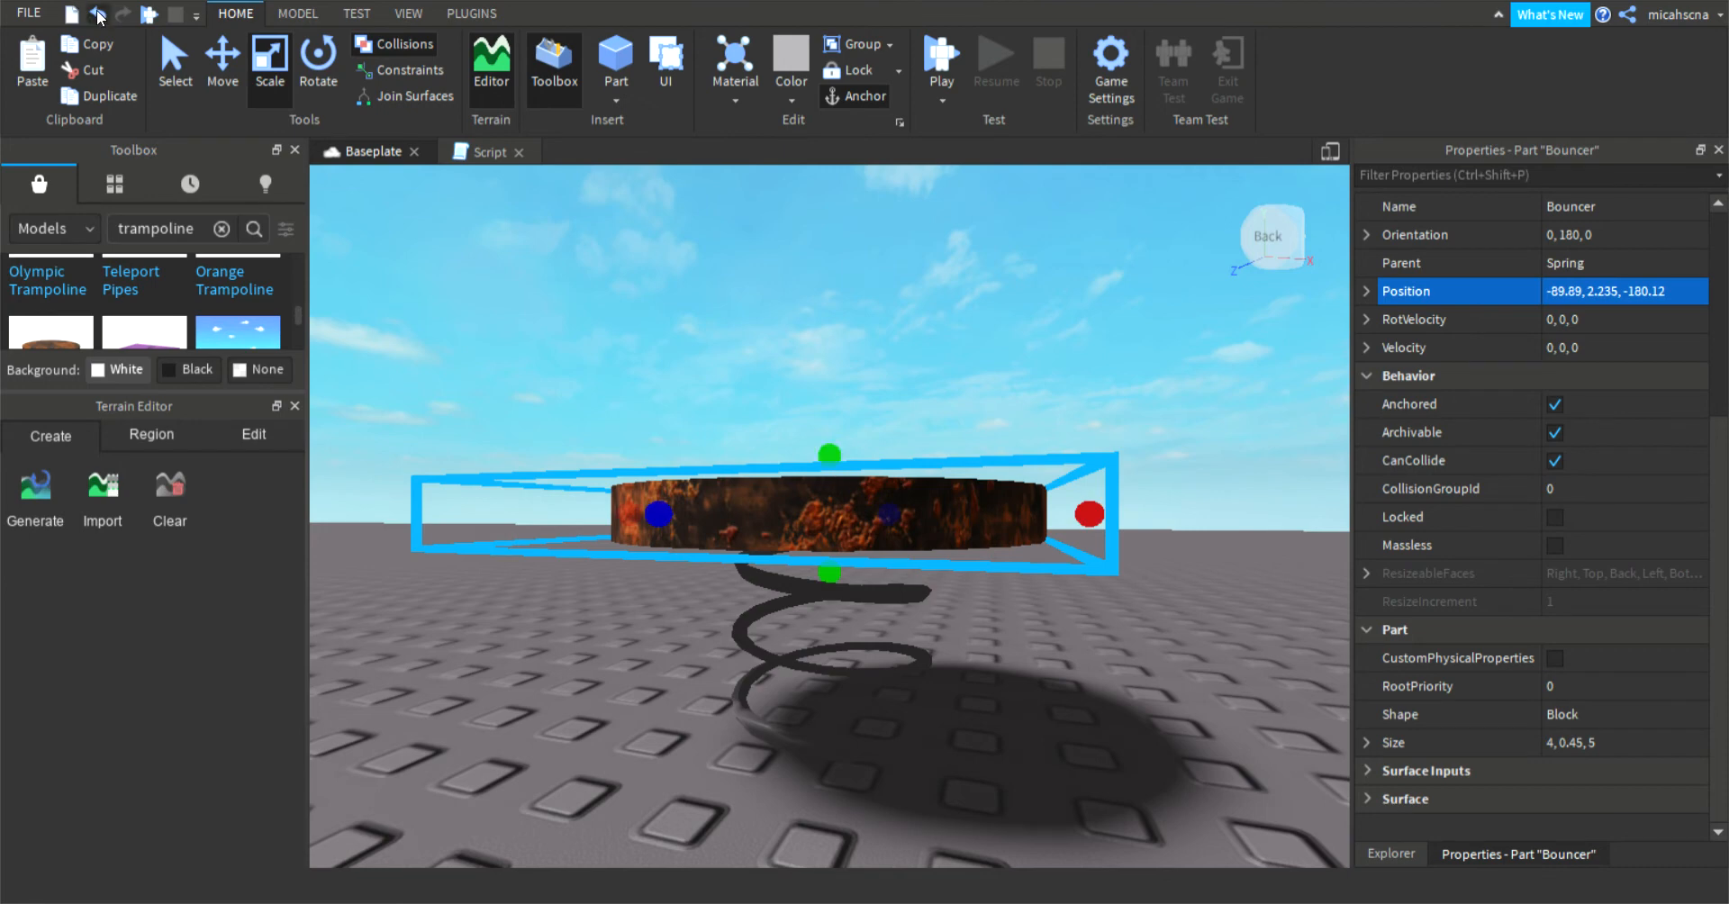
pyautogui.click(487, 152)
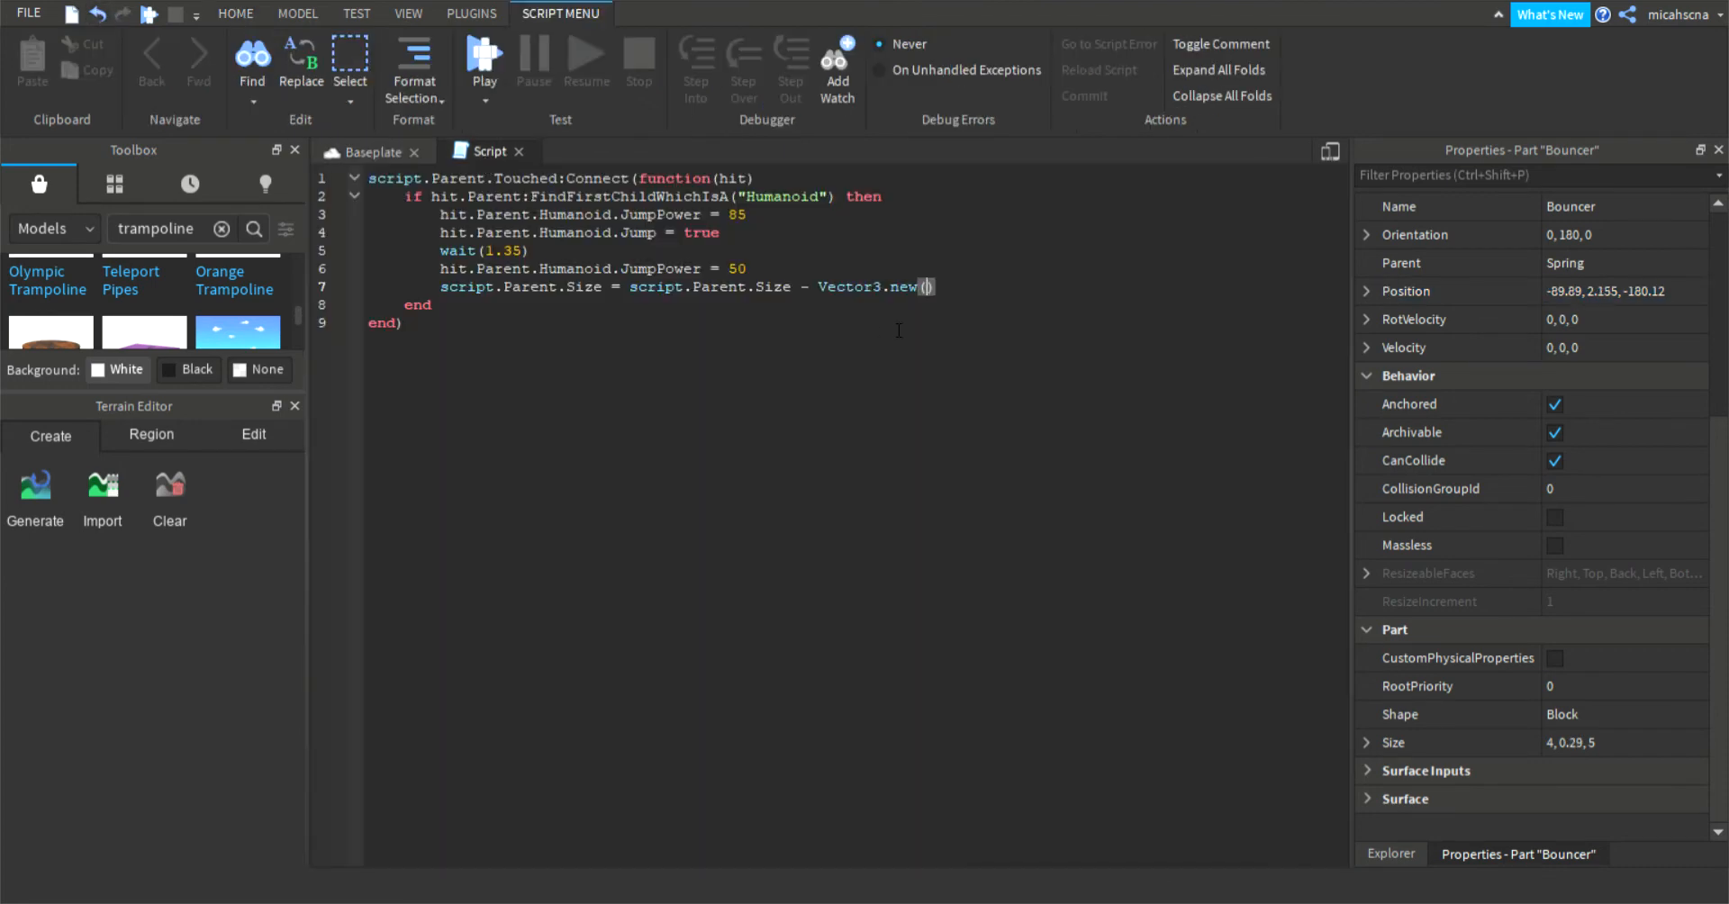
# Step: Fill the shrink offset as Vector3.new(0,0.25,0) and add wait(1) after it
pyautogui.write('0,0.')
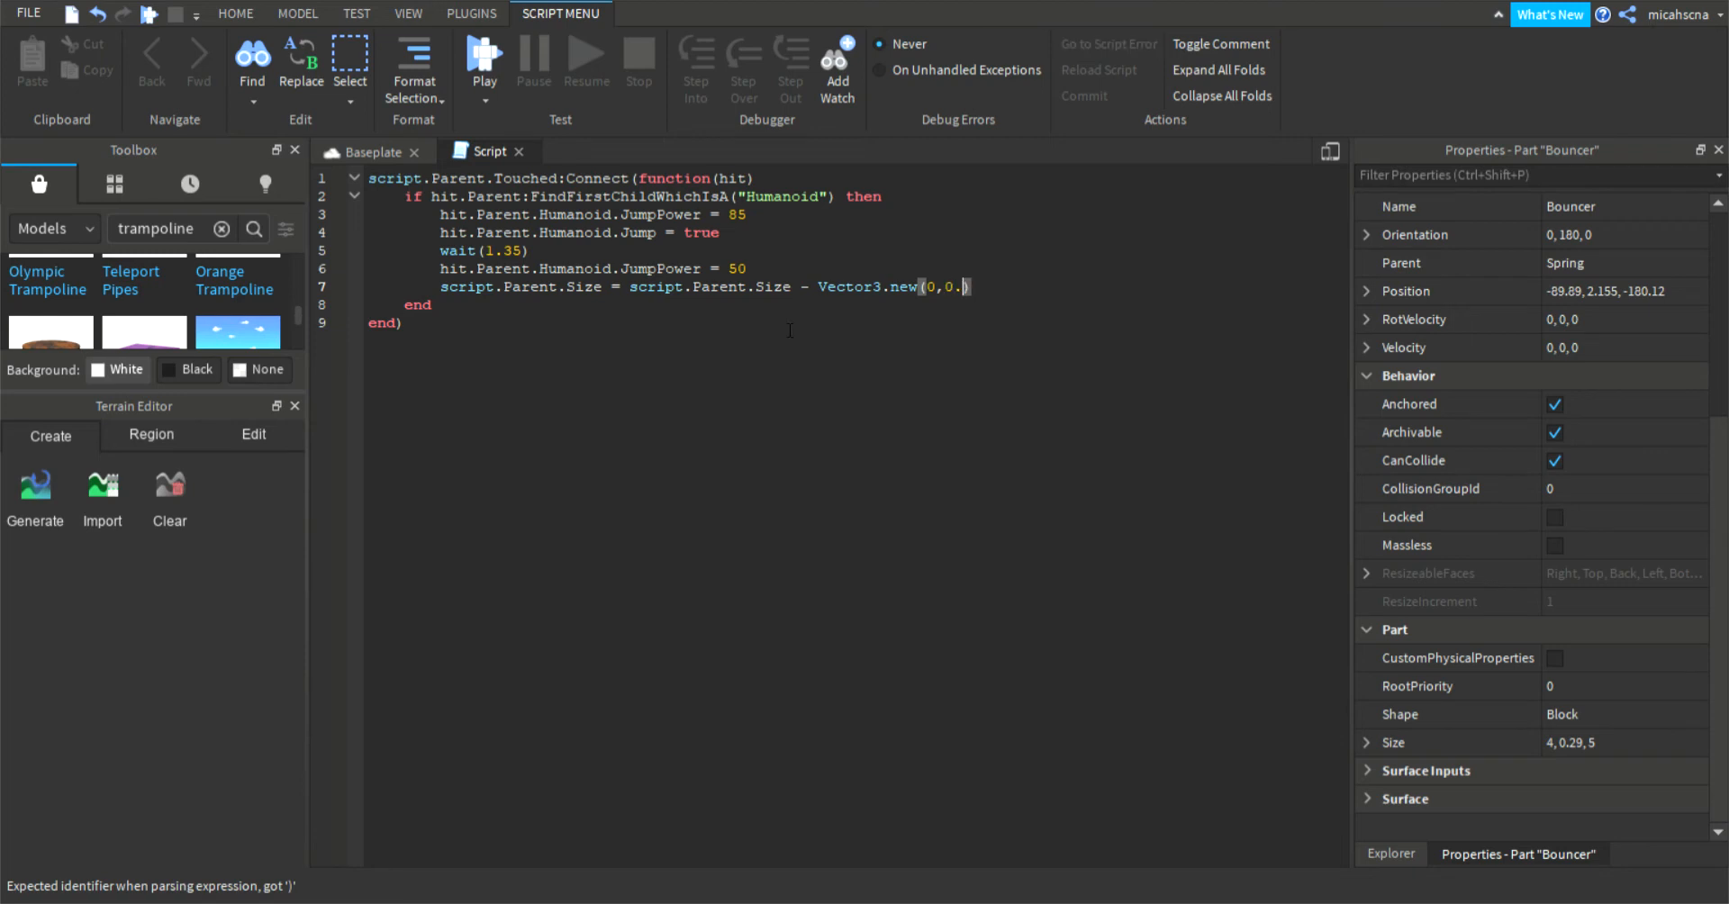
pyautogui.write('25')
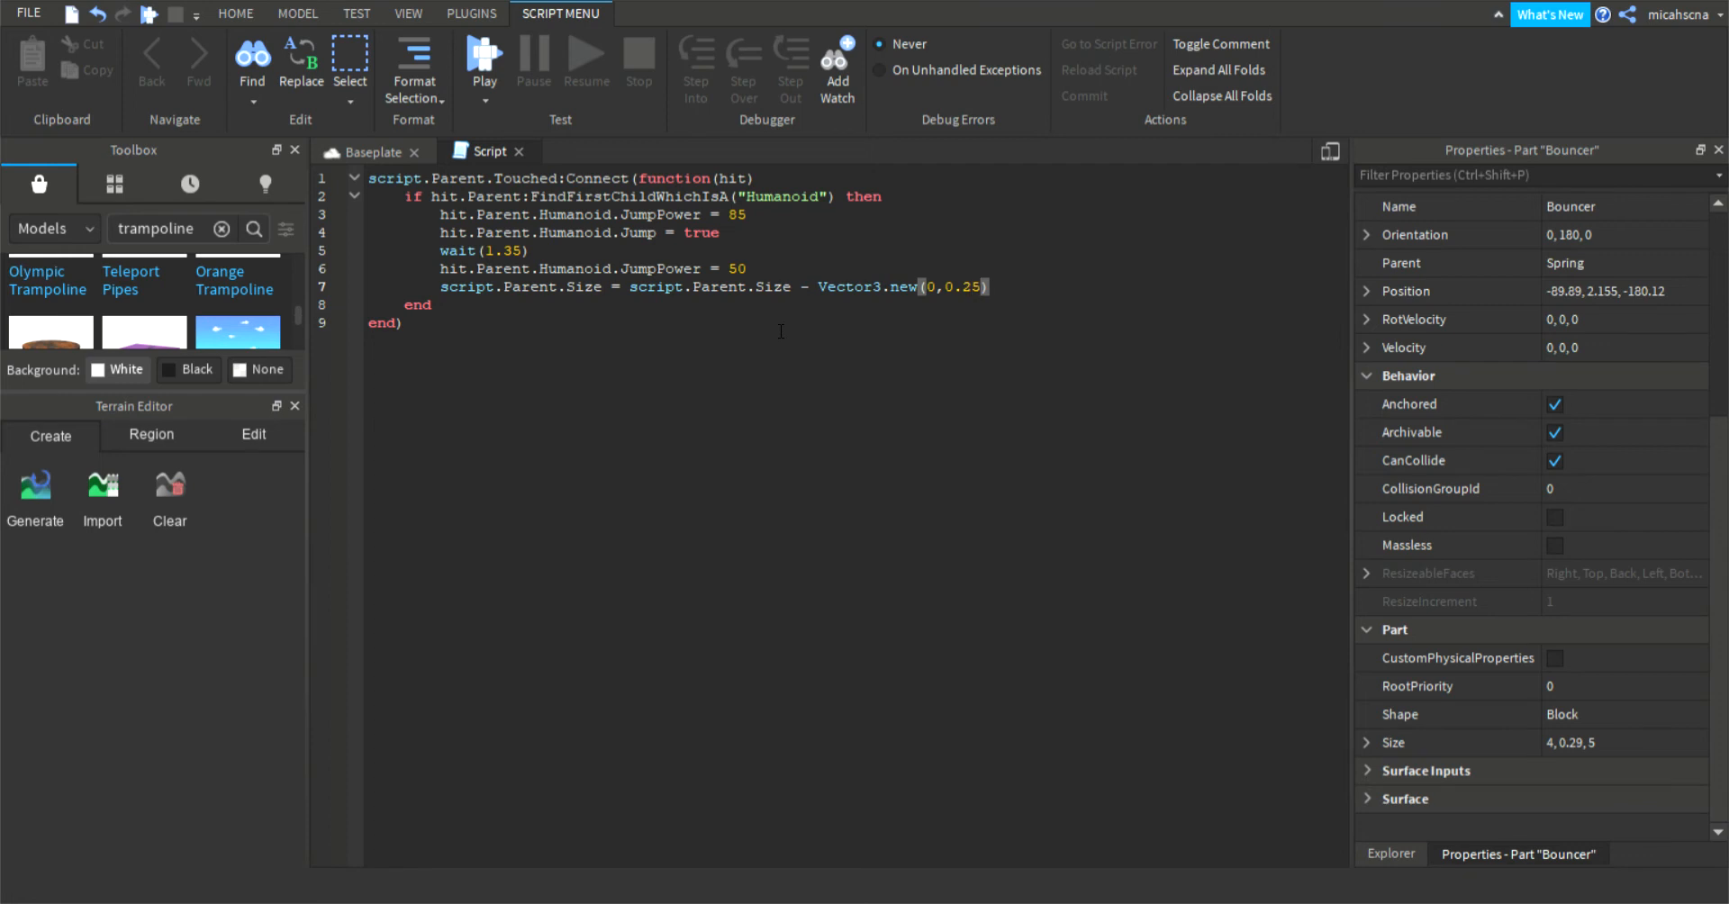
pyautogui.write('.')
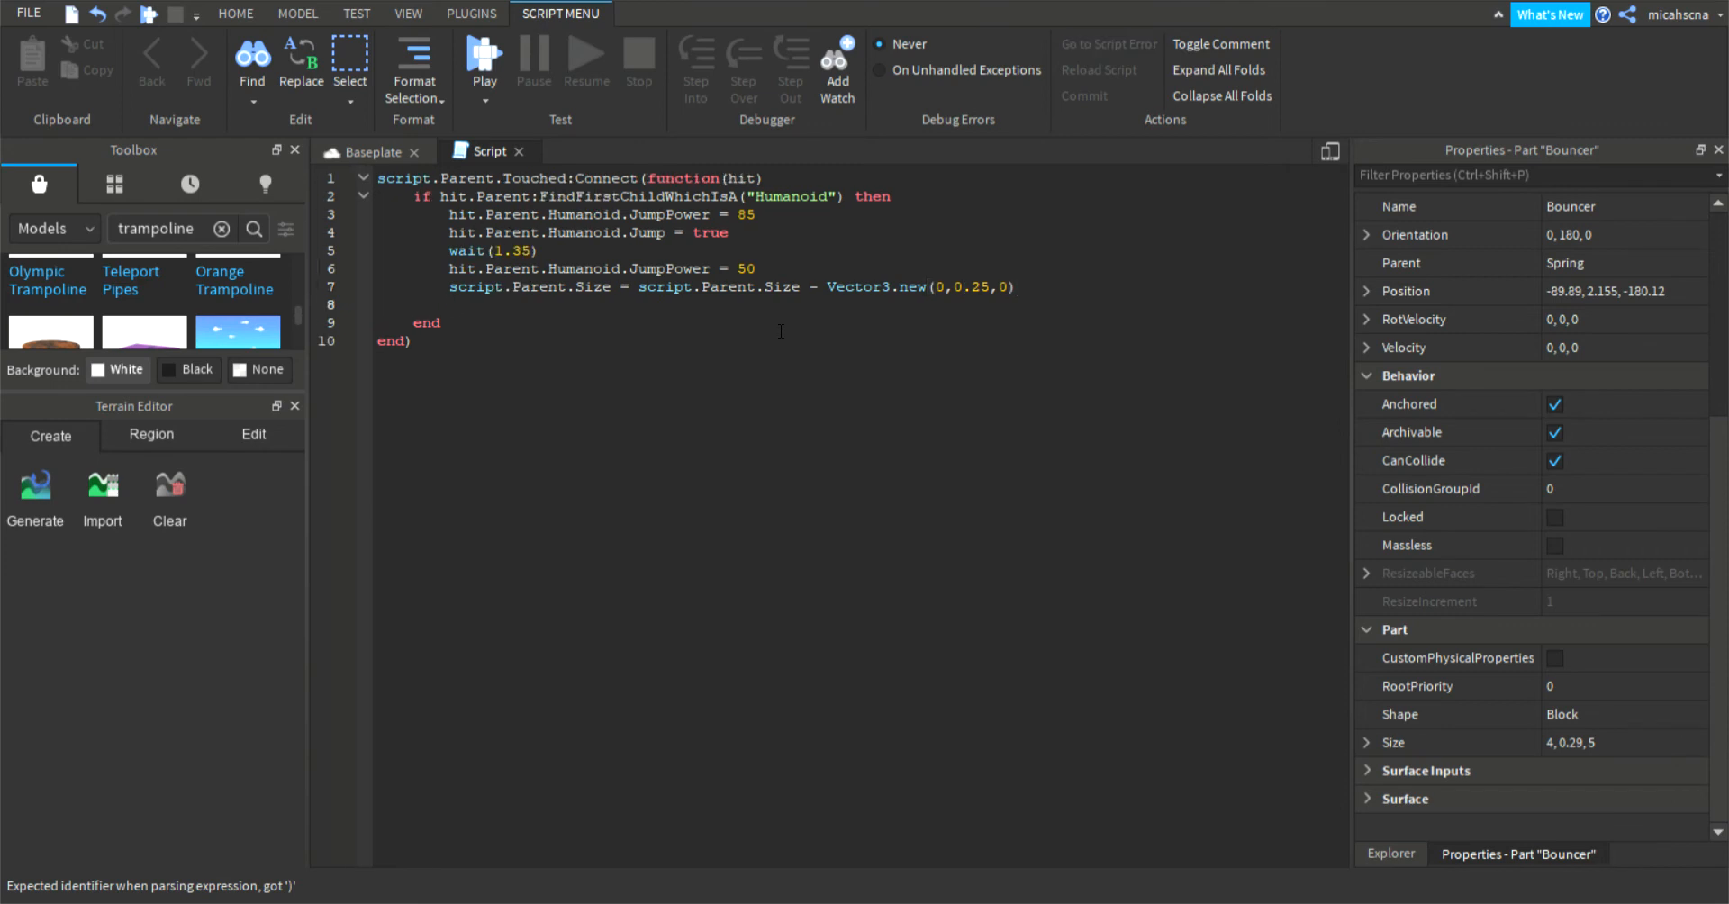
pyautogui.write('wait(1)')
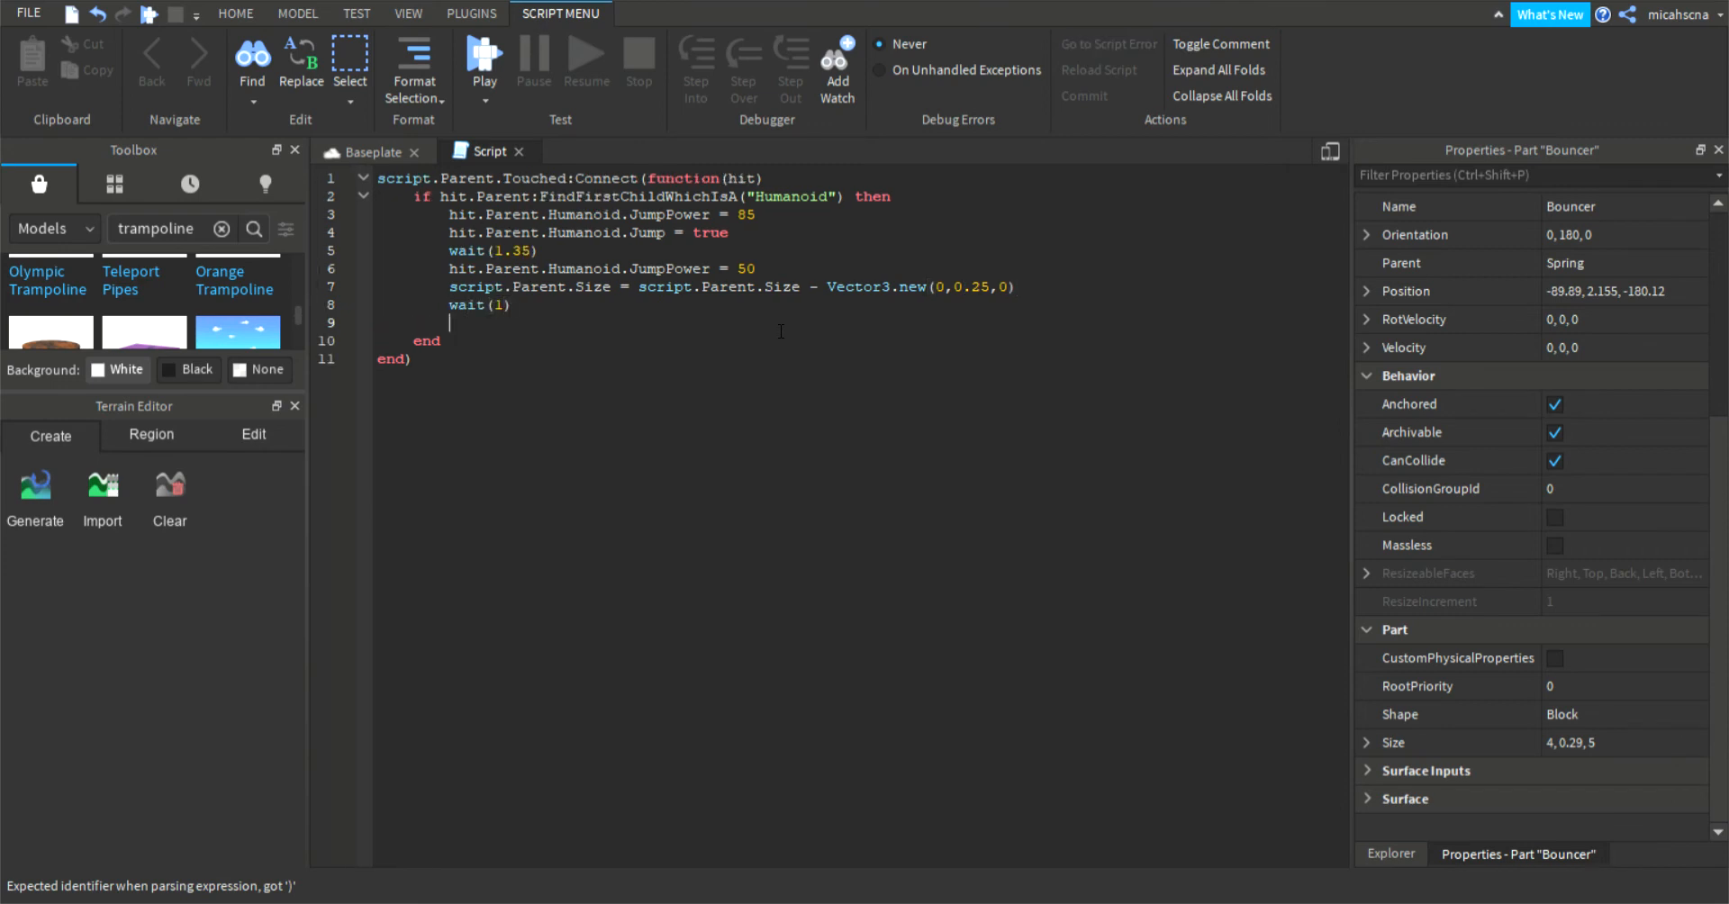
# Step: Add script.Parent.Size = script.Parent.Size + Vector3.new(0,0.25,0) to regrow the pad
pyautogui.write('script.p.')
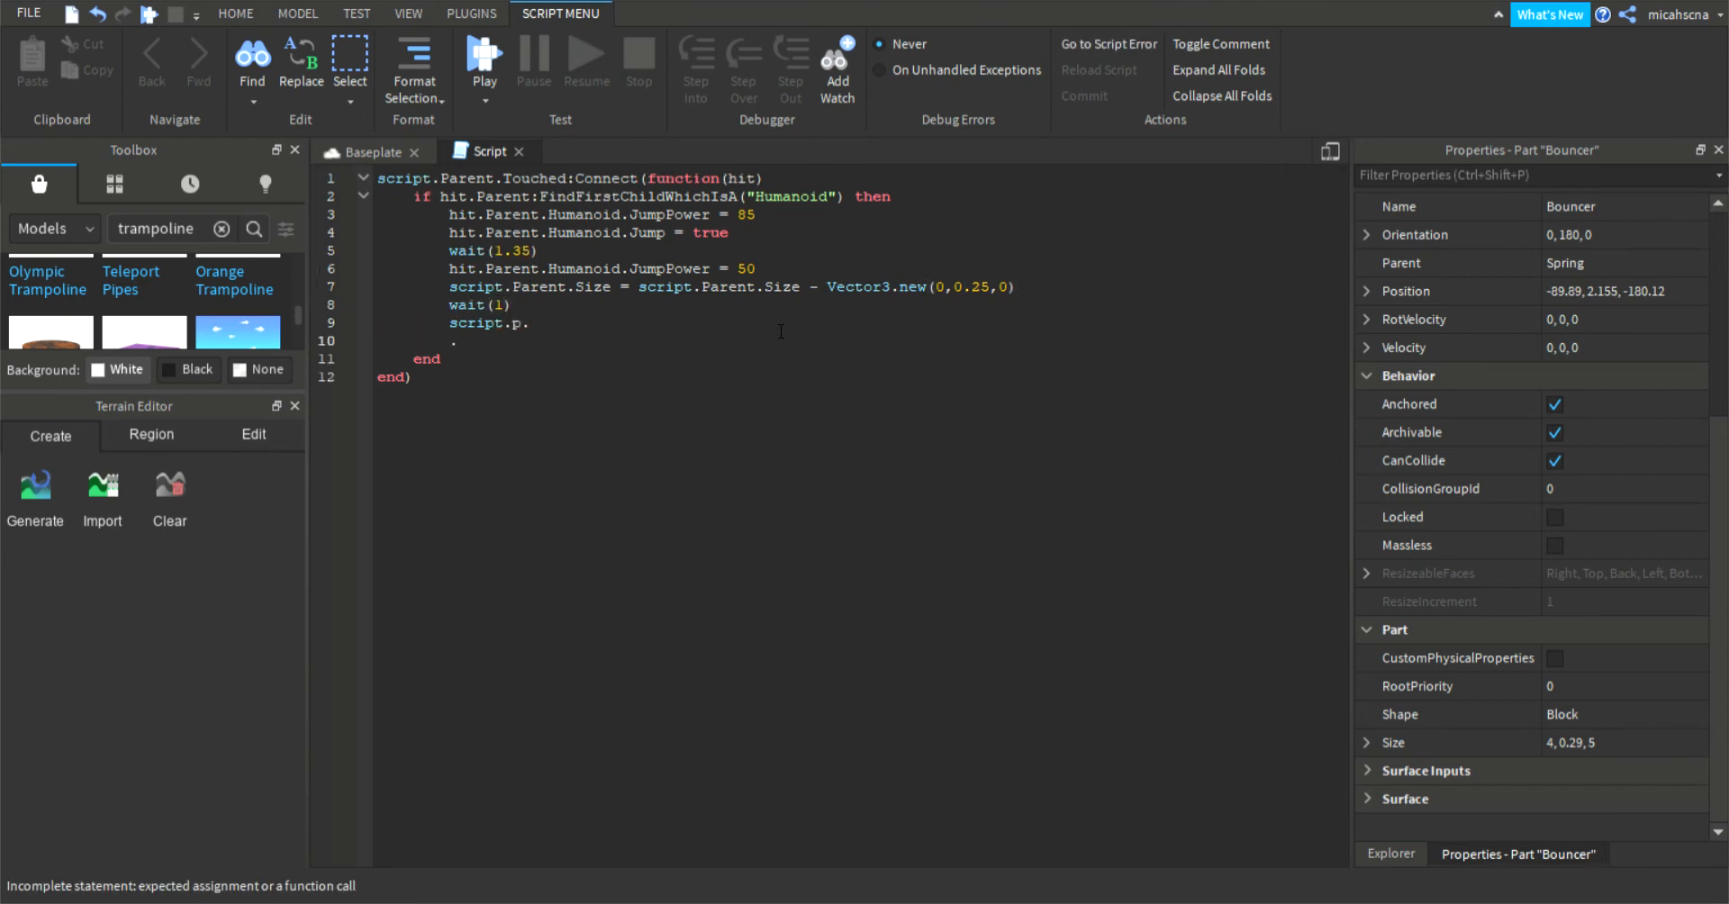
pyautogui.press('Backspace')
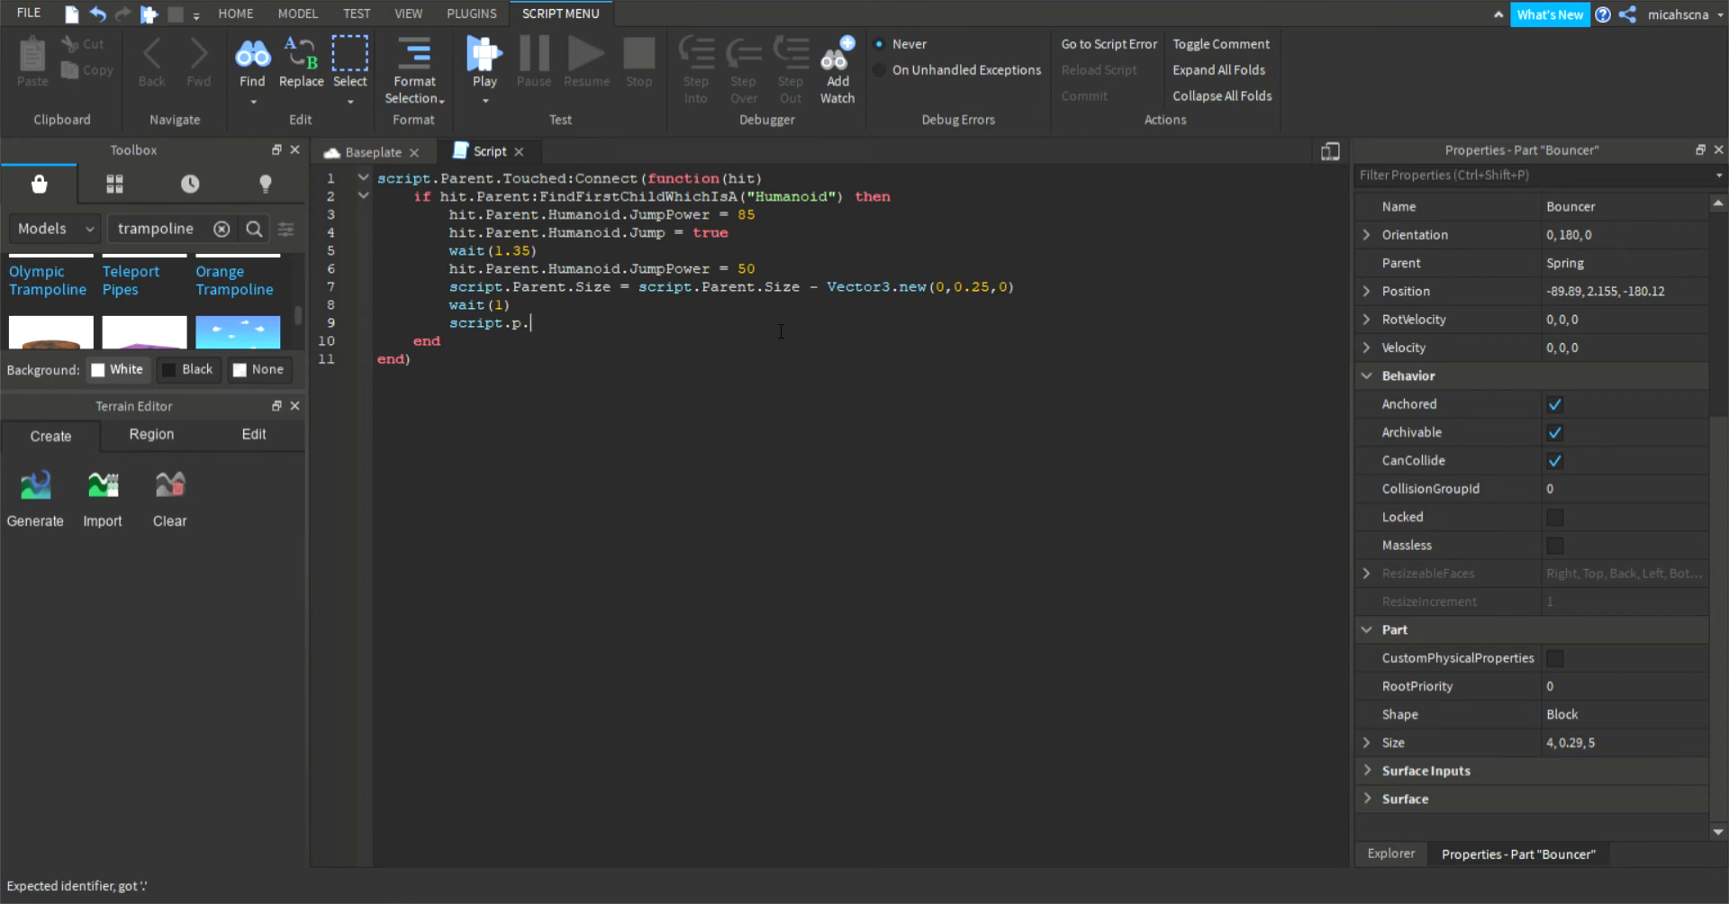
pyautogui.press('Backspace')
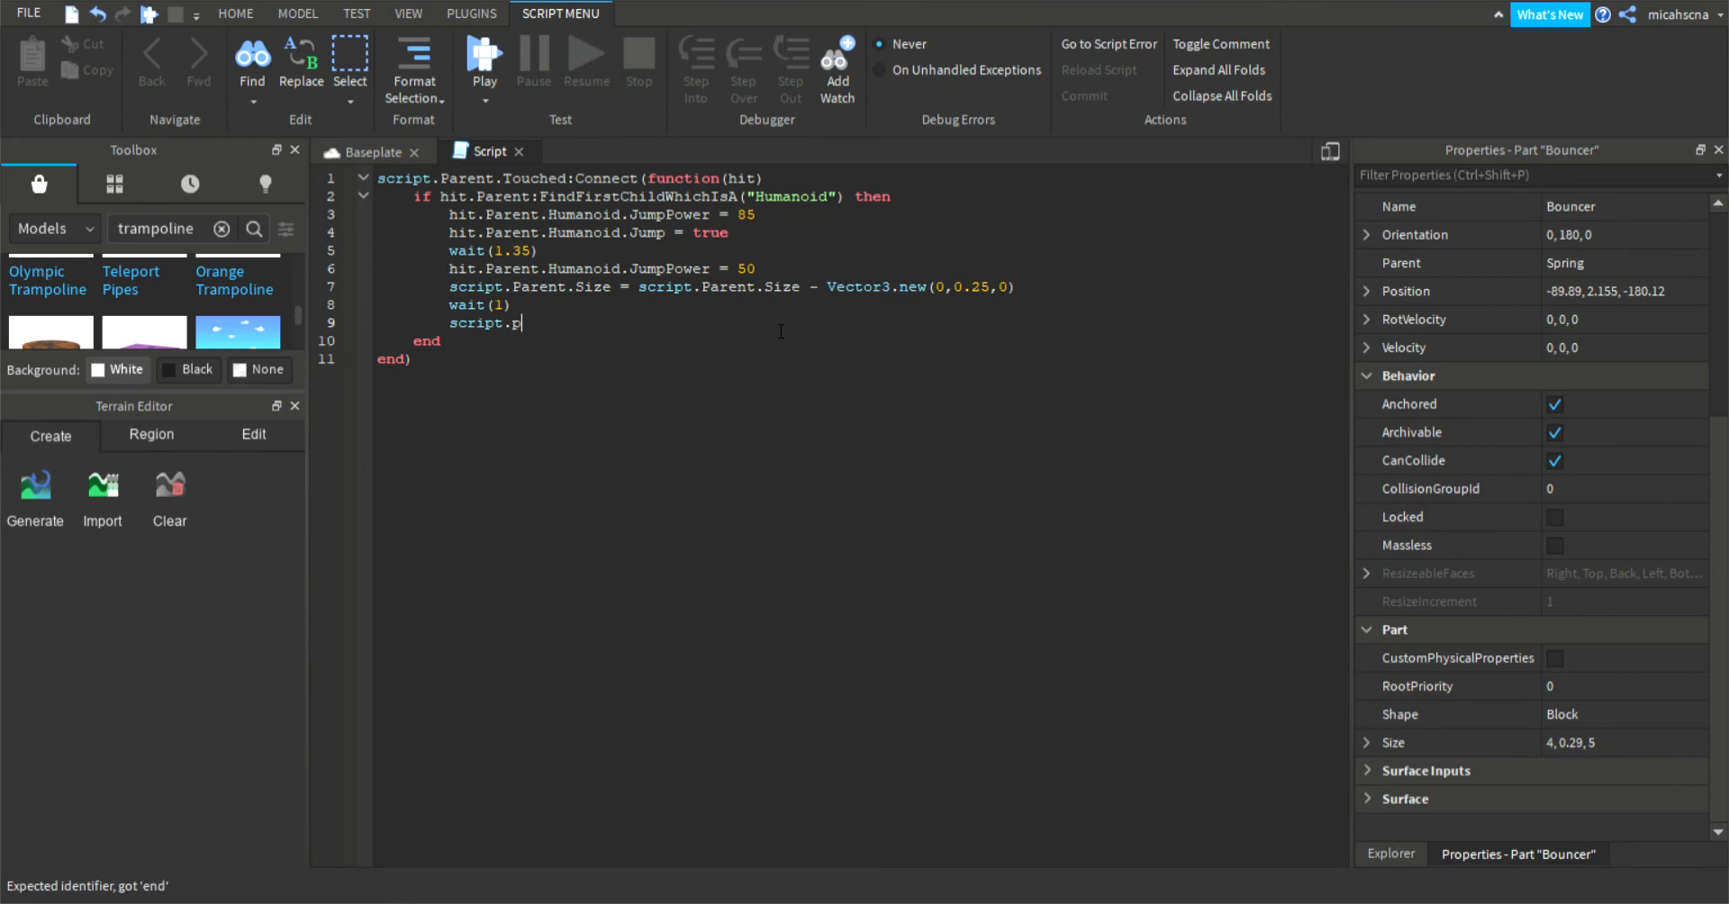
pyautogui.write('arent.Size = xpcall')
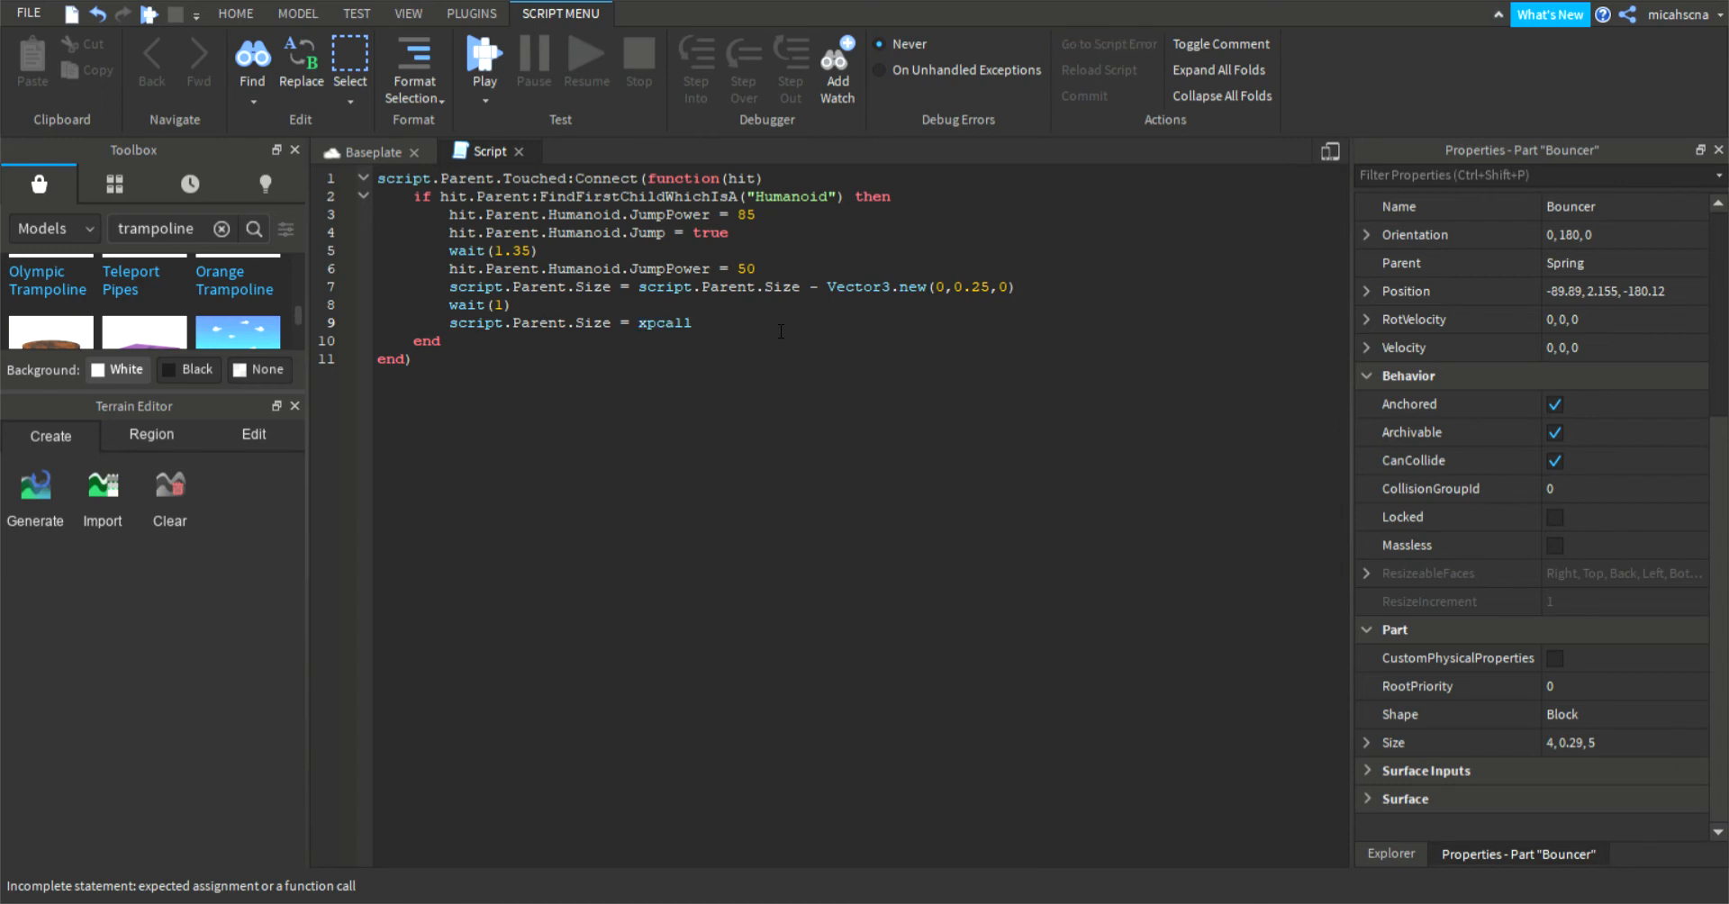
pyautogui.write('script.p')
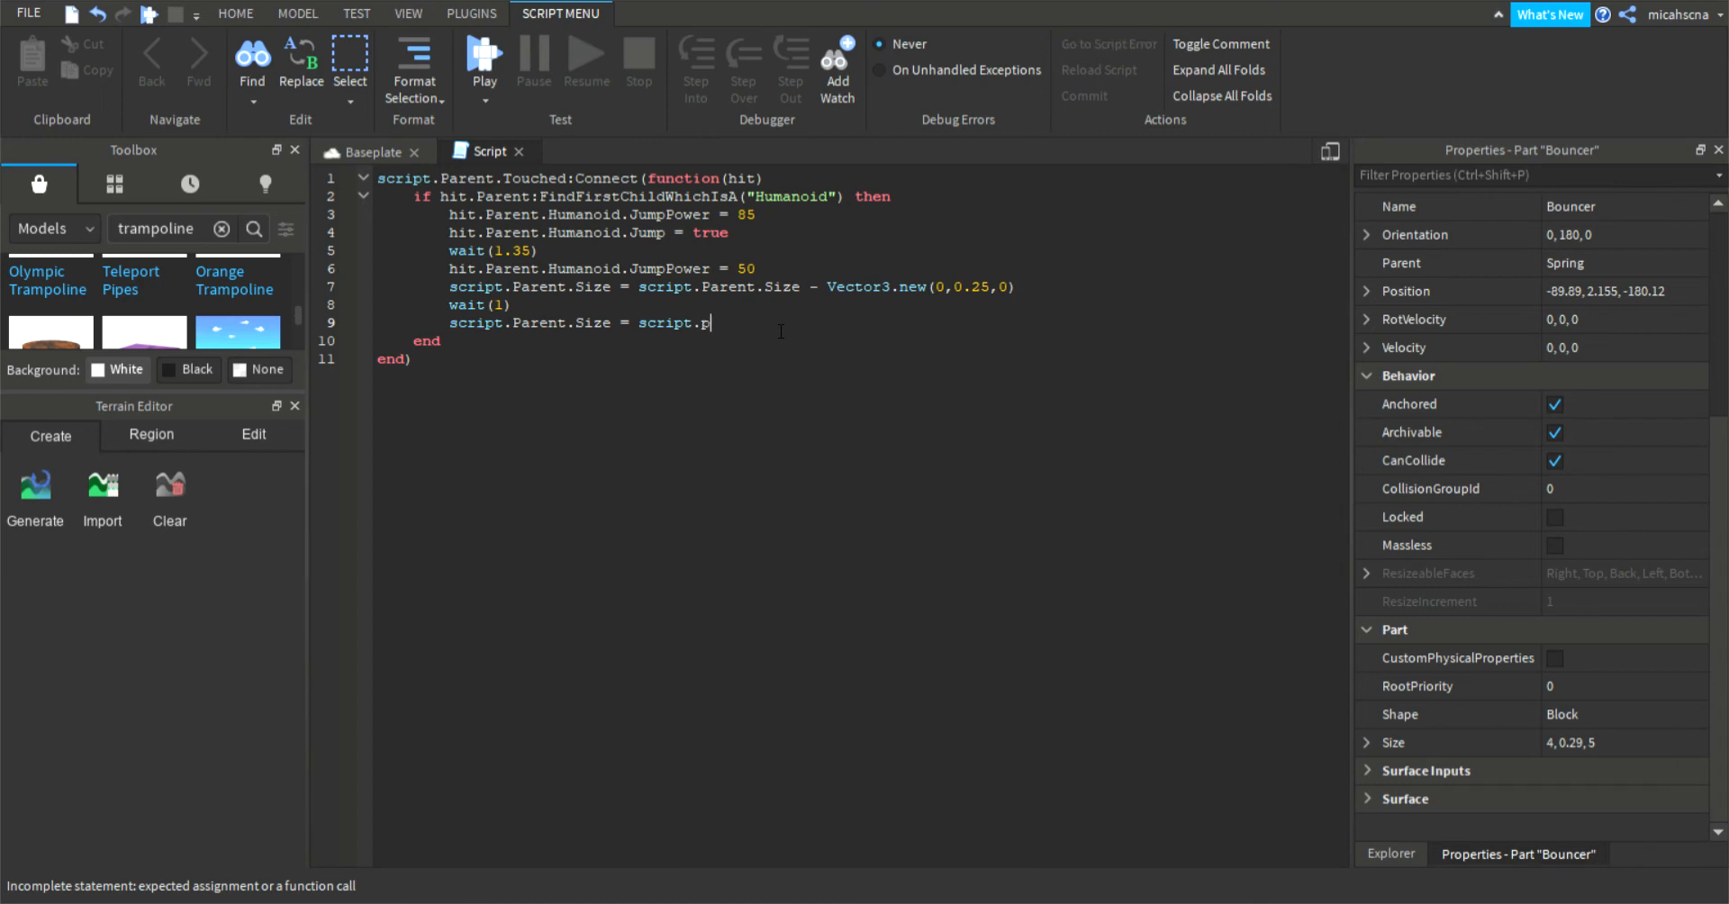
pyautogui.write('arent.Size +')
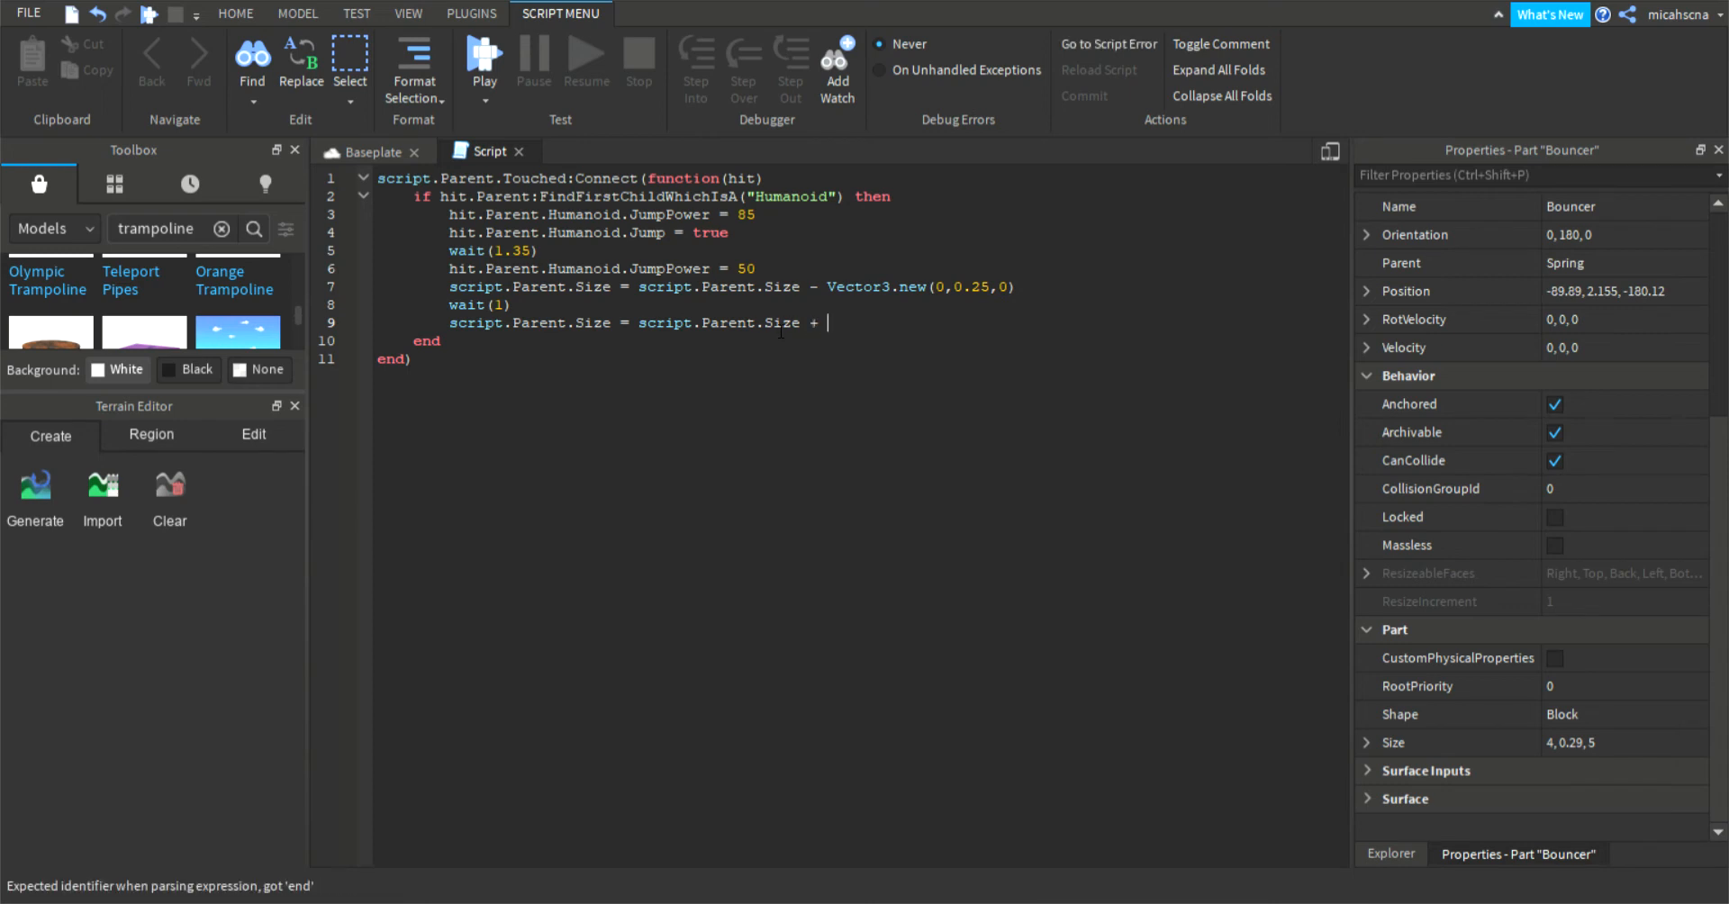
pyautogui.write('Vector3.new(0')
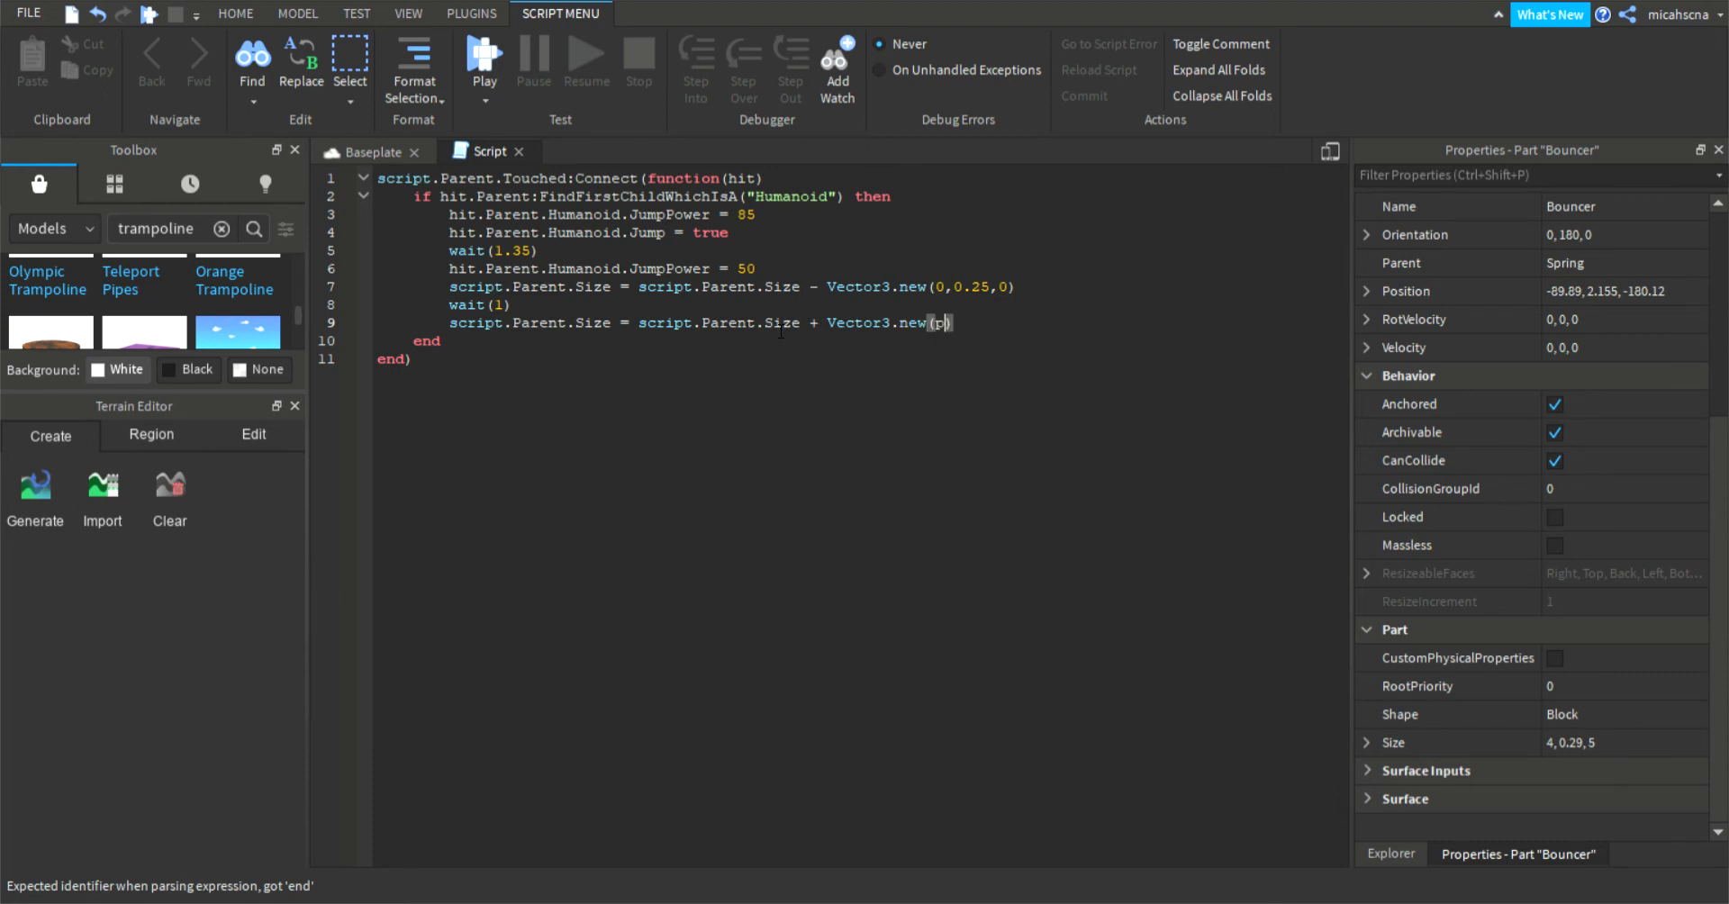
pyautogui.write('0,')
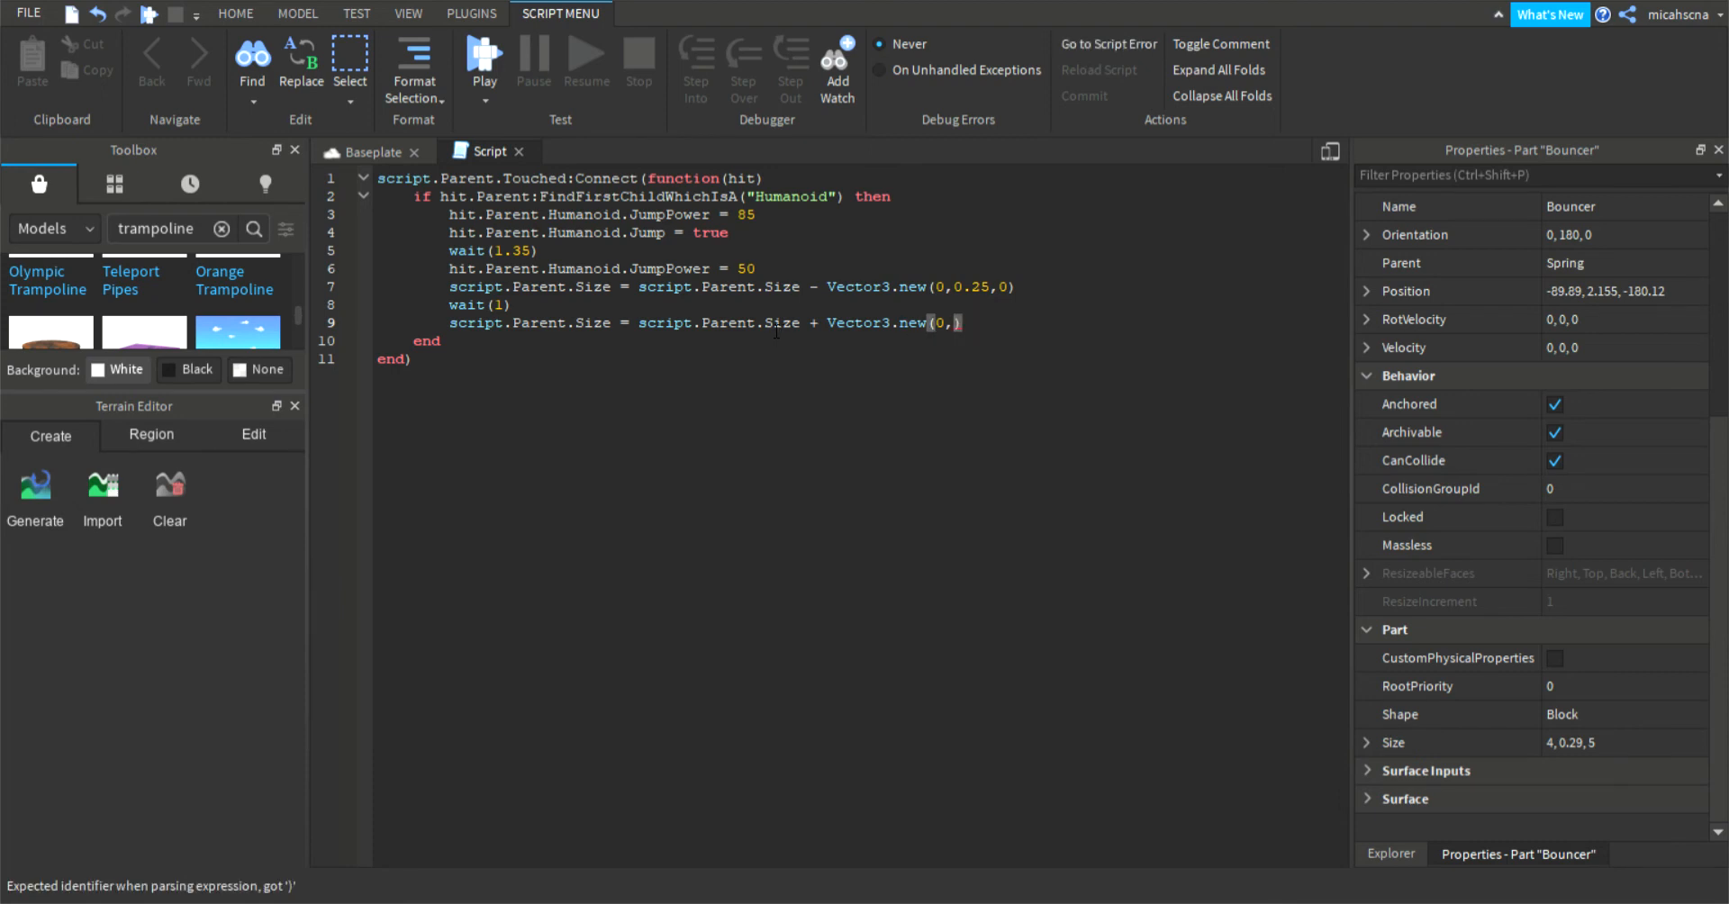
pyautogui.write('0.25')
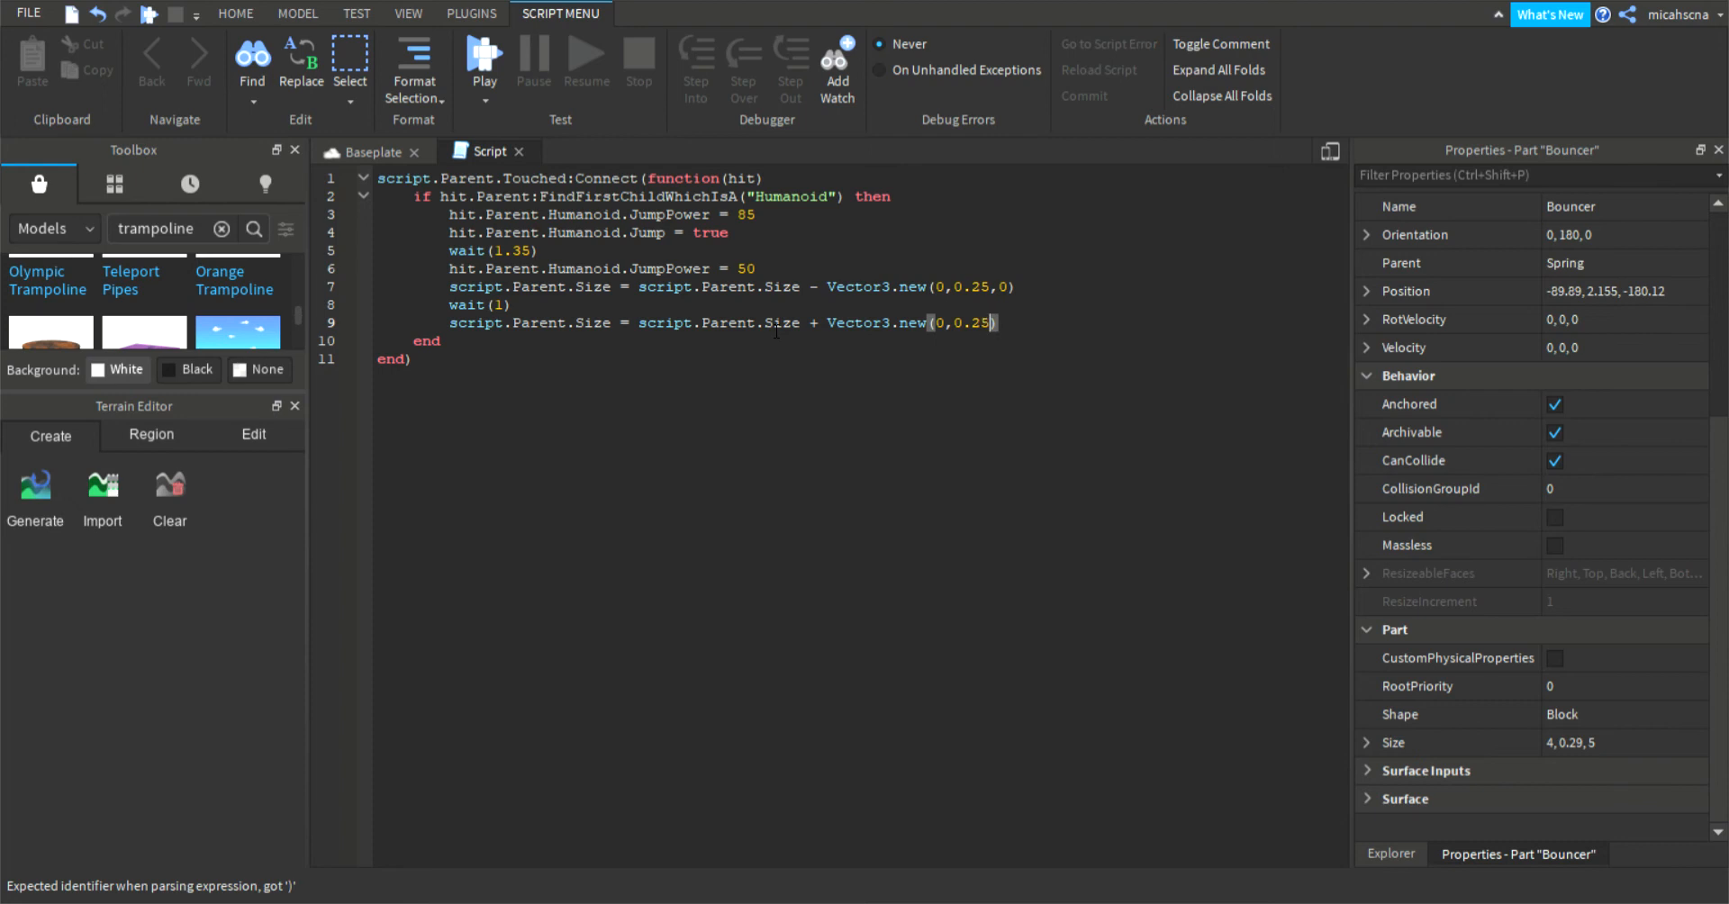
pyautogui.write(',0')
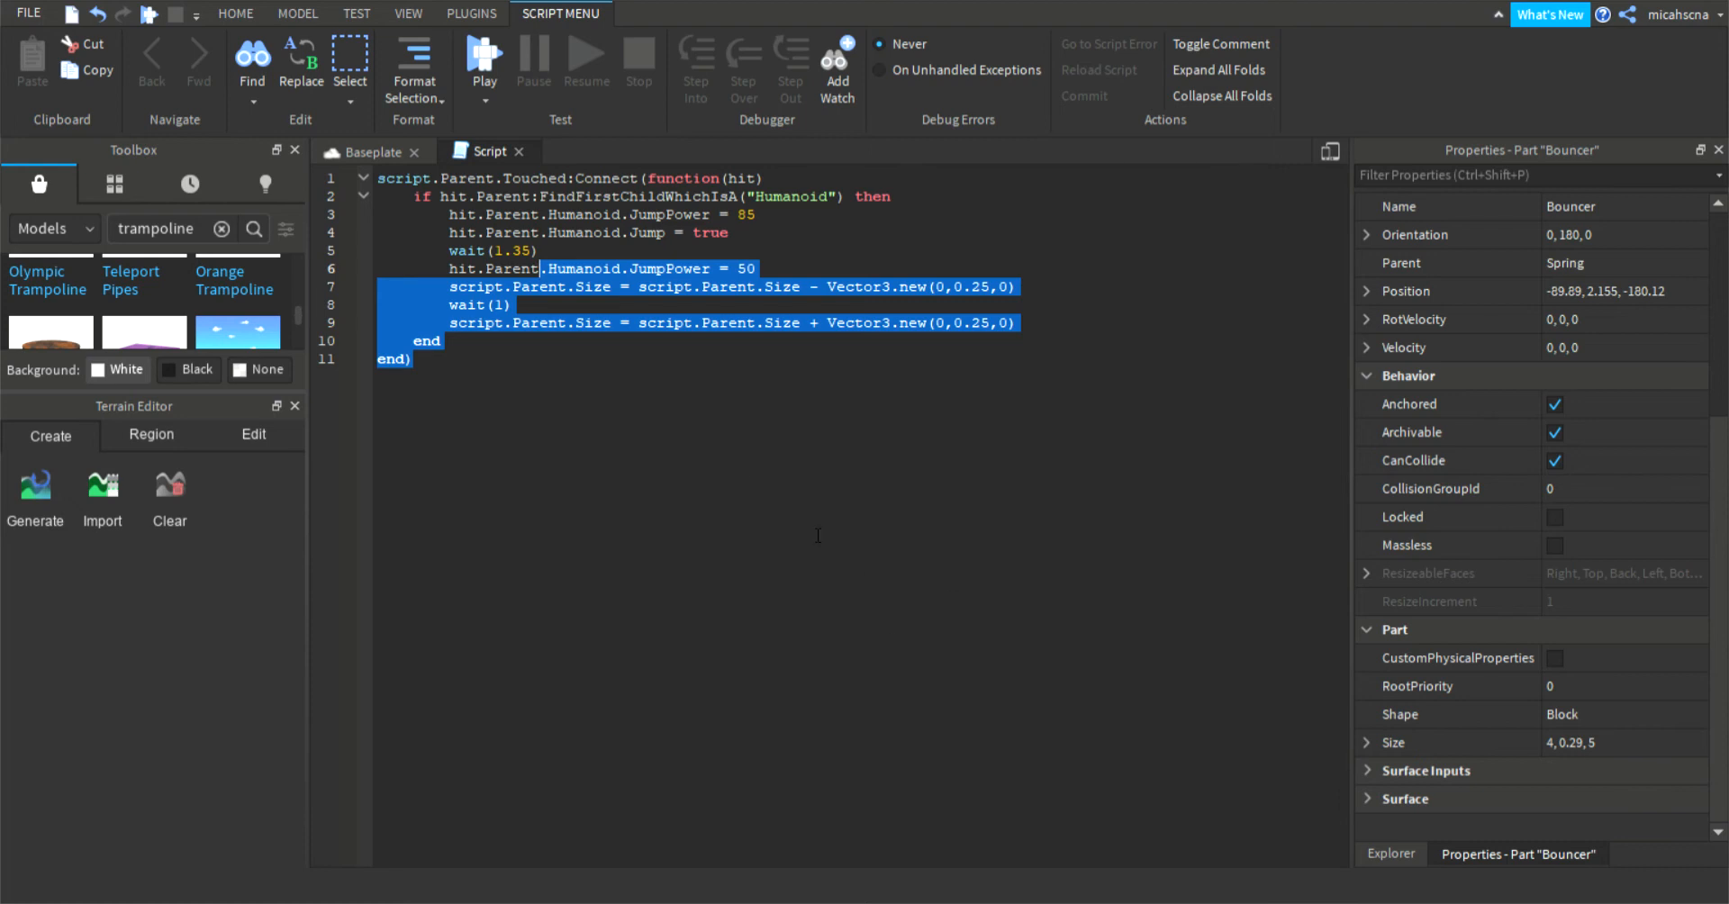
# Step: Deselect the code, show the Explorer hierarchy, and launch a play test of the trampoline place
pyautogui.click(413, 360)
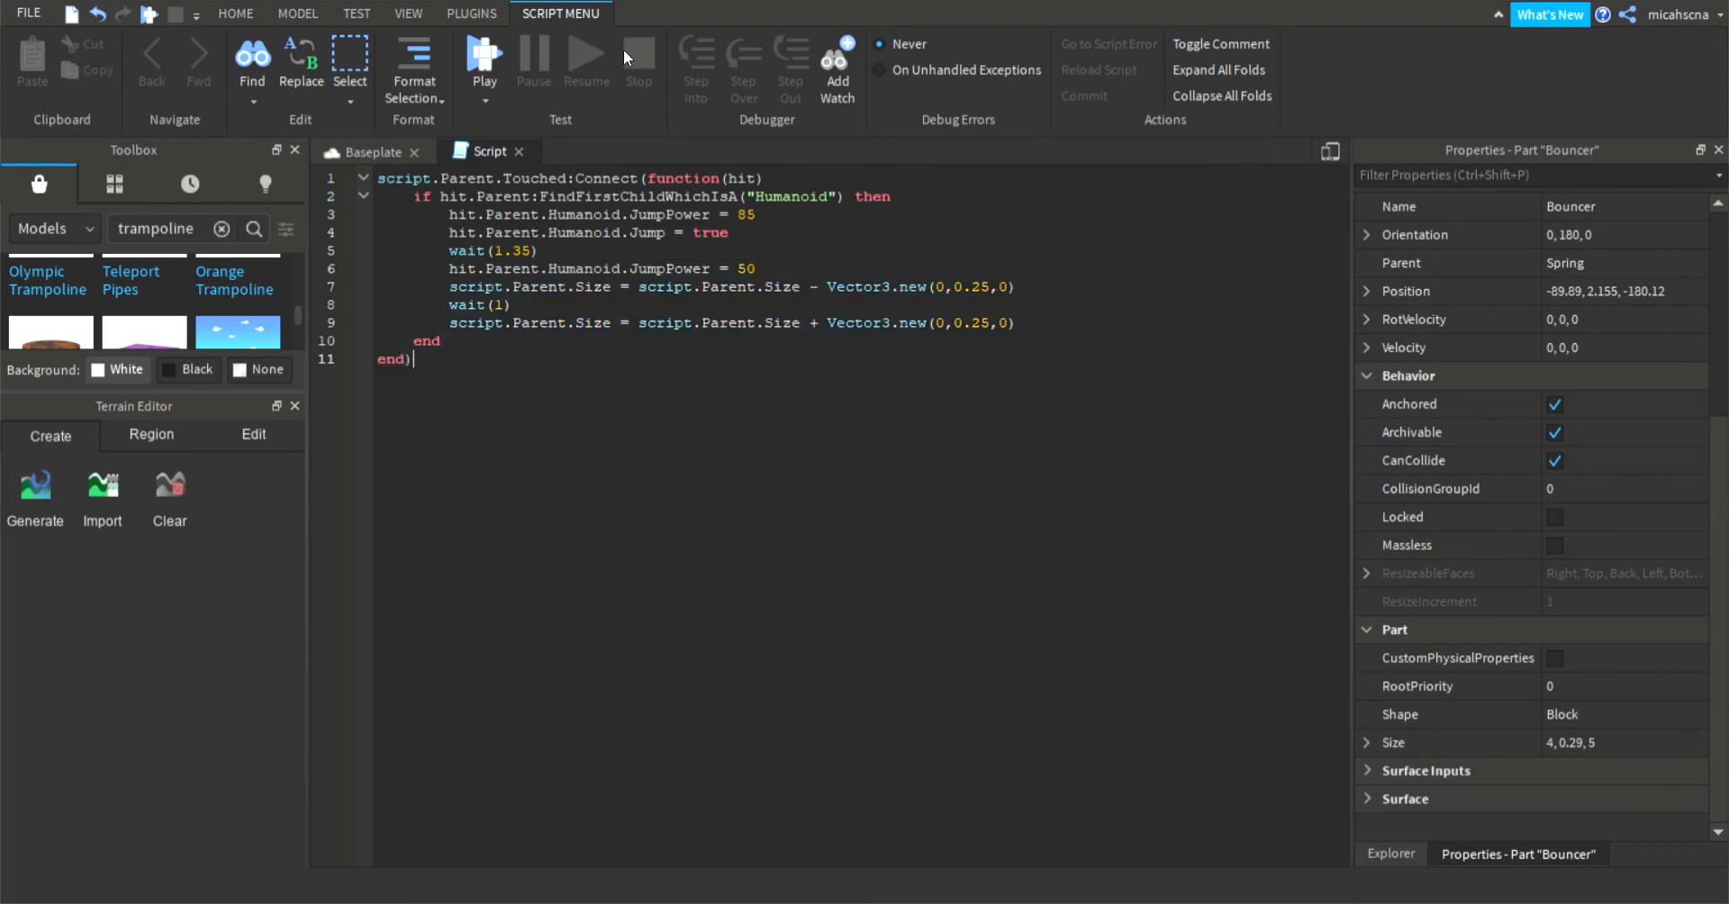
pyautogui.click(1388, 852)
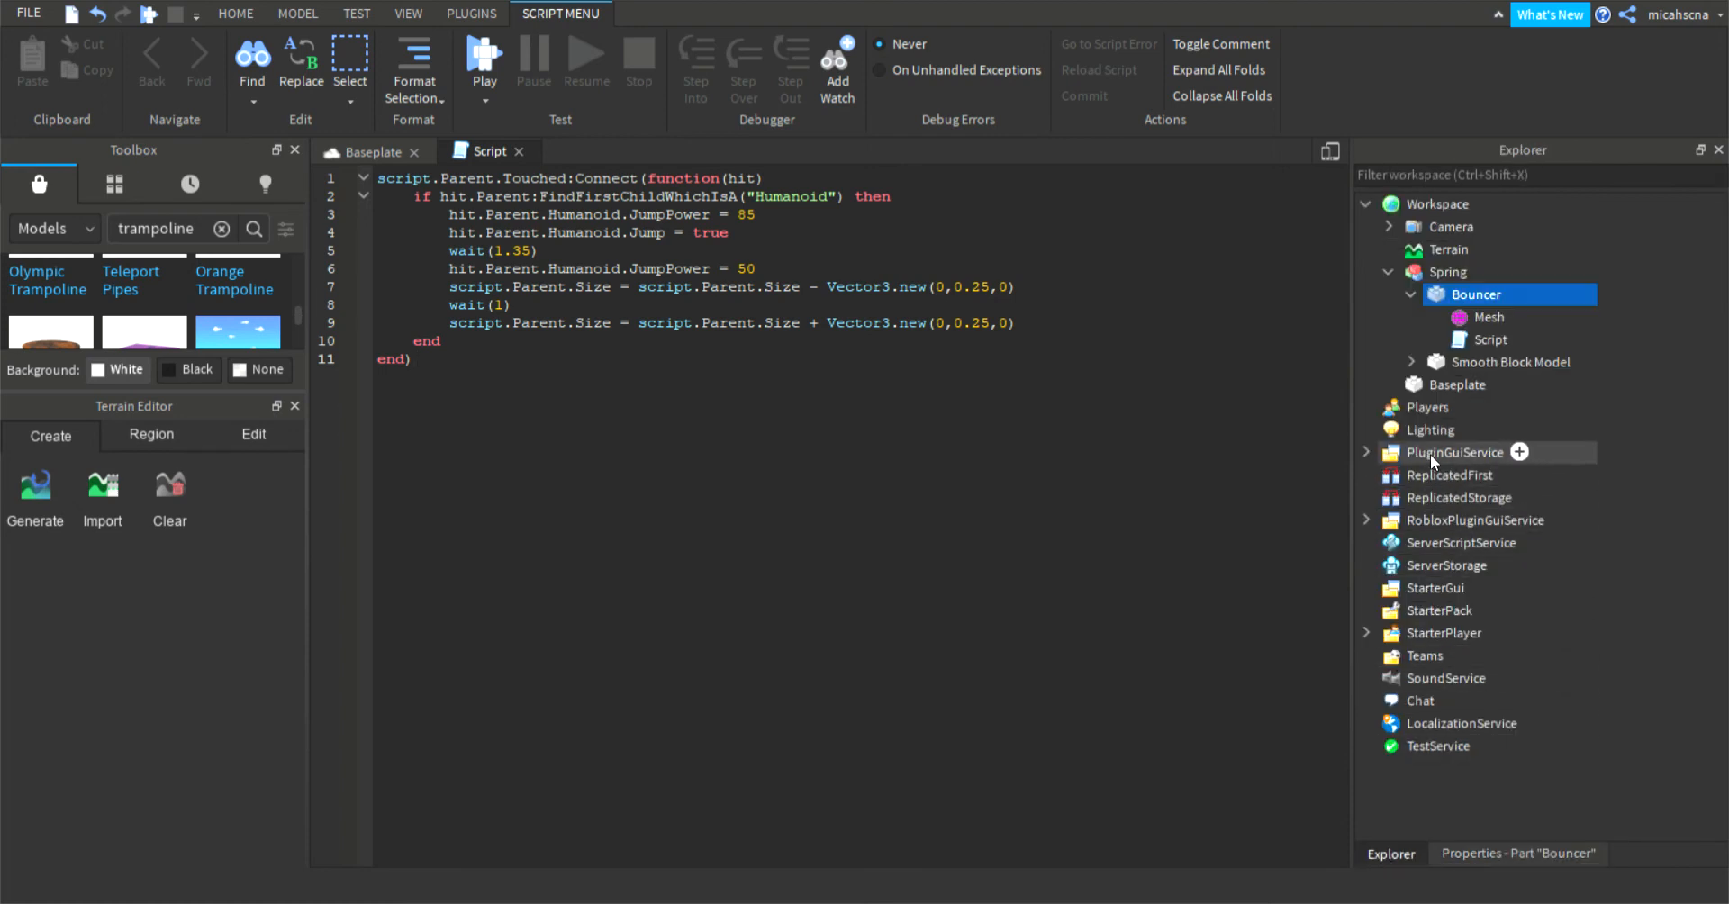
pyautogui.moveTo(605, 152)
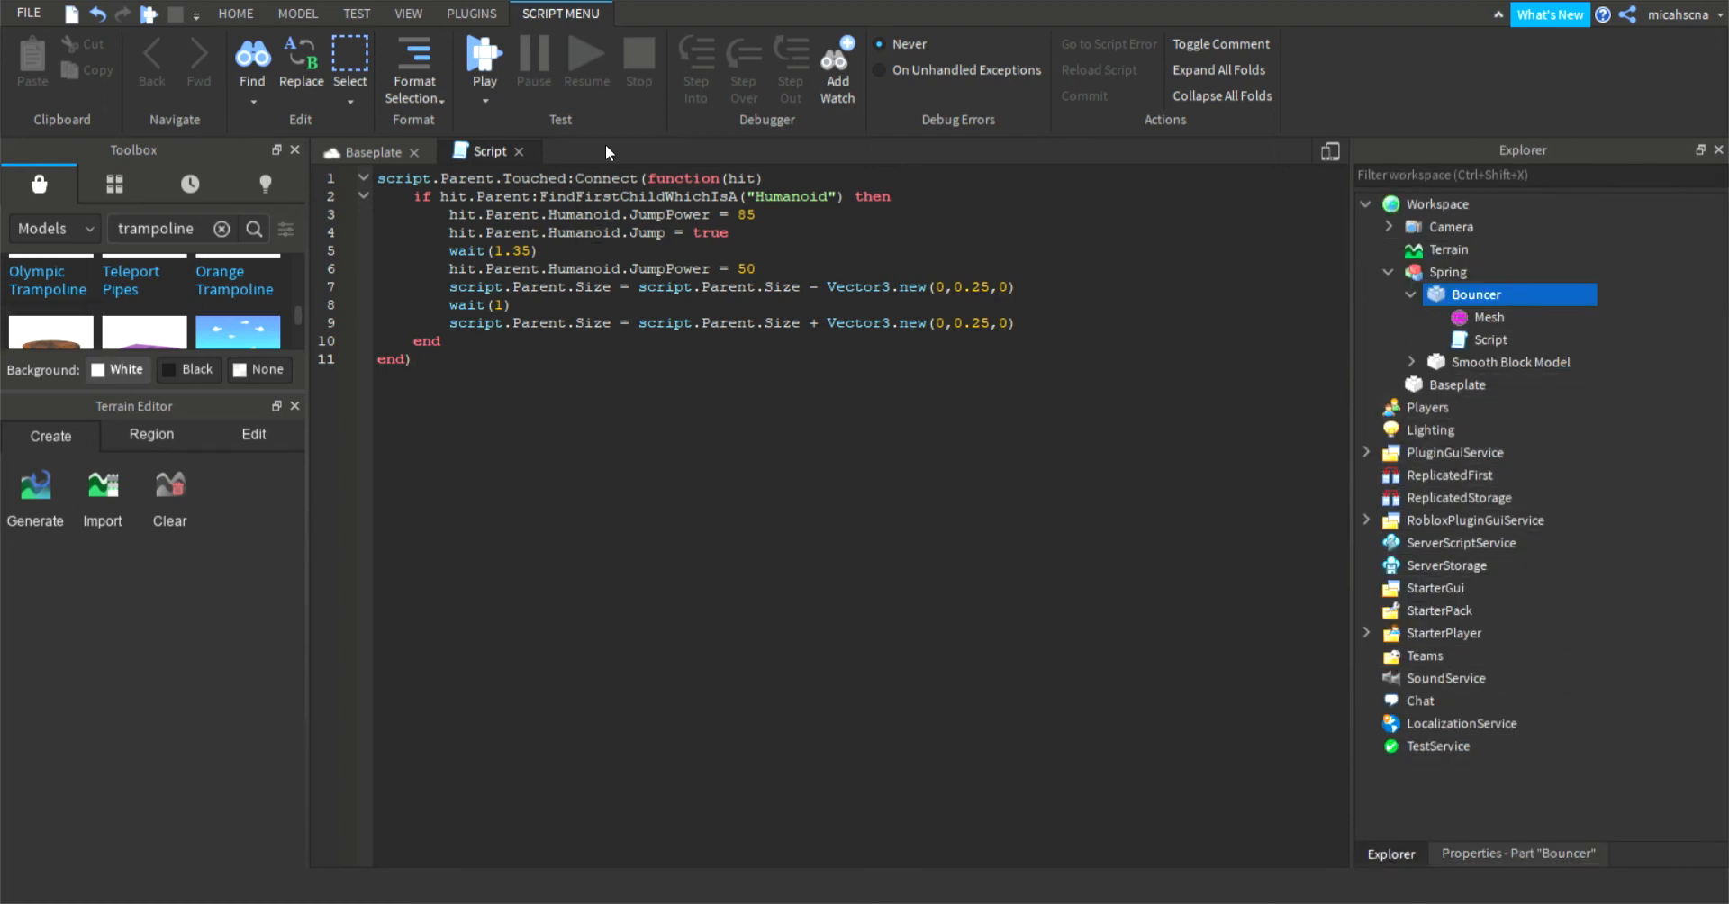
pyautogui.moveTo(706, 68)
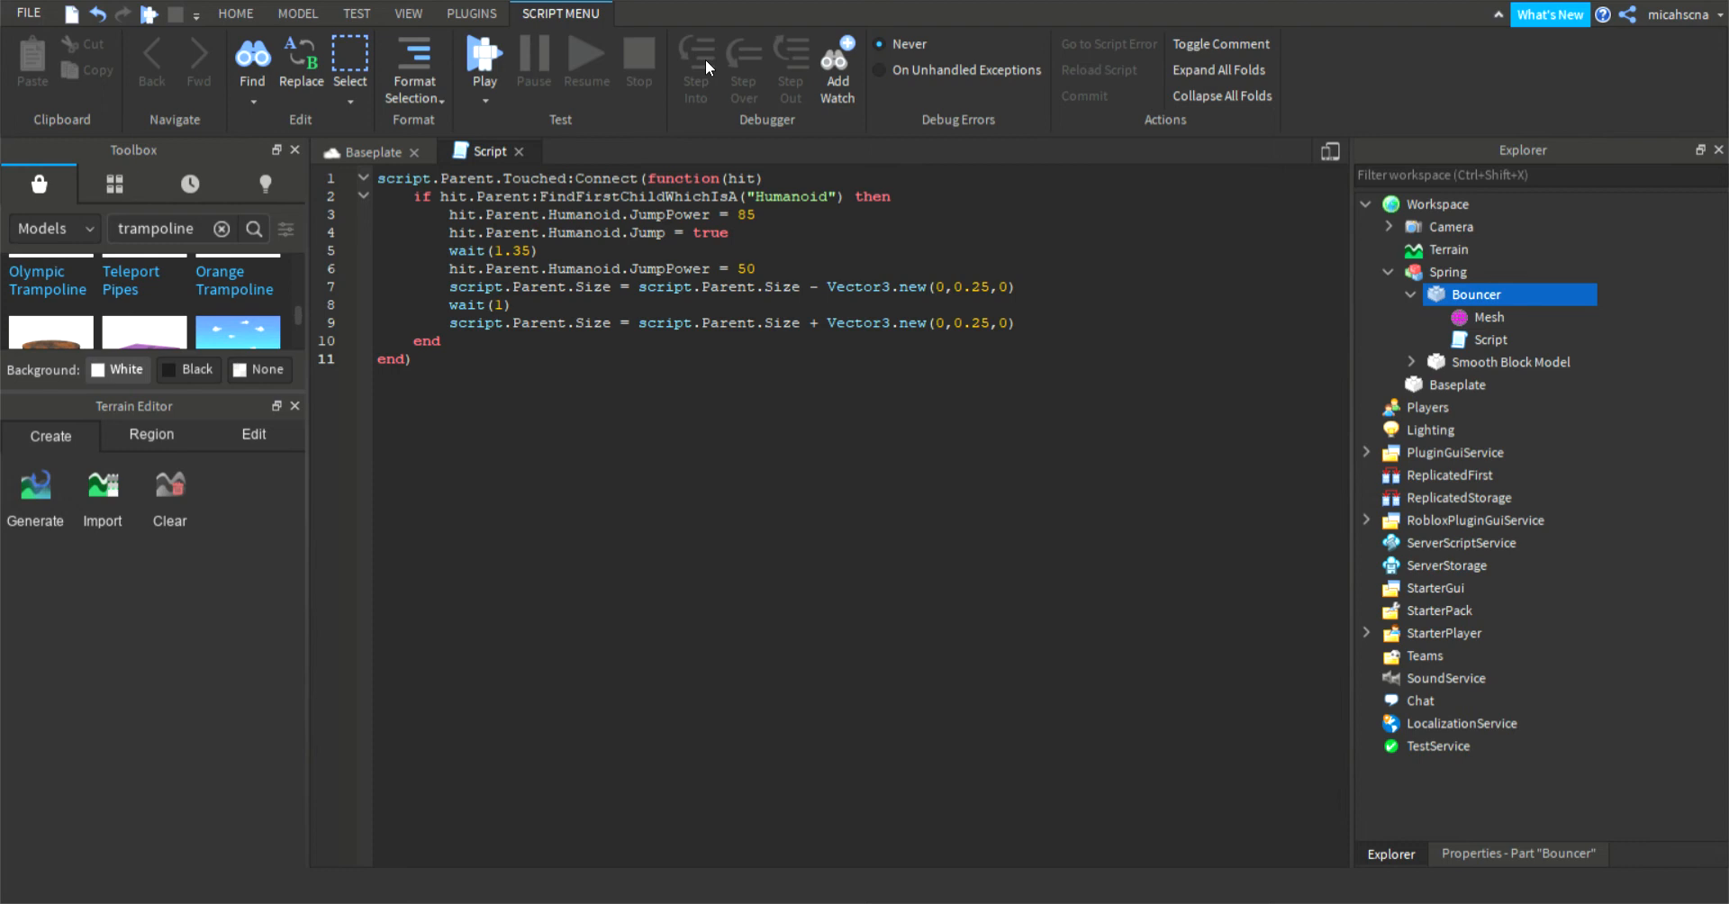
pyautogui.moveTo(569, 170)
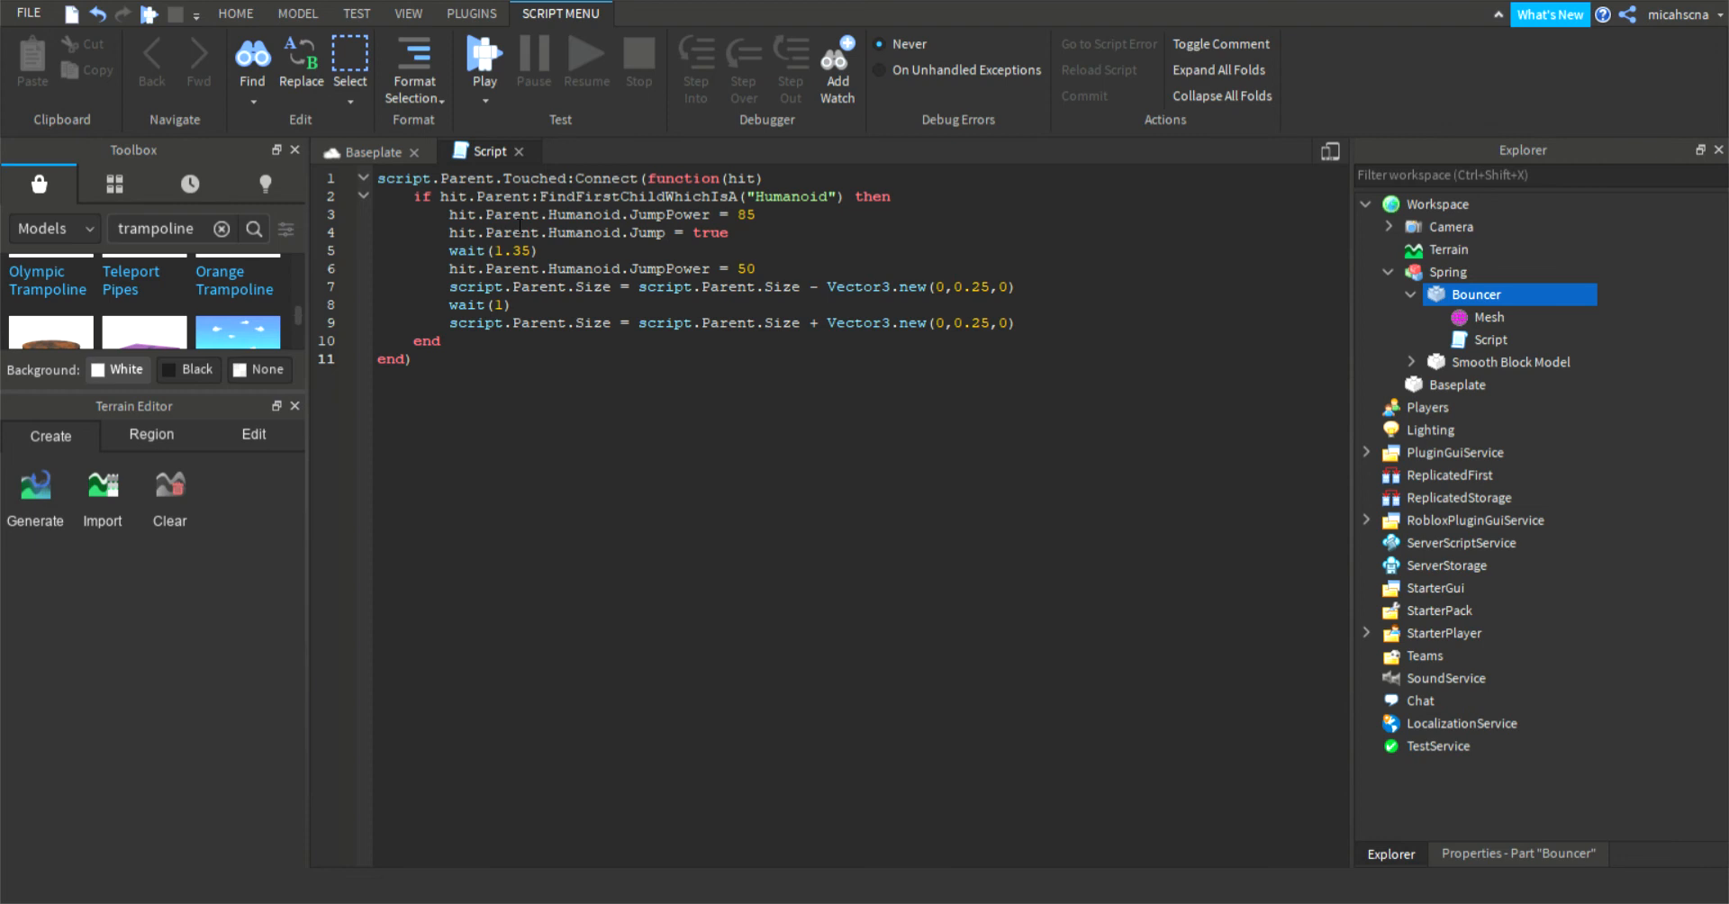
pyautogui.moveTo(449, 286); pyautogui.dragTo(1015, 323)
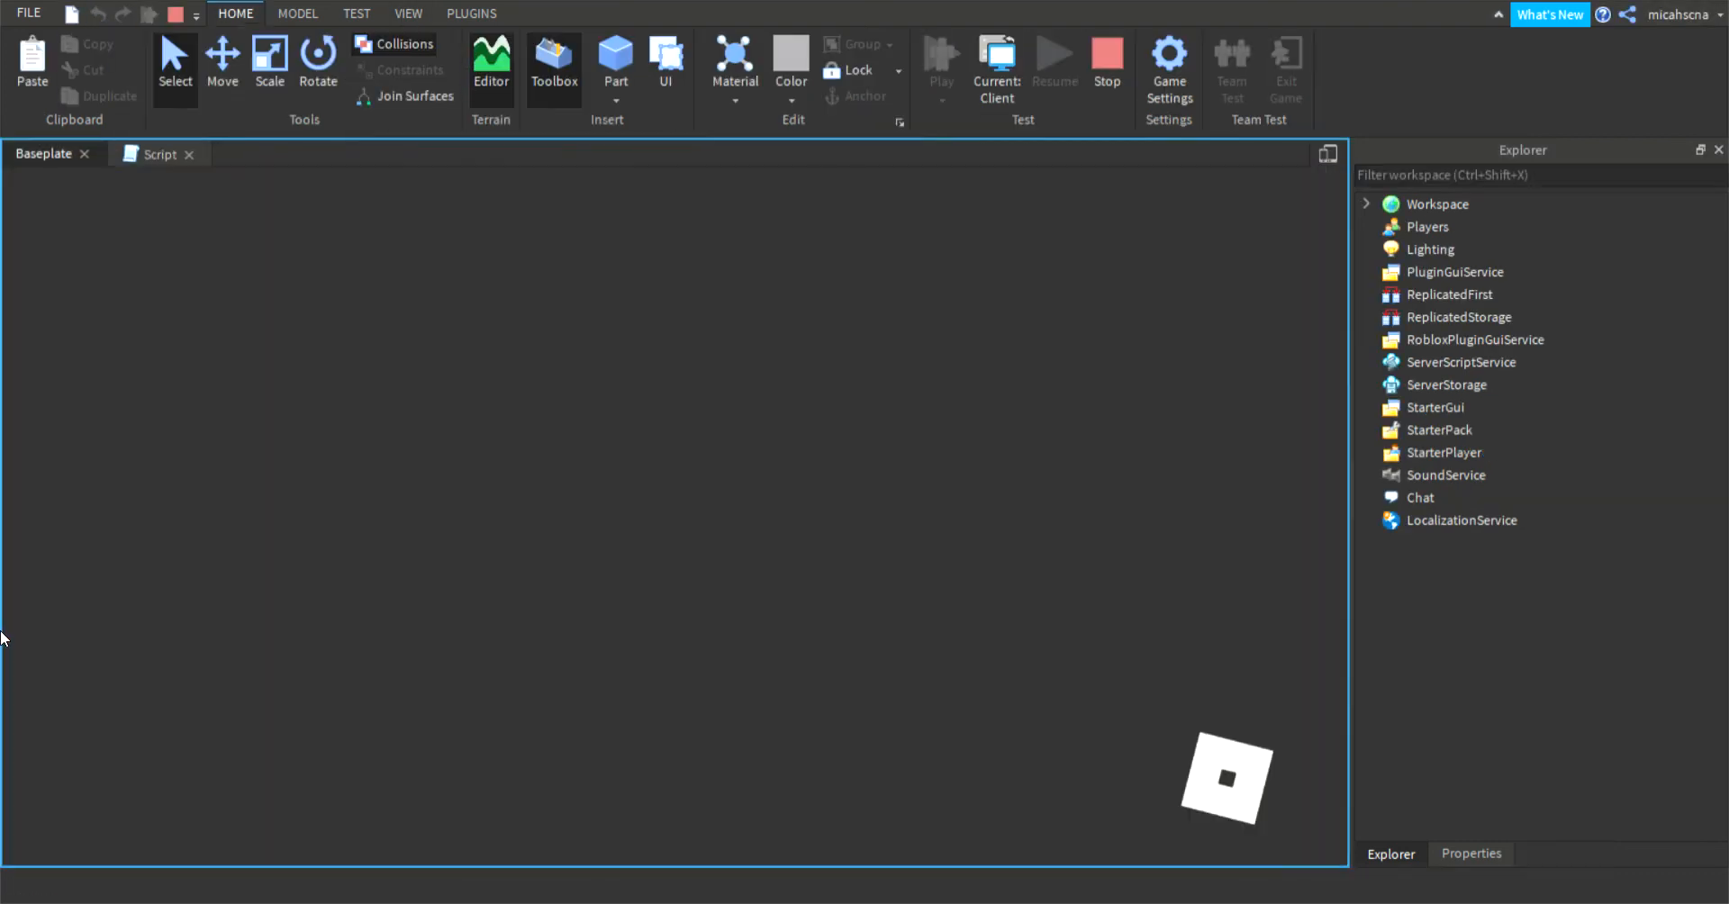
# Step: Stop the play session to get back to the Baseplate edit viewport
pyautogui.click(491, 63)
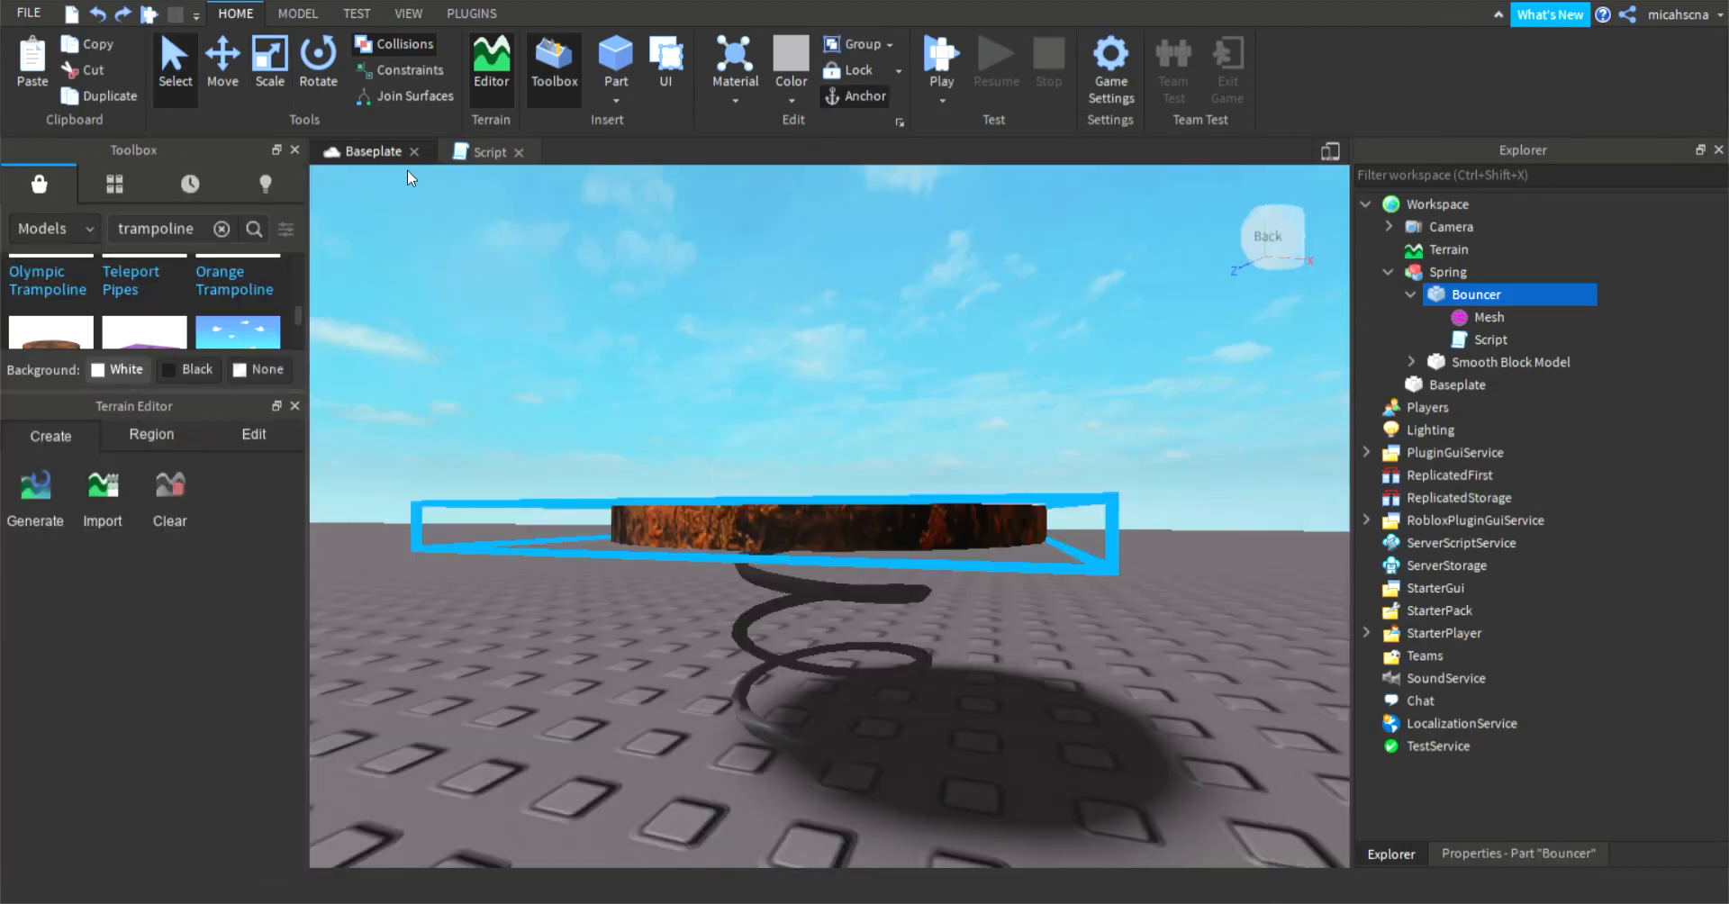
# Step: In the Bouncer script, move the resize and wait lines above the JumpPower = 50 reset
pyautogui.click(487, 152)
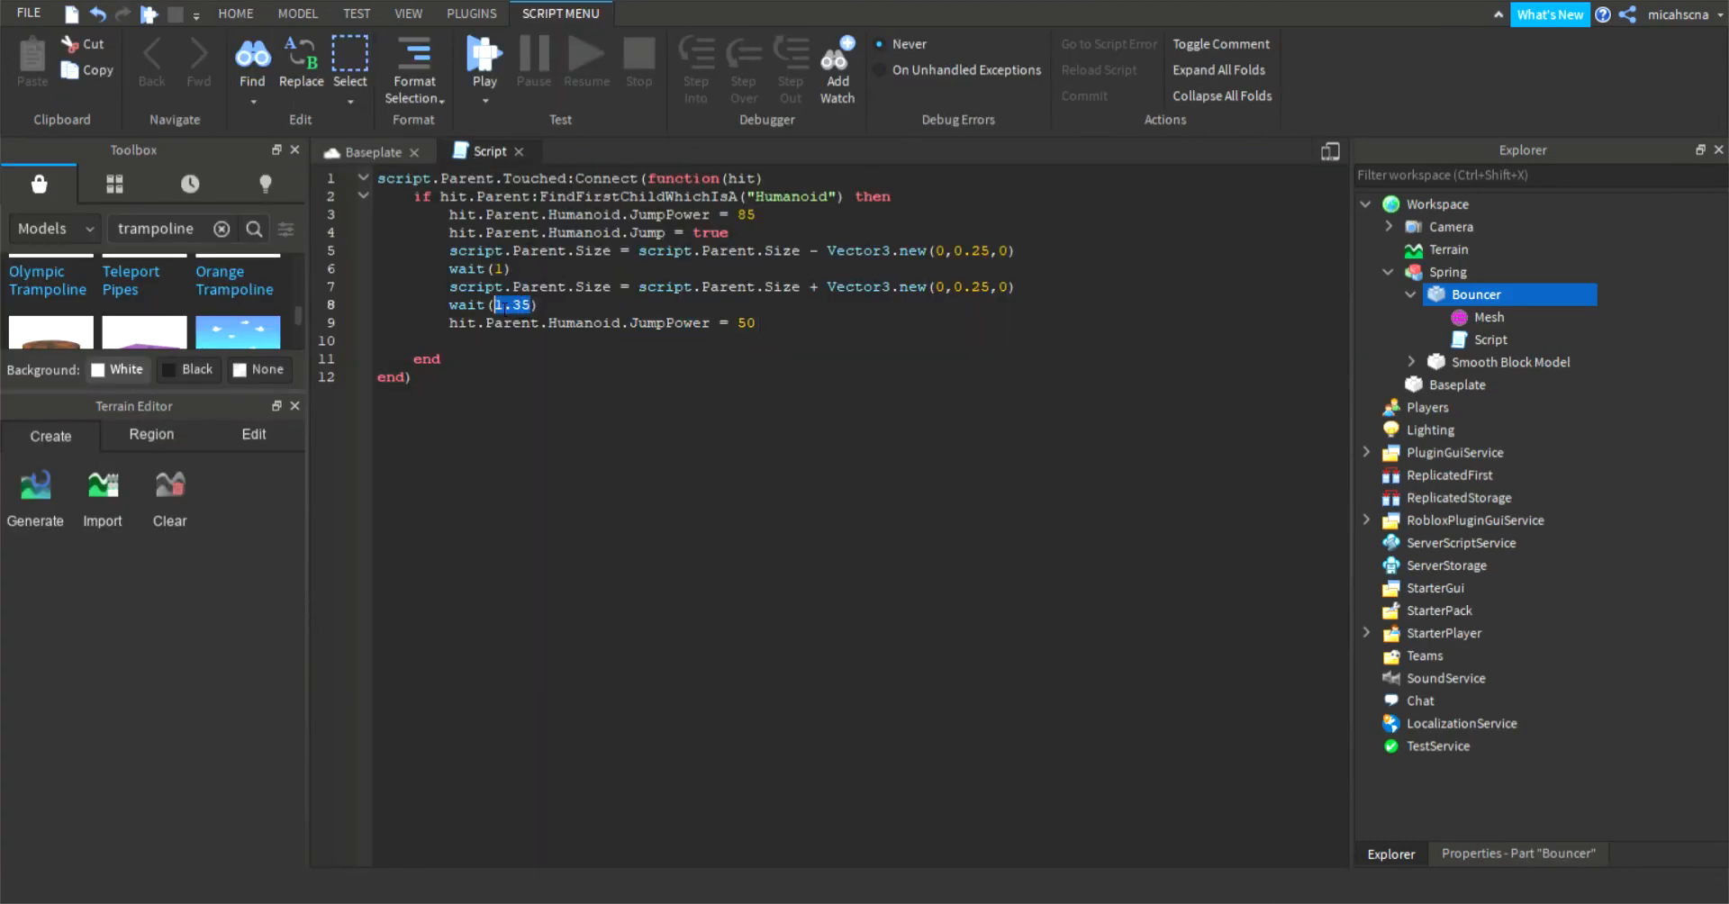
pyautogui.write('w')
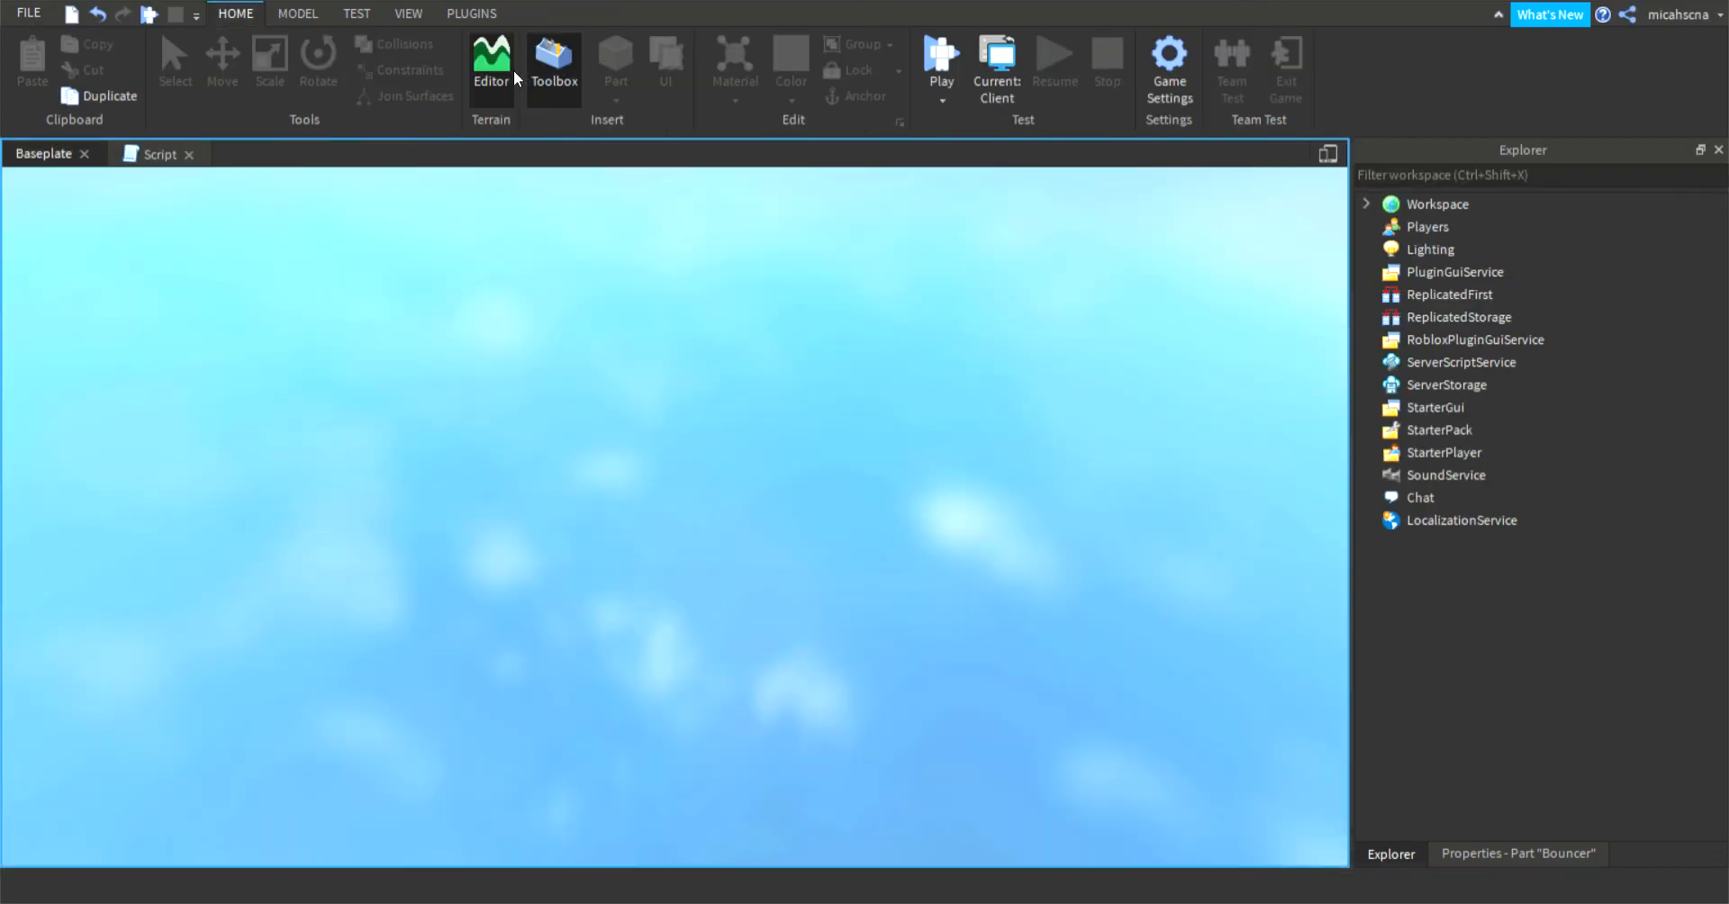
# Step: Stop the second play session and return to edit mode with Bouncer selected
pyautogui.click(940, 60)
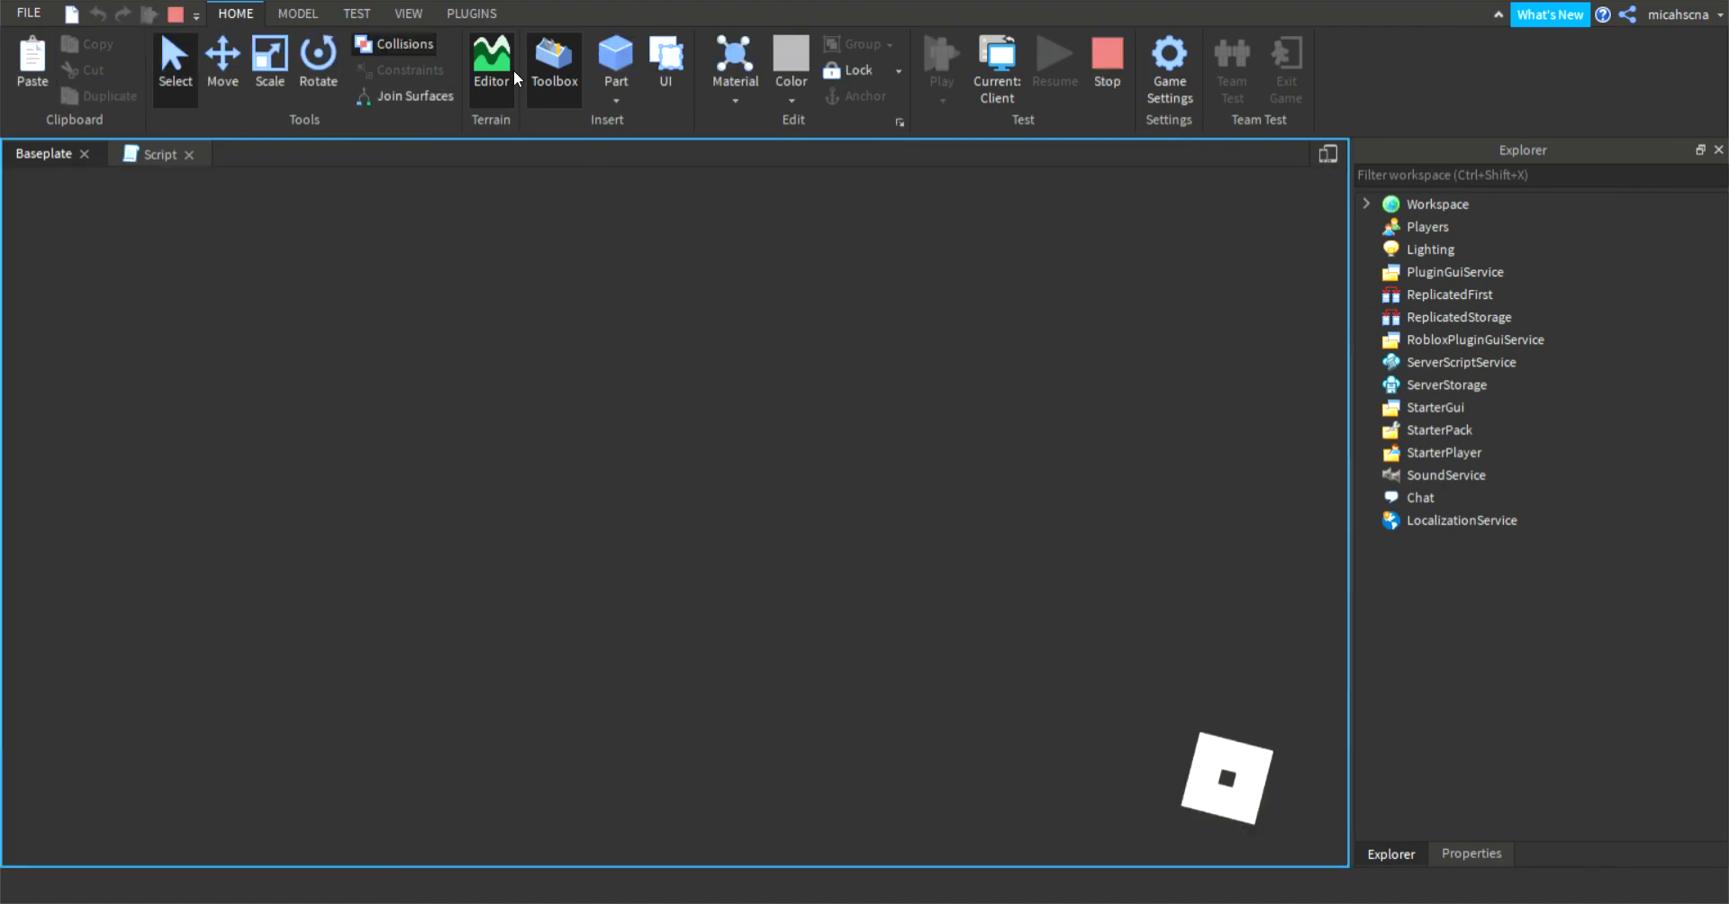
pyautogui.click(491, 61)
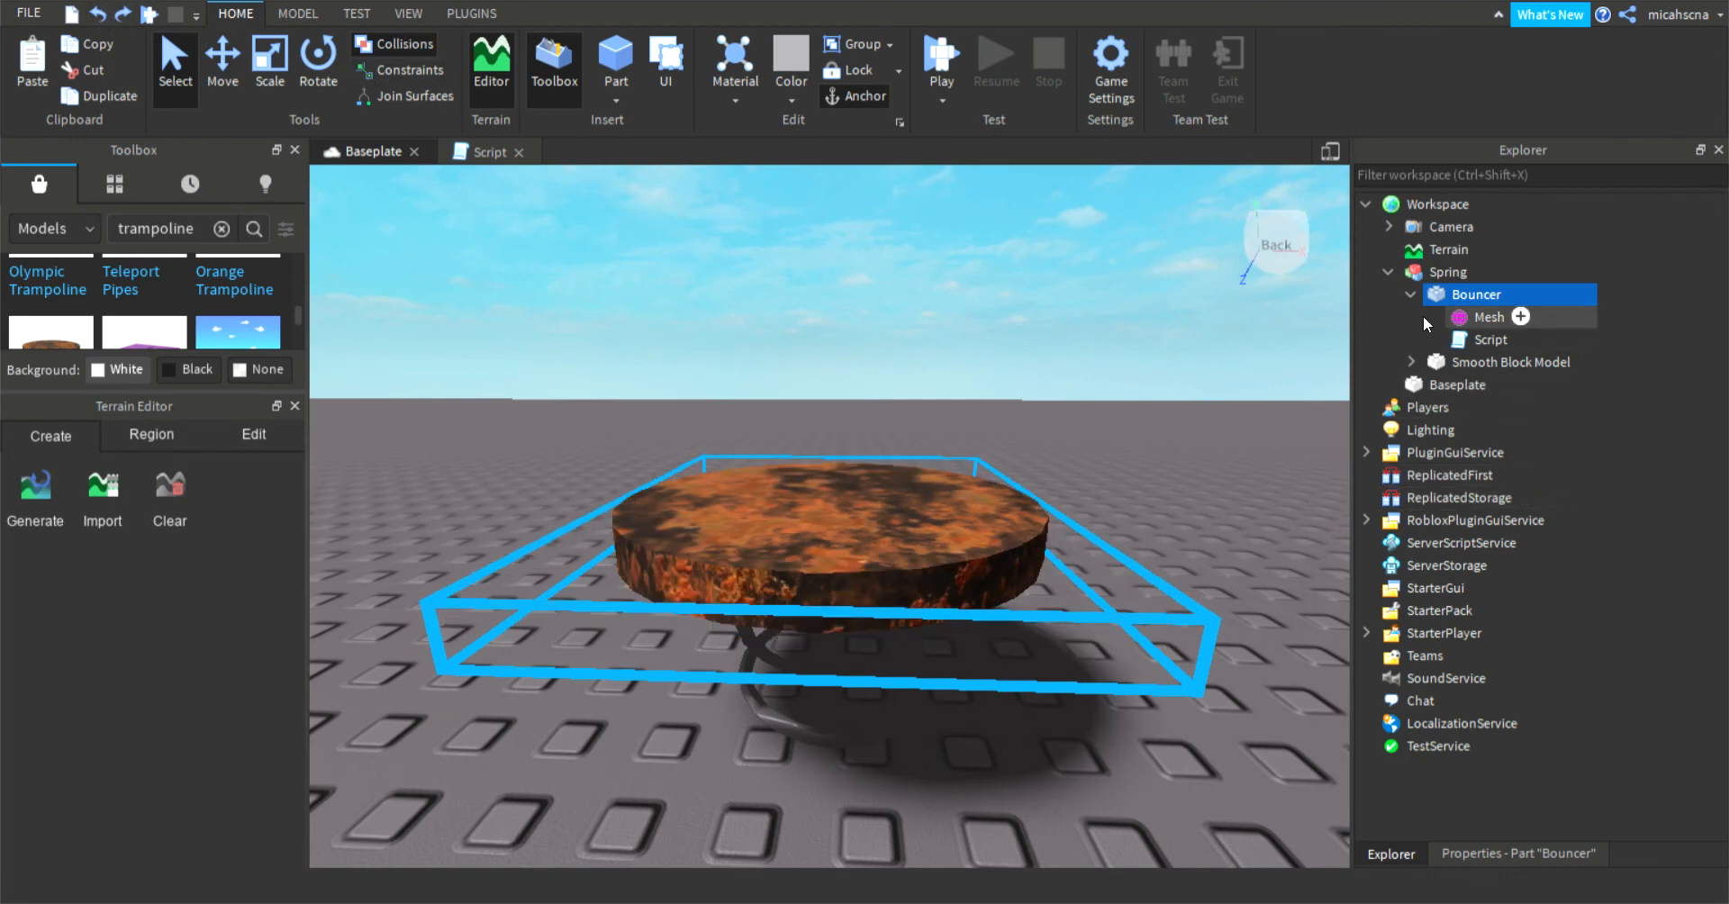
pyautogui.moveTo(1405, 359)
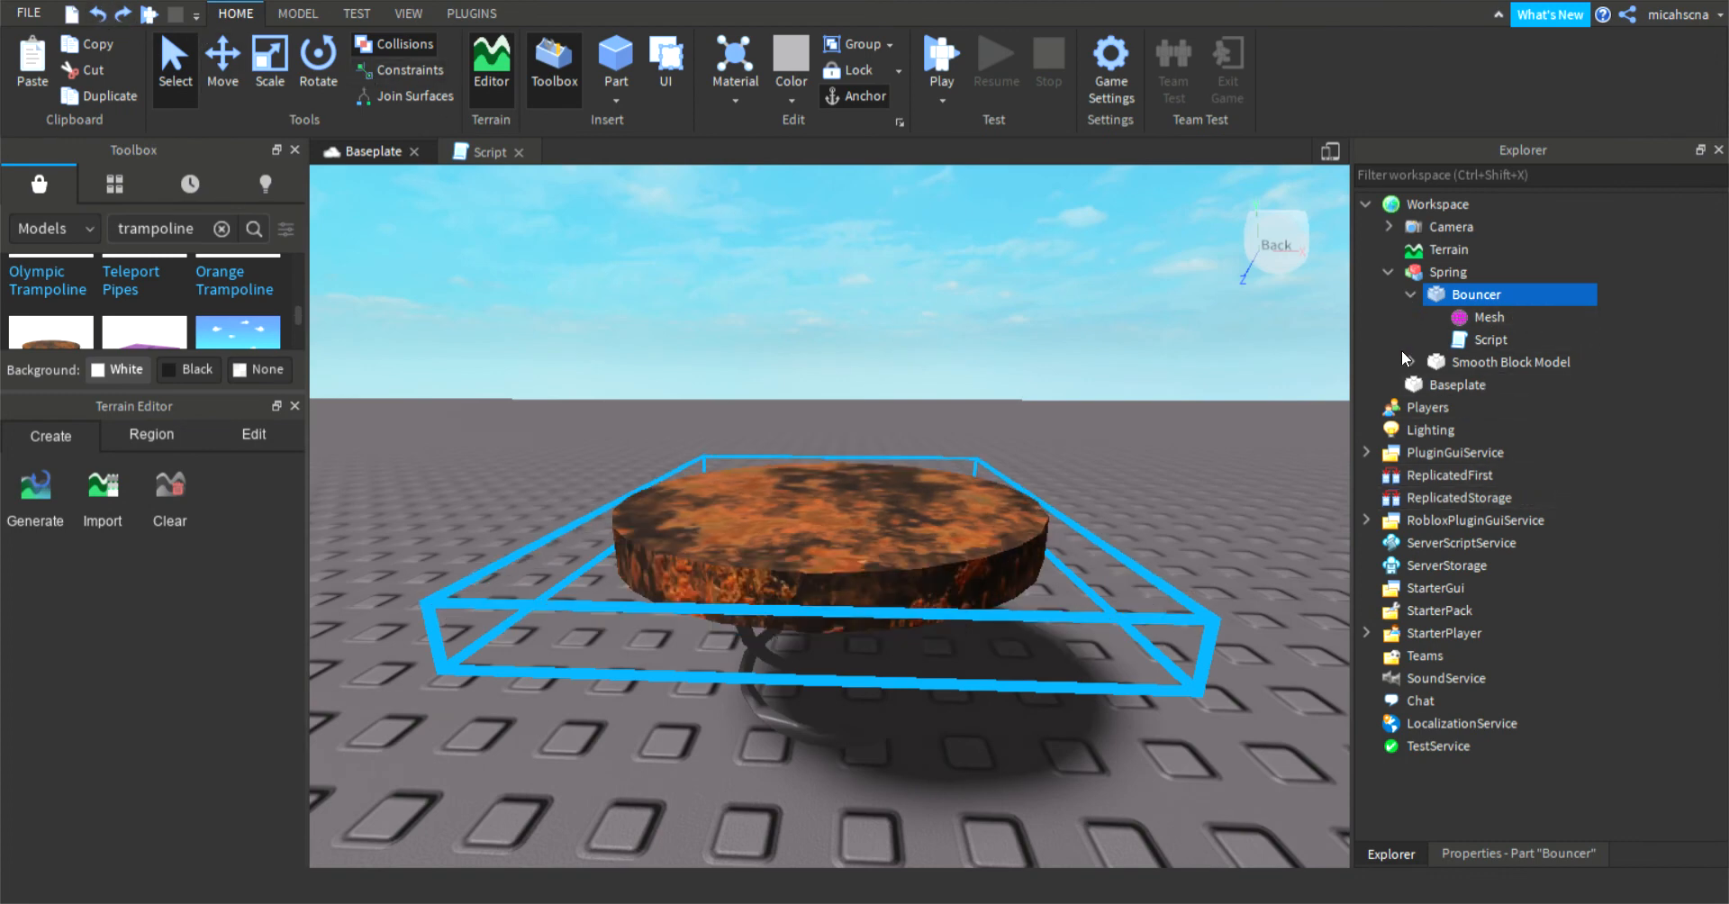